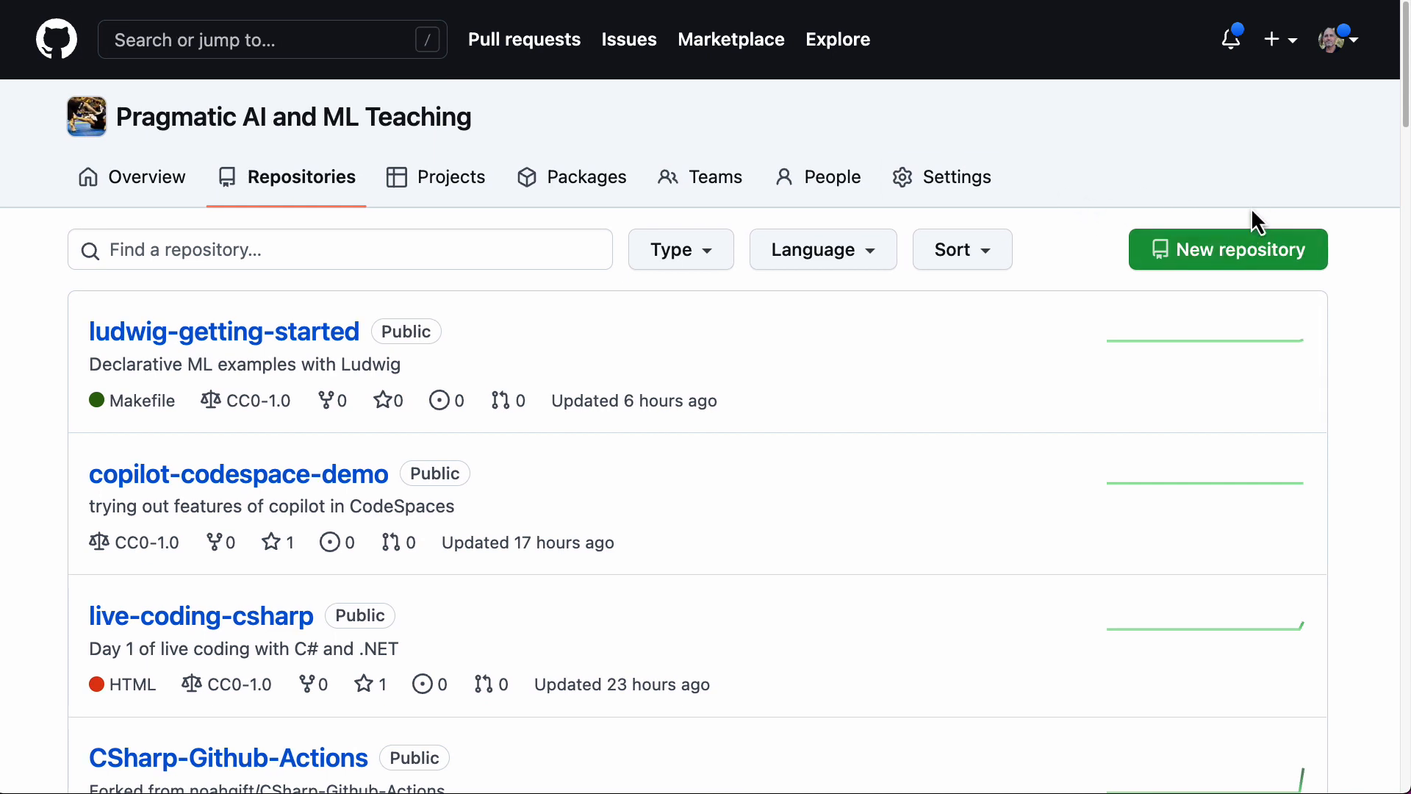
# - Name a new repository compile-python, described 'This is a repo for compiling and installing python from scratch'
pyautogui.click(1228, 249)
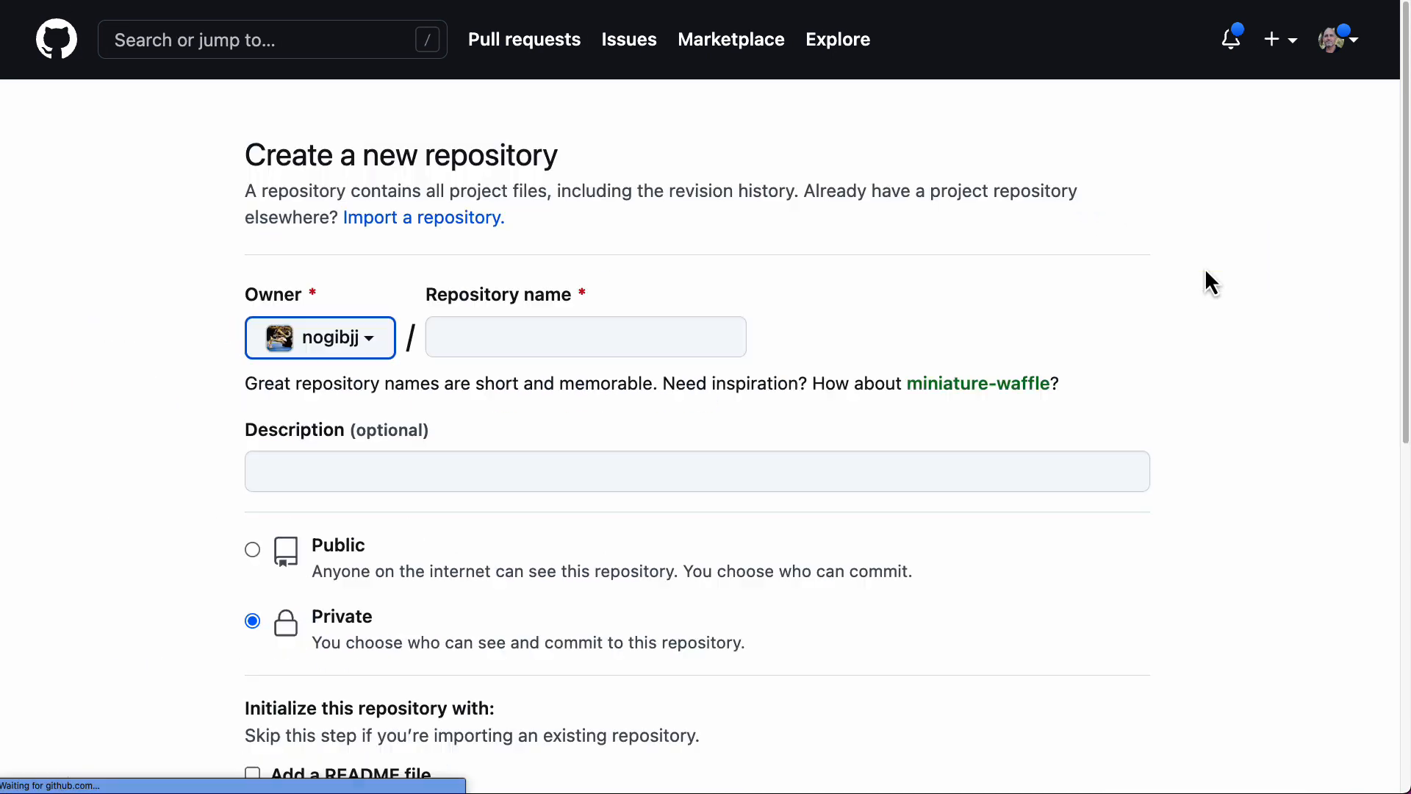
pyautogui.click(585, 337)
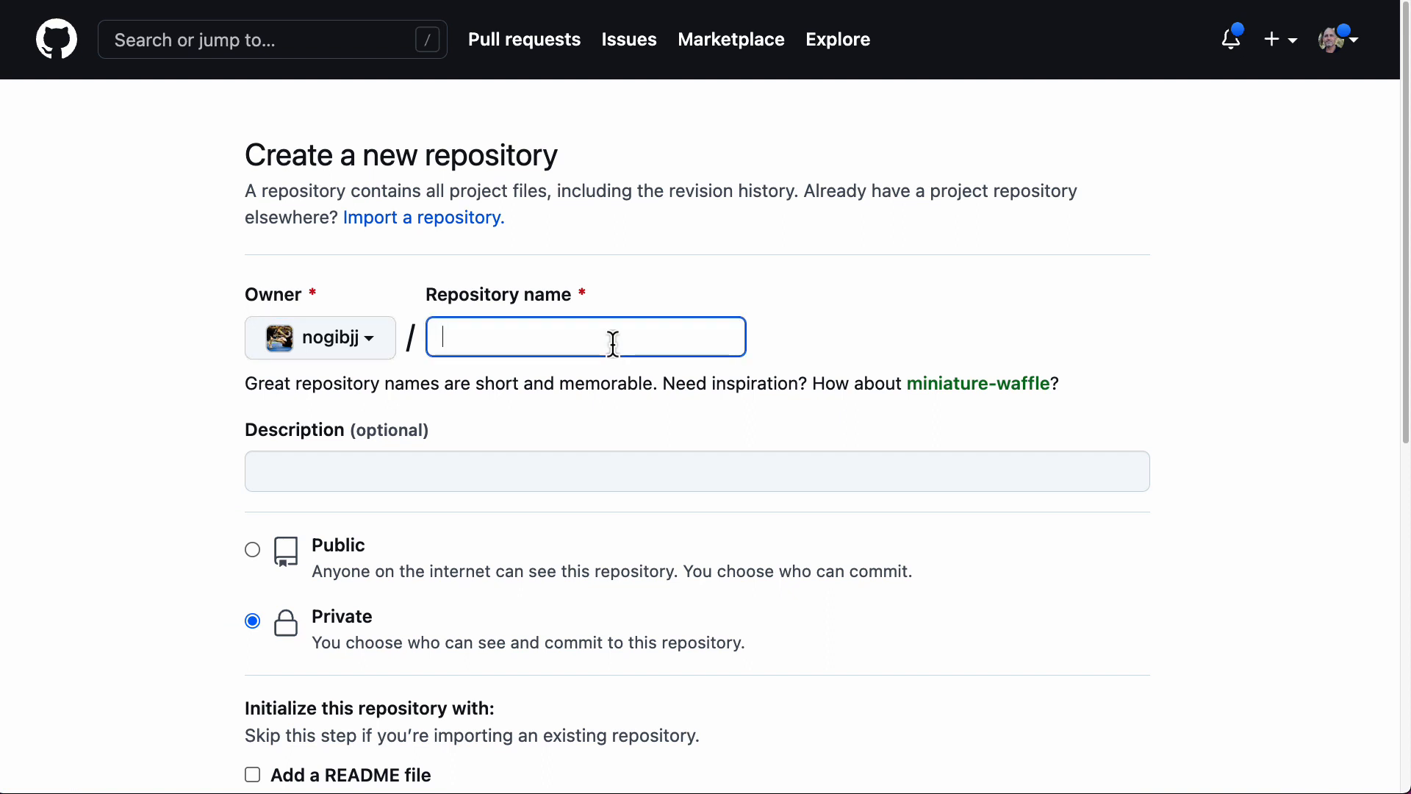
pyautogui.write('compile-python')
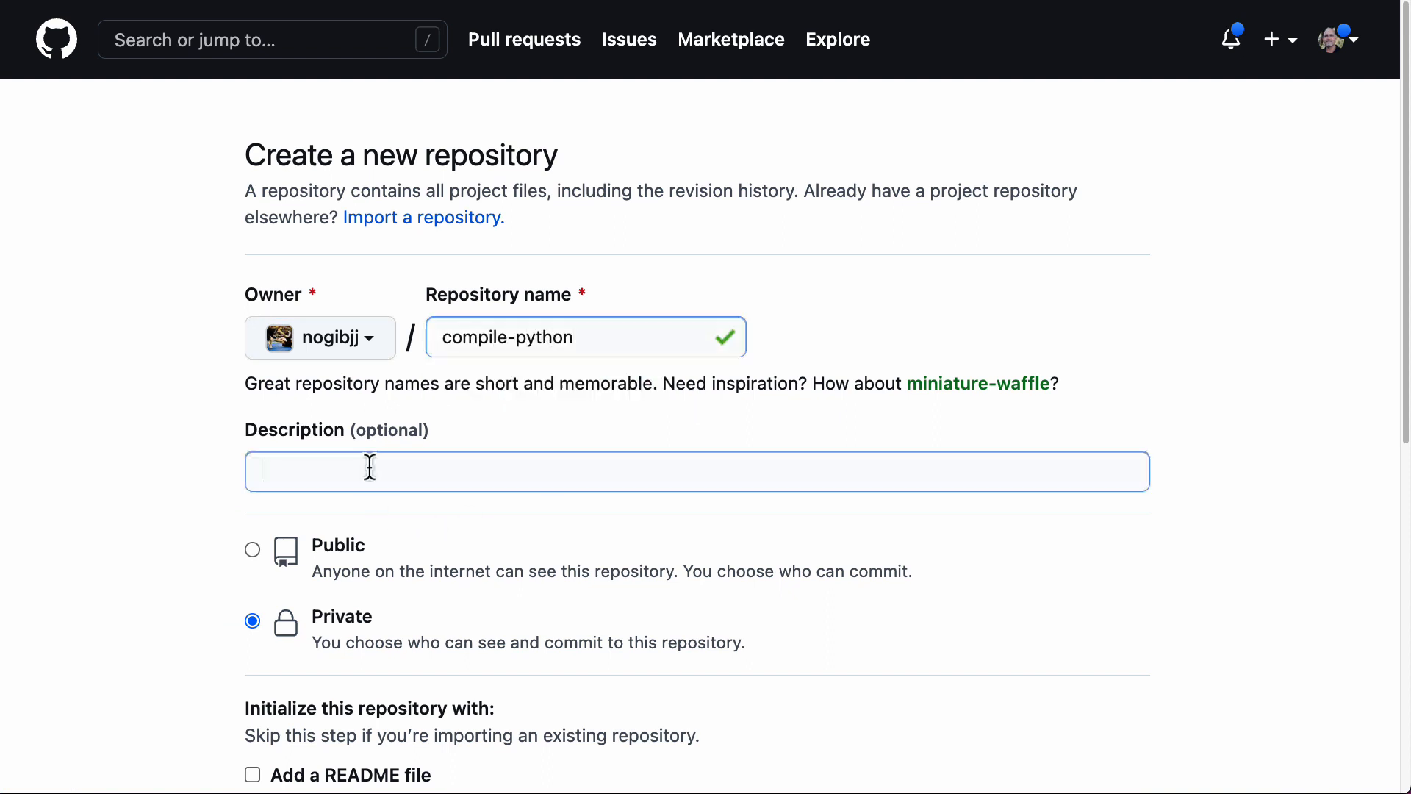
pyautogui.write('This is a')
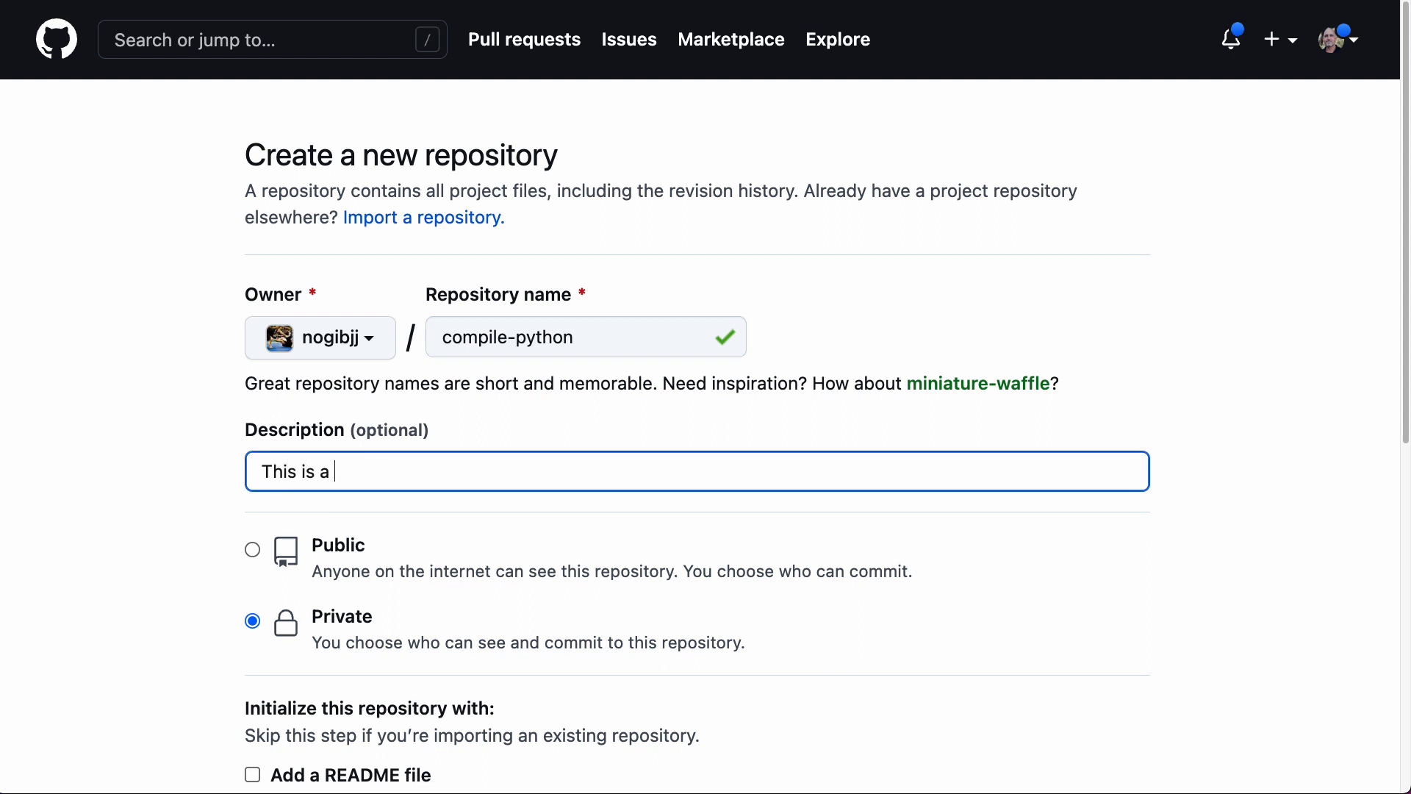
pyautogui.write('repo for compil')
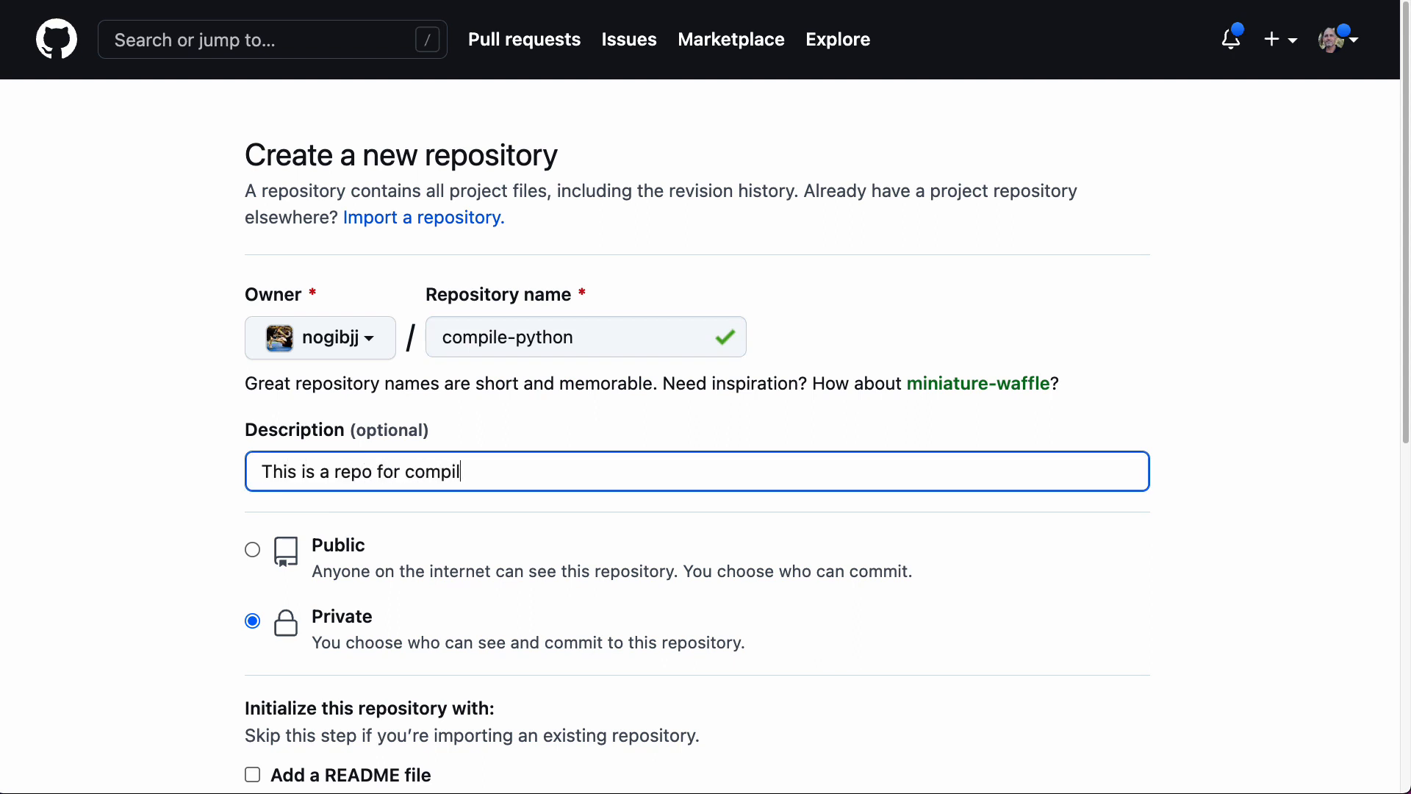
pyautogui.write('ing and installin')
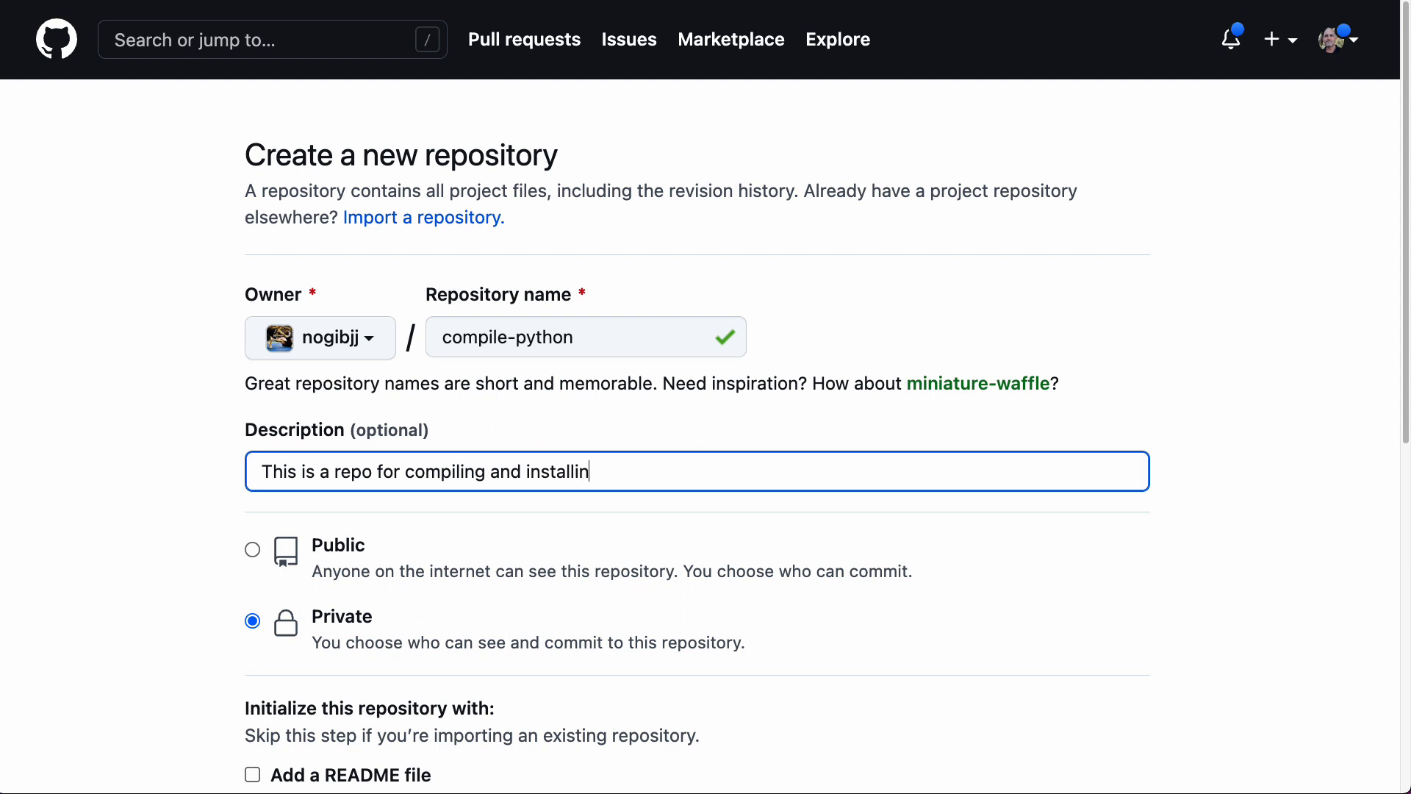
pyautogui.write('g python from')
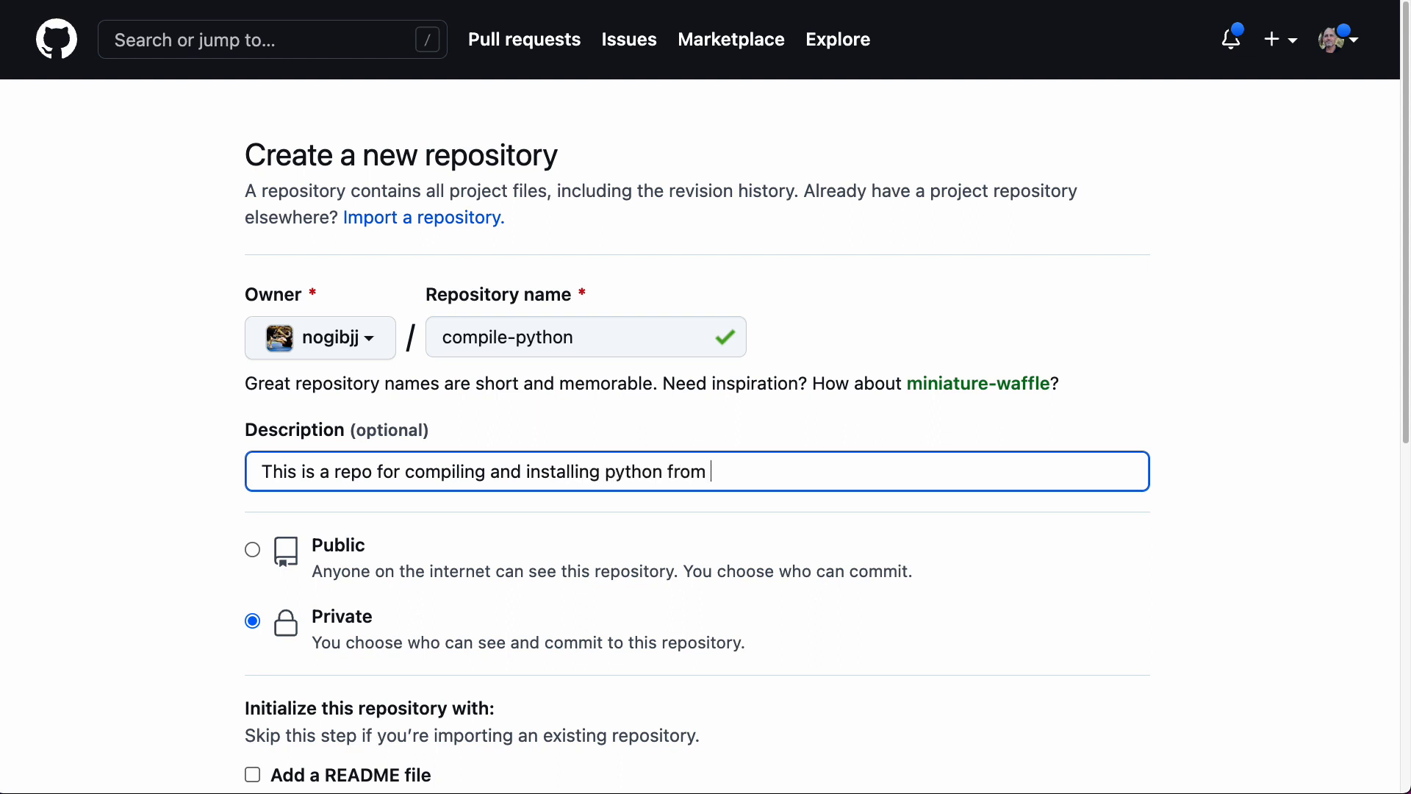
pyautogui.write('scratch')
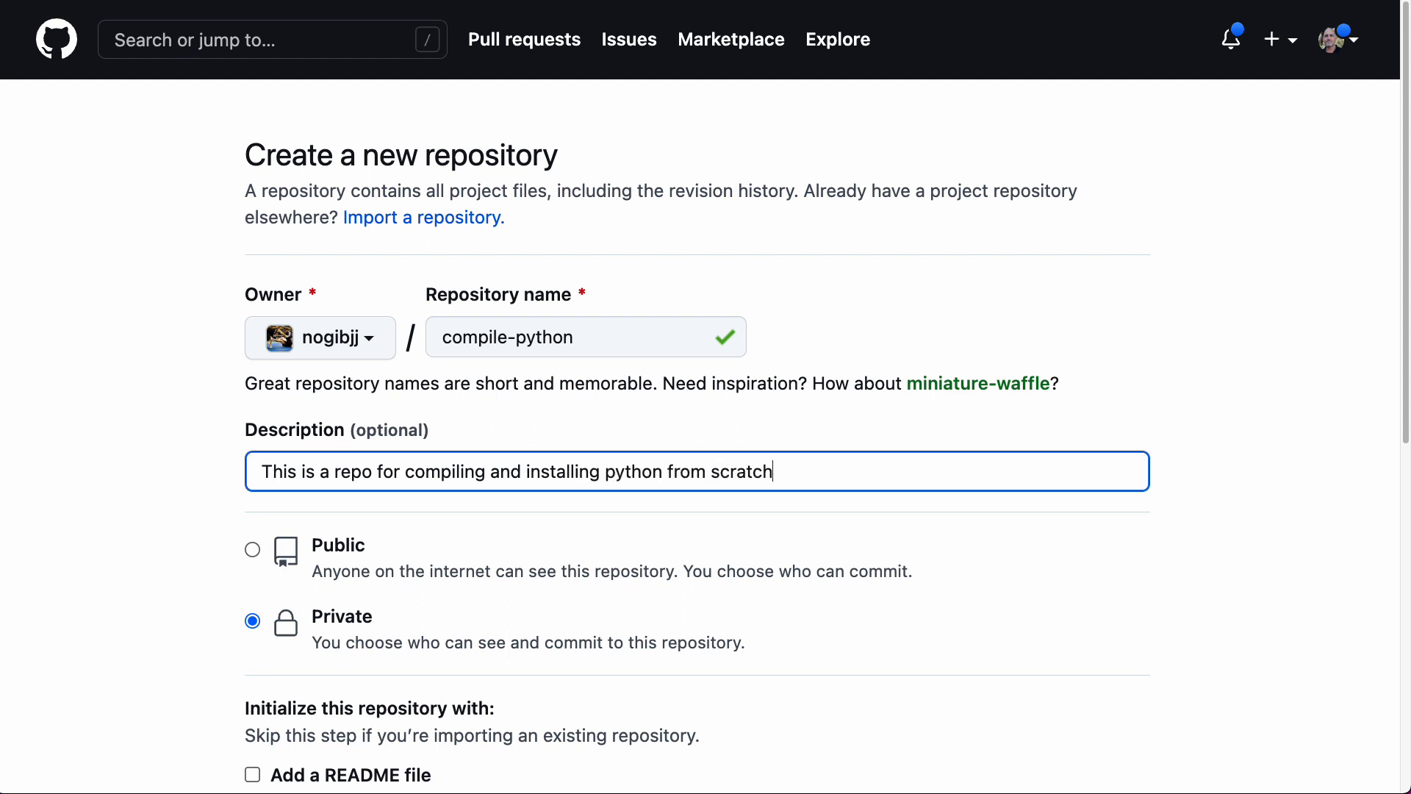
# - Make it public with a README, Python .gitignore and Creative Commons license, then create it
pyautogui.click(253, 550)
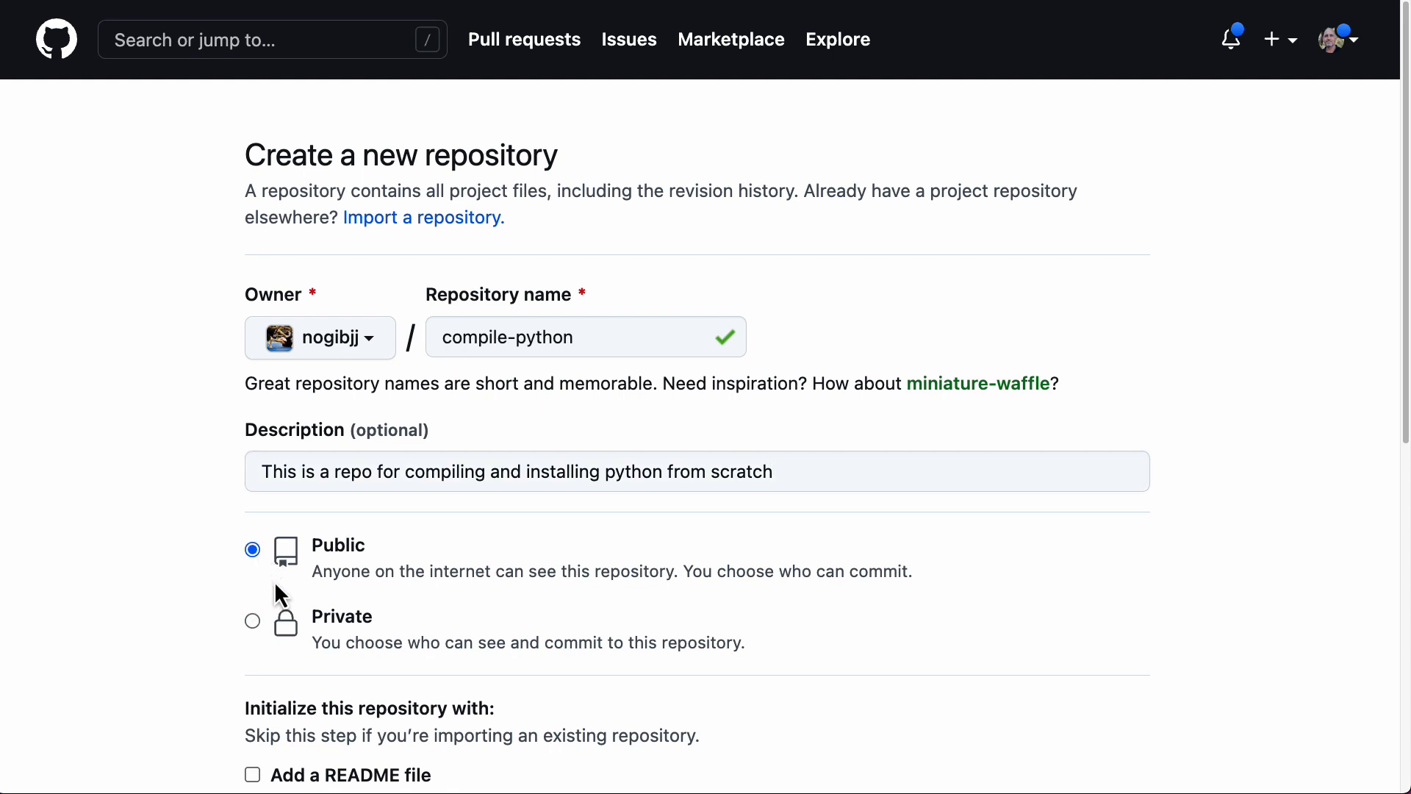
pyautogui.click(252, 774)
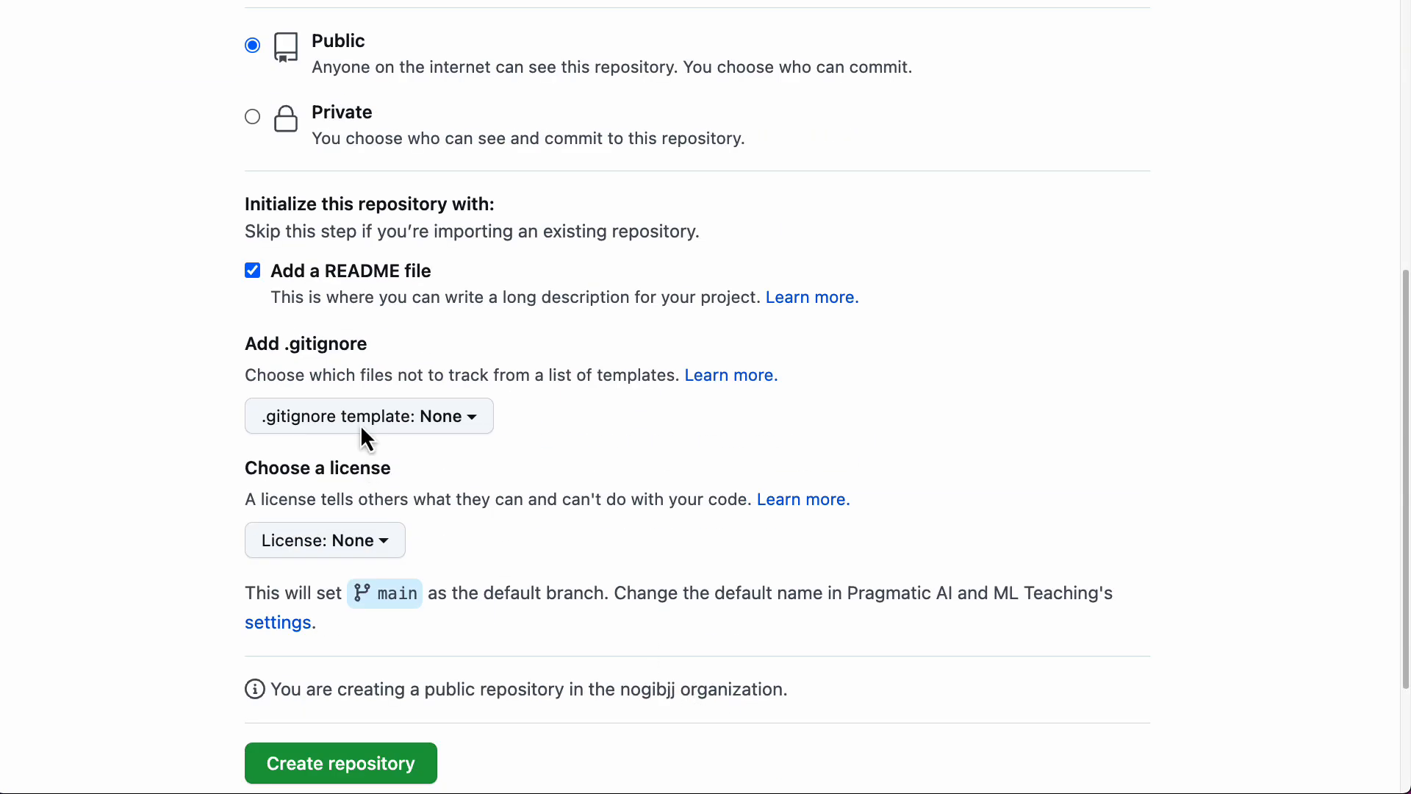
pyautogui.write('pyth')
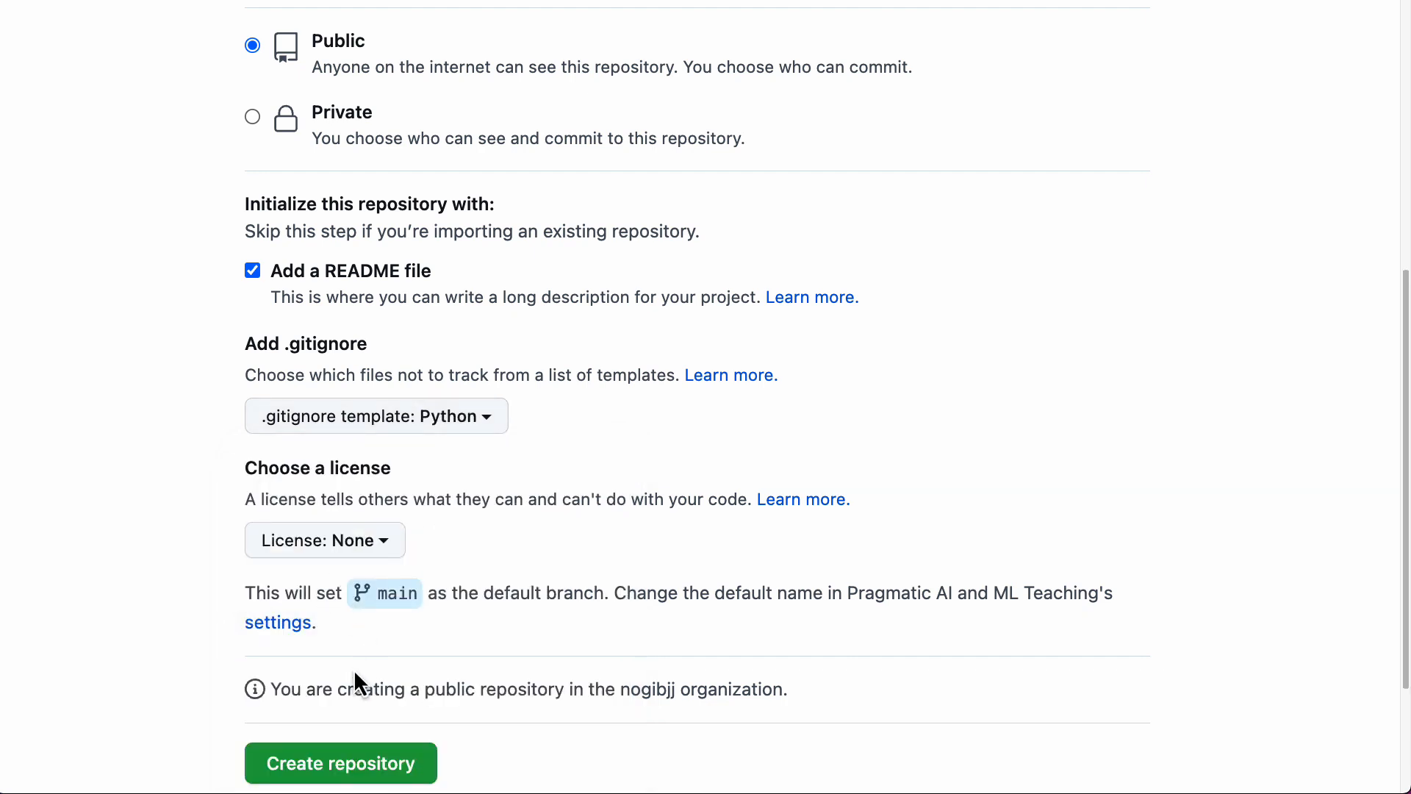
pyautogui.write('cr')
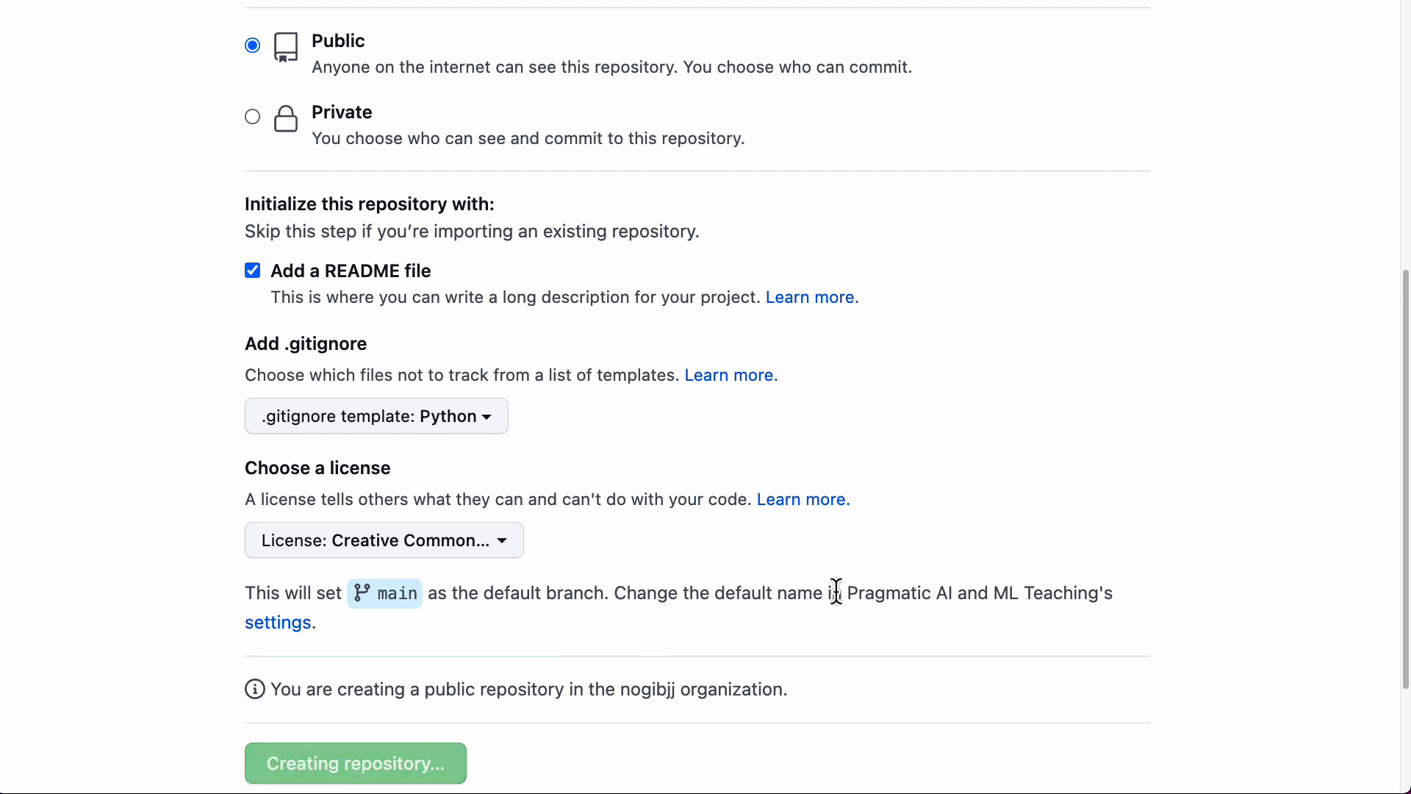
pyautogui.click(354, 762)
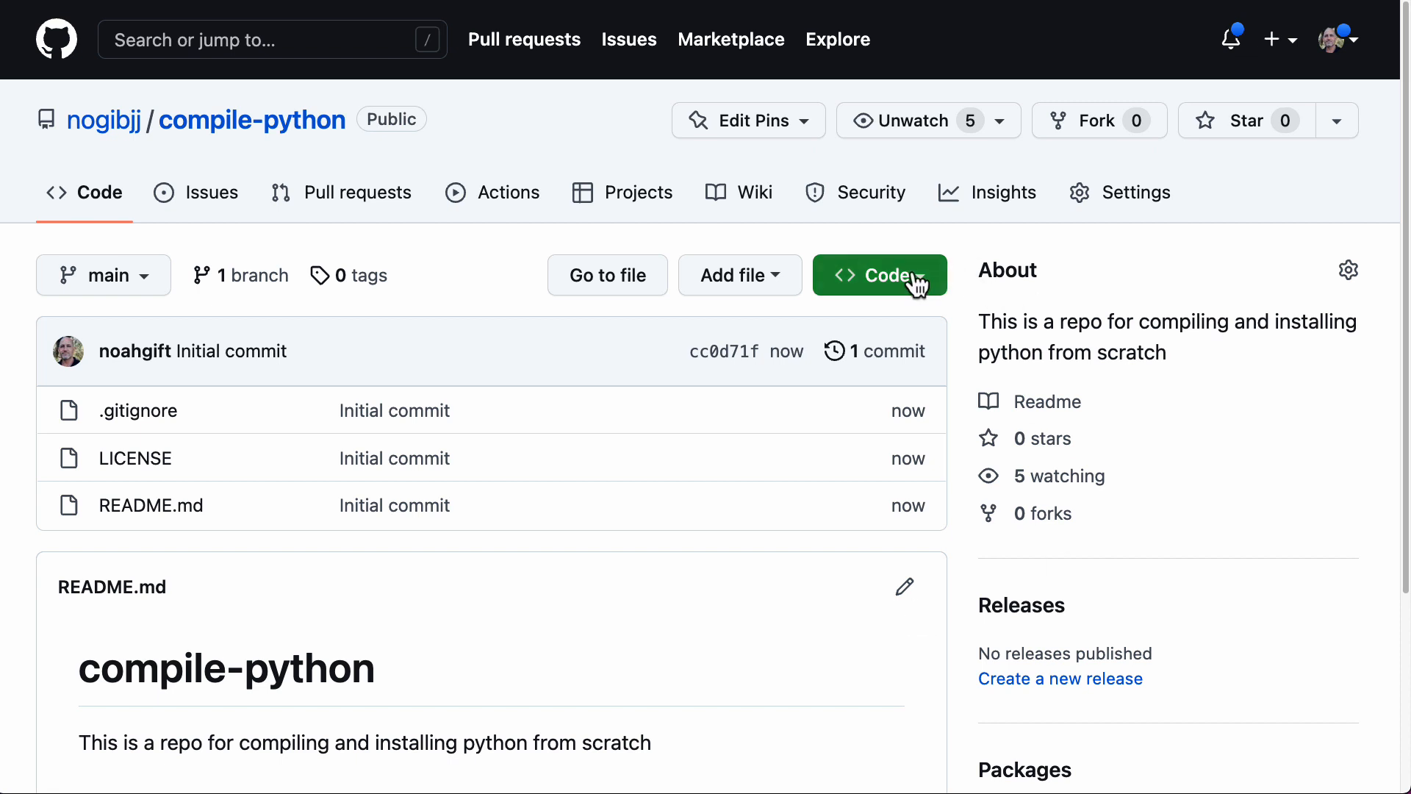
# - Delete the old DotNetAWSComprehend codespace from the codespaces list
pyautogui.click(879, 274)
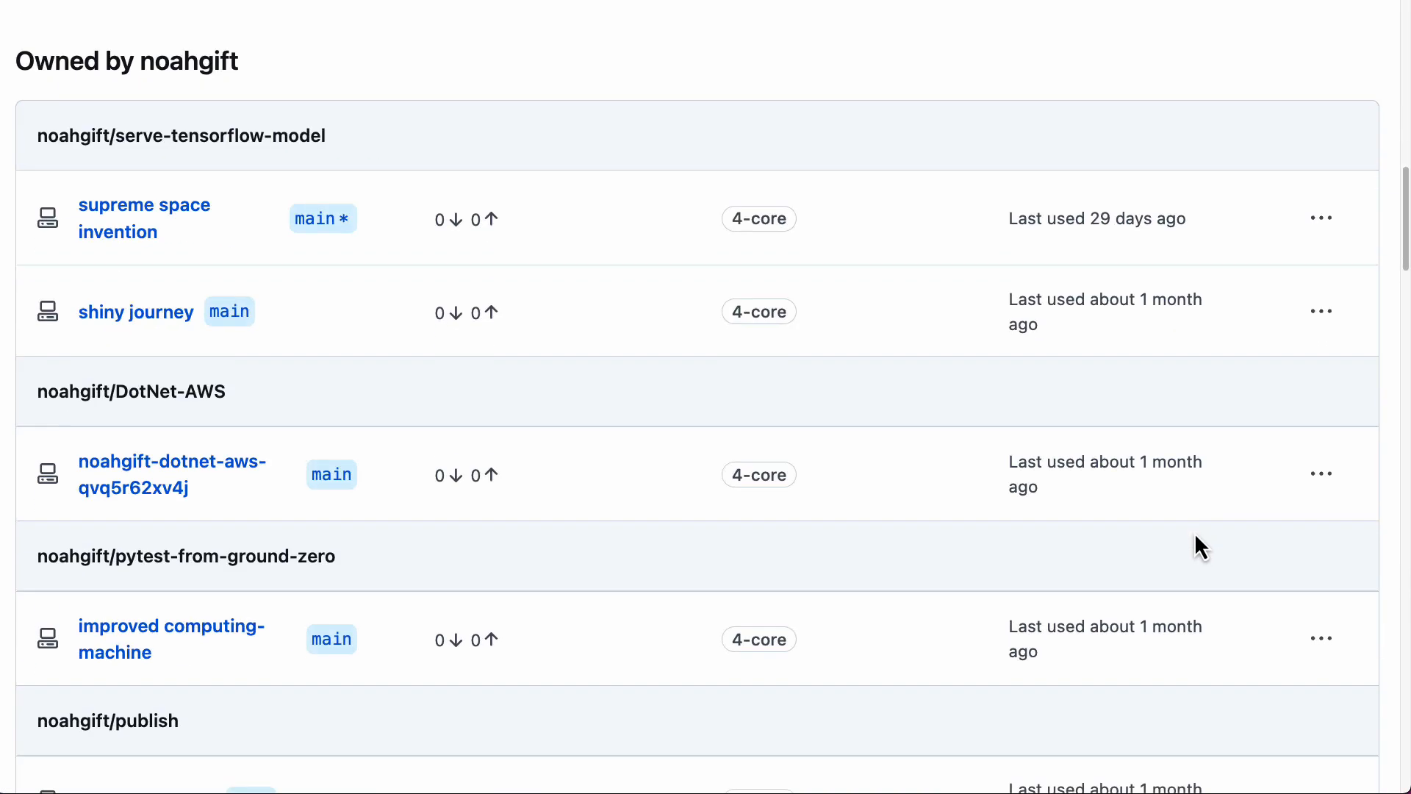
pyautogui.click(1322, 573)
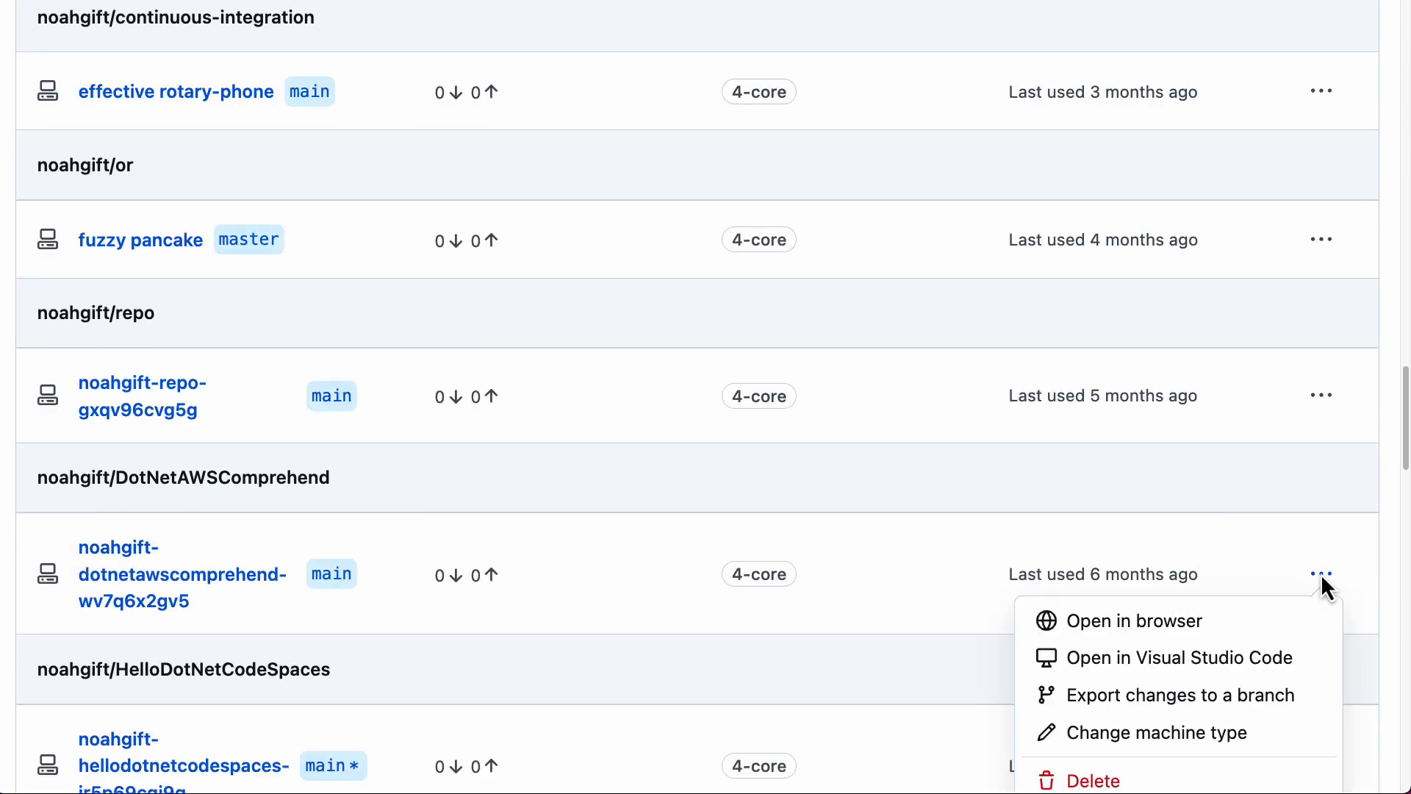
pyautogui.click(1091, 780)
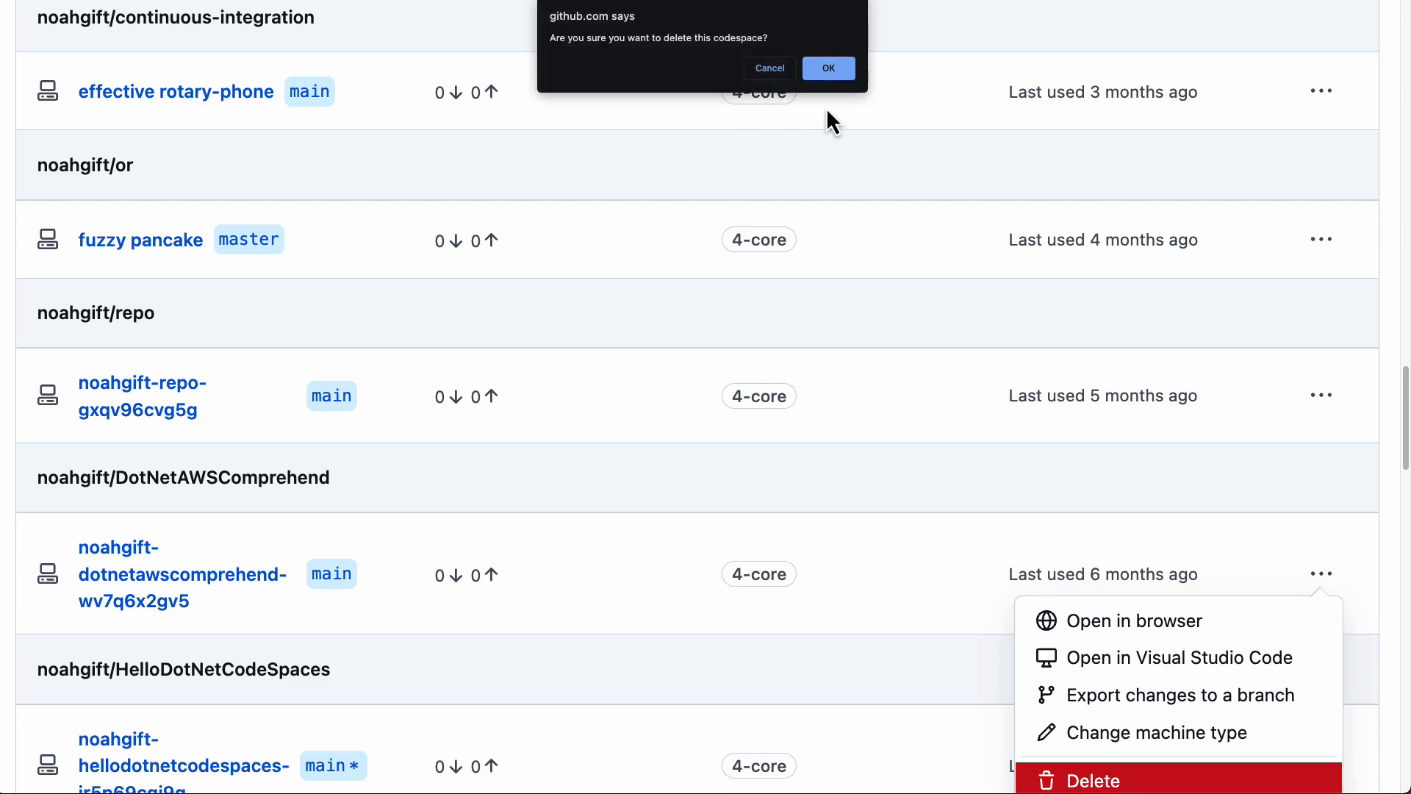
pyautogui.click(827, 68)
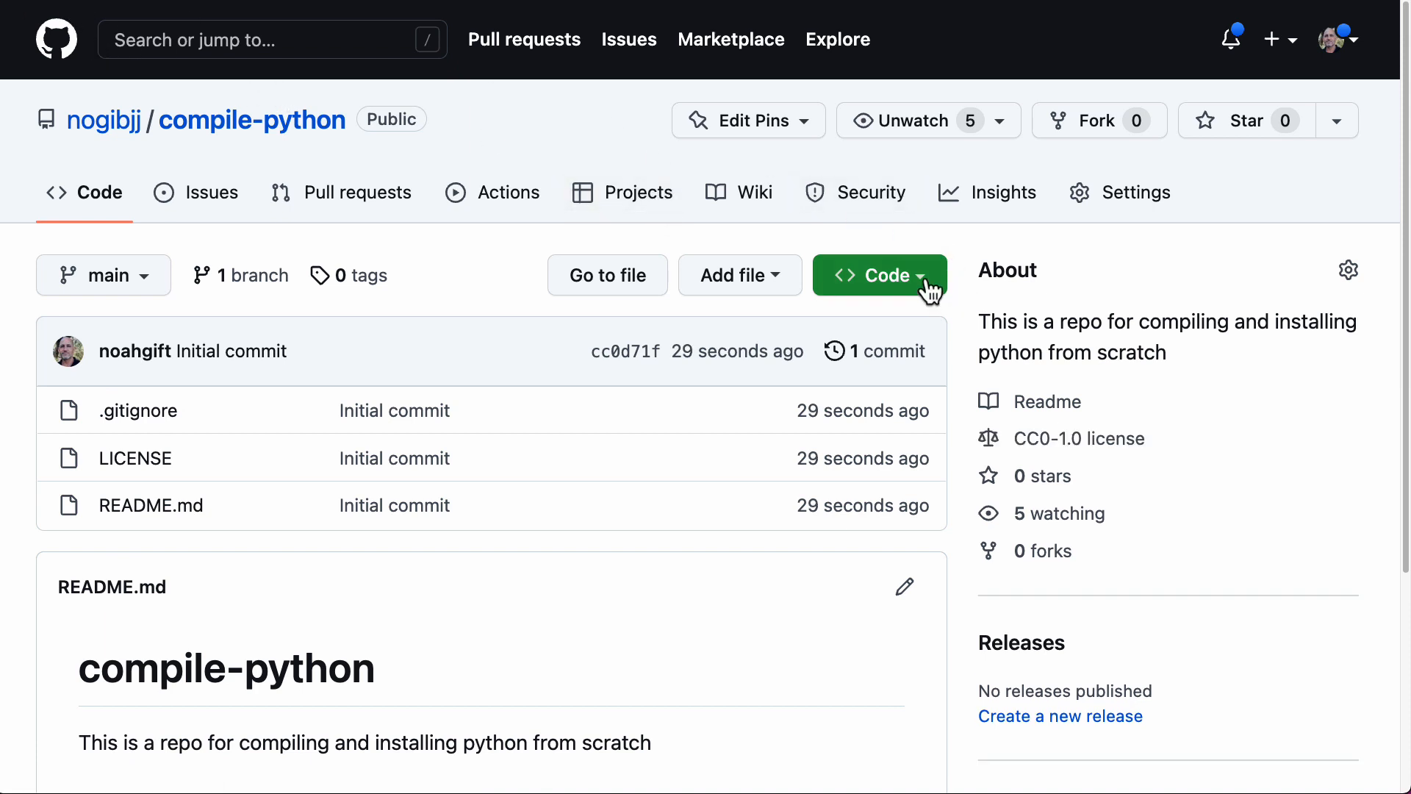
# - Configure a compile-python codespace with a 16-core, 32GB RAM machine and create it
pyautogui.click(877, 274)
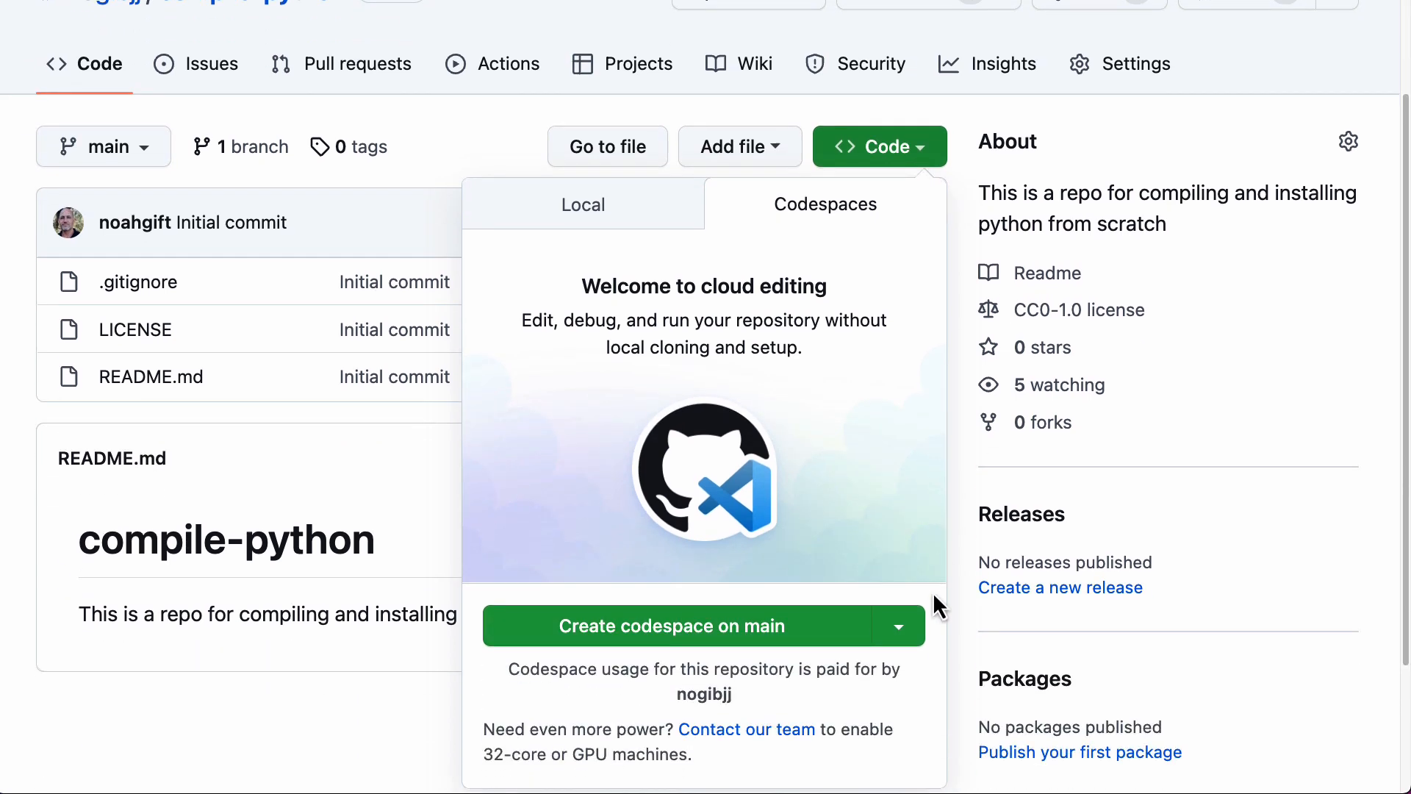
pyautogui.moveTo(931, 585)
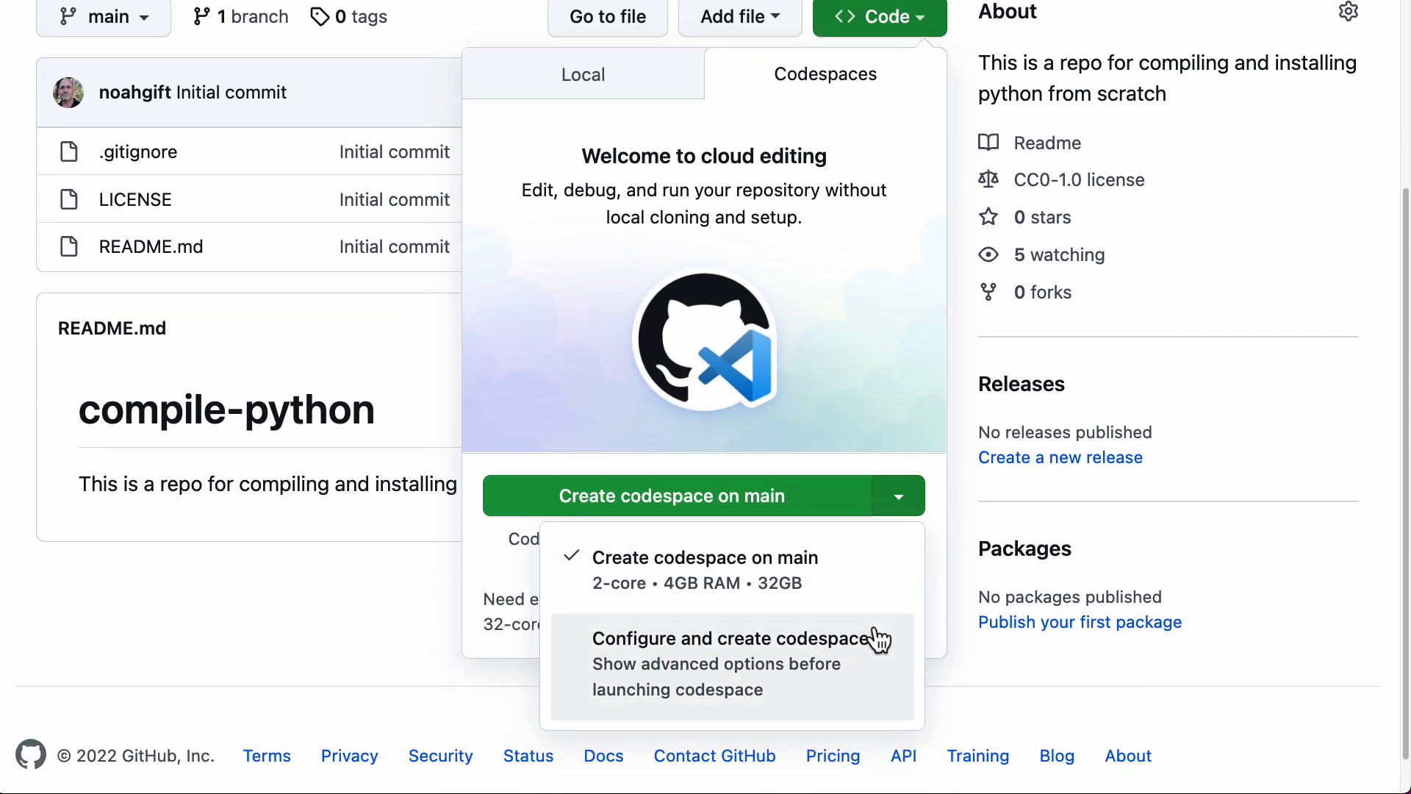
pyautogui.moveTo(706, 674)
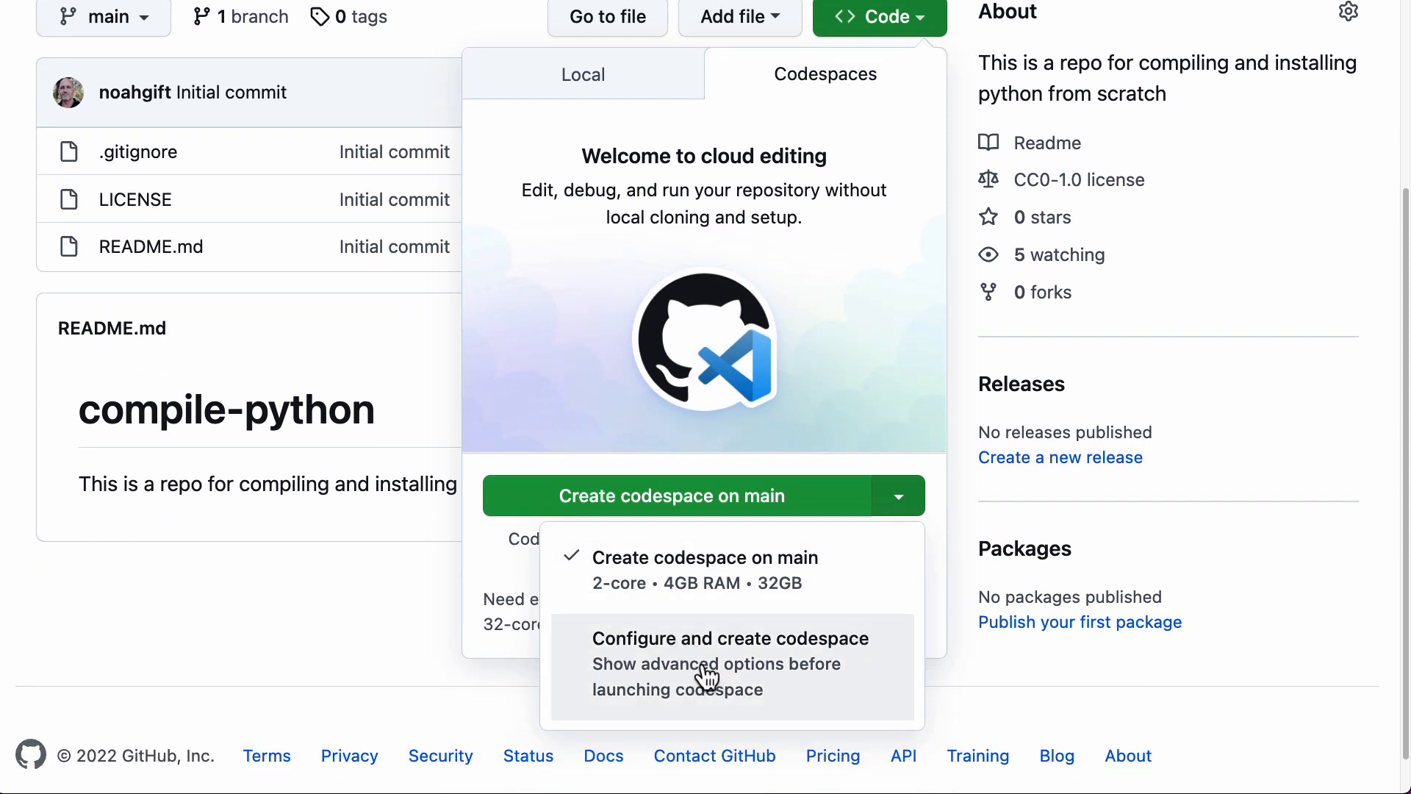
pyautogui.click(730, 638)
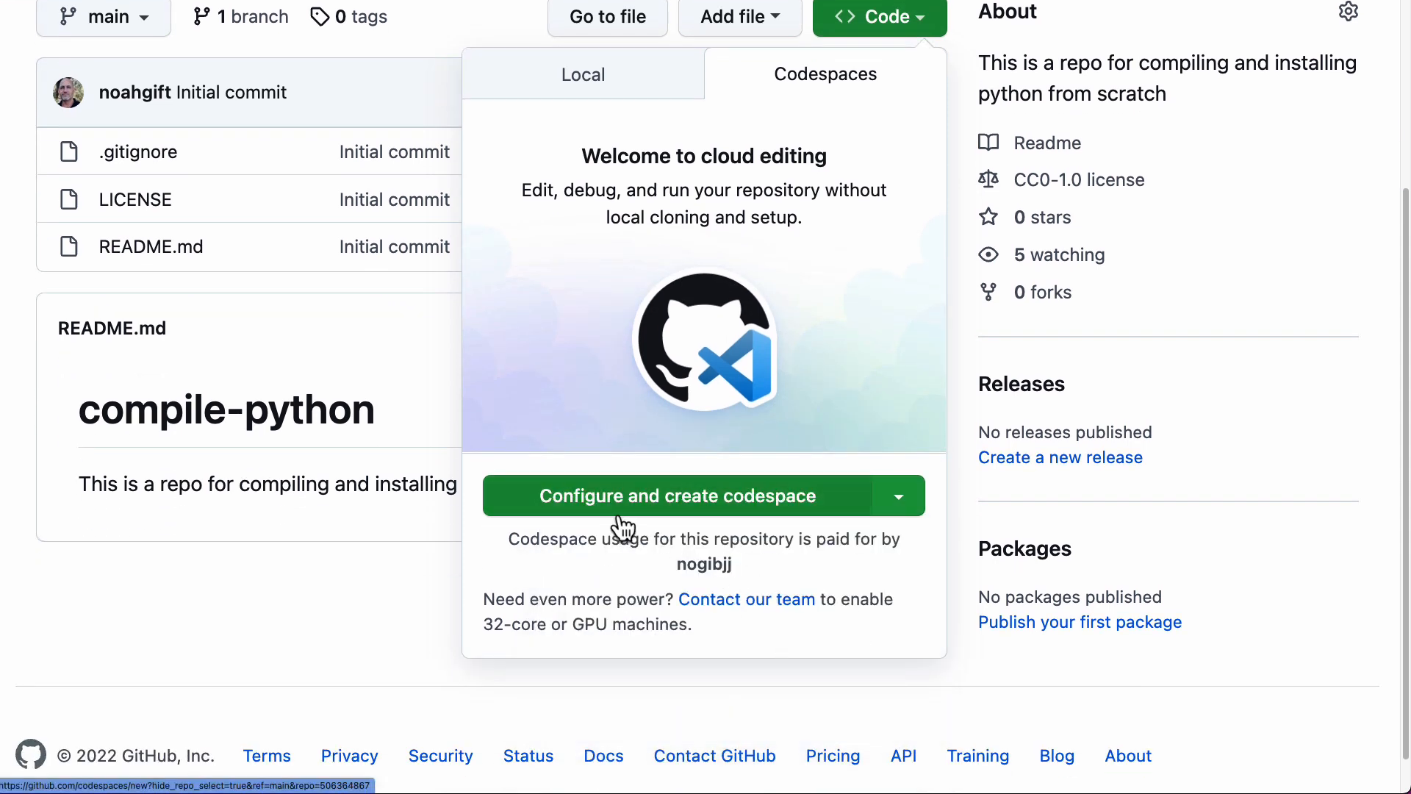
pyautogui.click(685, 495)
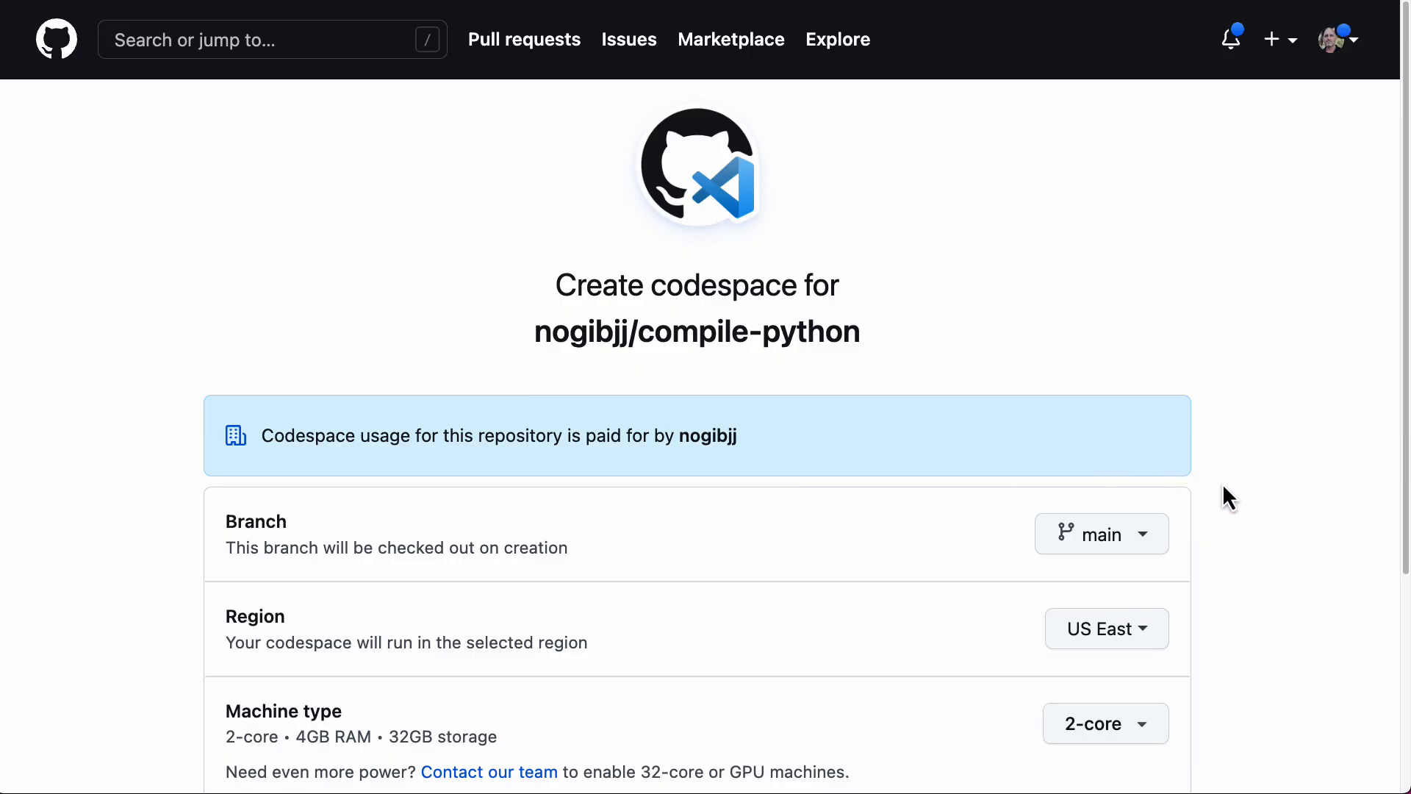
pyautogui.scroll(-3)
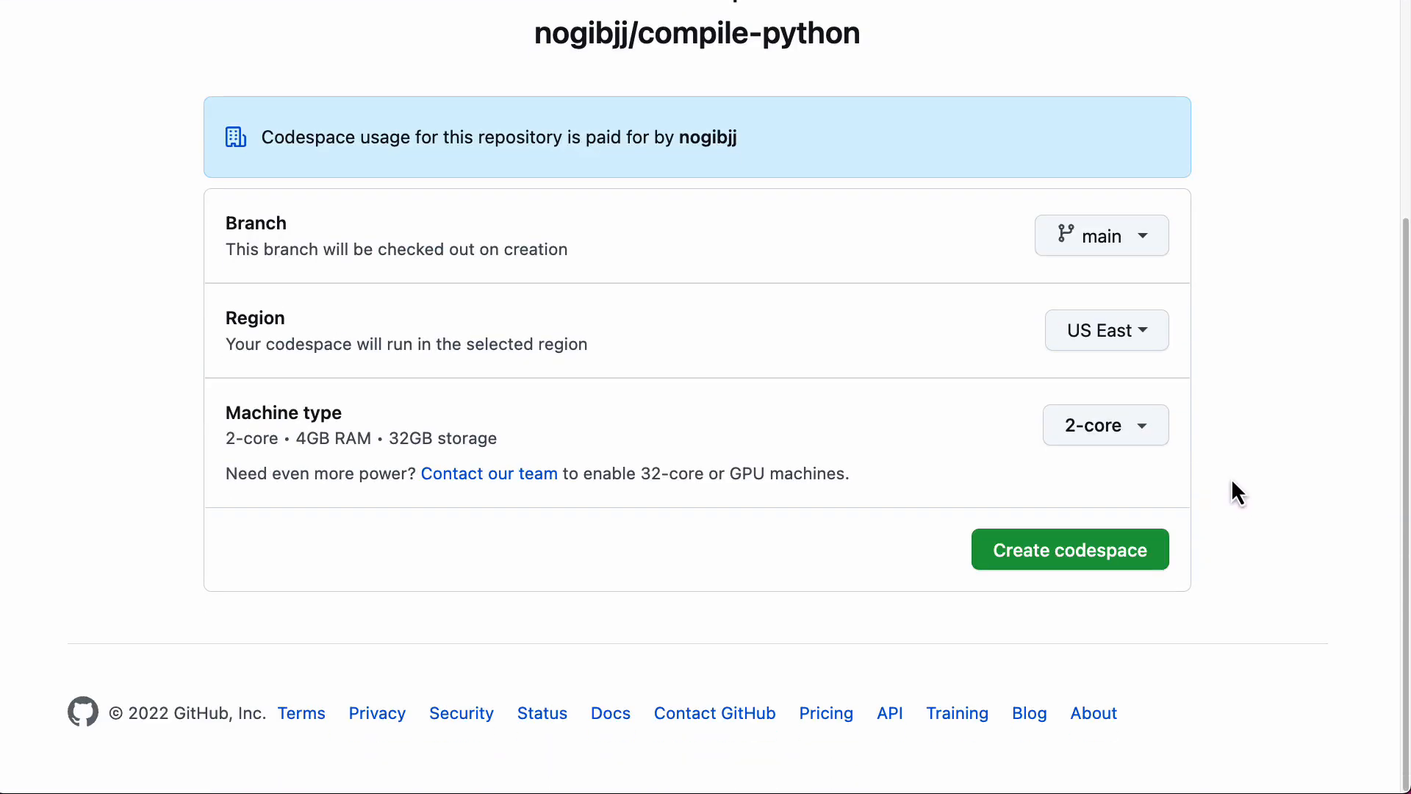
pyautogui.doubleClick(282, 412)
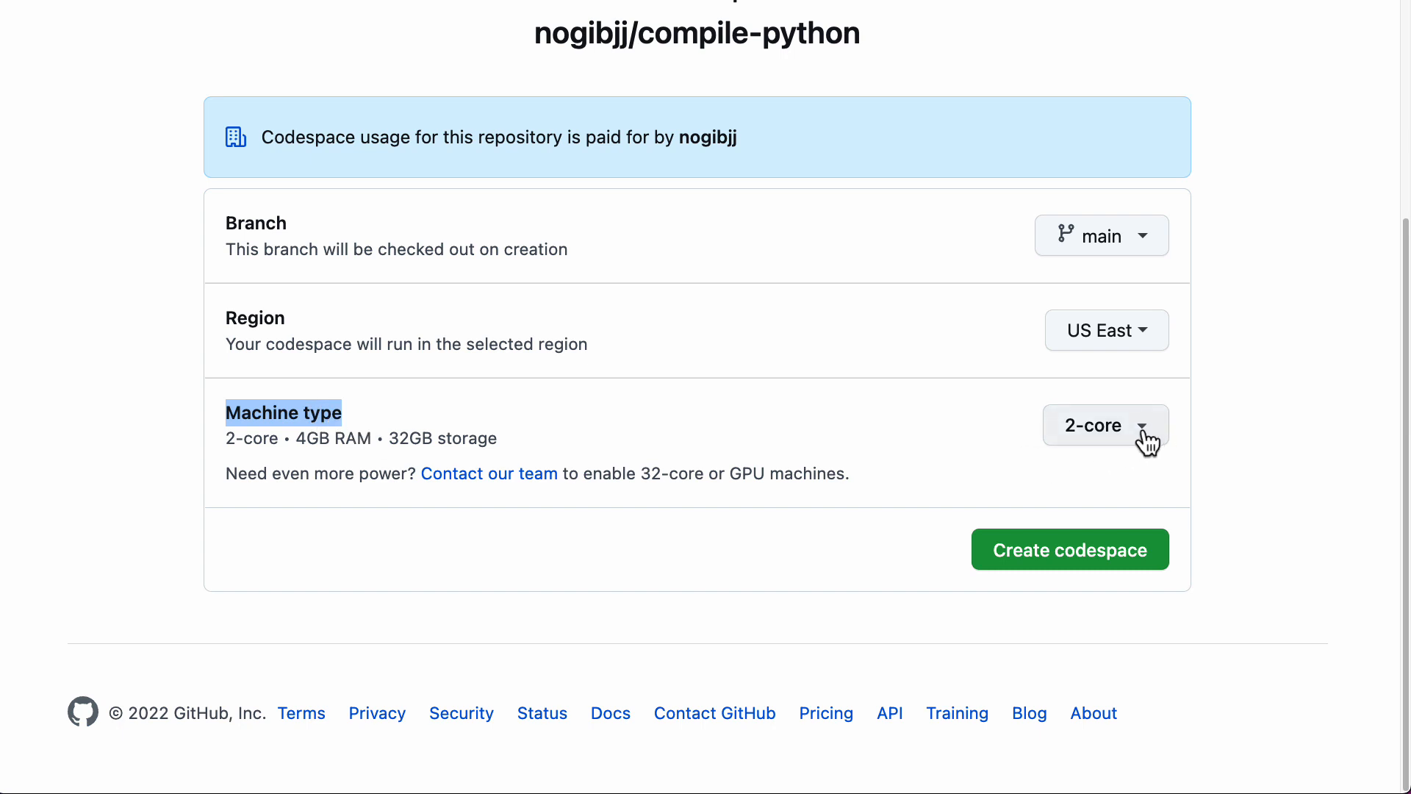
pyautogui.click(1107, 425)
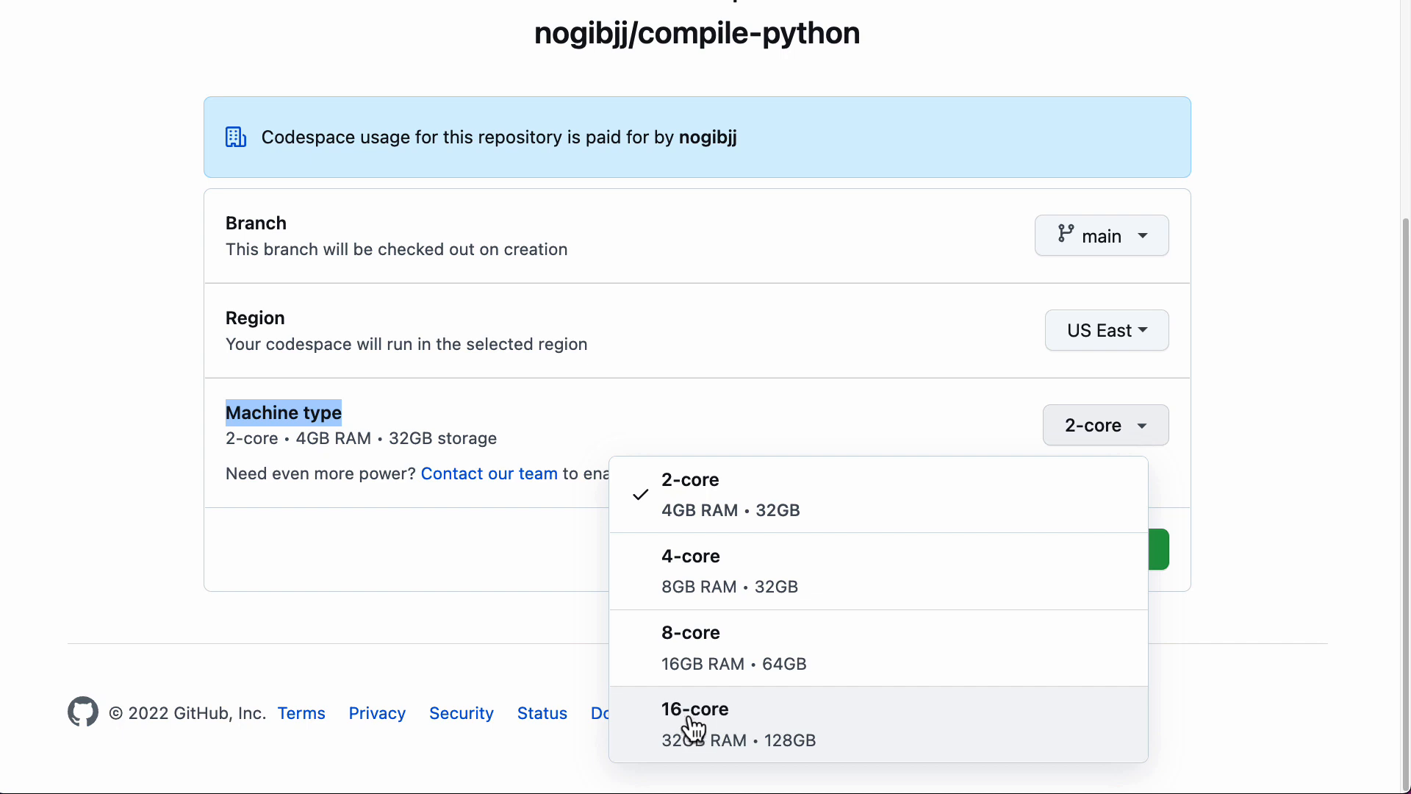
pyautogui.click(694, 723)
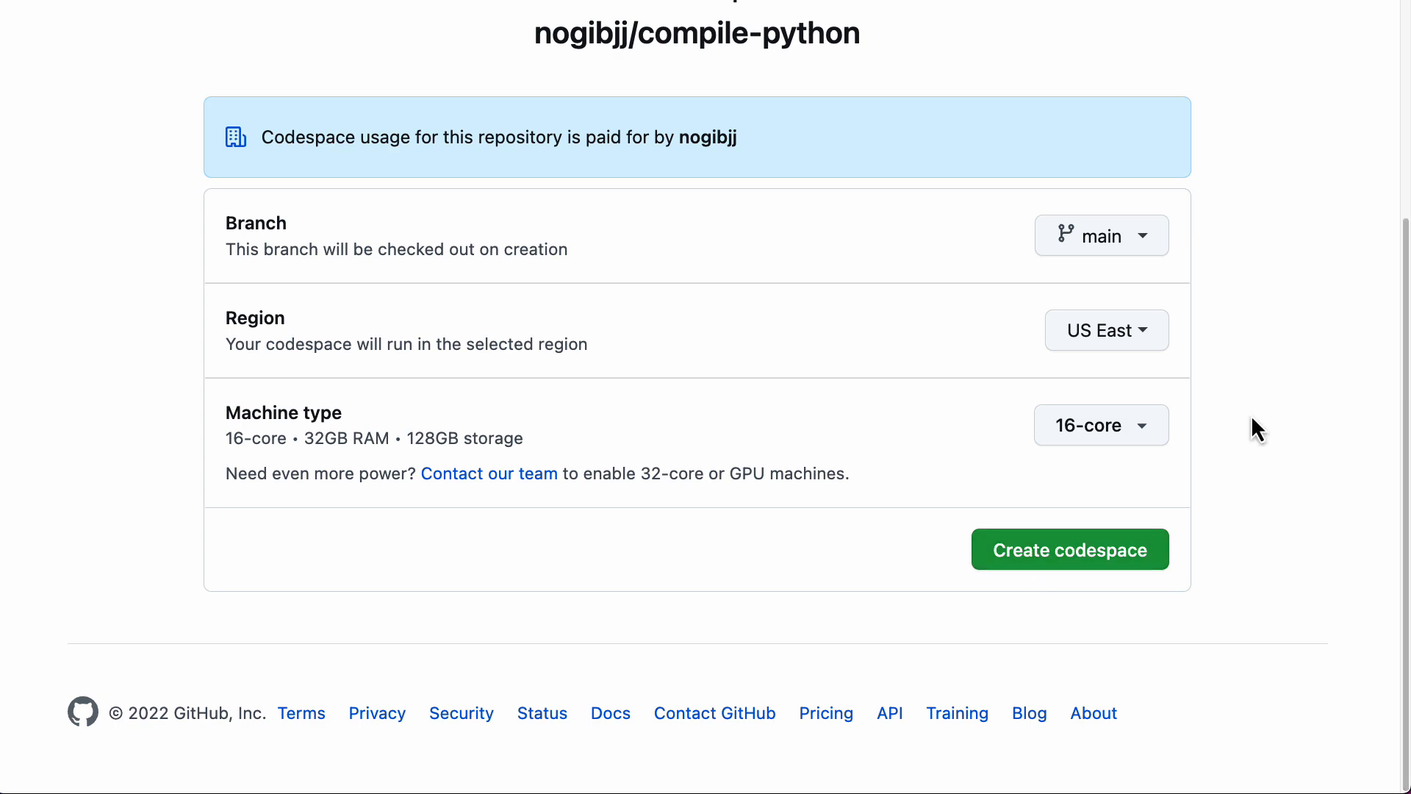
pyautogui.click(1070, 549)
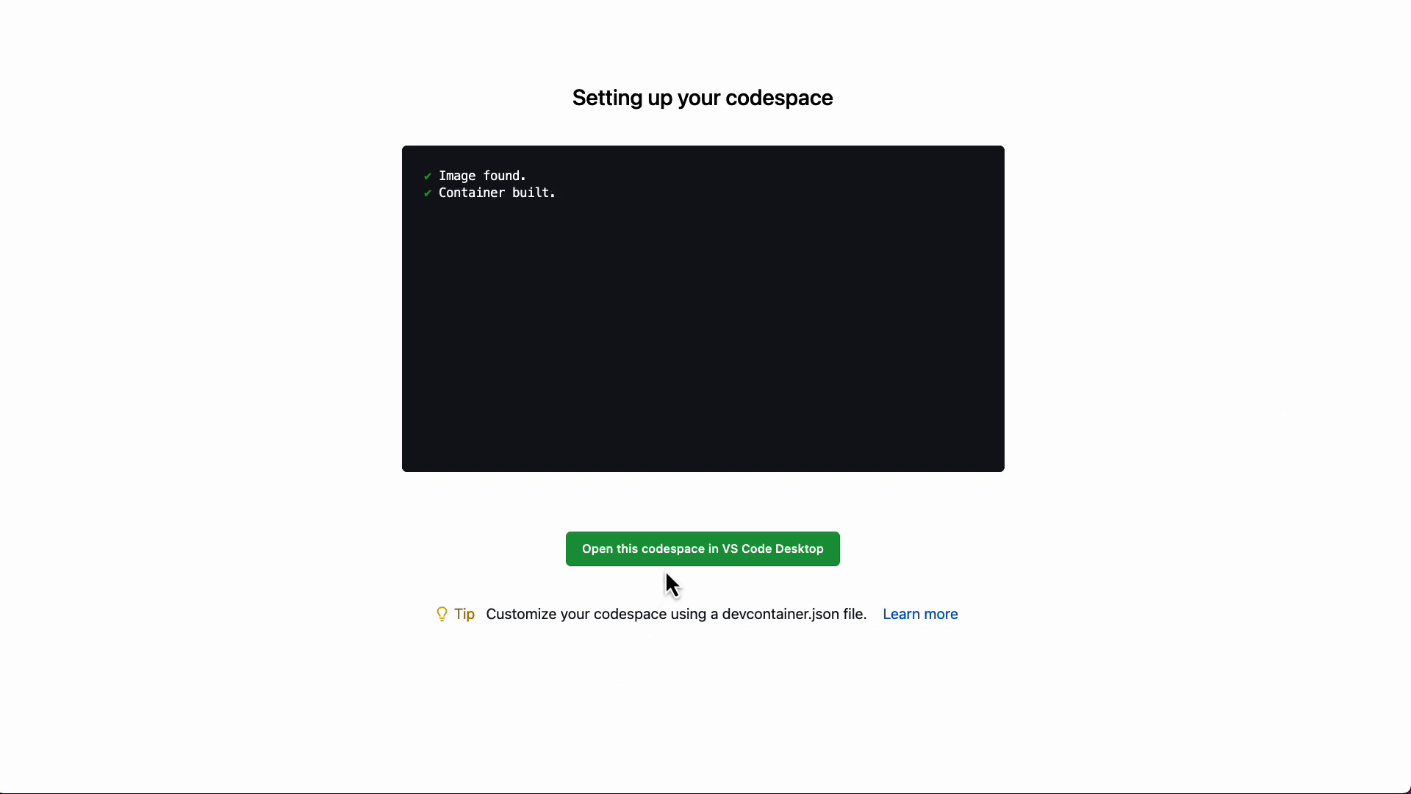
# - Wait for the 16-core codespace container to build and connect
pyautogui.click(702, 548)
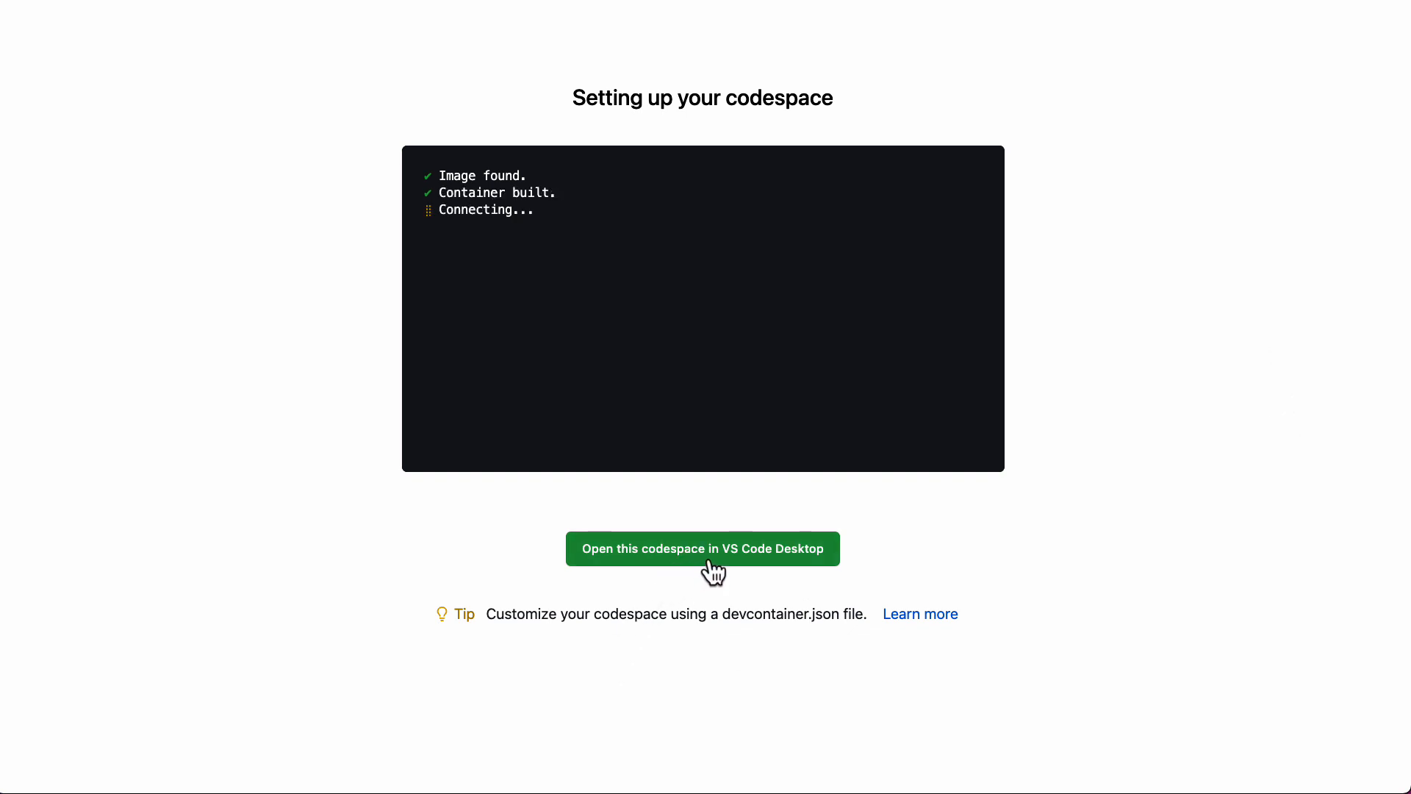
pyautogui.moveTo(743, 570)
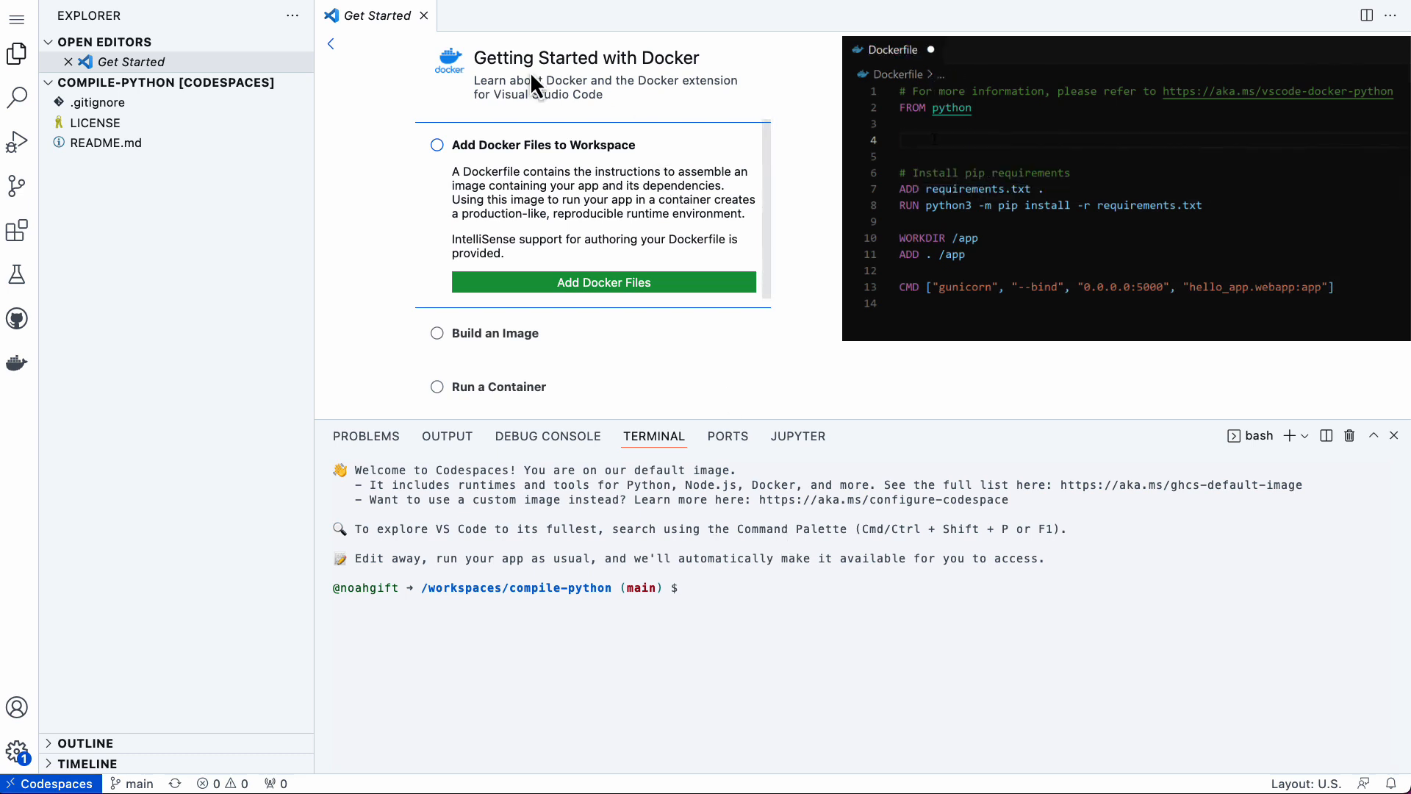
# - Close the Docker page, switch to the Dark (Visual Studio) theme, and narrow the Explorer
pyautogui.click(17, 748)
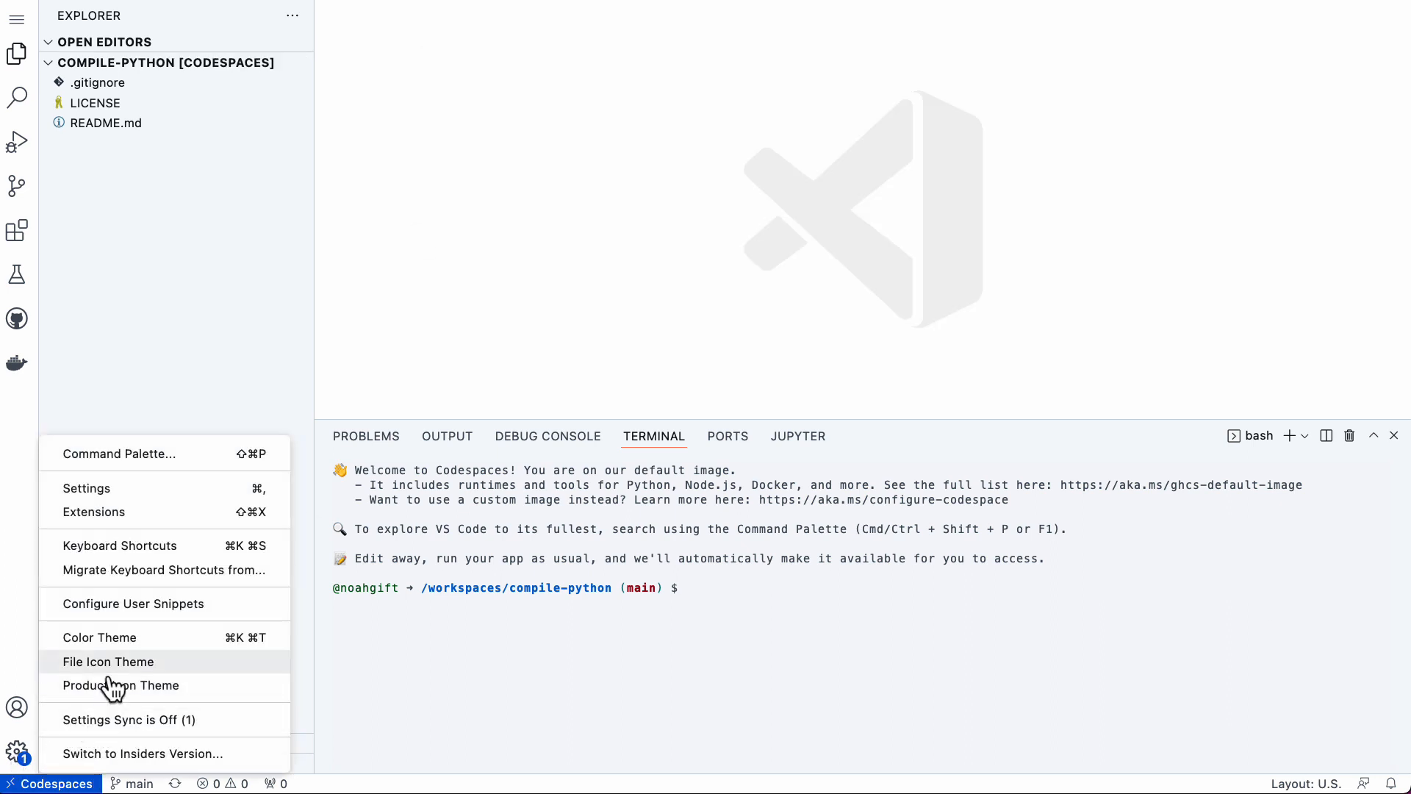
pyautogui.moveTo(99, 637)
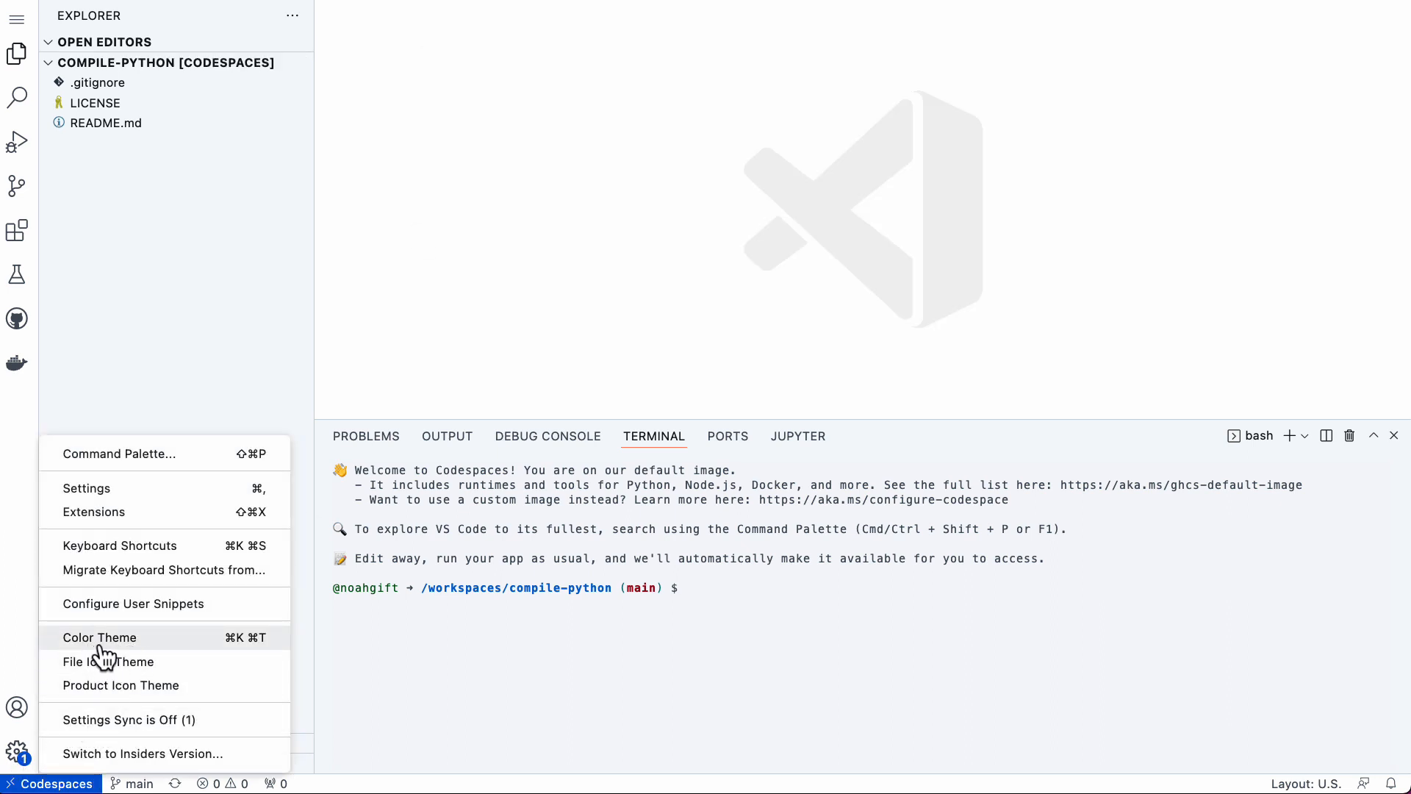
pyautogui.click(99, 638)
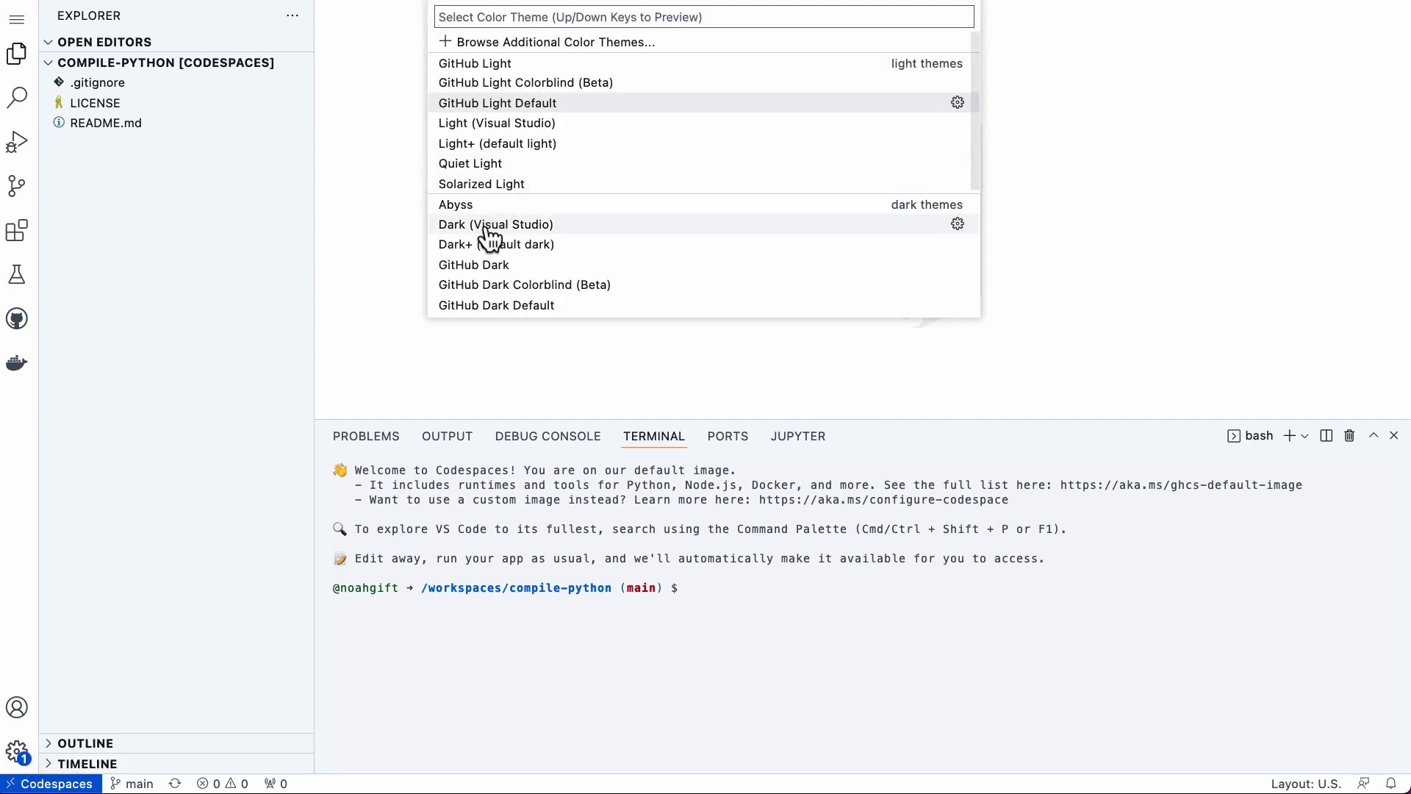
pyautogui.click(495, 244)
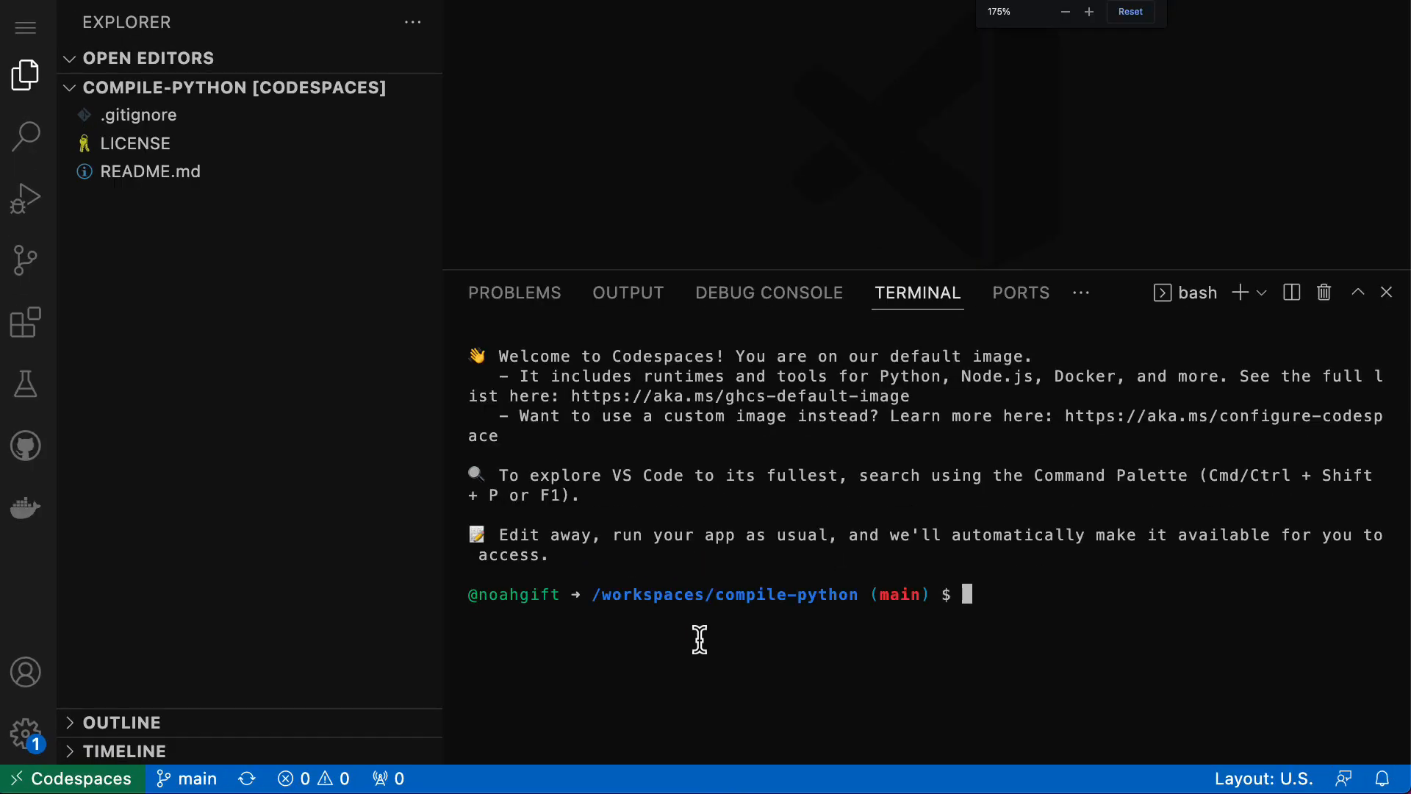
pyautogui.moveTo(441, 452)
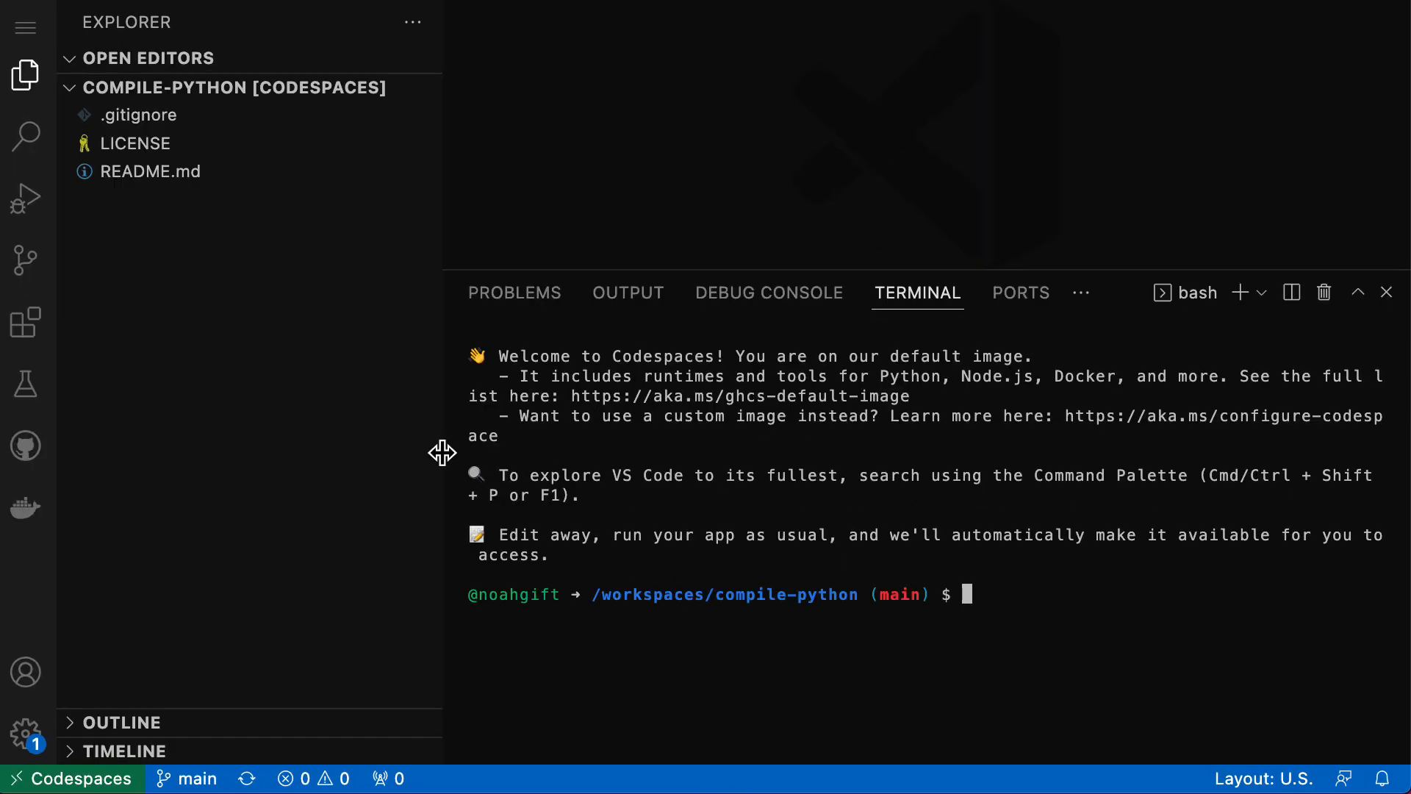
pyautogui.moveTo(441, 441); pyautogui.dragTo(312, 441)
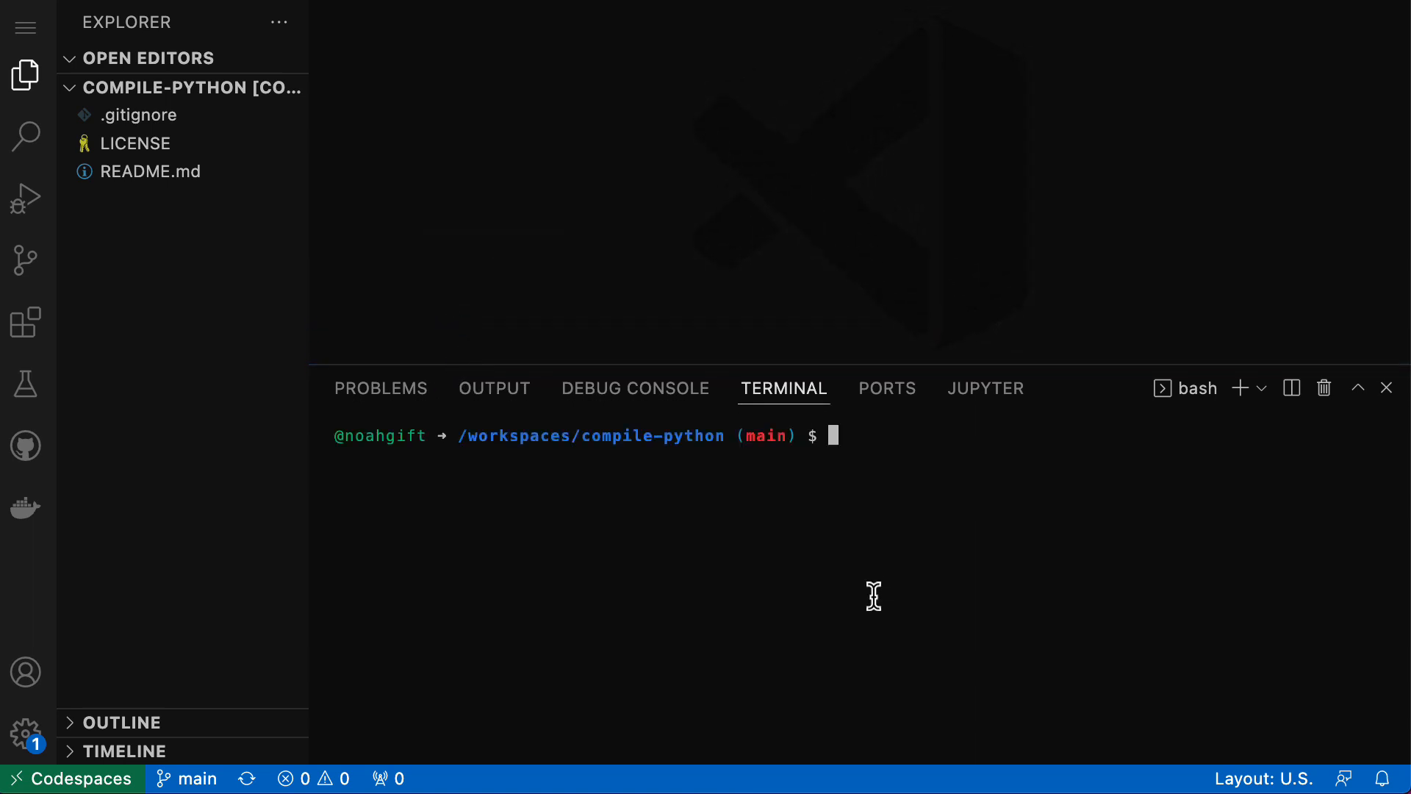
pyautogui.write('python')
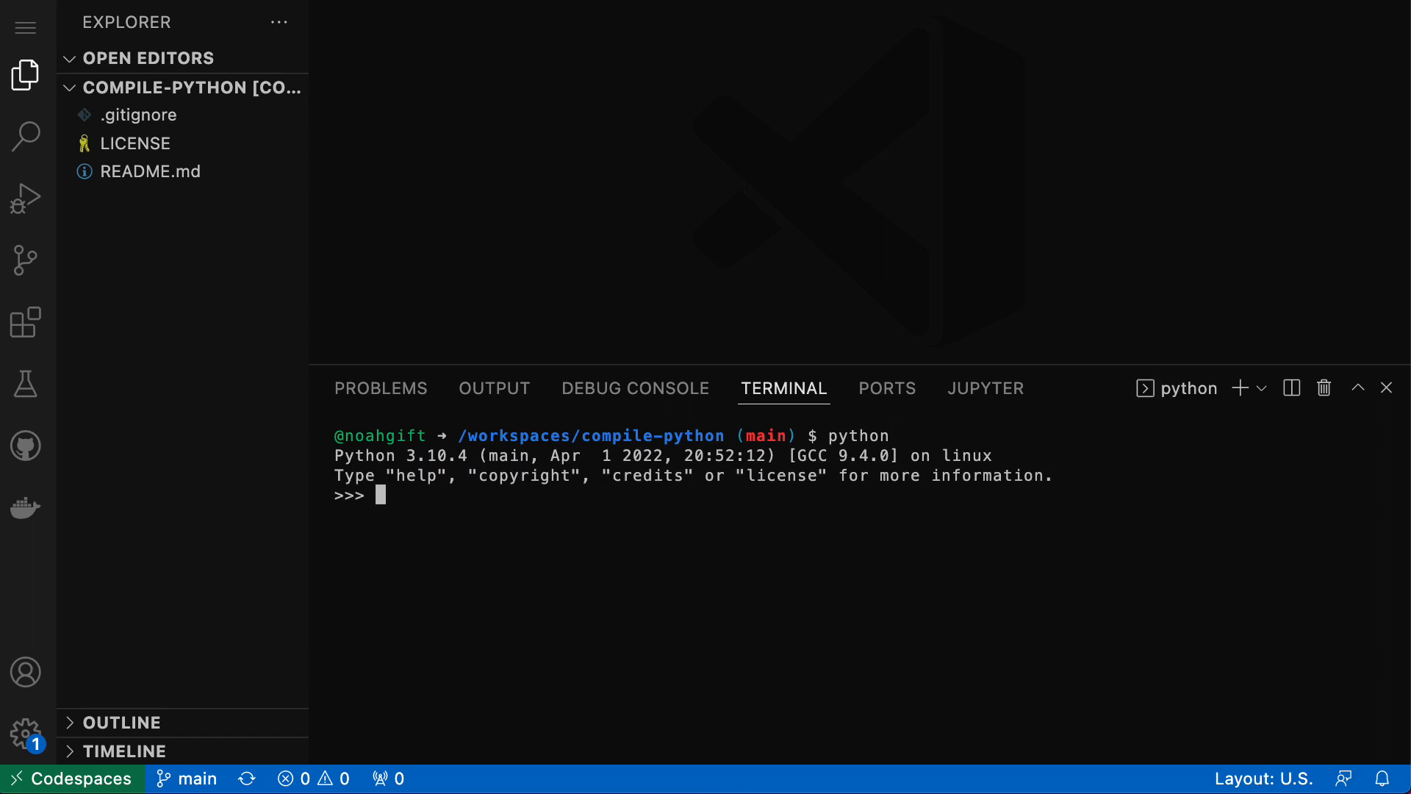
pyautogui.write('exit')
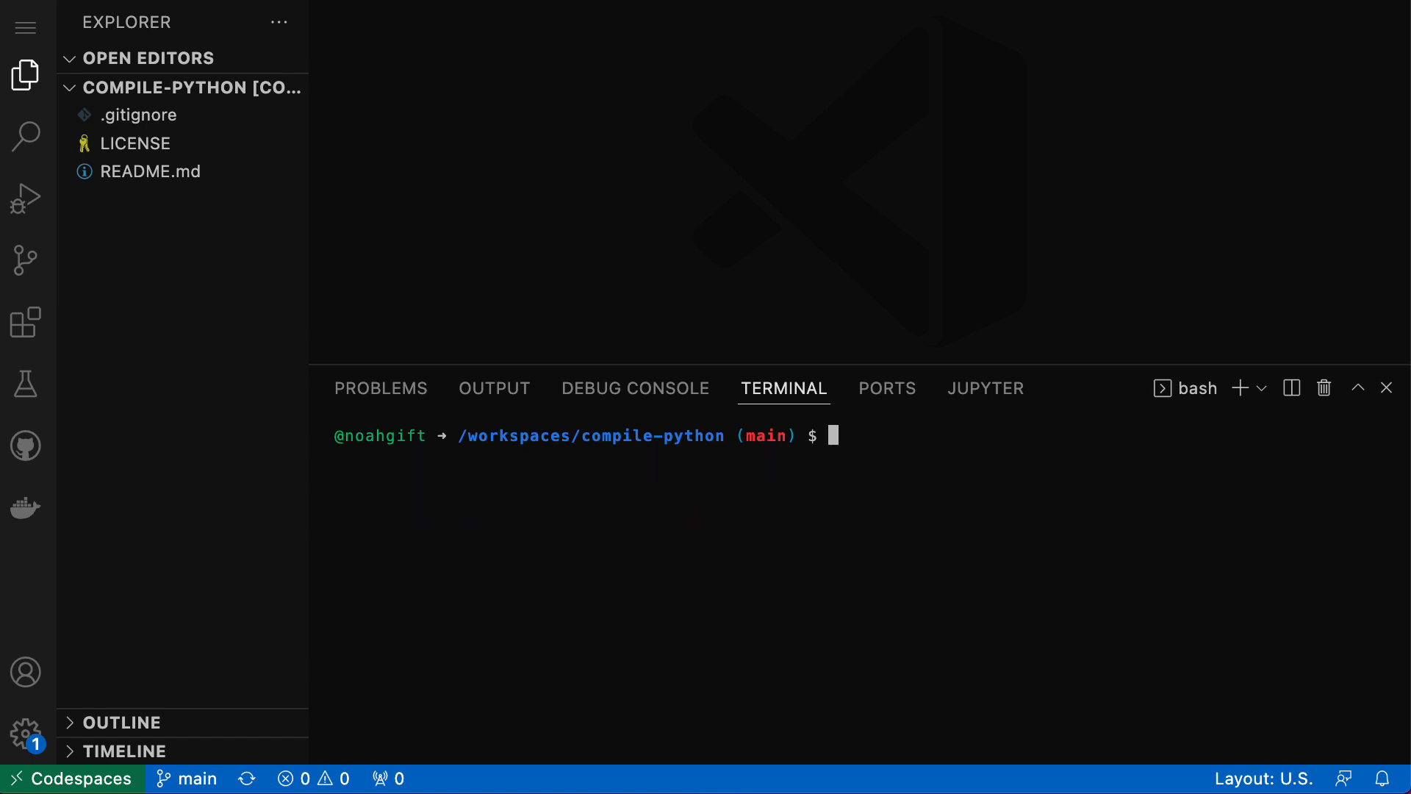
pyautogui.moveTo(1042, 478)
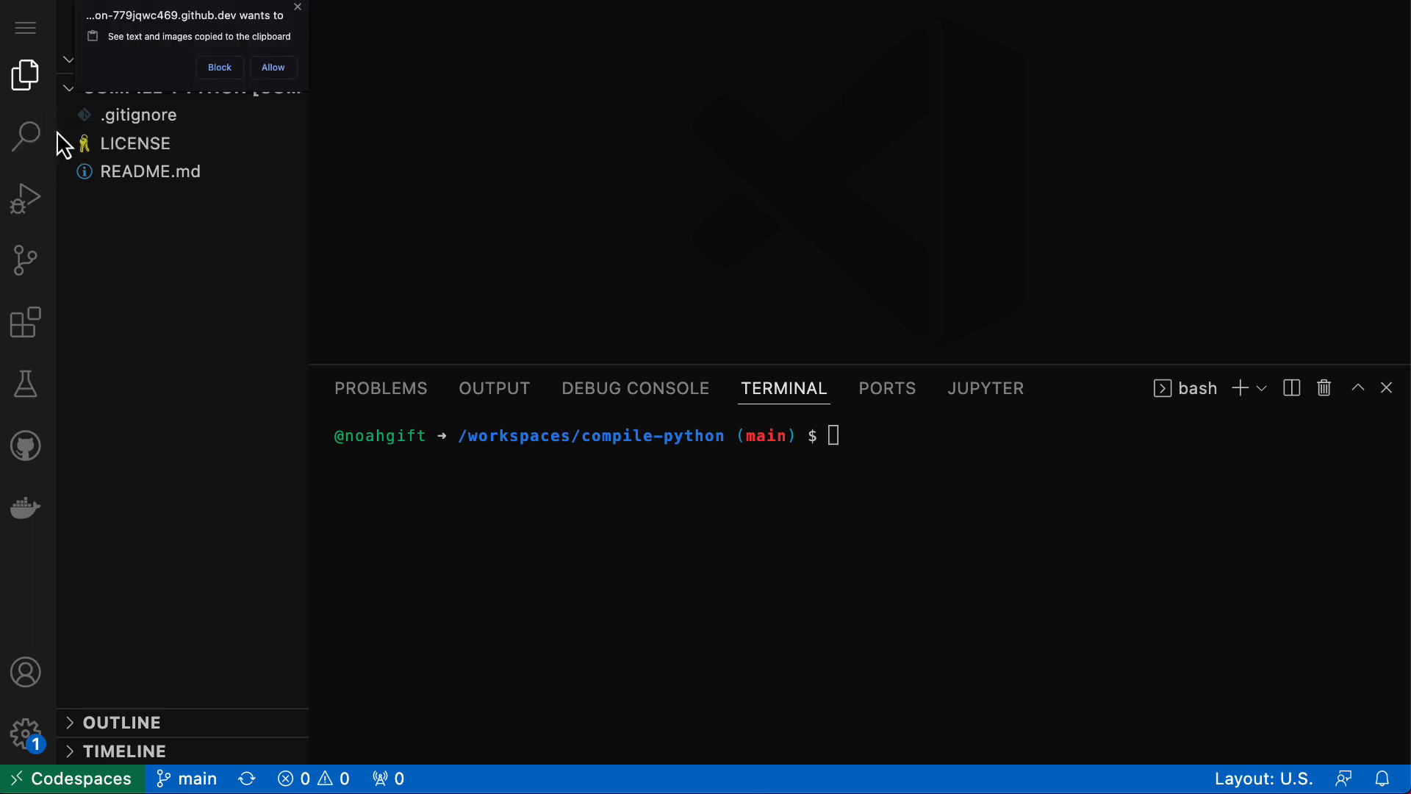
pyautogui.write('sudo apt-get update')
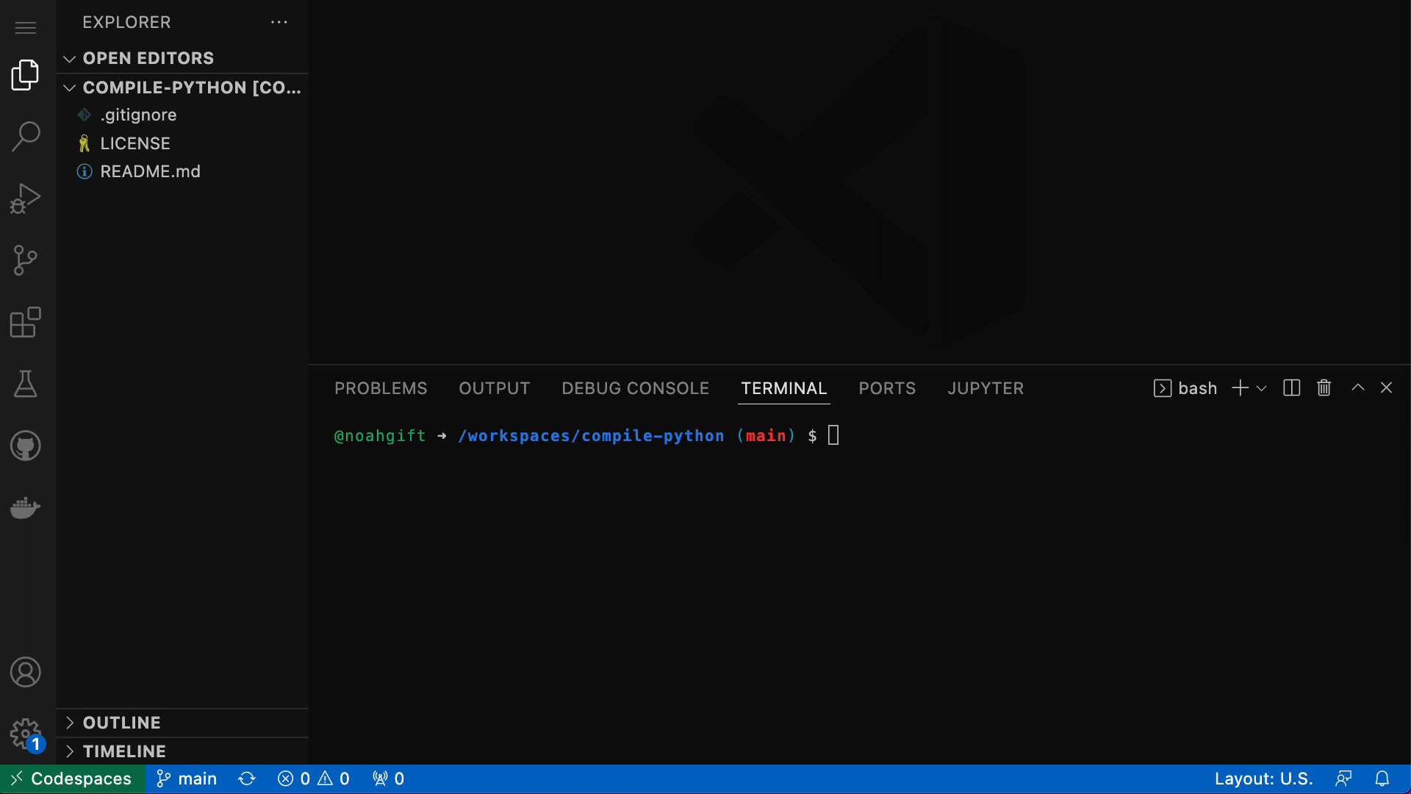
pyautogui.moveTo(1342, 280)
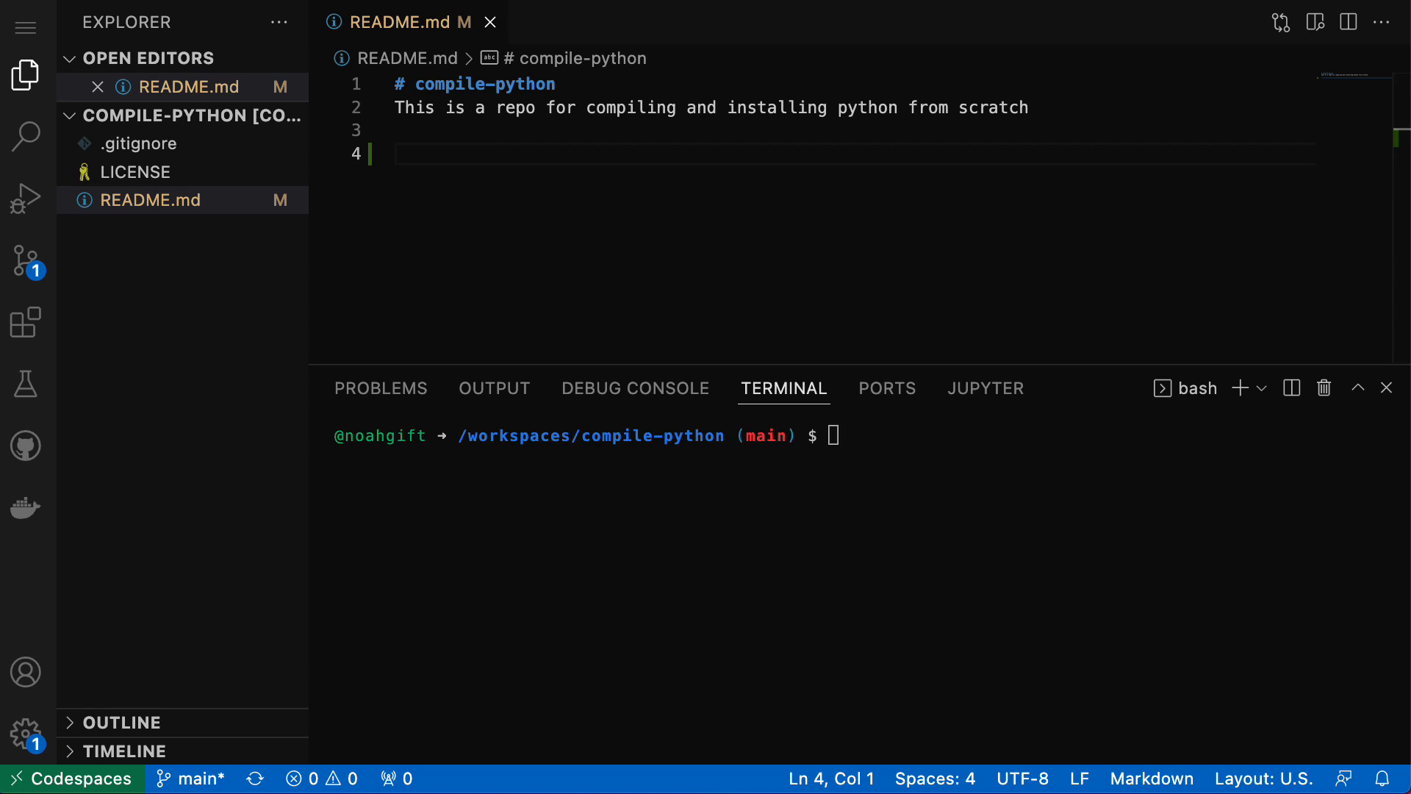
pyautogui.moveTo(499, 222)
pyautogui.write('## Compile Python and Create VirtualEnv with It')
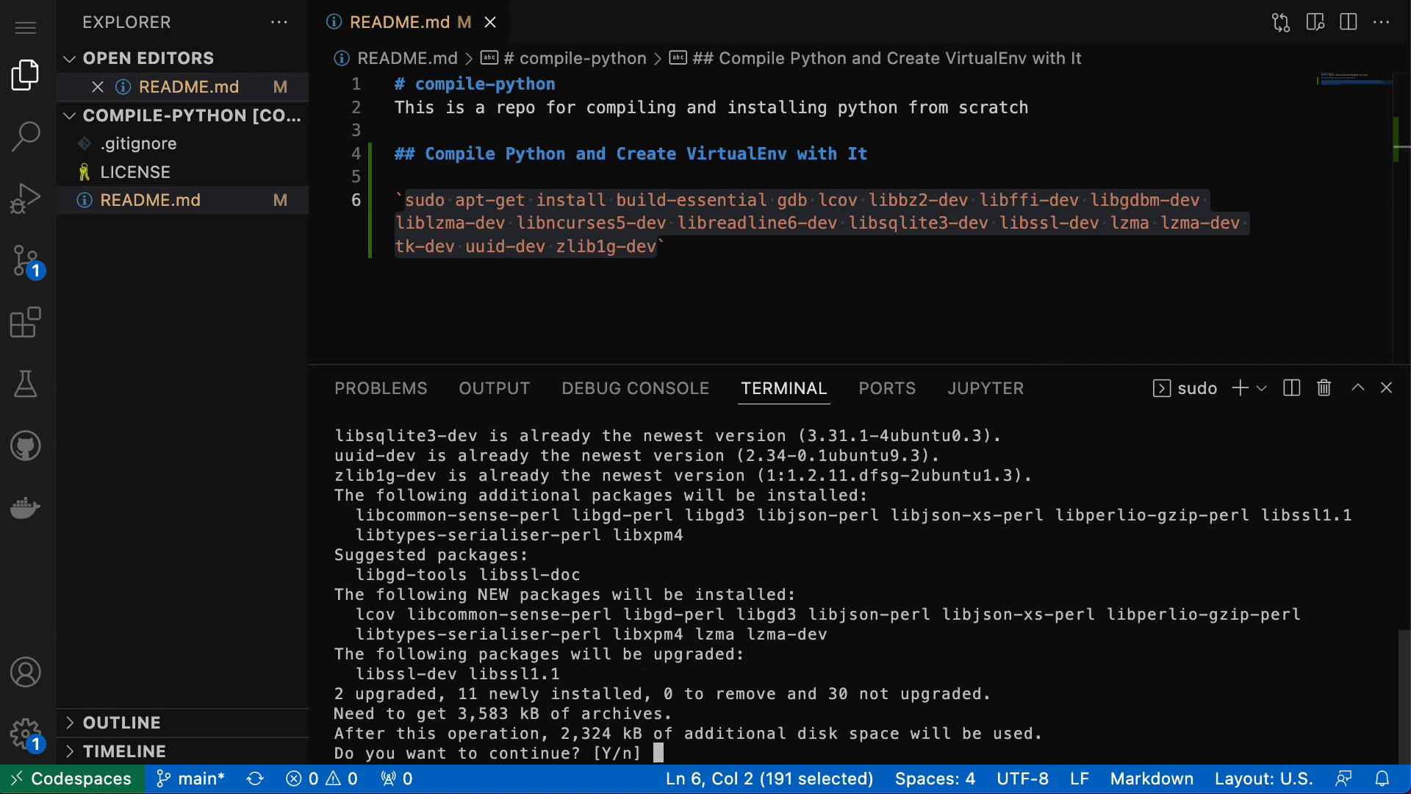
# - Answer y to start installing the apt-get build dependencies
pyautogui.write('y')
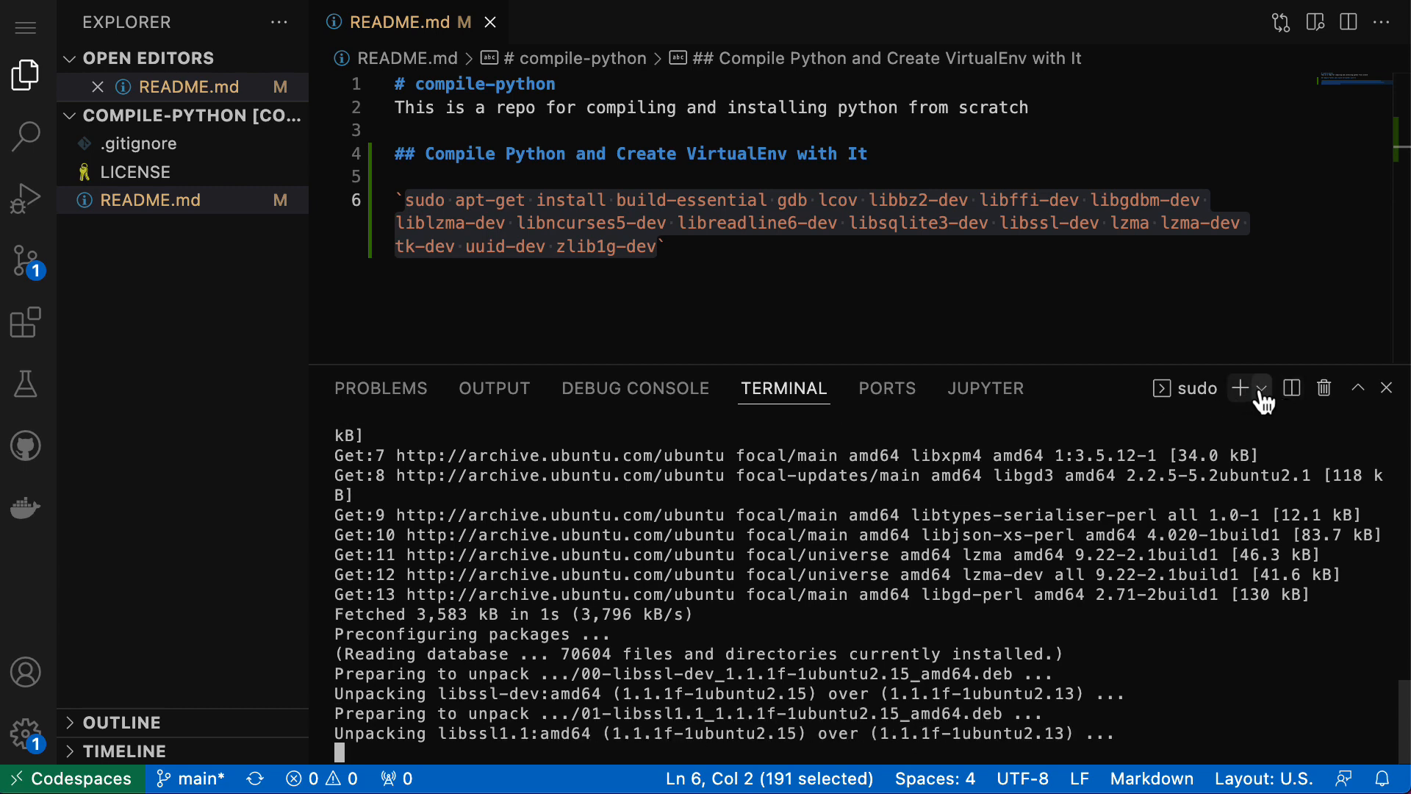
# - Run htop in a second bash terminal, then run sudo apt-get update
pyautogui.click(1266, 388)
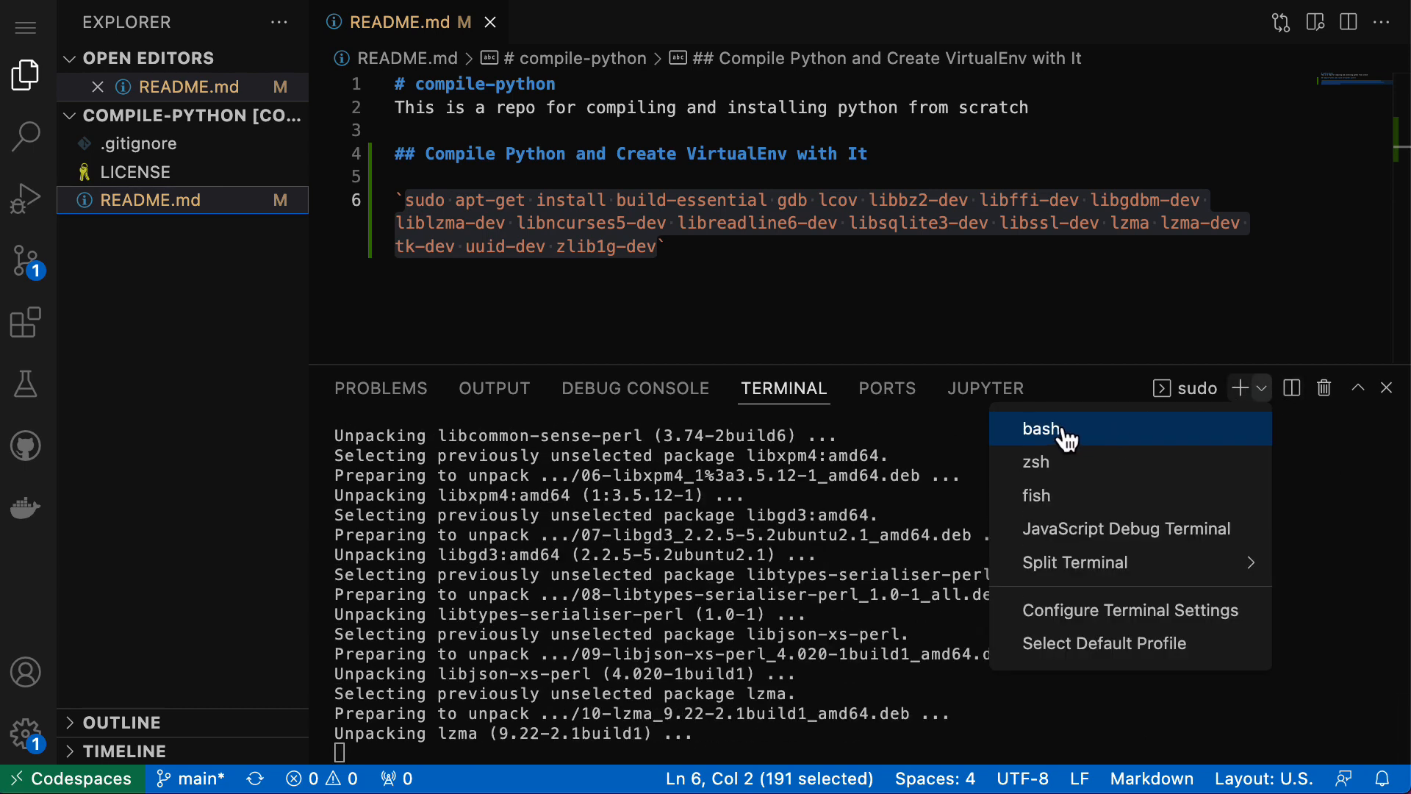
pyautogui.click(1041, 429)
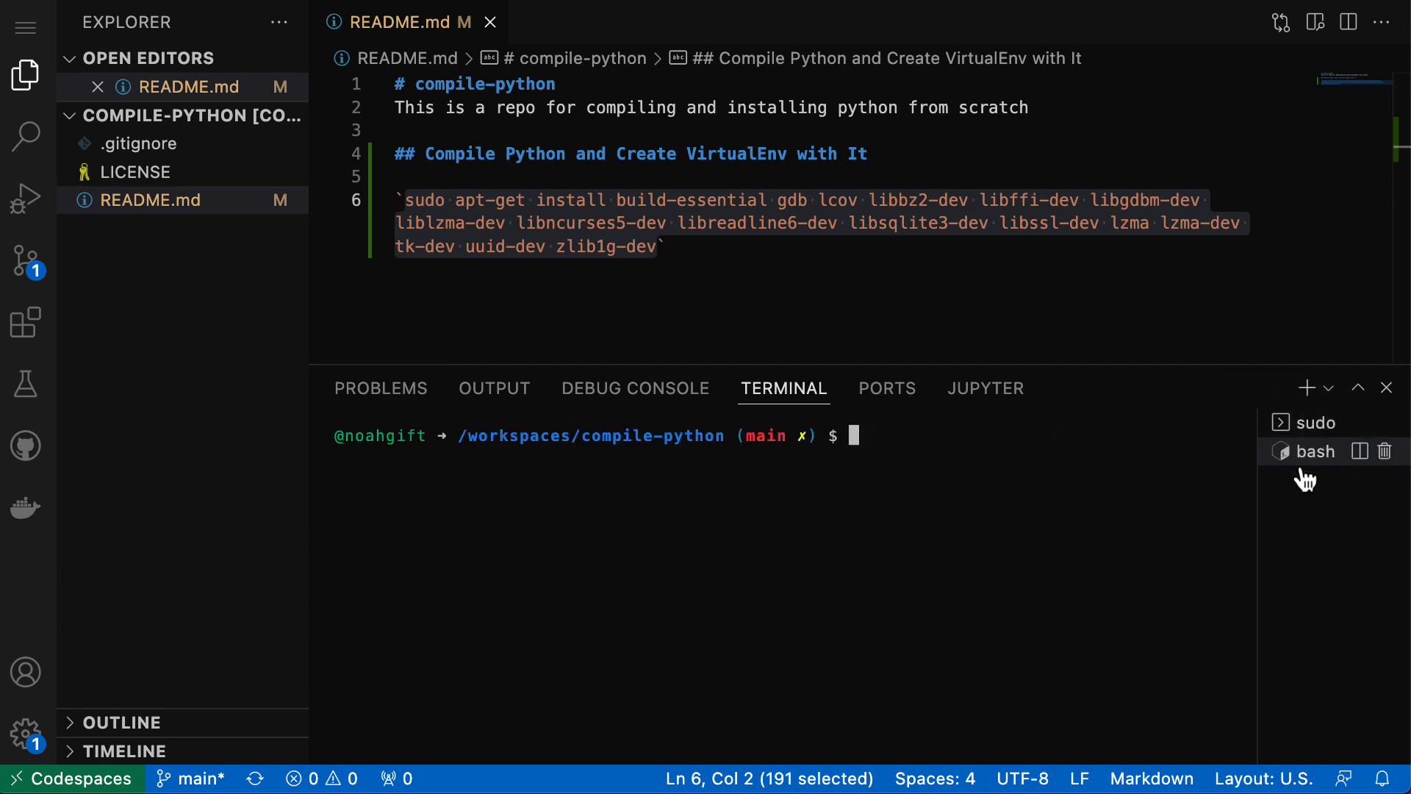
pyautogui.write('htop')
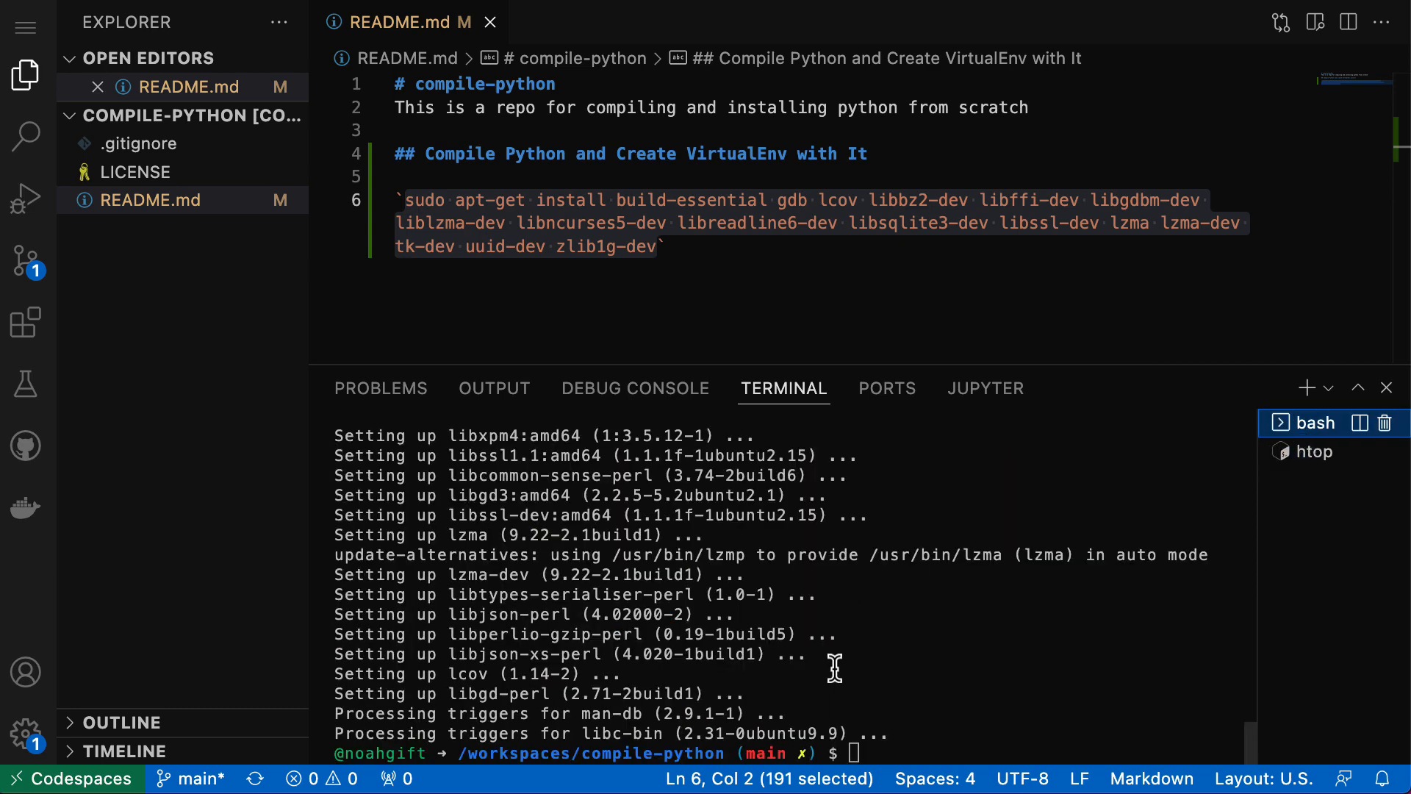
pyautogui.moveTo(1034, 657)
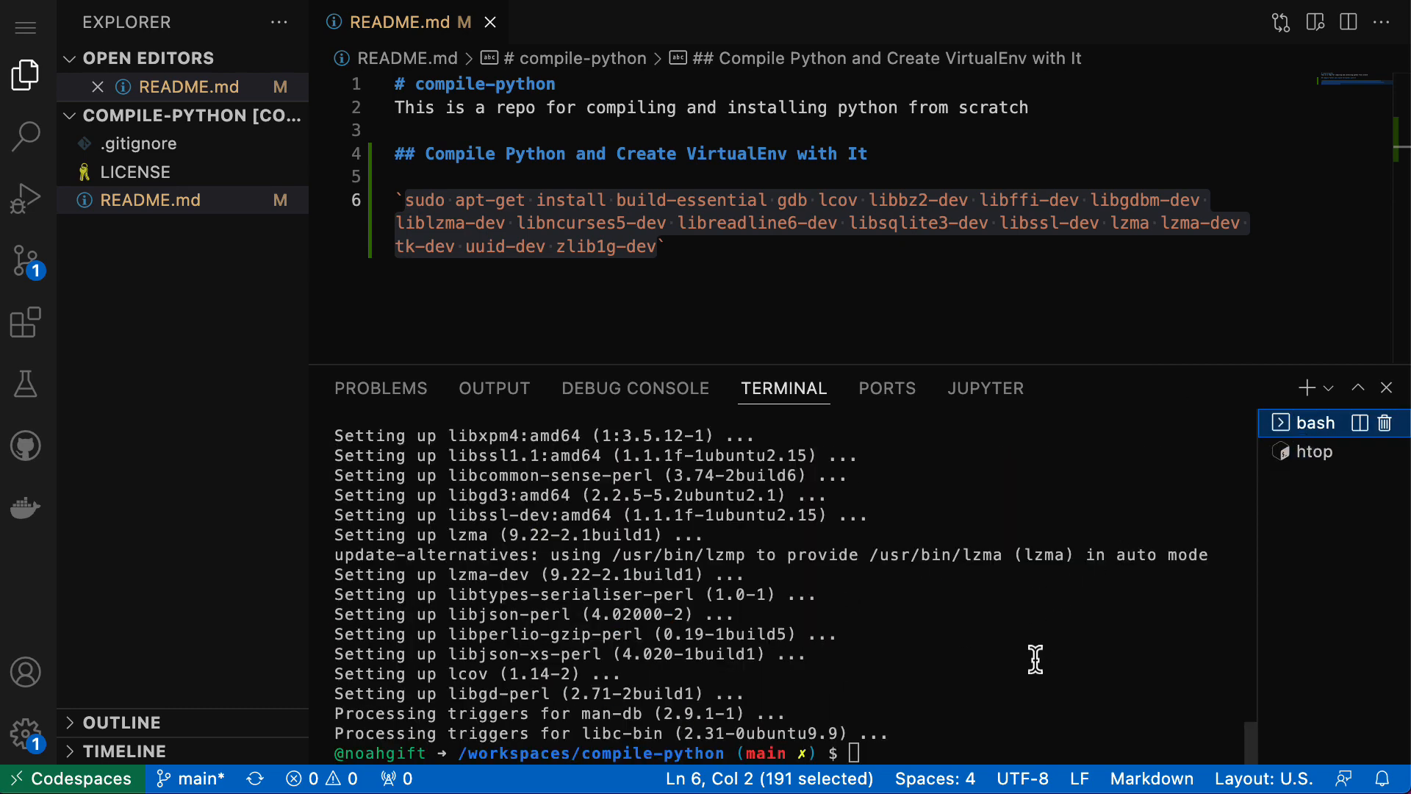
pyautogui.write('sudo apt-get update')
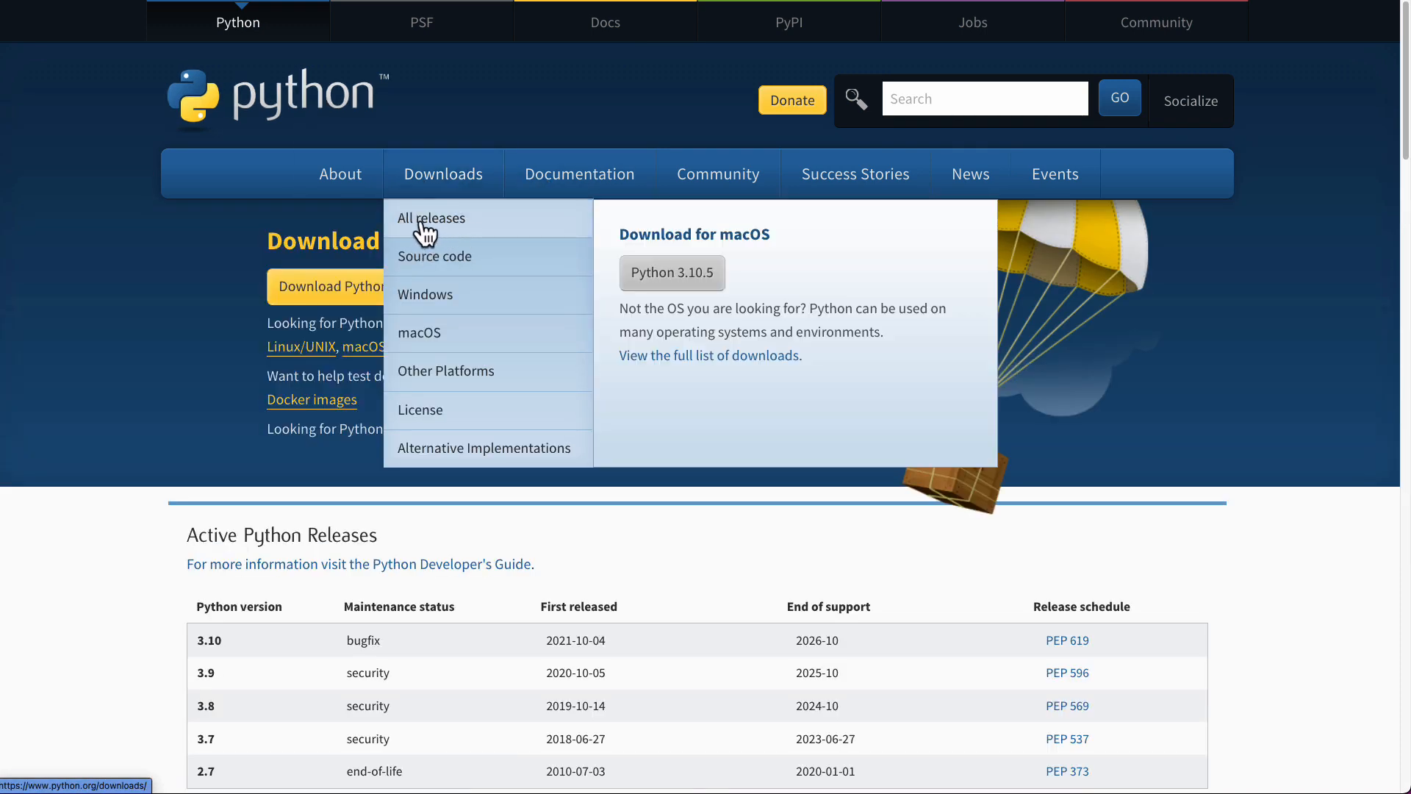
# - Copy the Gzipped source tarball link from the Python 3.10.5 release page
pyautogui.scroll(-3)
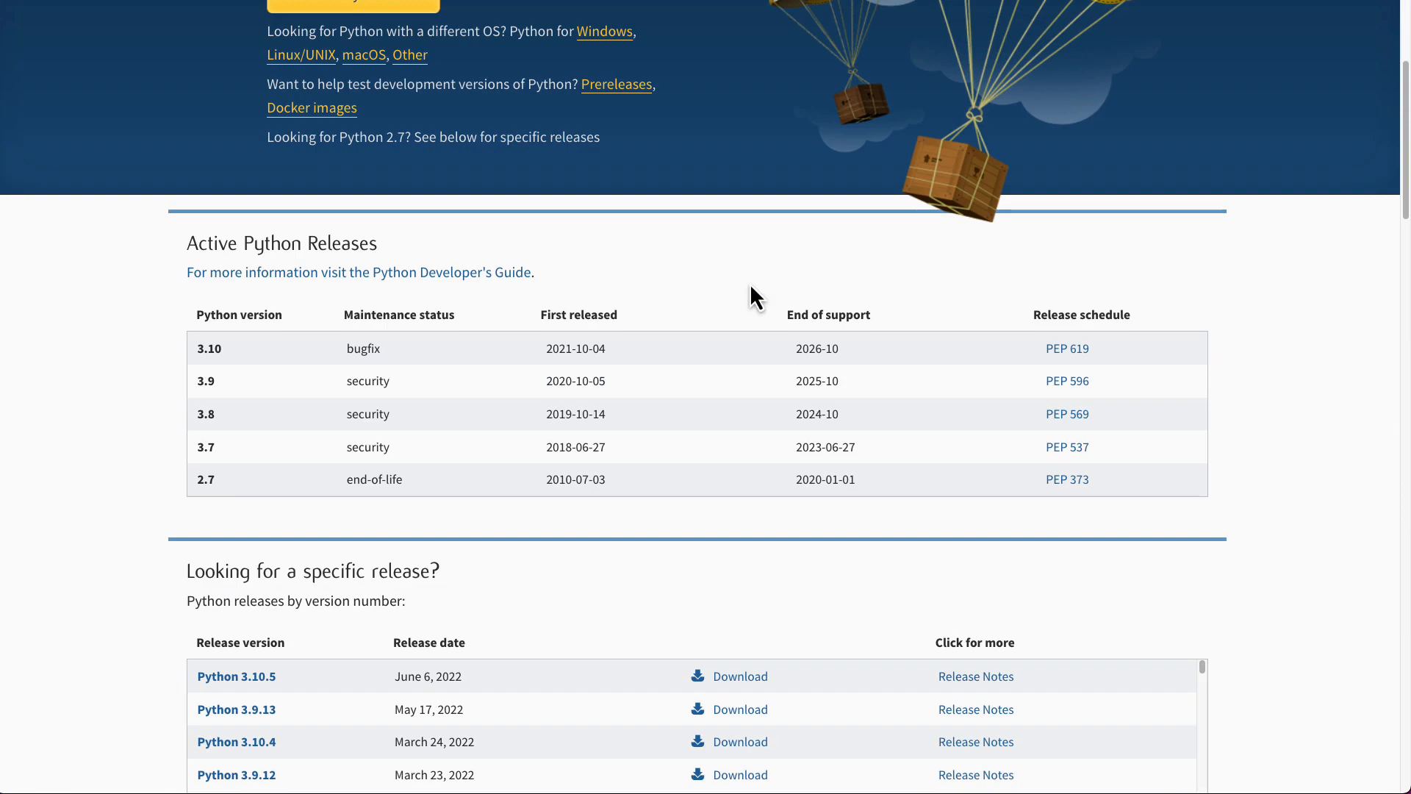
pyautogui.scroll(-3)
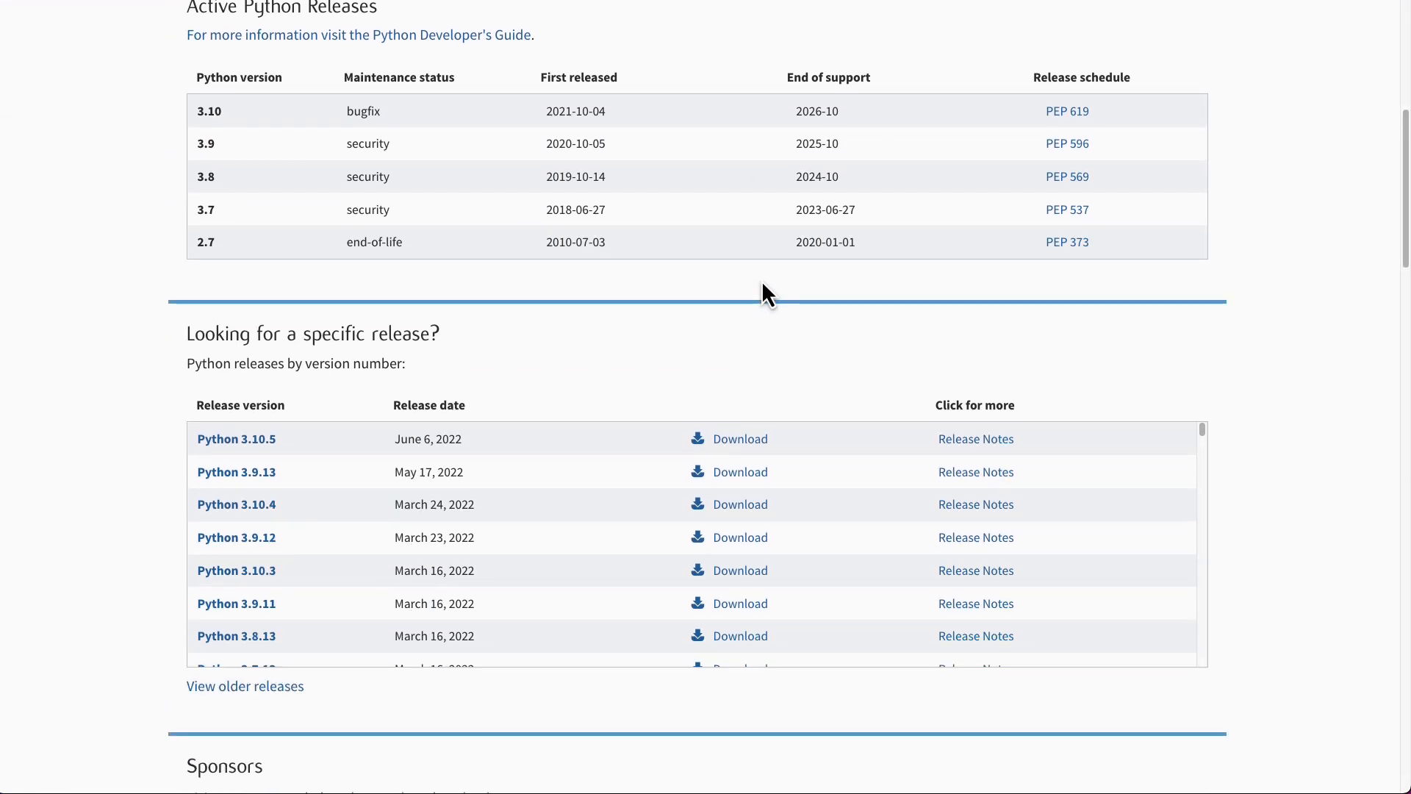
pyautogui.moveTo(196, 497)
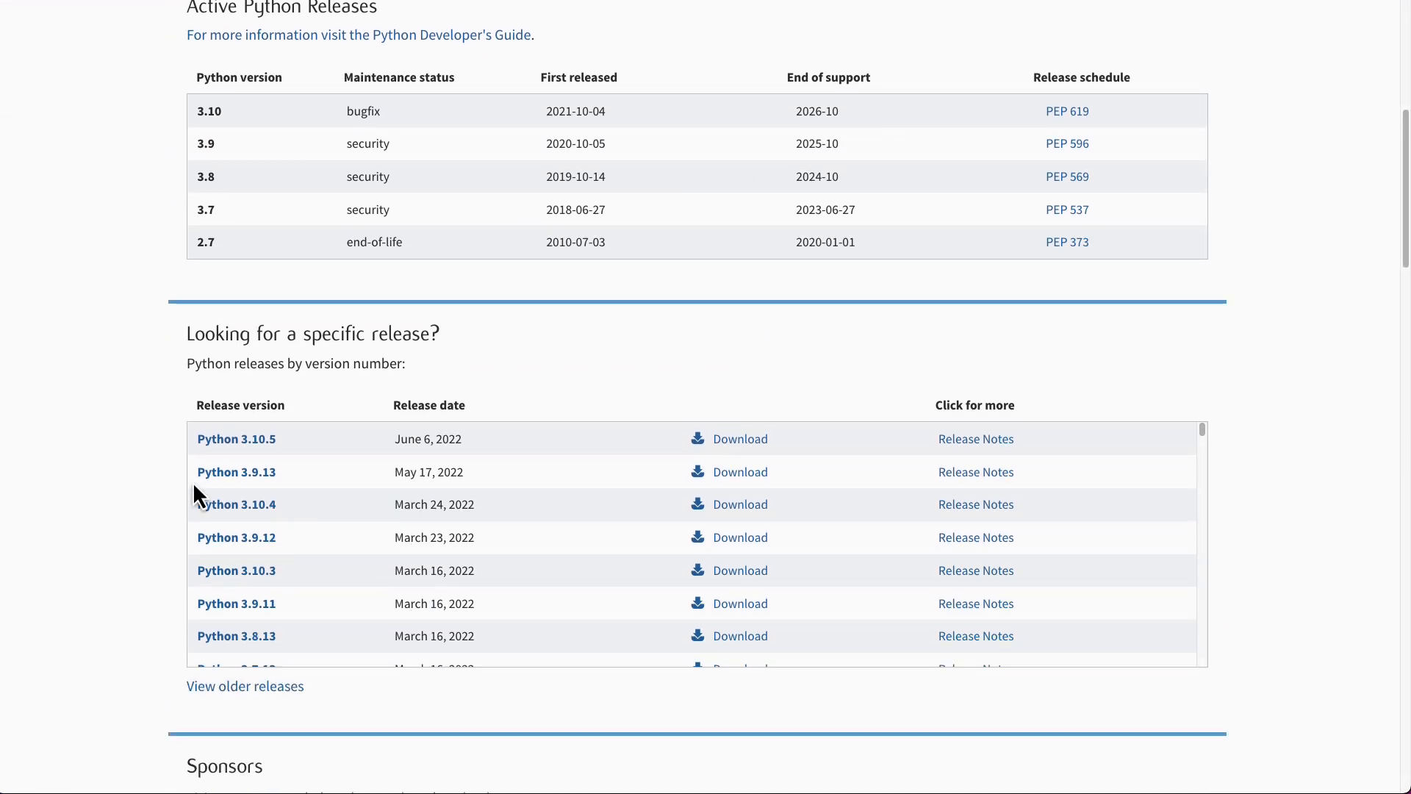
pyautogui.moveTo(392, 438)
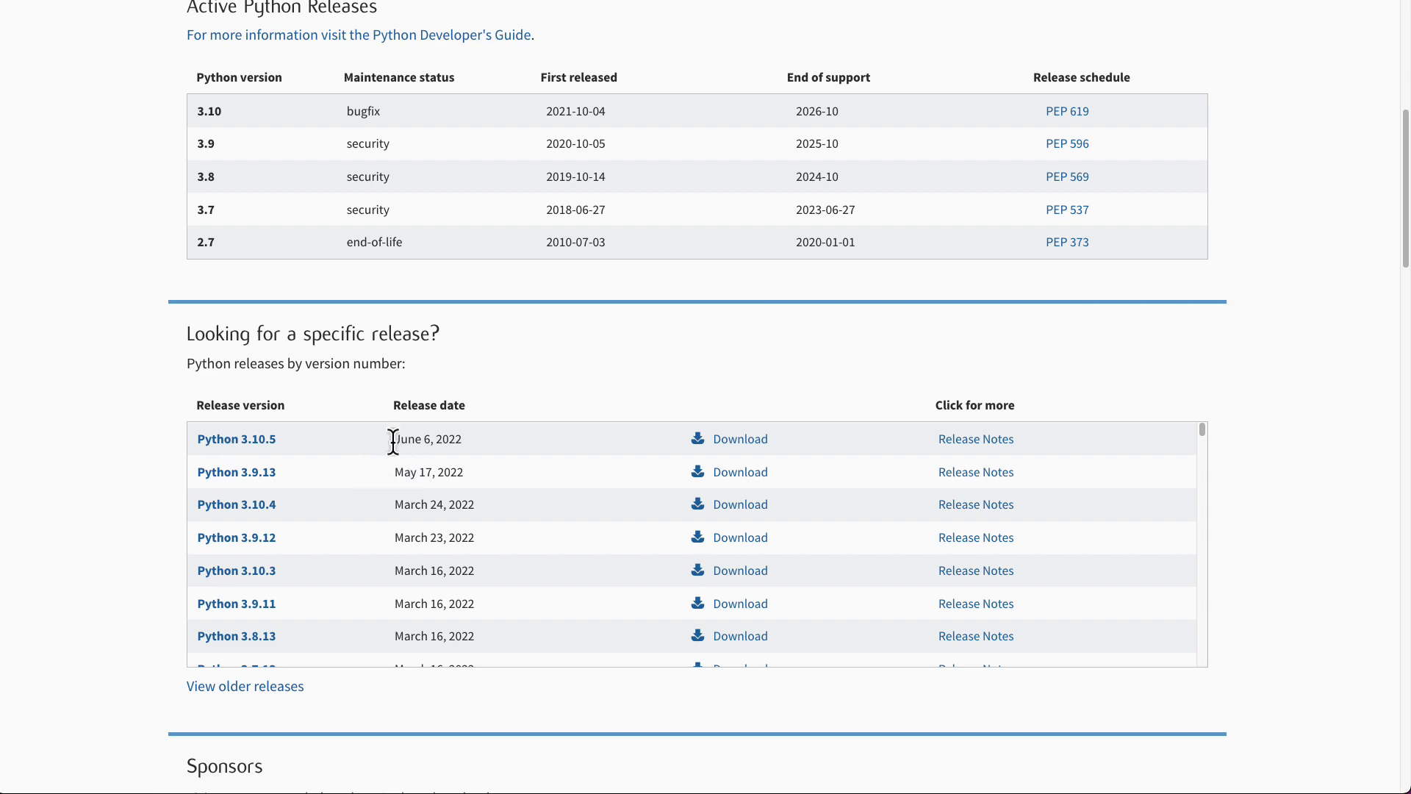
pyautogui.moveTo(292, 467)
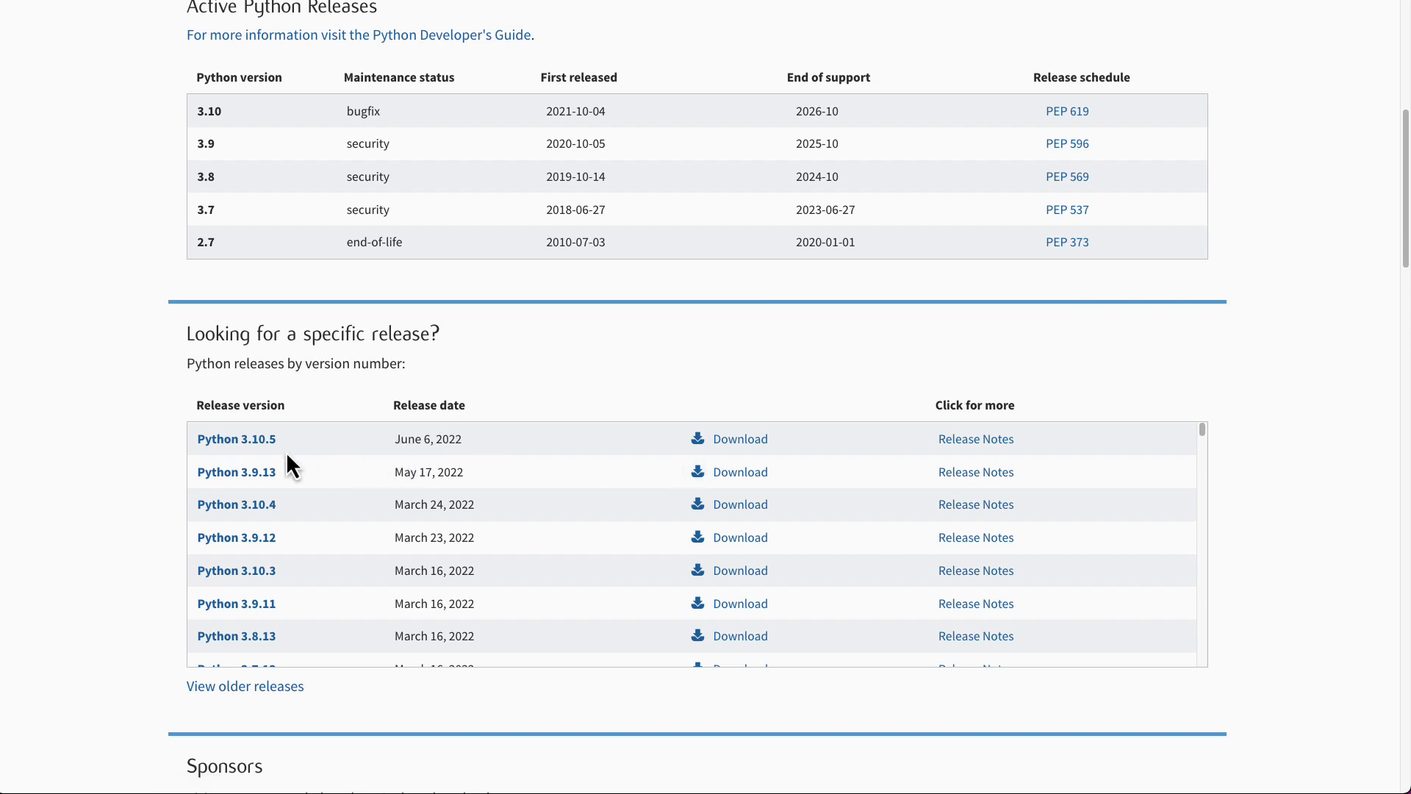
pyautogui.click(236, 438)
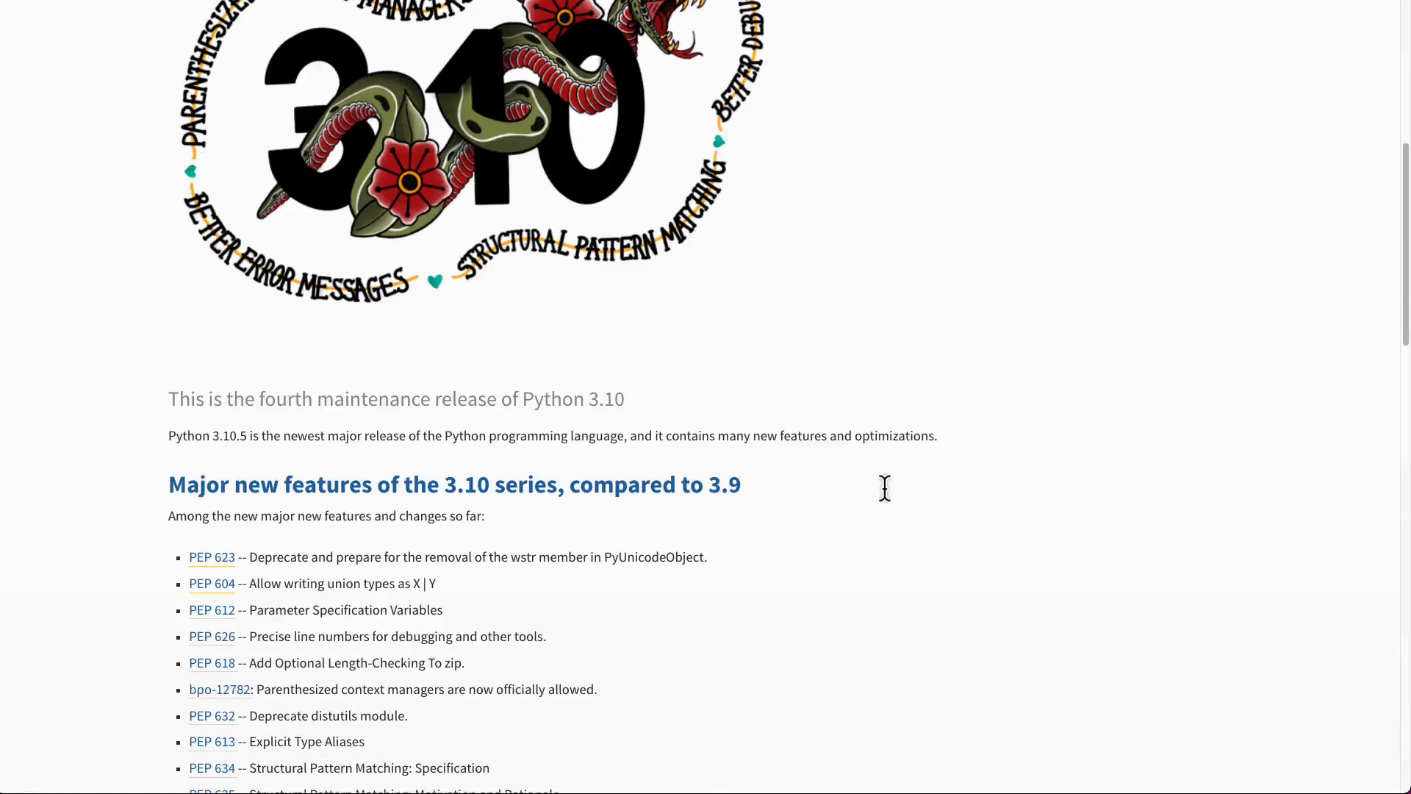
pyautogui.scroll(-3)
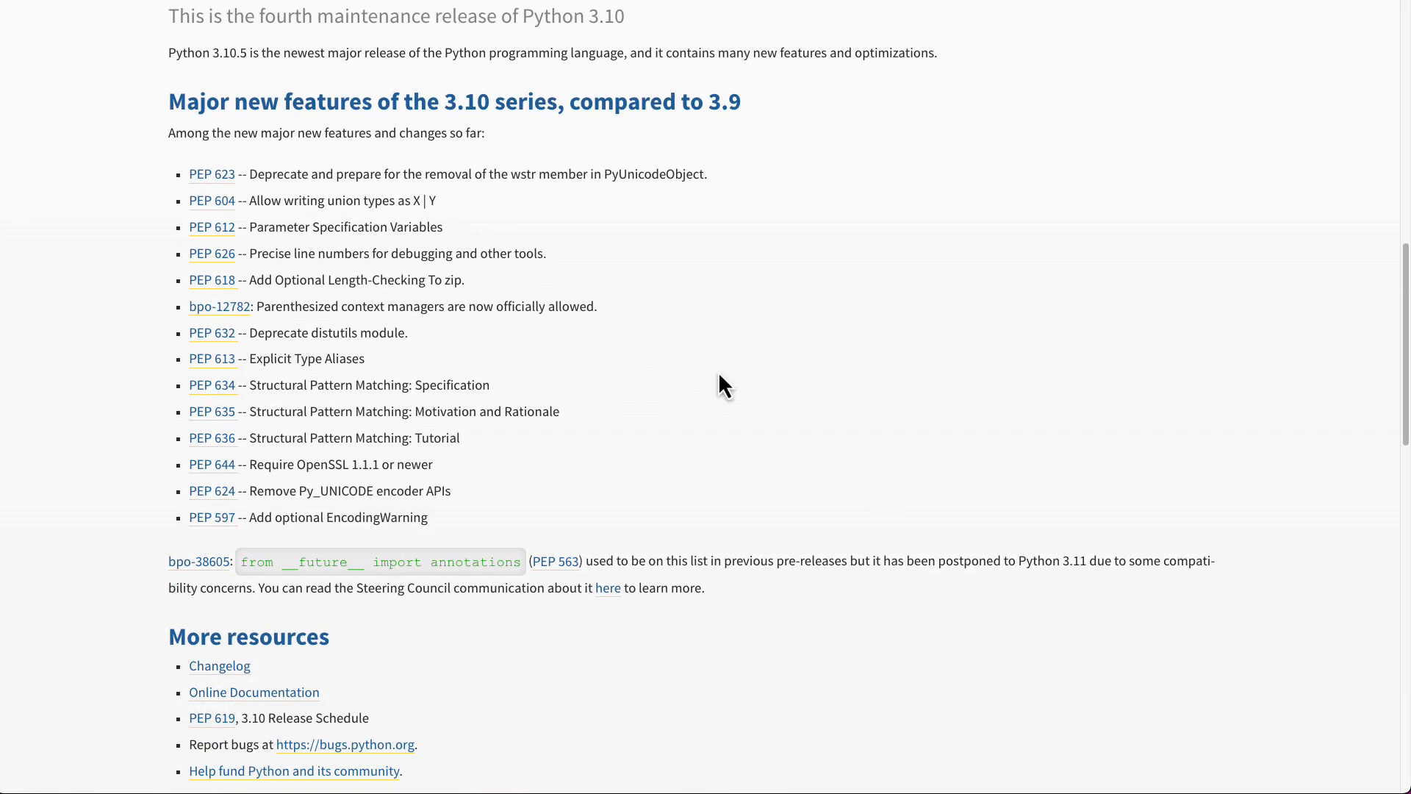
pyautogui.scroll(-3)
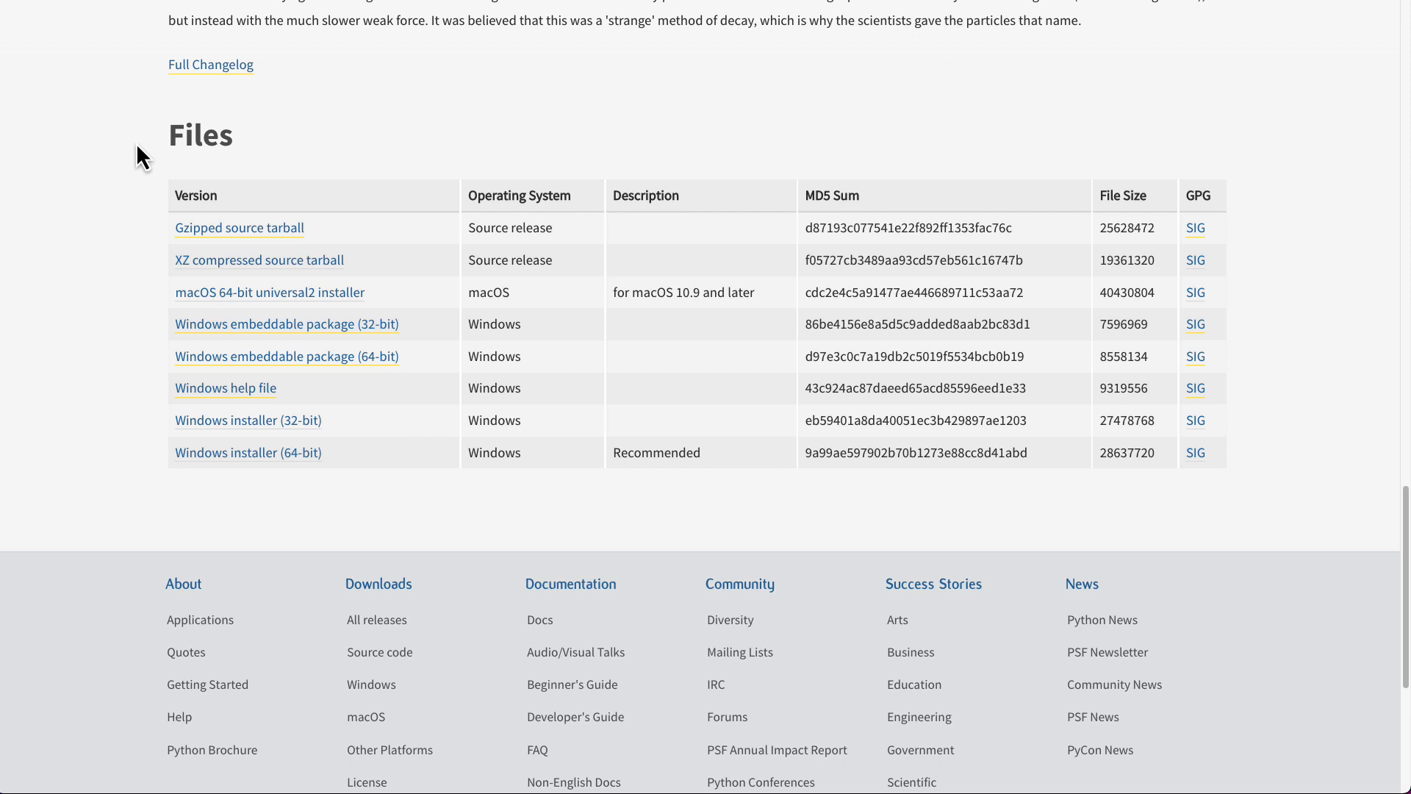
pyautogui.moveTo(232, 392)
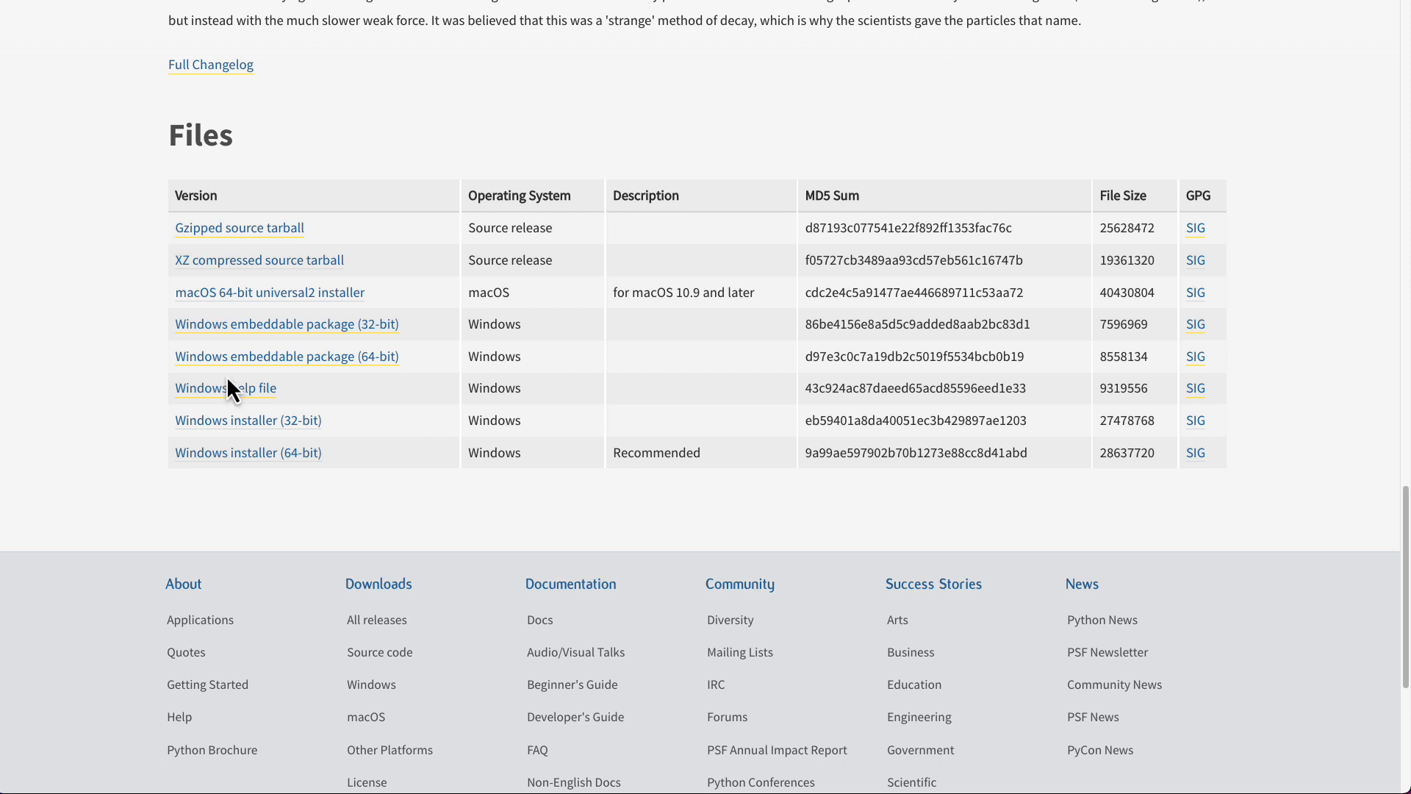
pyautogui.moveTo(269, 291)
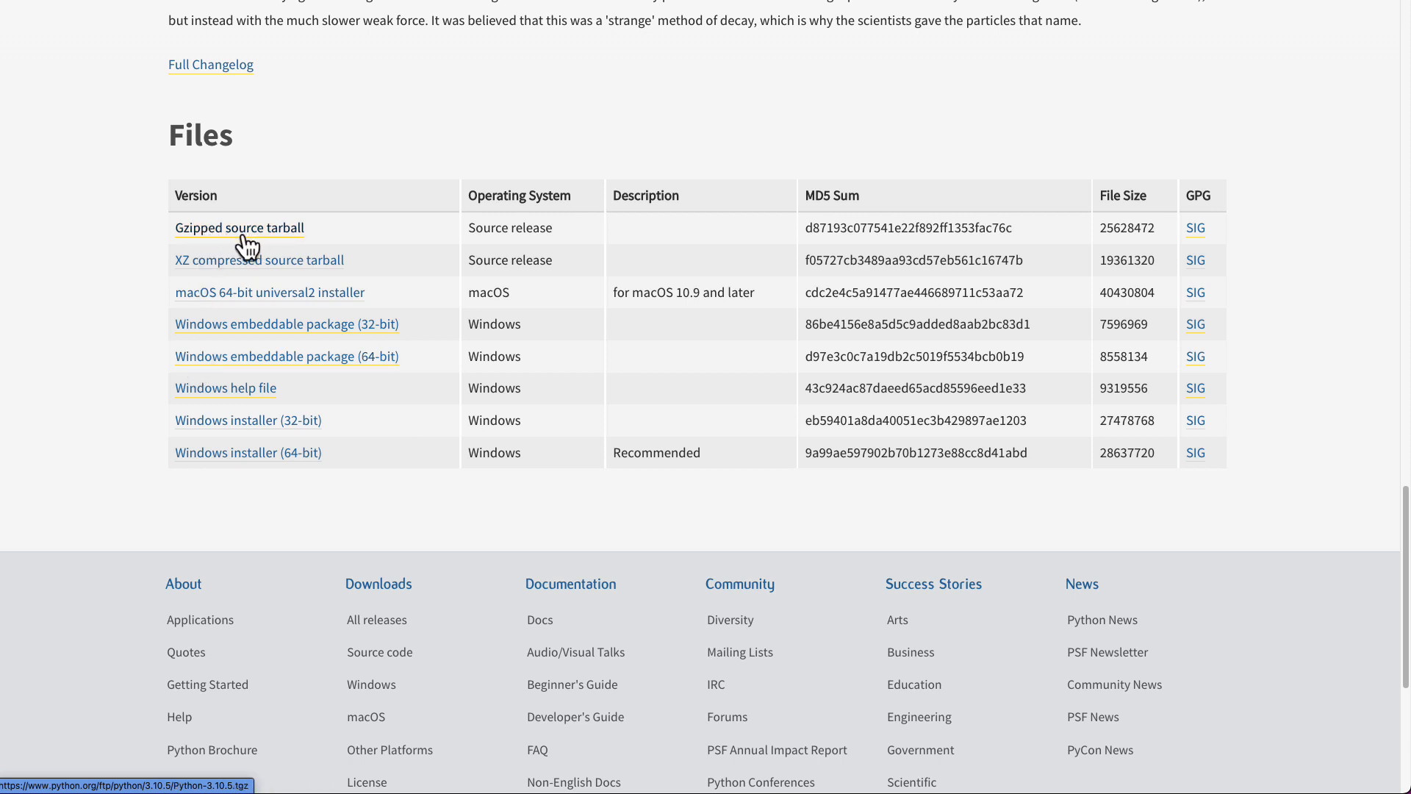
pyautogui.rightClick(239, 228)
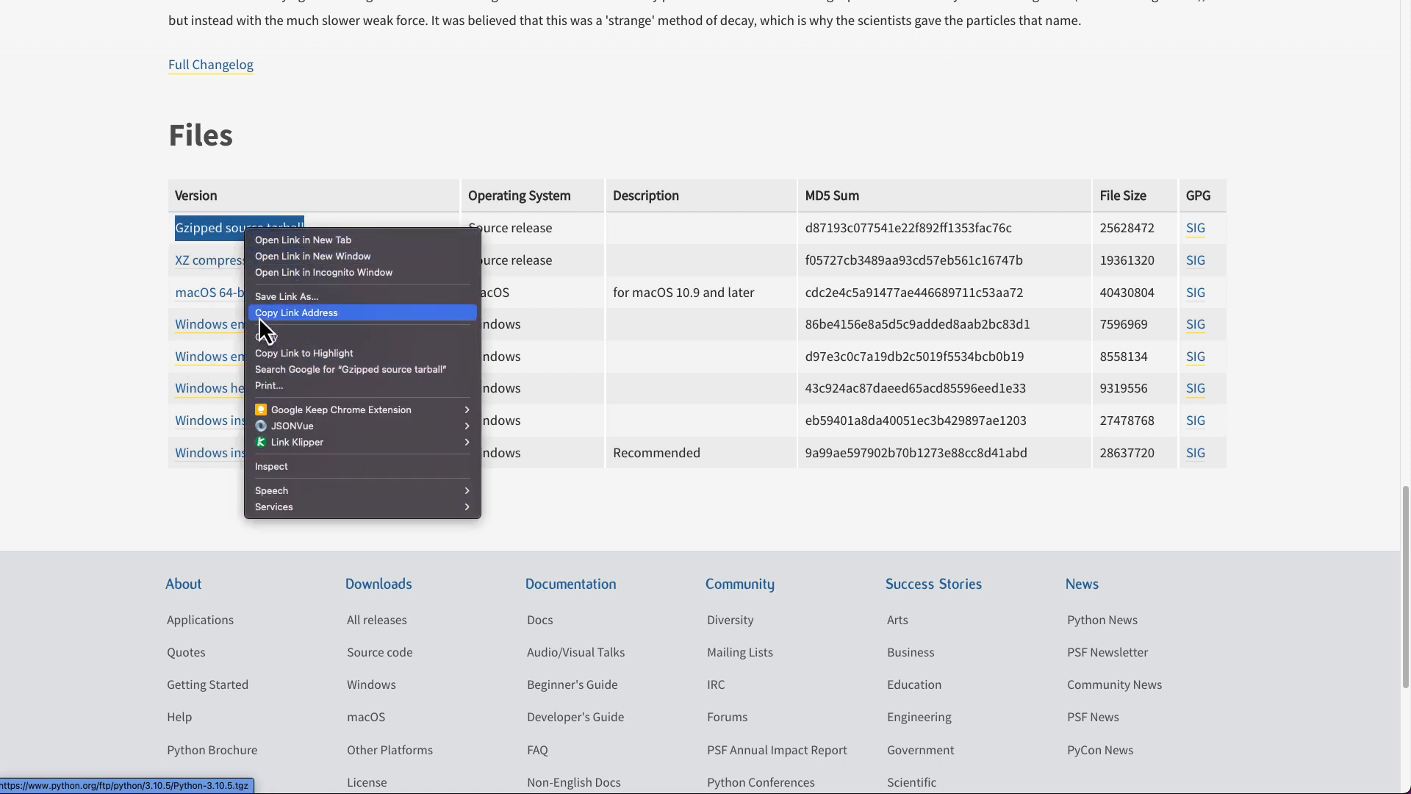
pyautogui.click(297, 312)
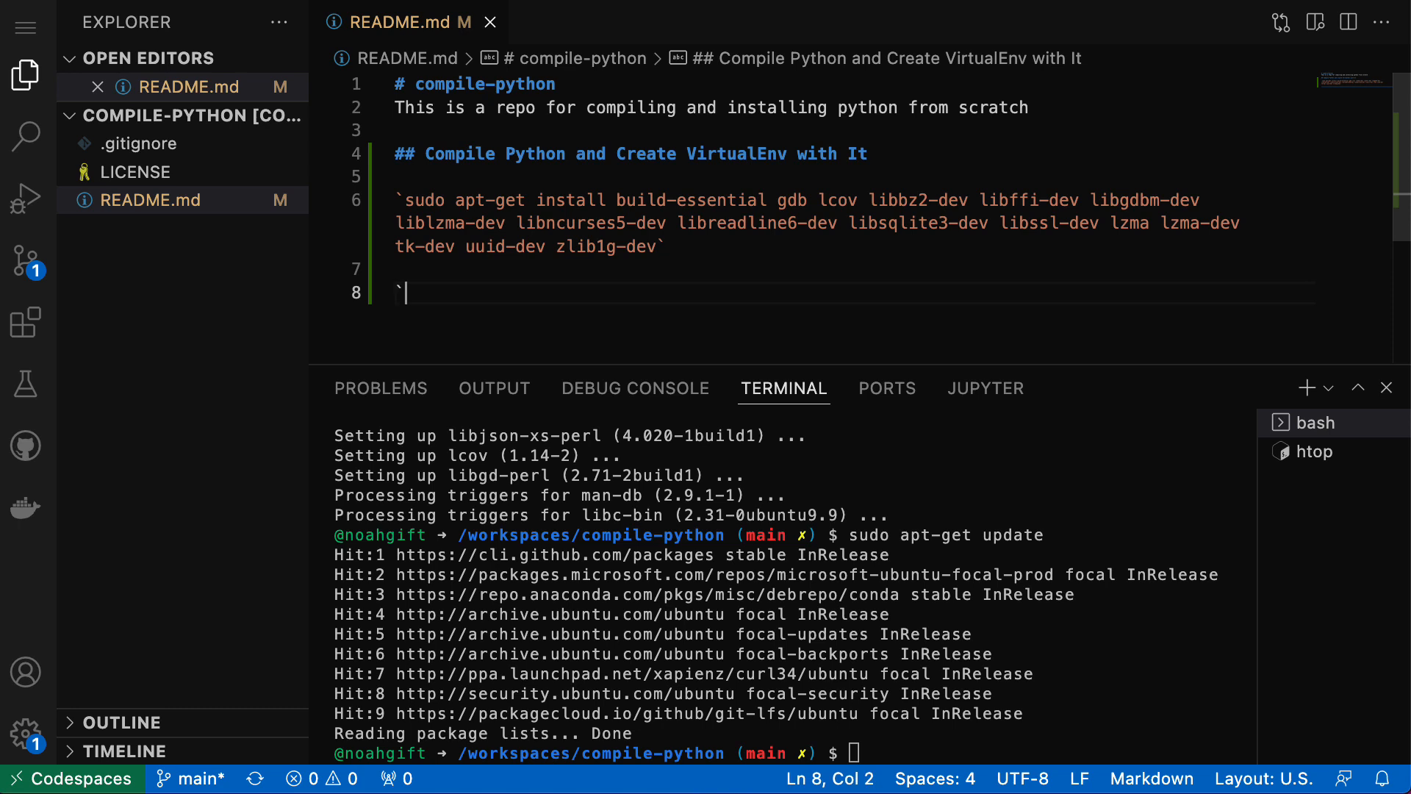
# - Download Python-3.10.5.tgz with wget and note the wget command in the README
pyautogui.write('wget')
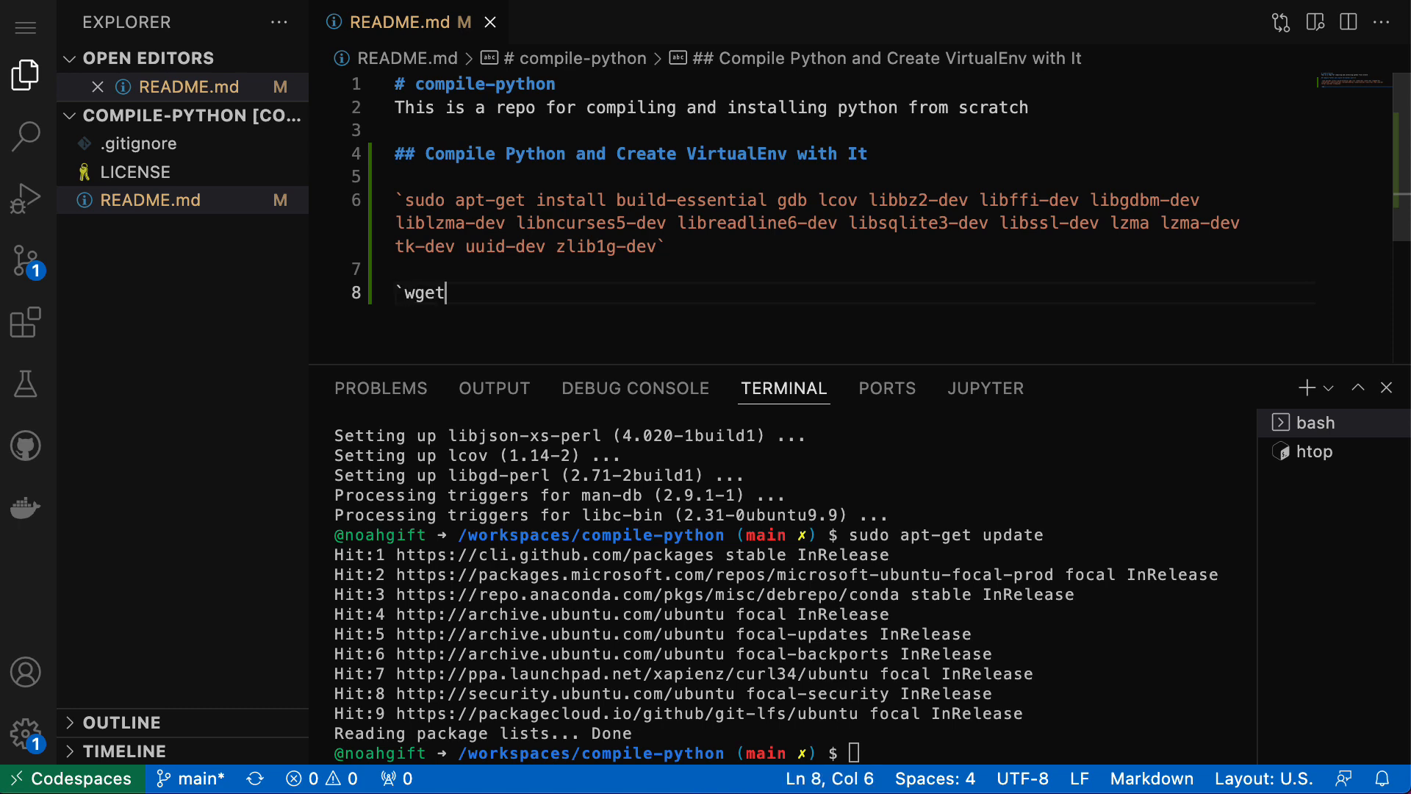
pyautogui.write('https://www.python.org/ftp/python/3.10.5/Python-3.10.5.tgz`')
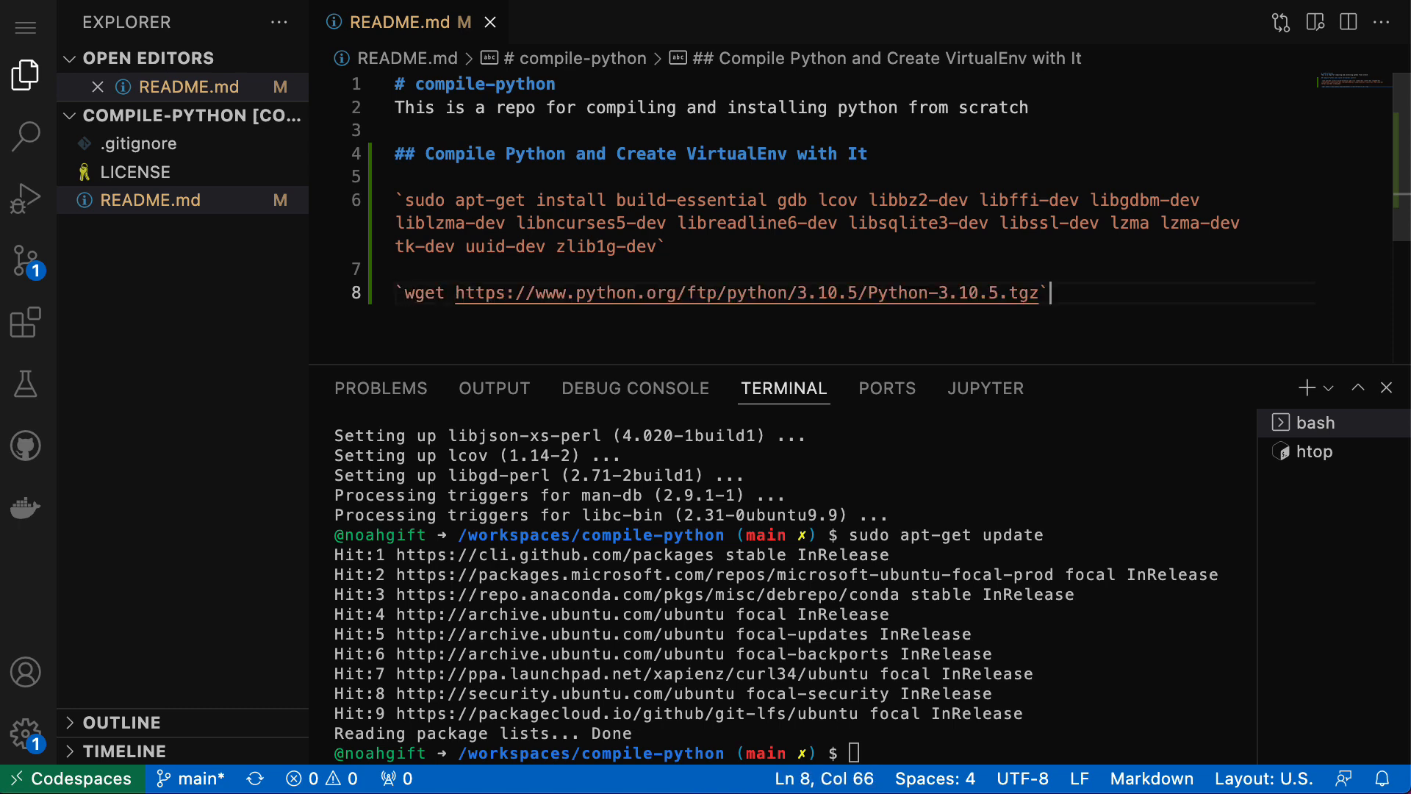
pyautogui.moveTo(1040, 297)
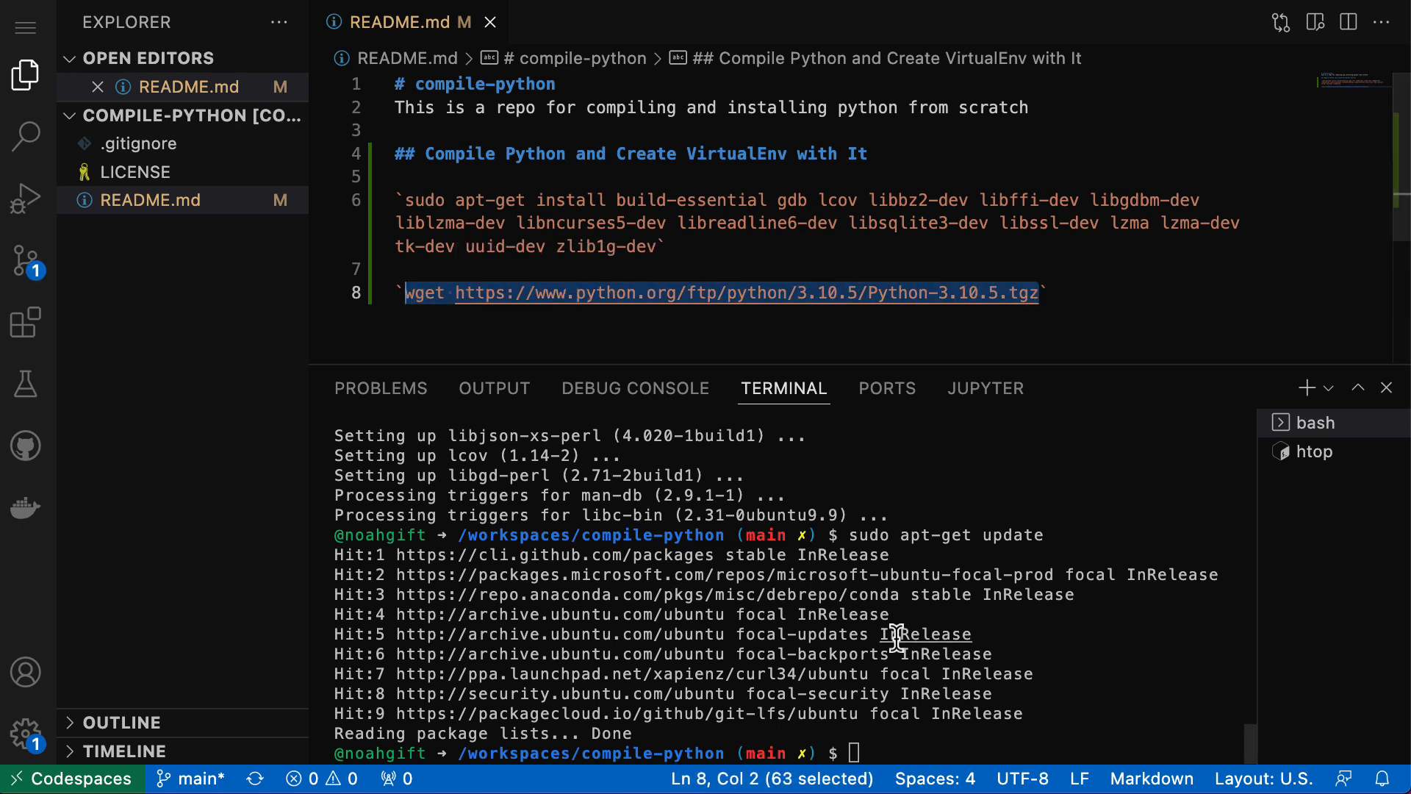
pyautogui.write('wget https://www.python.org/ftp/python/3.10.5/Python-3.10.5.tgz')
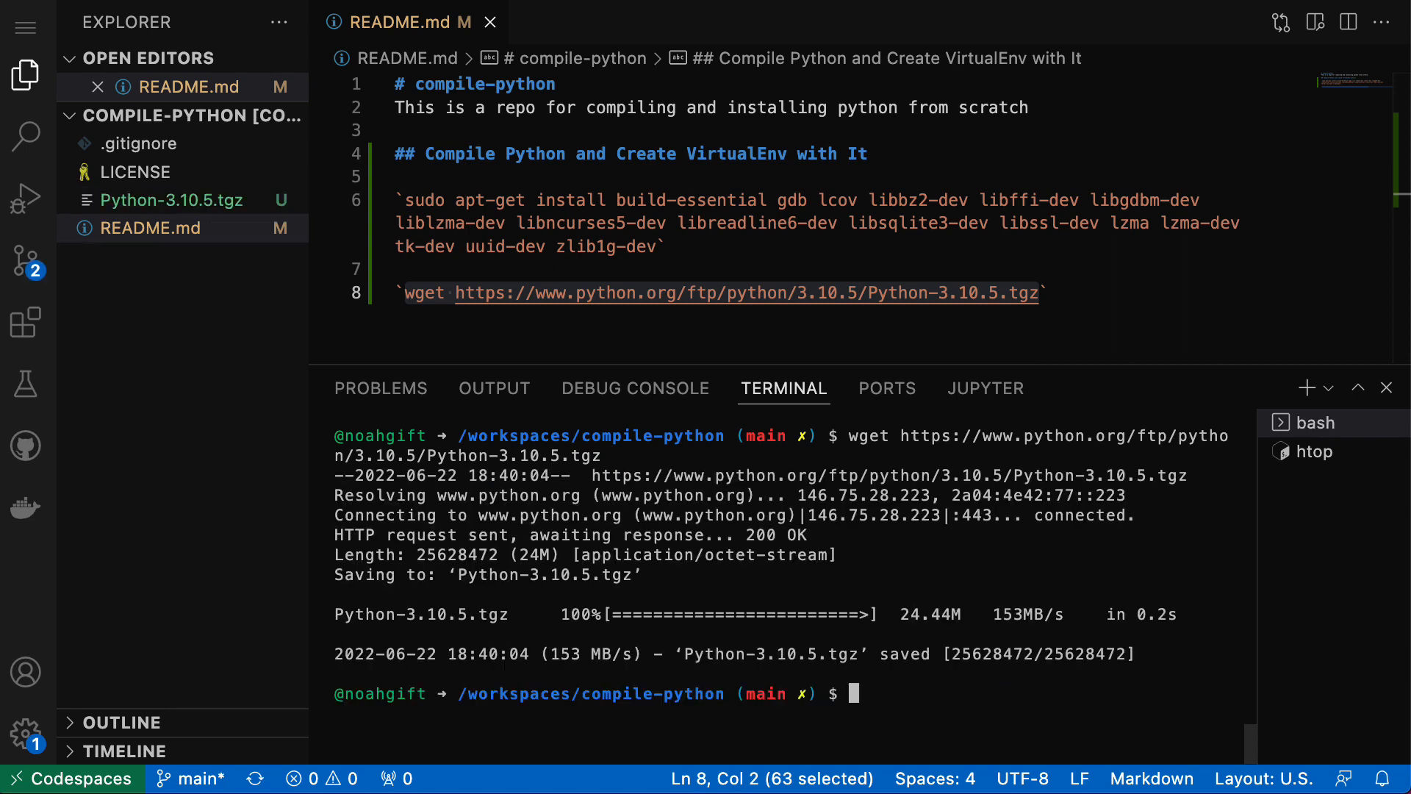
# - Extract the archive with tar zxvf Python-3.10.5.tgz and add that command to the README
pyautogui.write('tar zx')
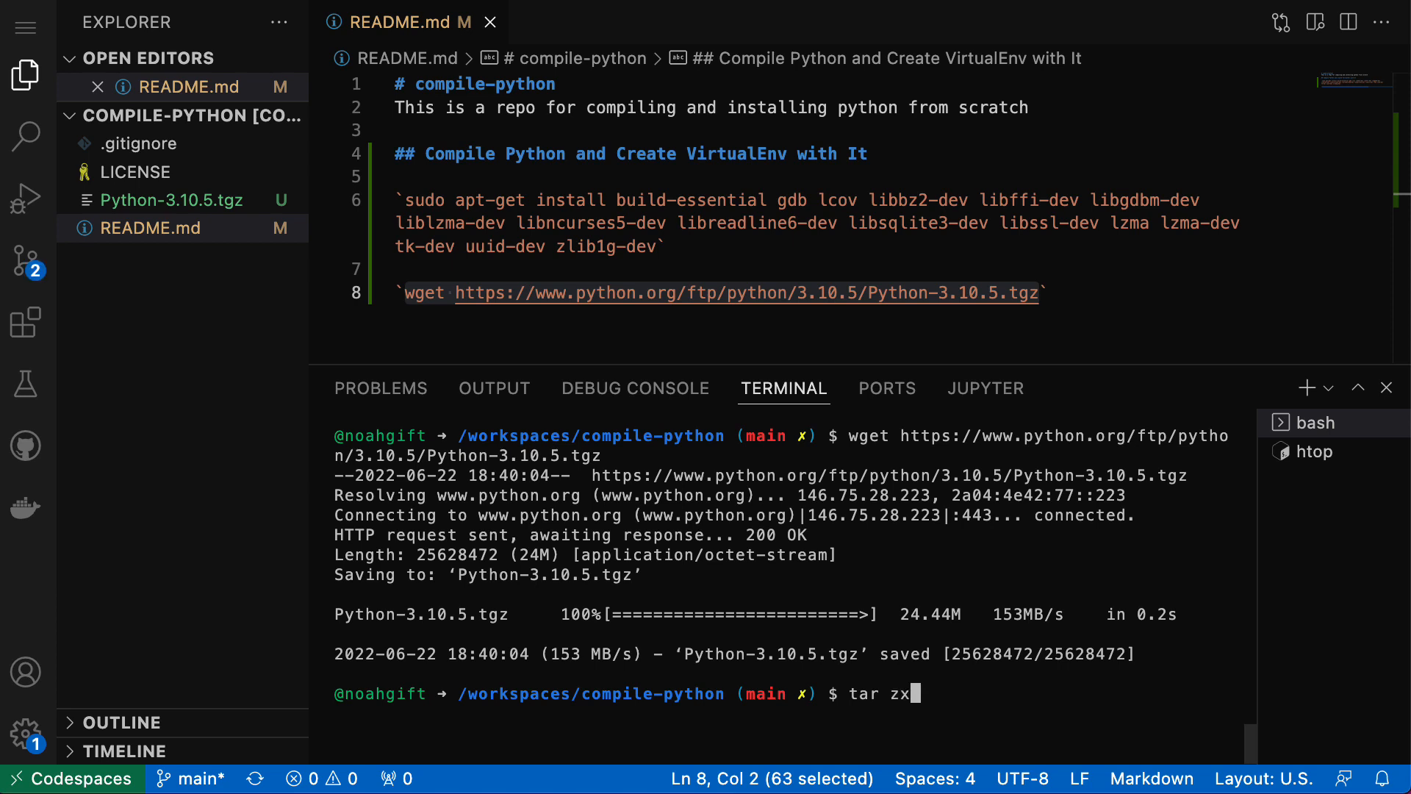
pyautogui.write('vf')
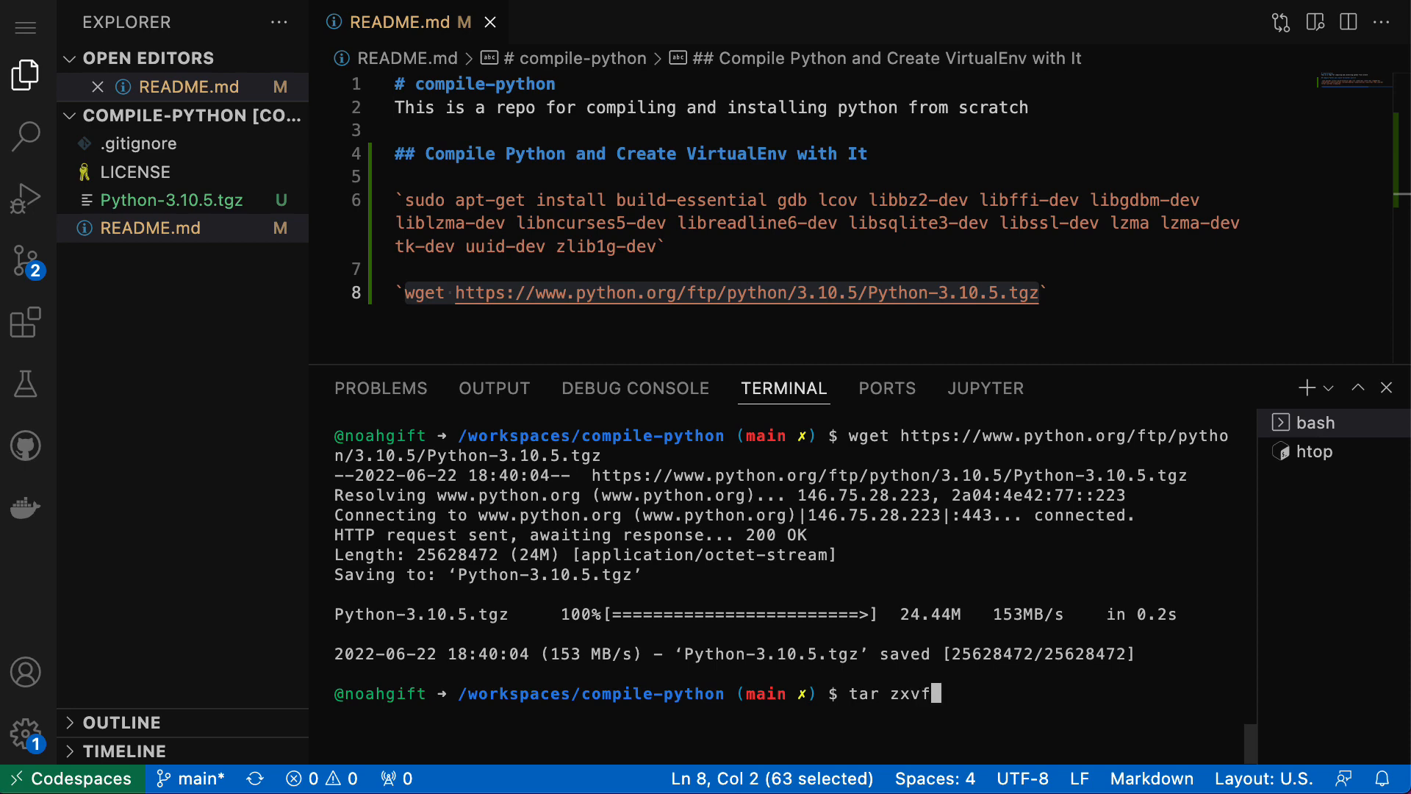
pyautogui.write('Python-3.10.5.tgz')
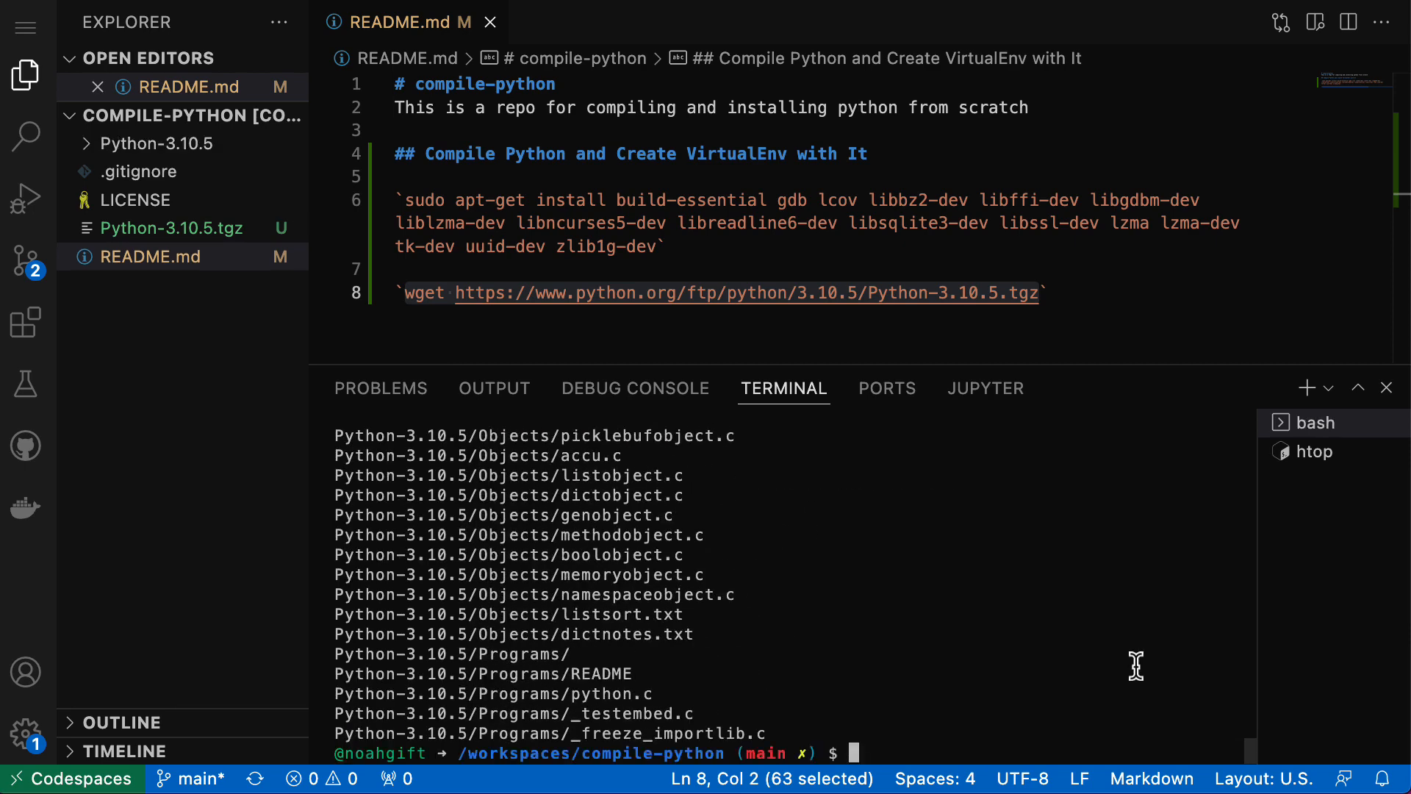
pyautogui.write('tar zxvf Python-3.10.5.tgz')
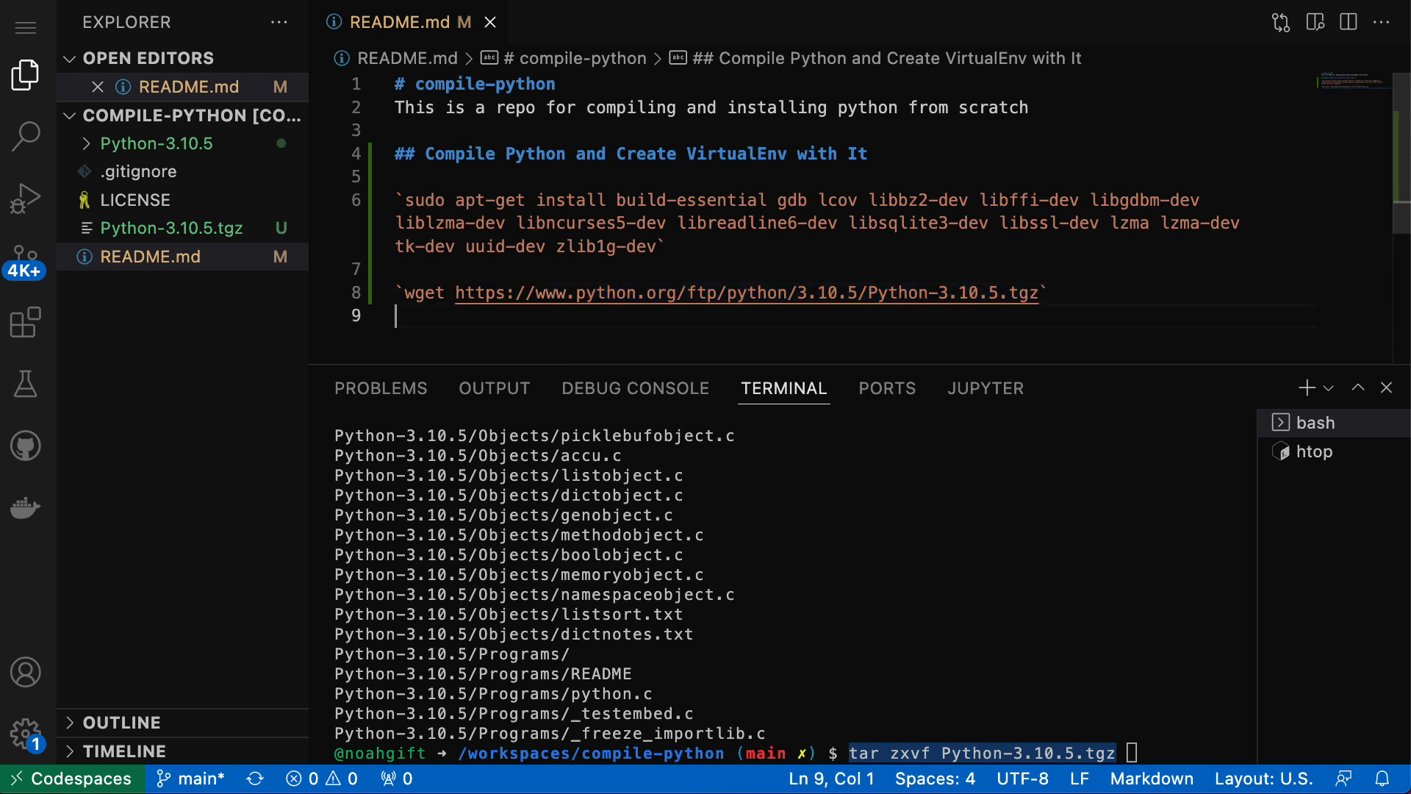
pyautogui.write('`tar zxvf Python-3.10.5.tgz')
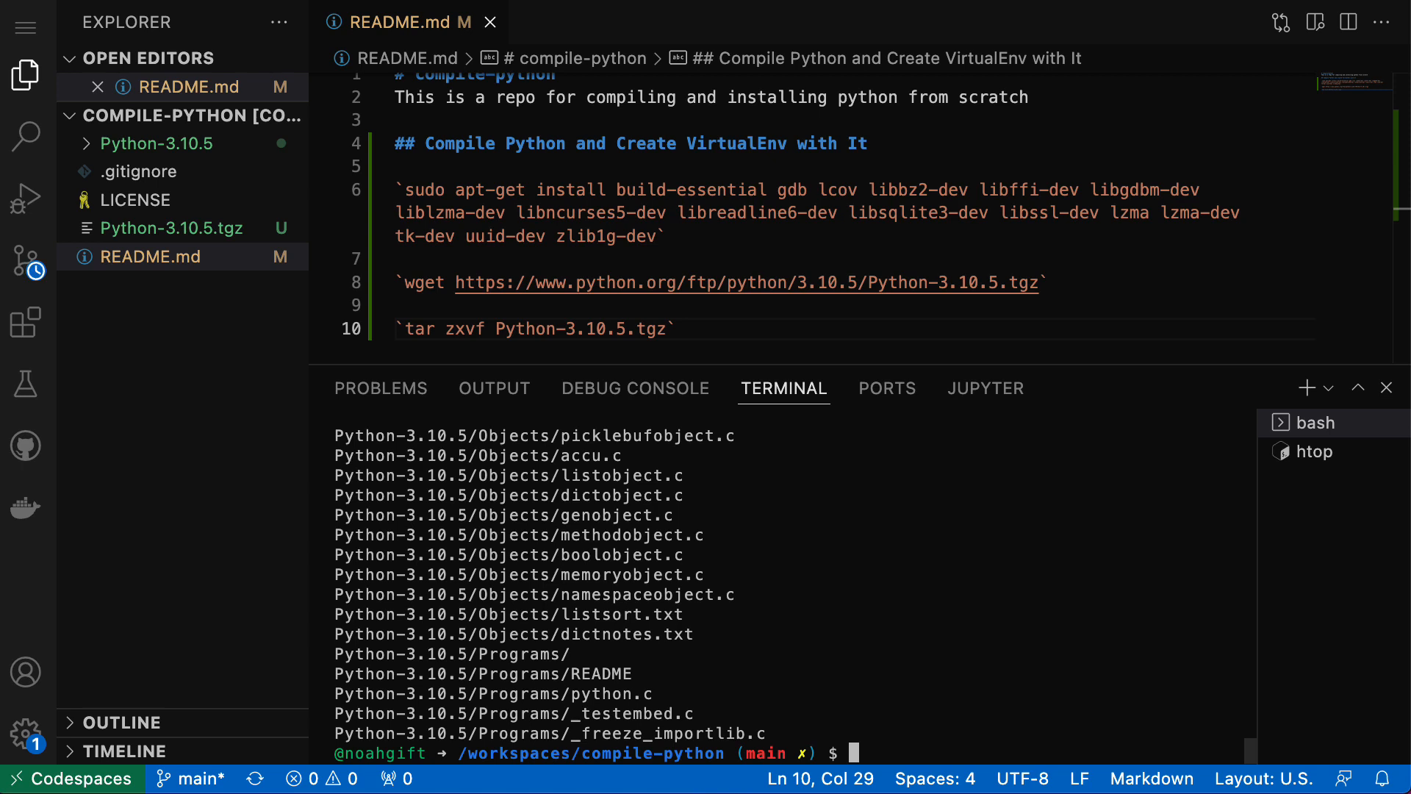
# - List the workspace and delete the Python-3.10.5.tgz archive
pyautogui.write('ls')
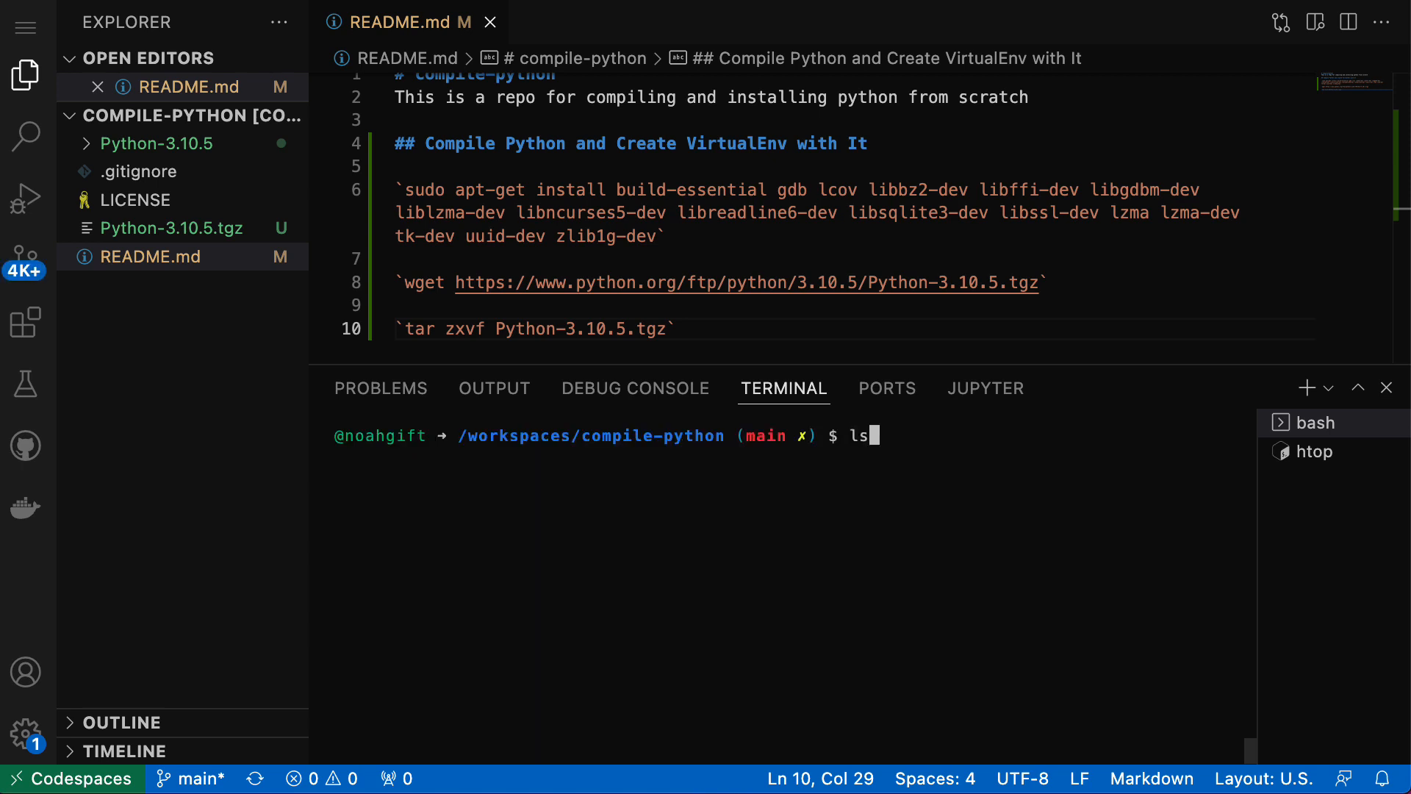
pyautogui.write('cd P')
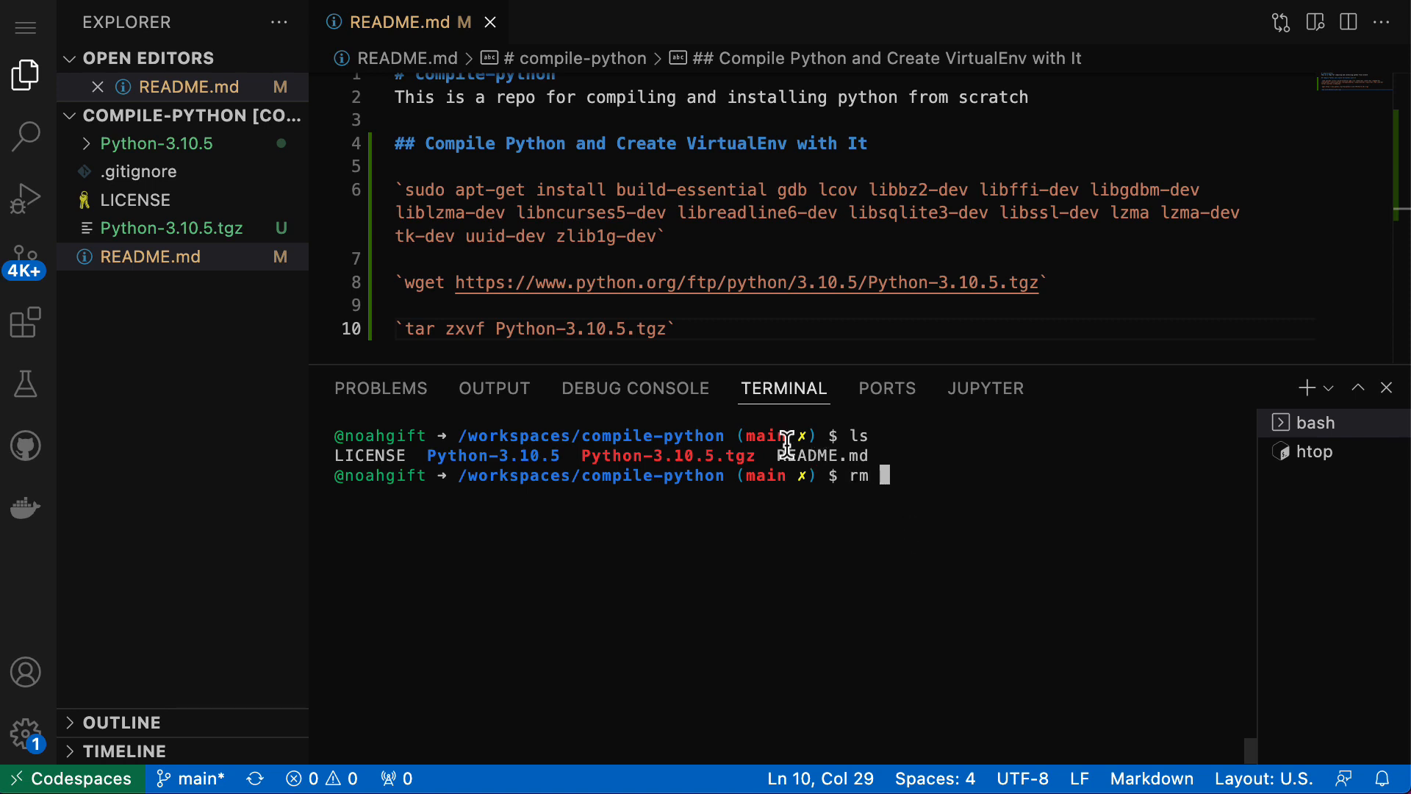
pyautogui.doubleClick(668, 455)
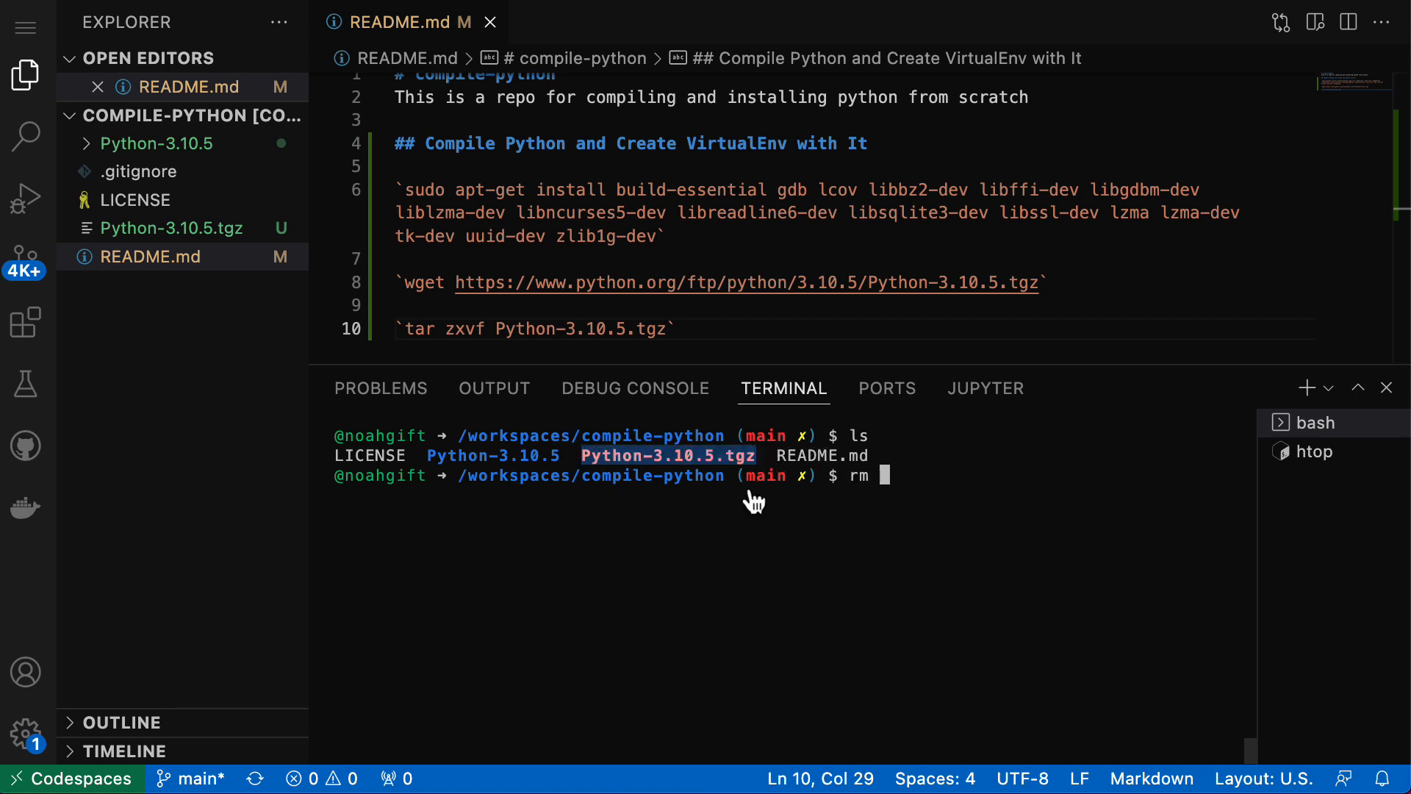
pyautogui.press('Enter')
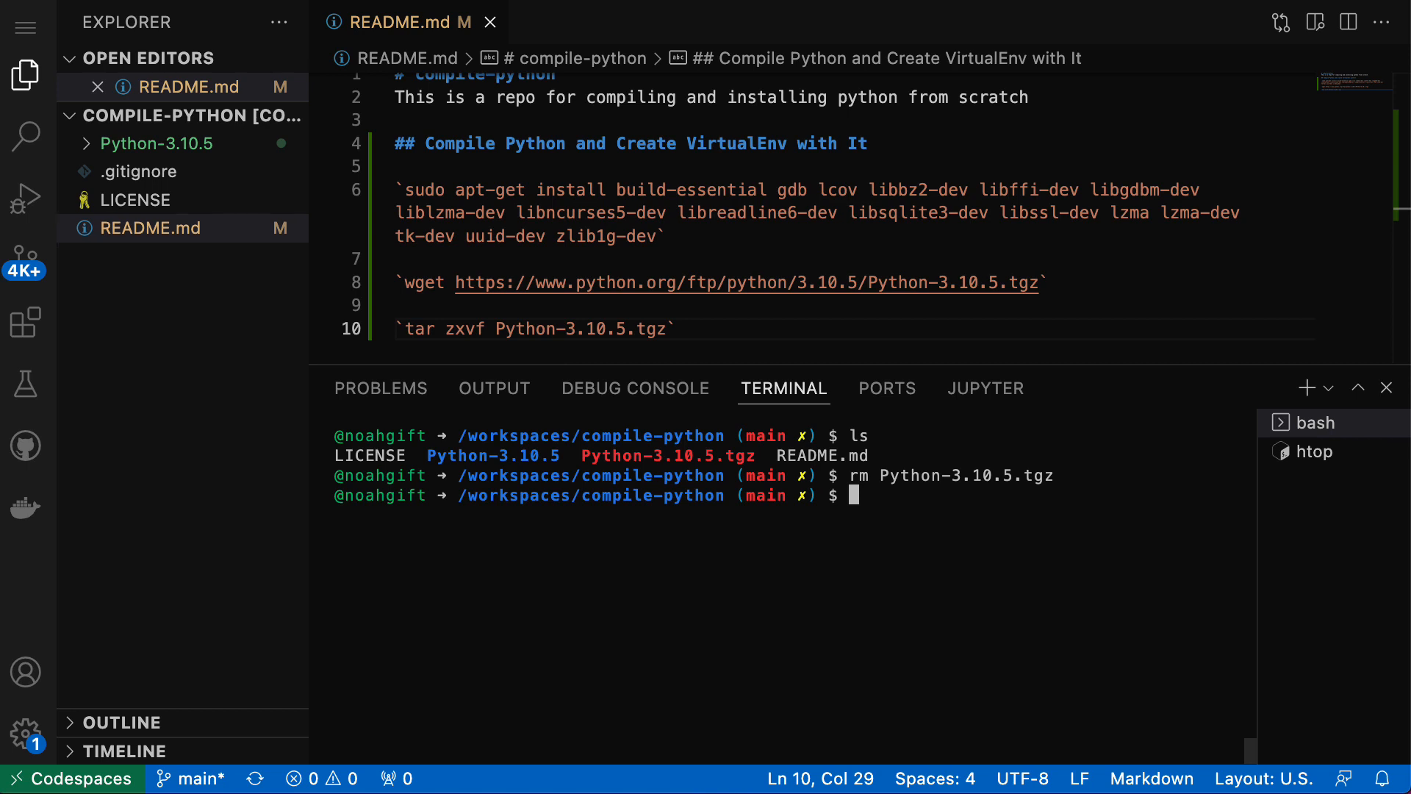
# - Enter Python-3.10.5 and run ./configure --enable-optimizations
pyautogui.write('cd')
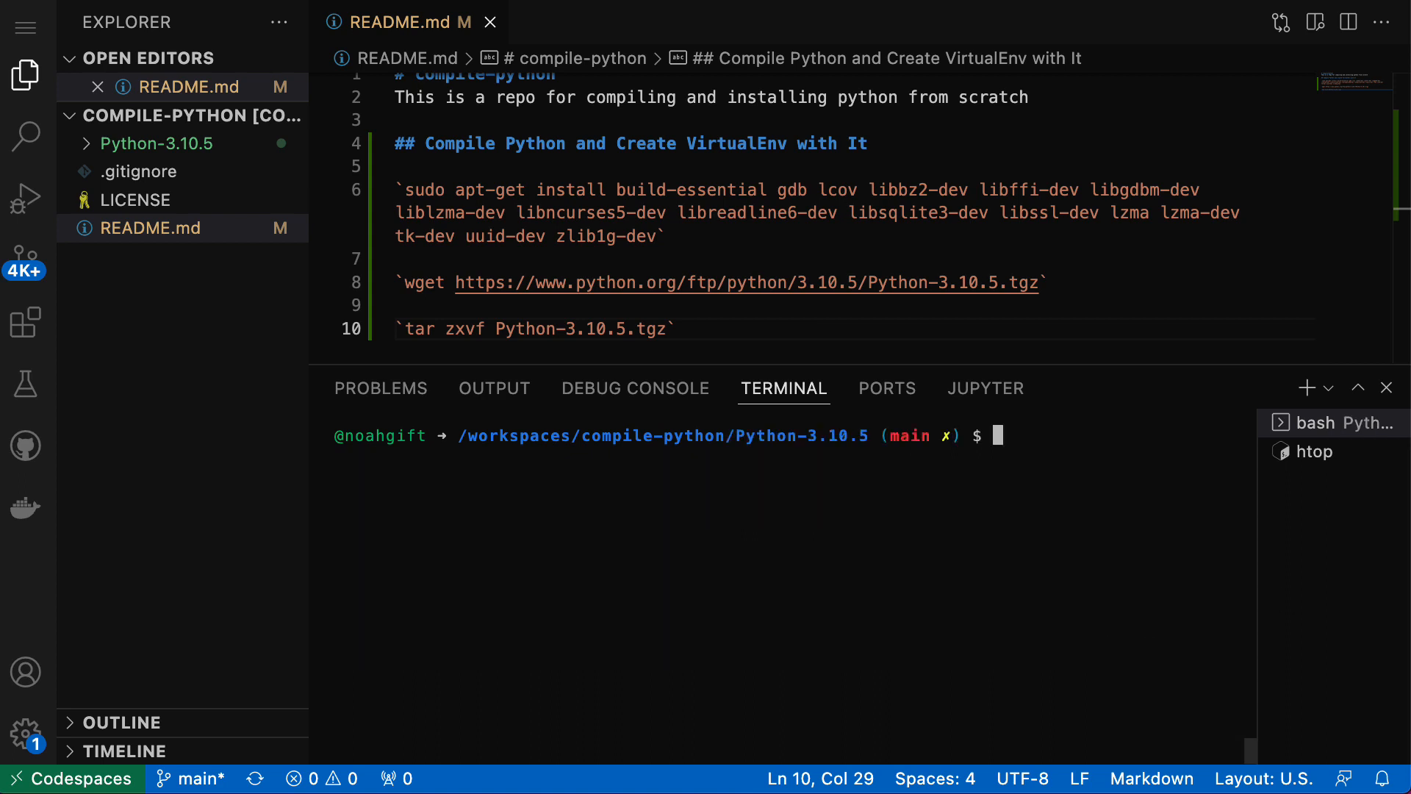
pyautogui.write('./configure --enable-optimizations')
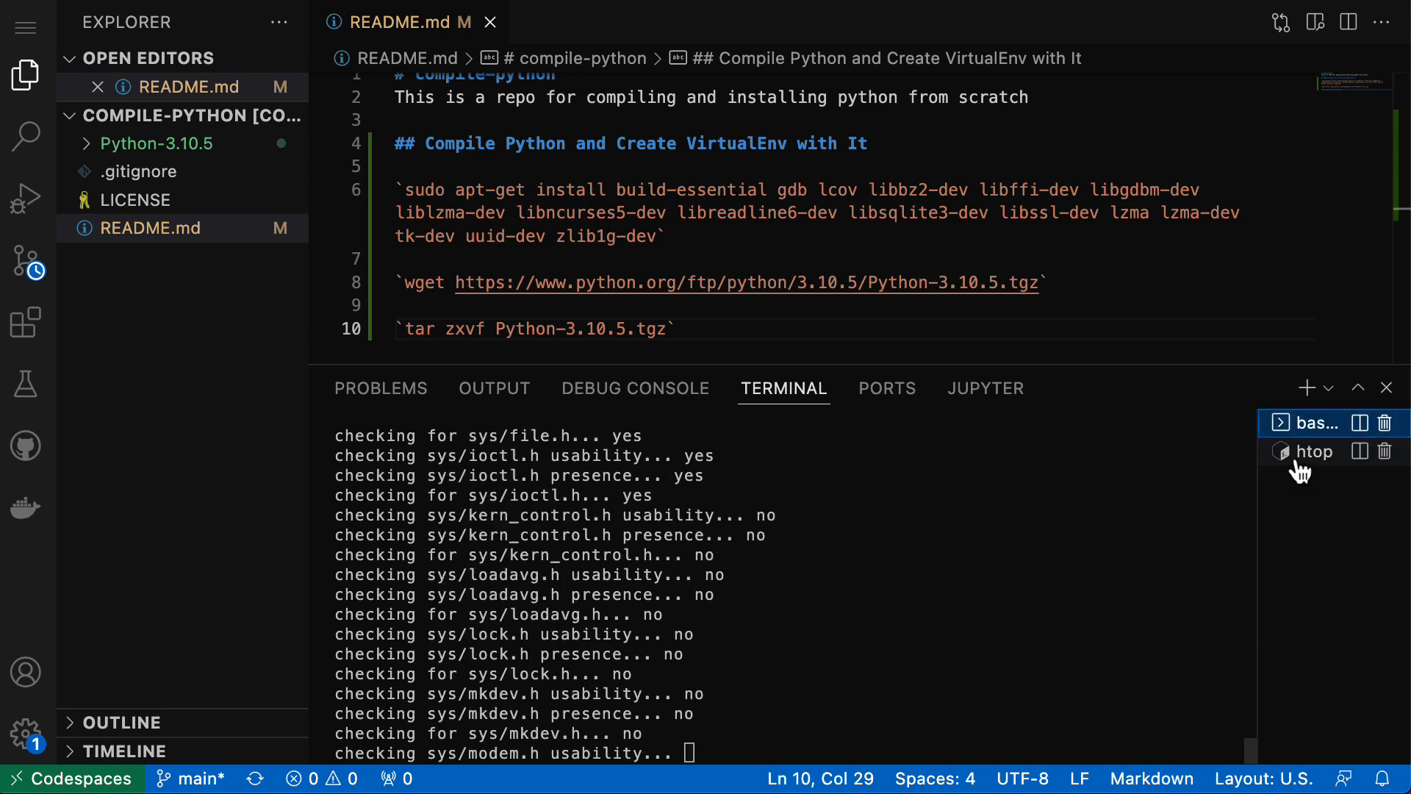
pyautogui.click(1311, 451)
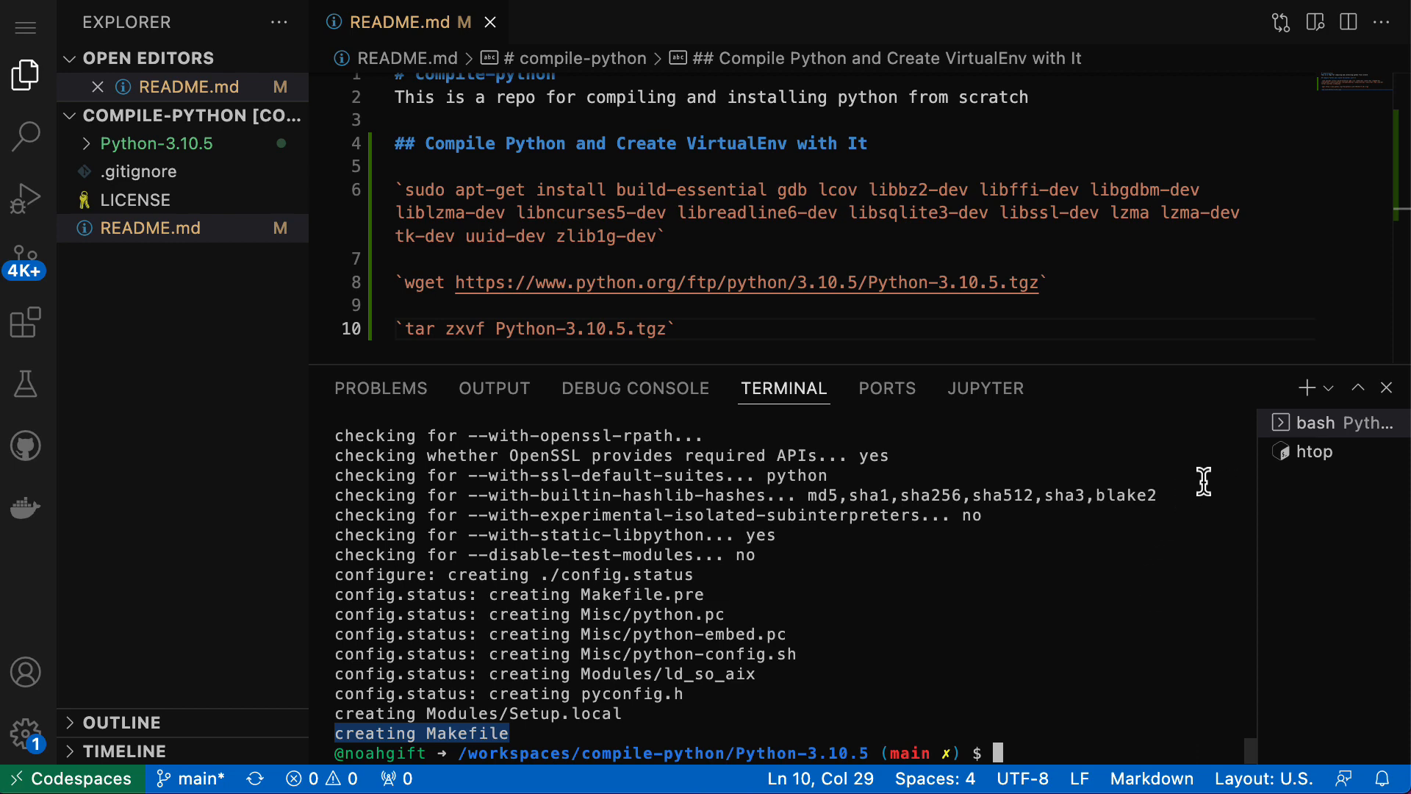
# - Start a parallel make -j 16 build of Python 3.10.5 and watch CPU load in htop
pyautogui.click(1315, 450)
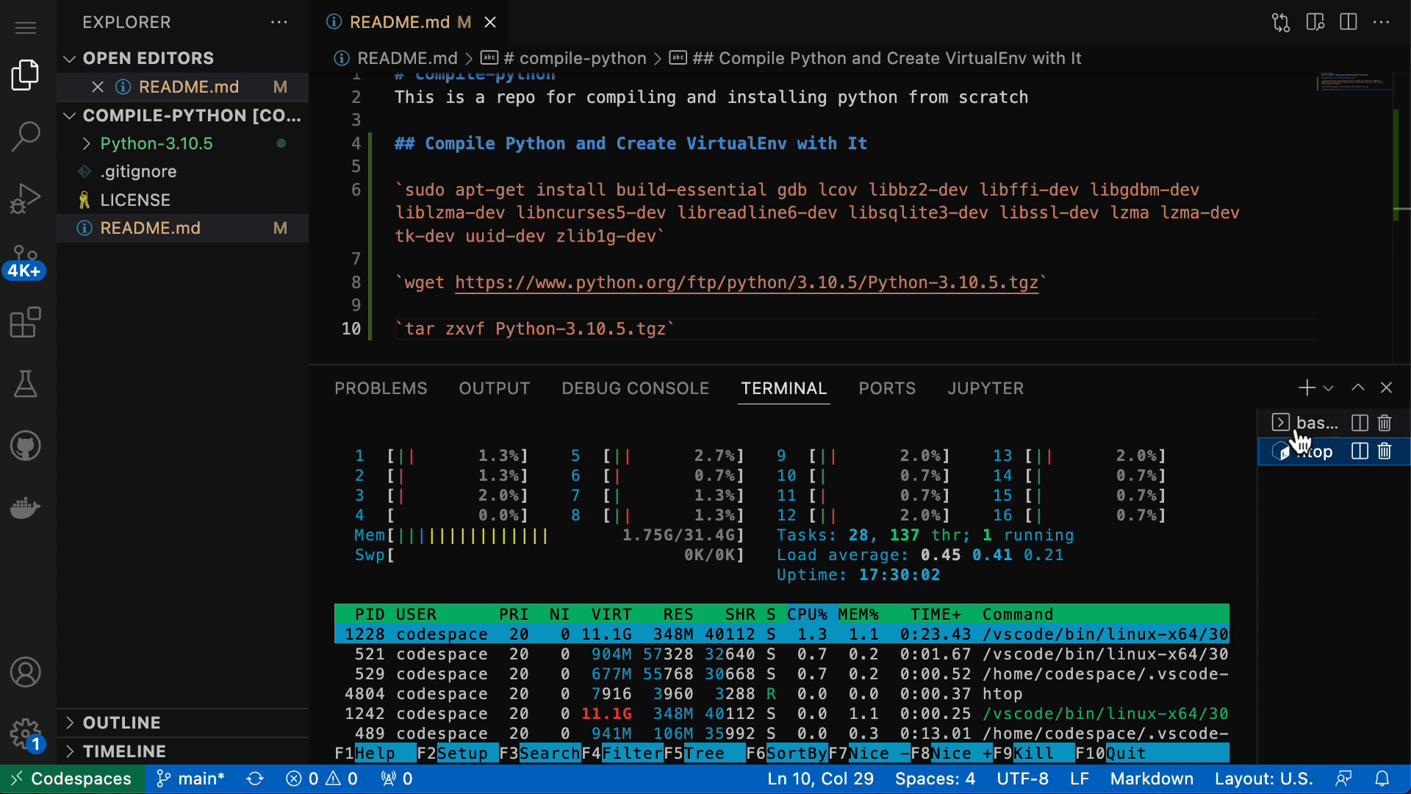
pyautogui.click(1308, 422)
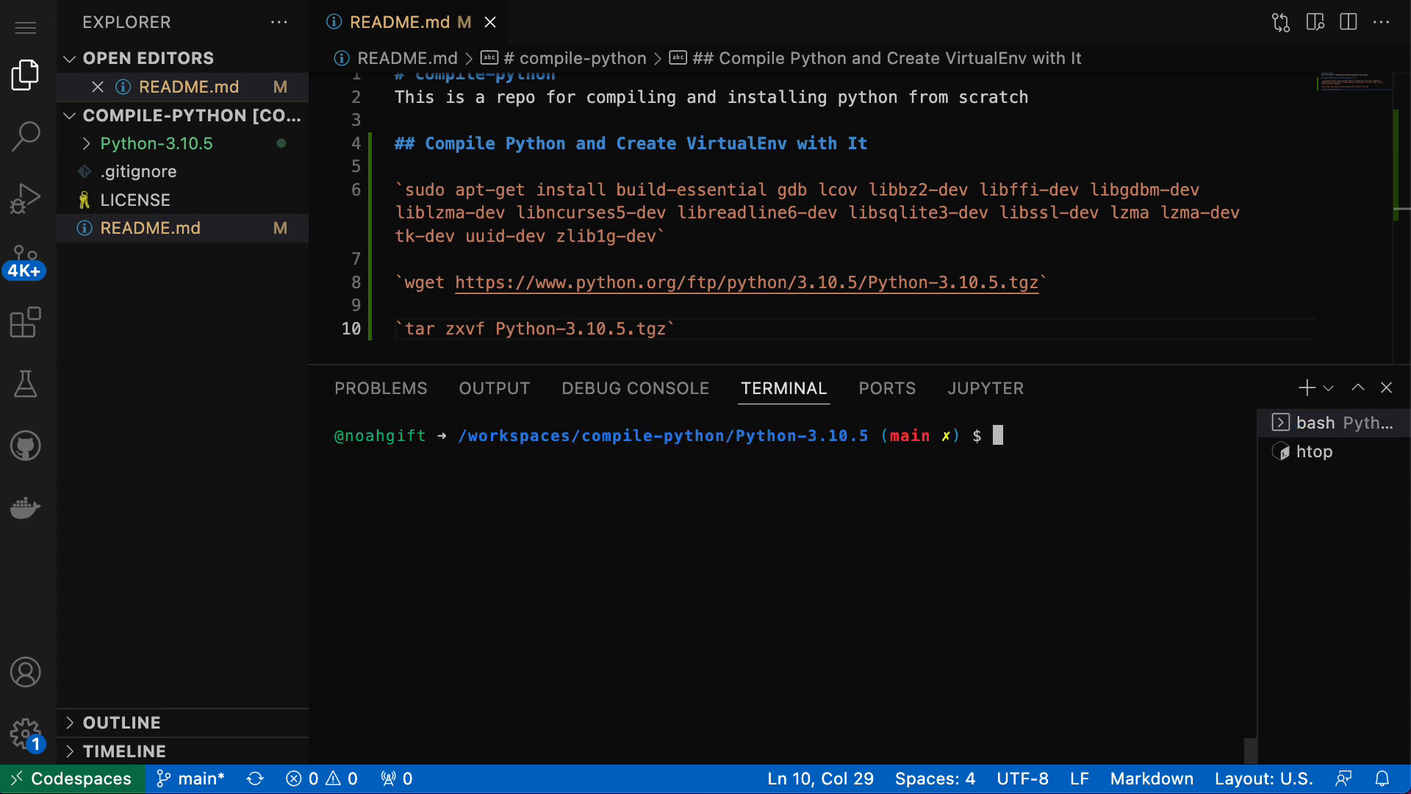
pyautogui.write('make -')
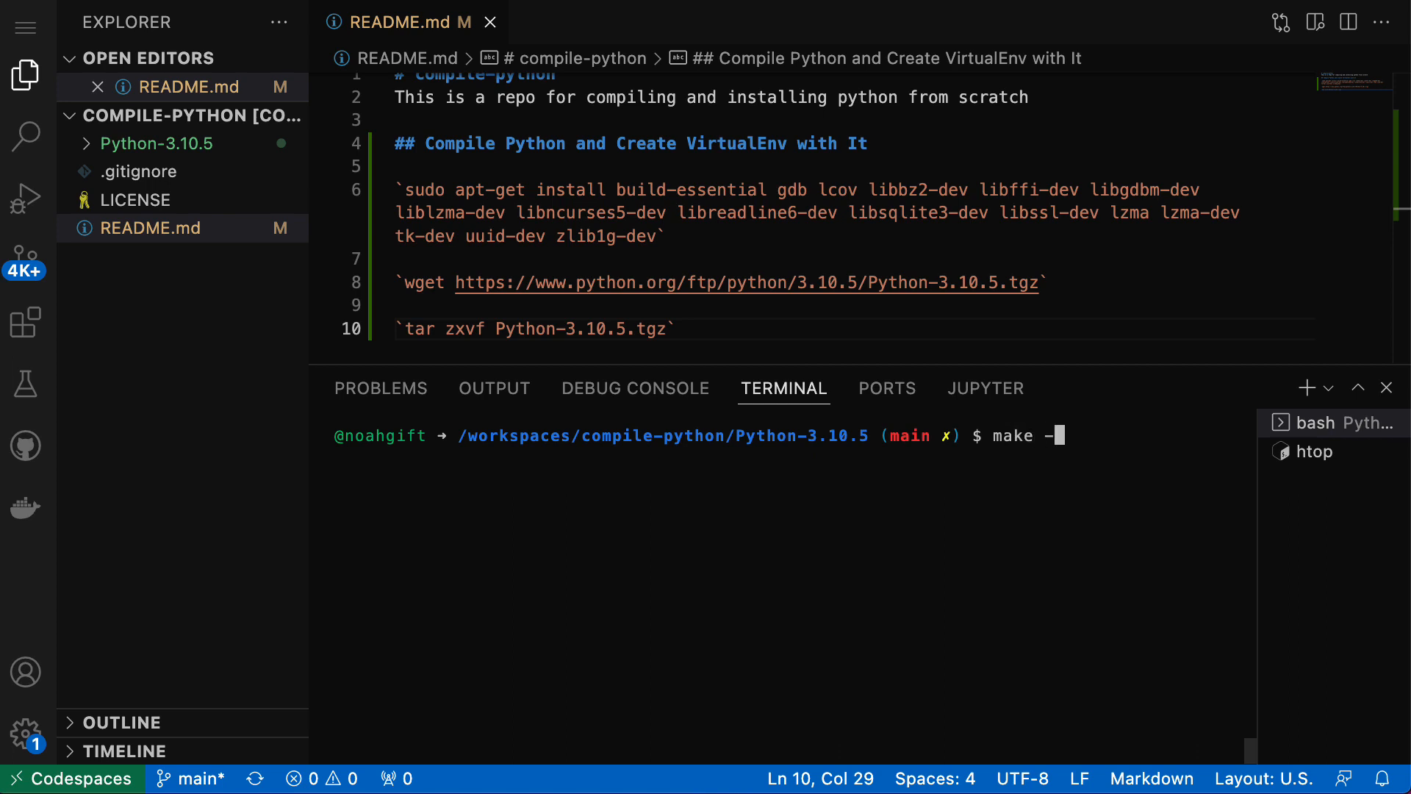
pyautogui.write('j')
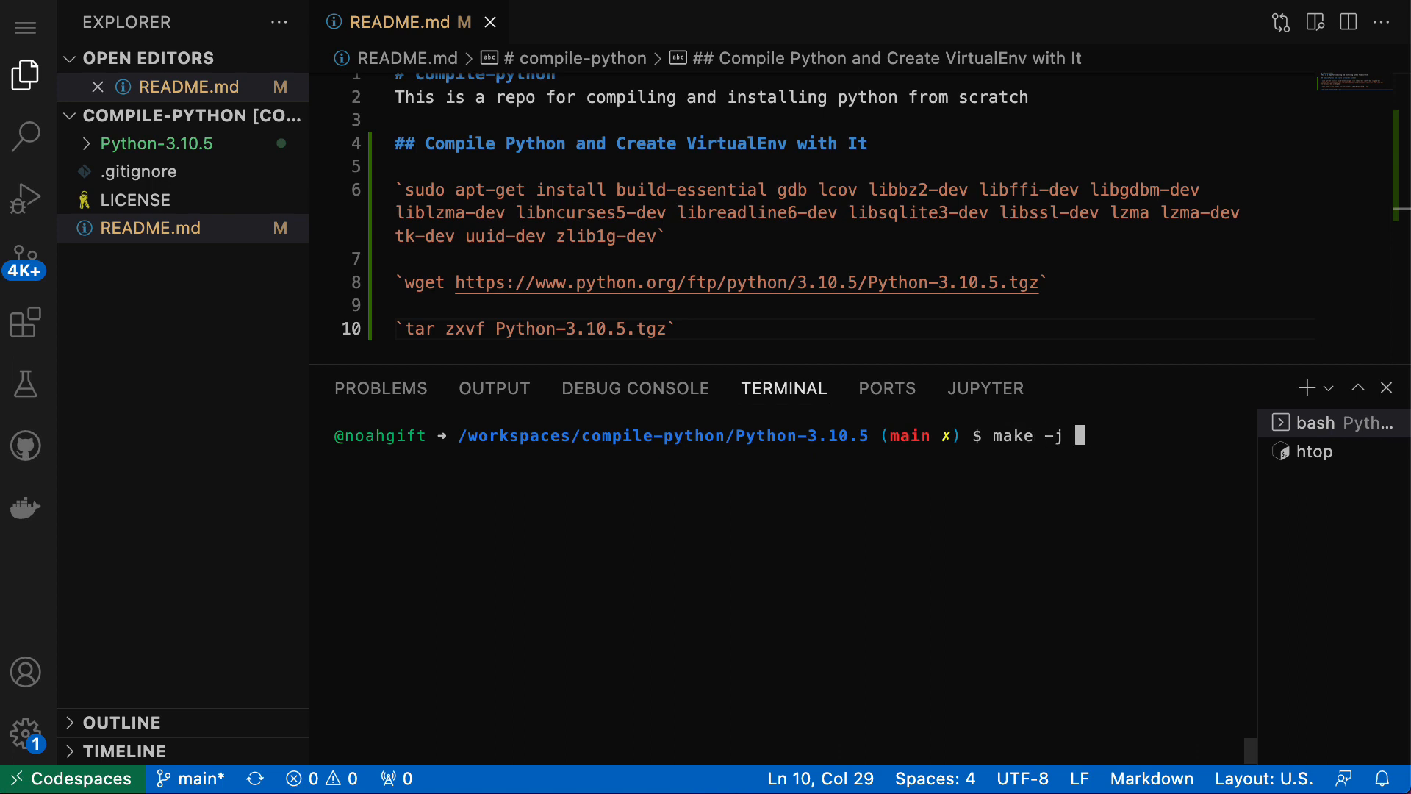
pyautogui.write('16')
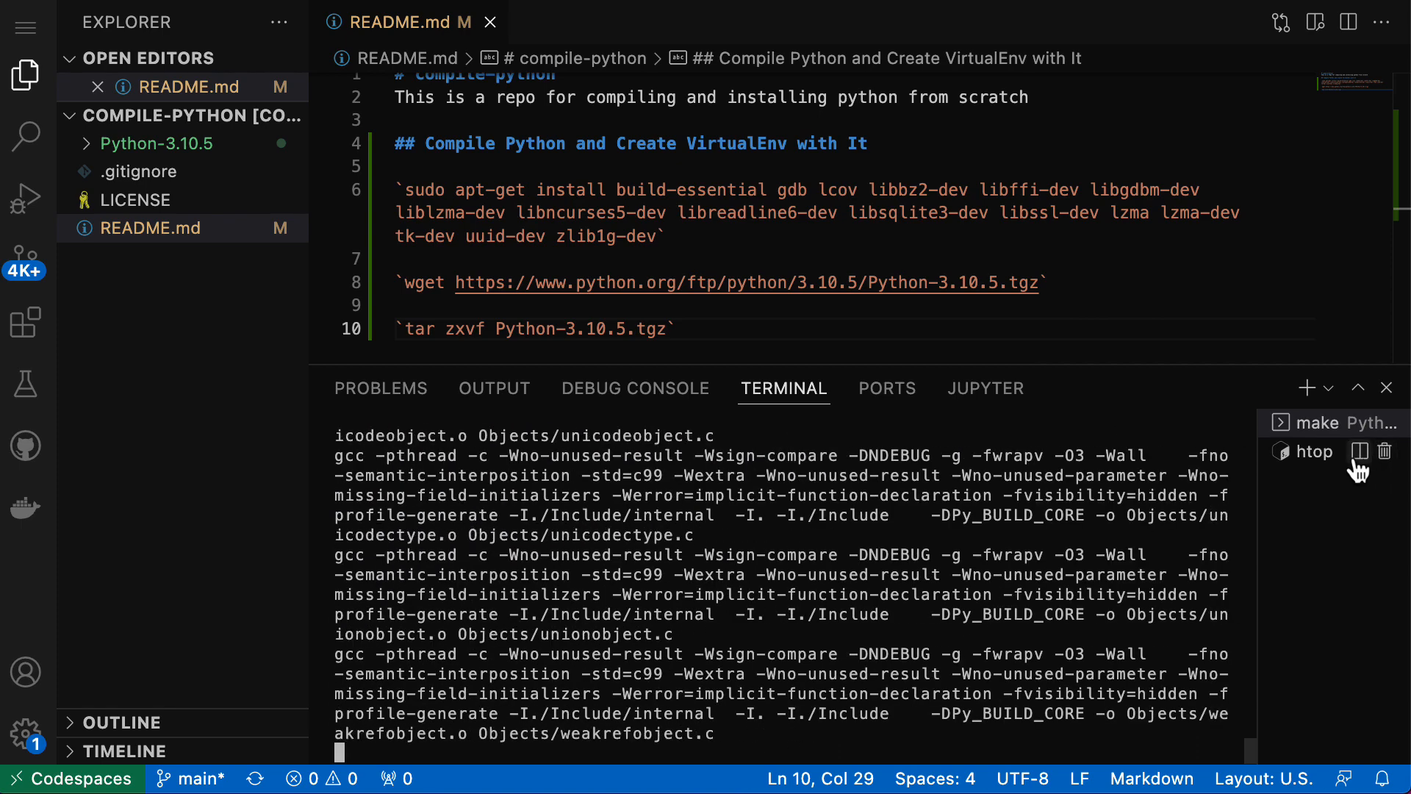
pyautogui.click(1312, 451)
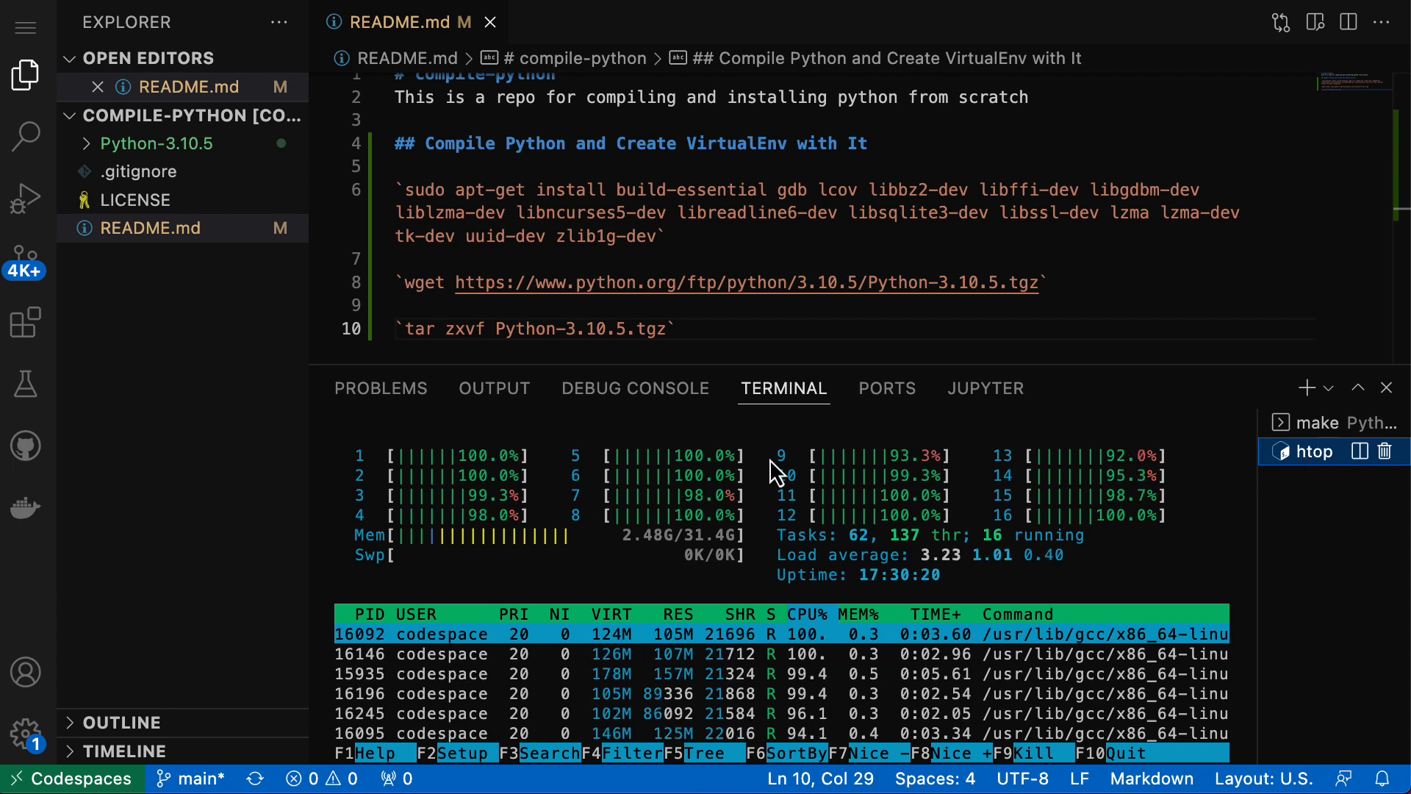
pyautogui.moveTo(1120, 481)
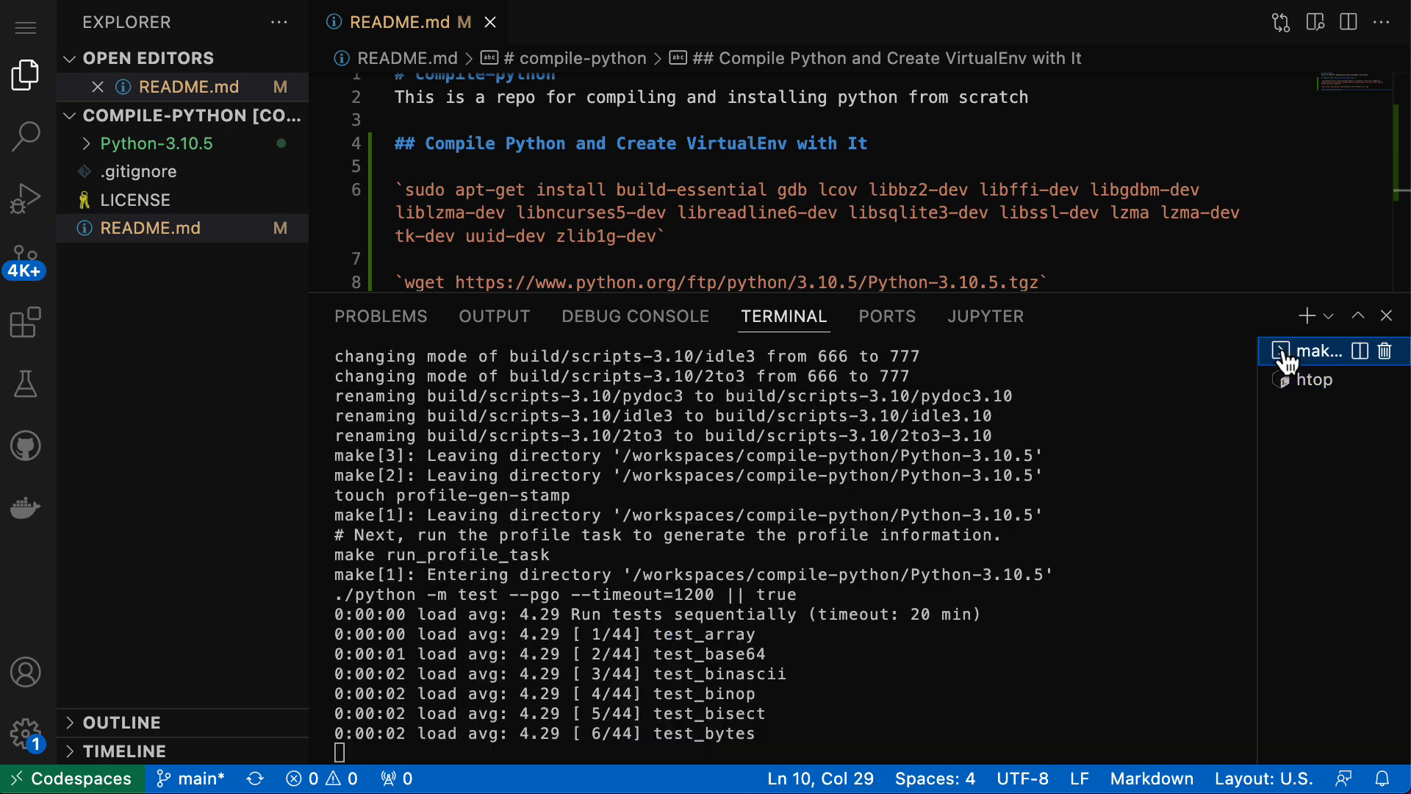
pyautogui.moveTo(504, 602)
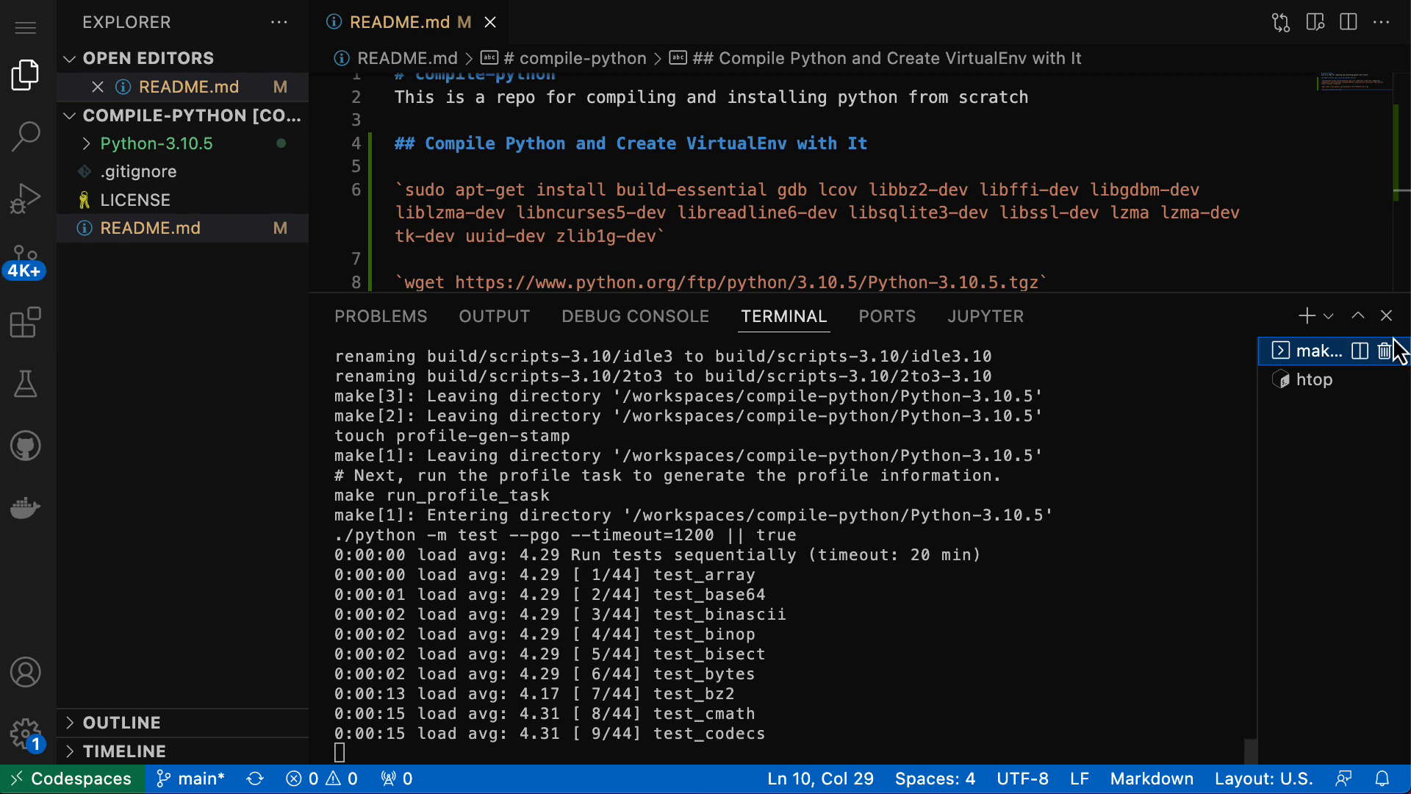
# - Alternate between the build output and htop during profile tests until make returns to a prompt
pyautogui.click(1314, 379)
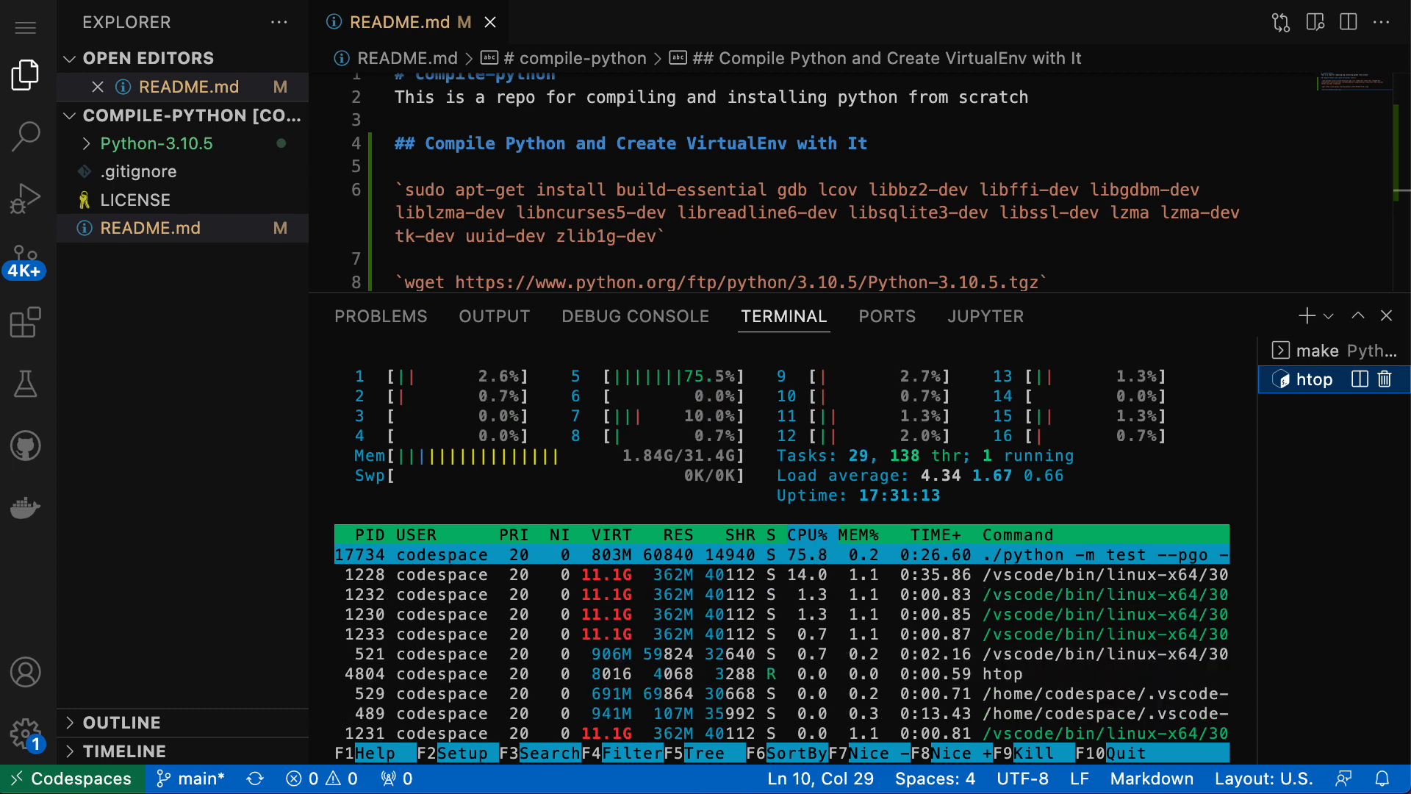
pyautogui.click(1314, 350)
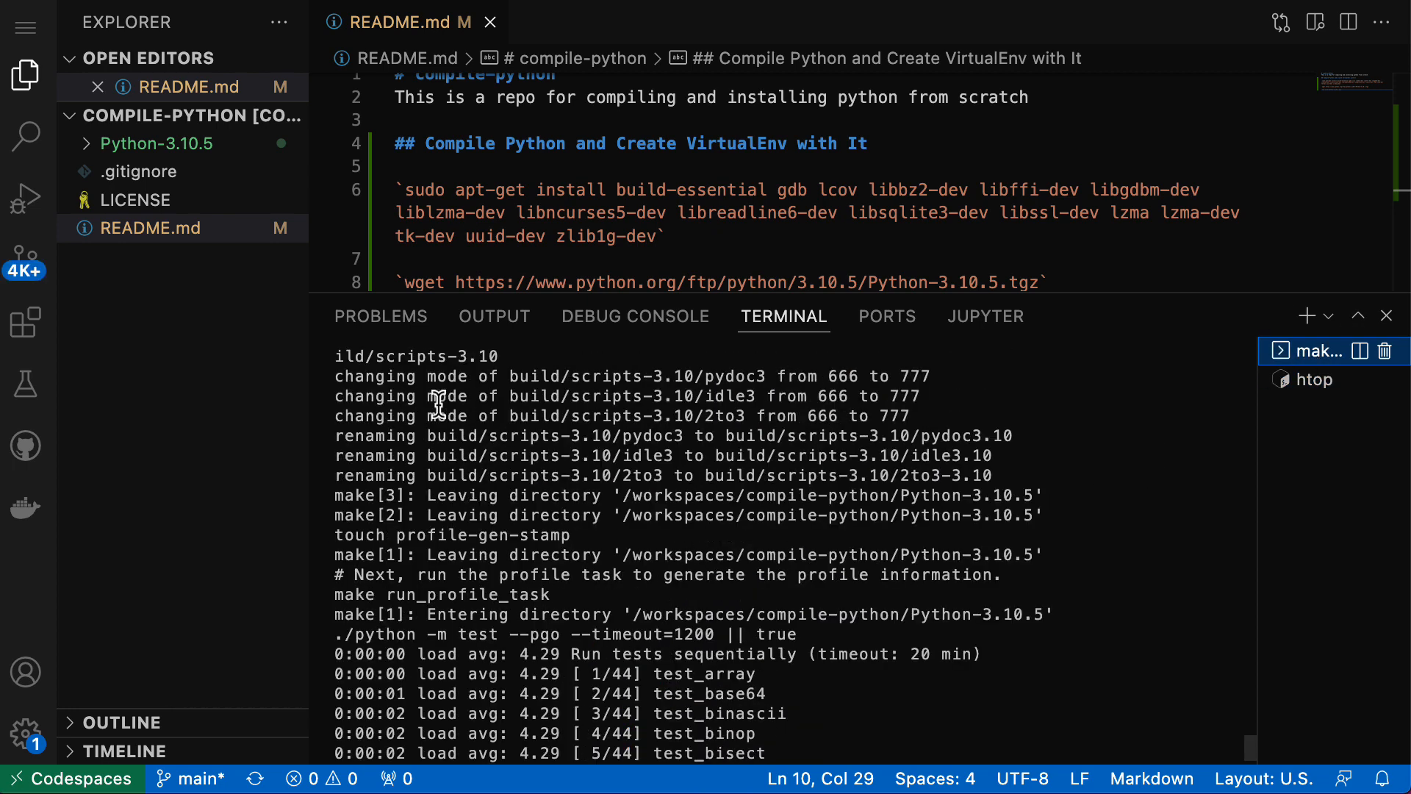
pyautogui.moveTo(818, 554)
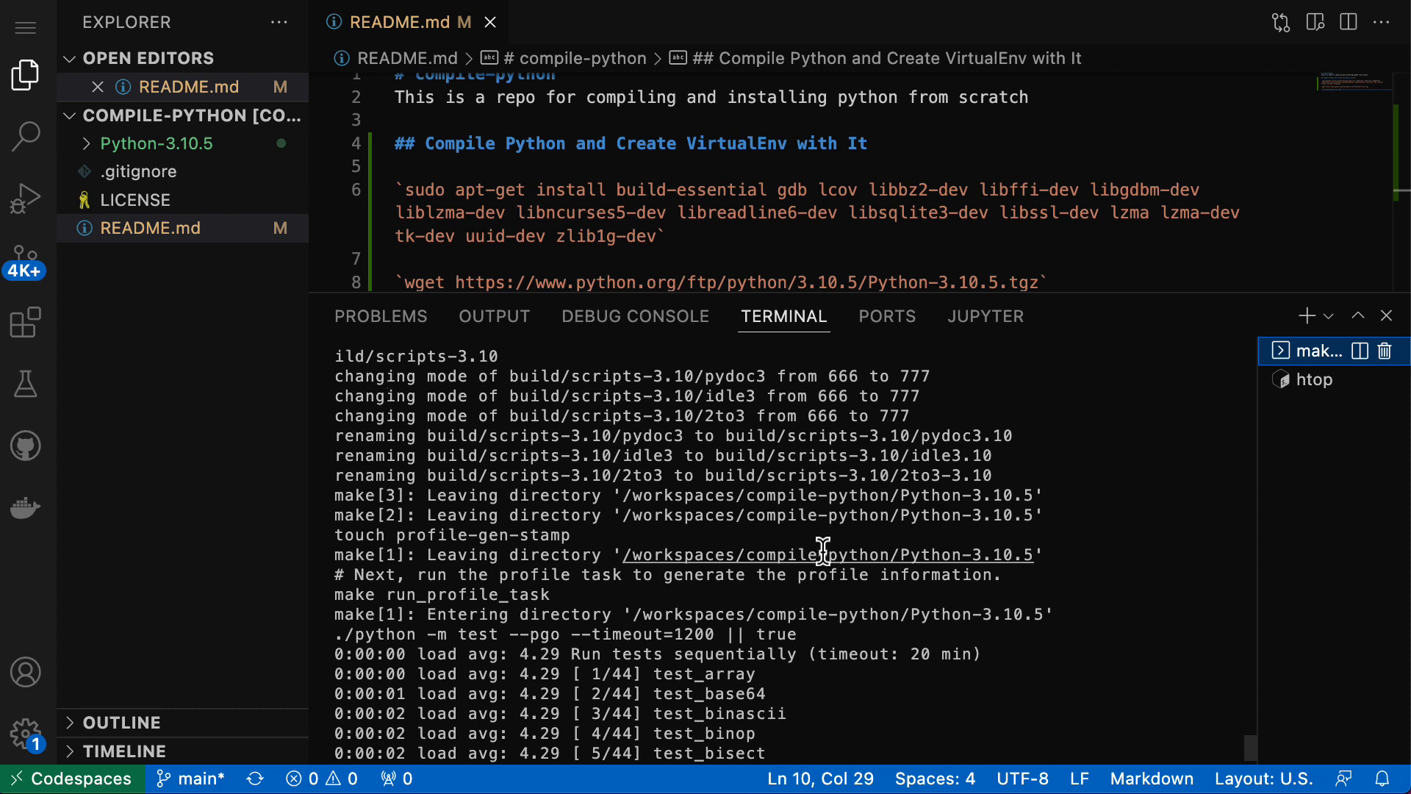
pyautogui.moveTo(995, 555)
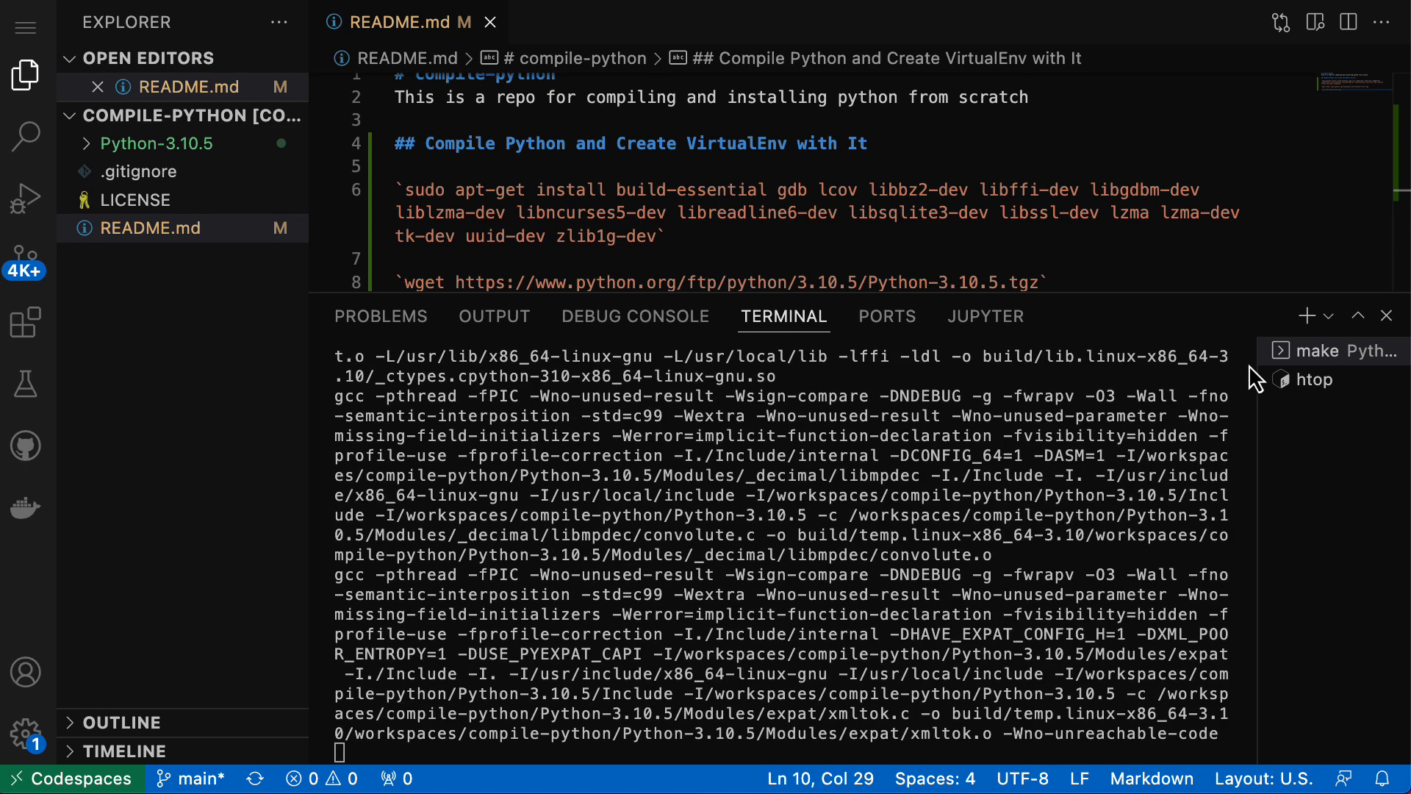
pyautogui.click(1315, 380)
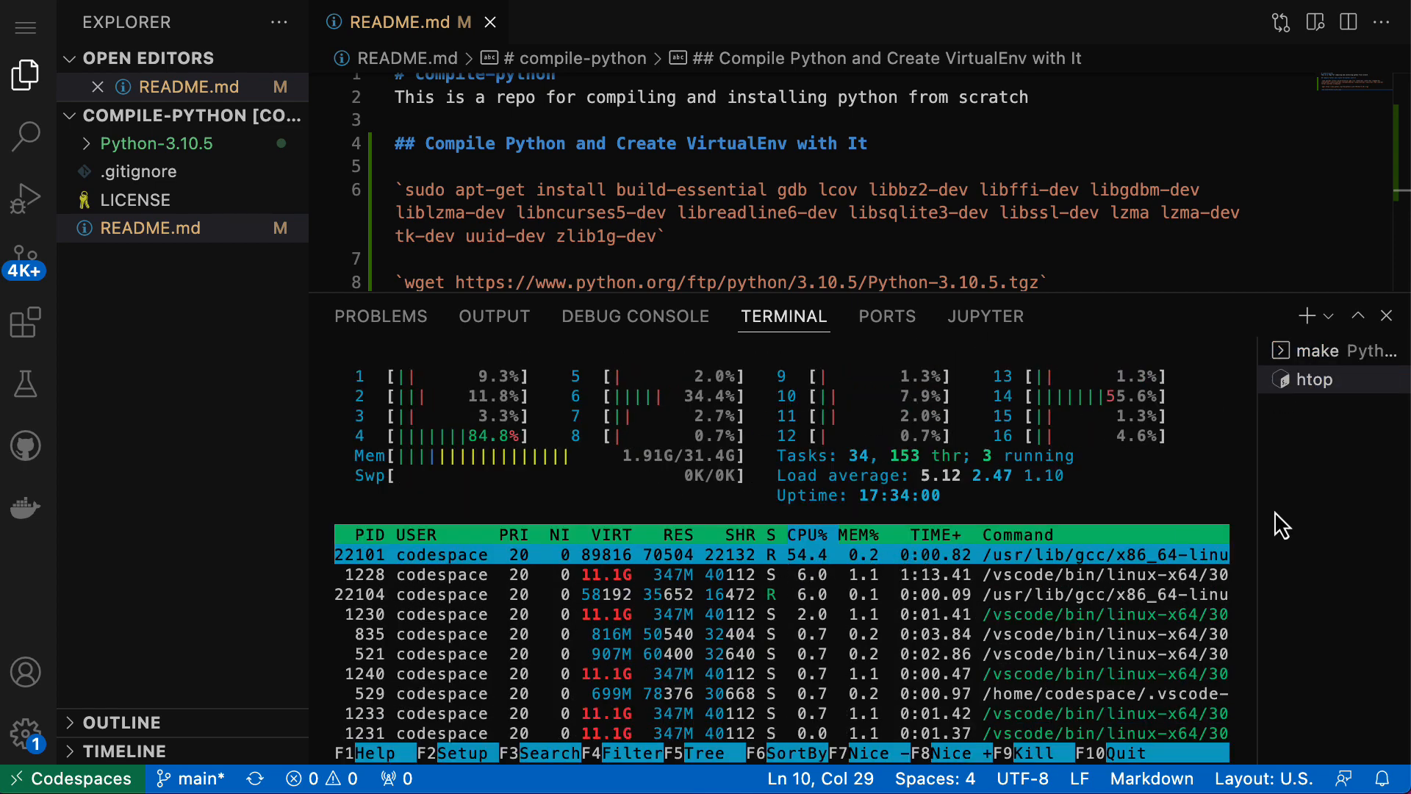
pyautogui.click(1315, 350)
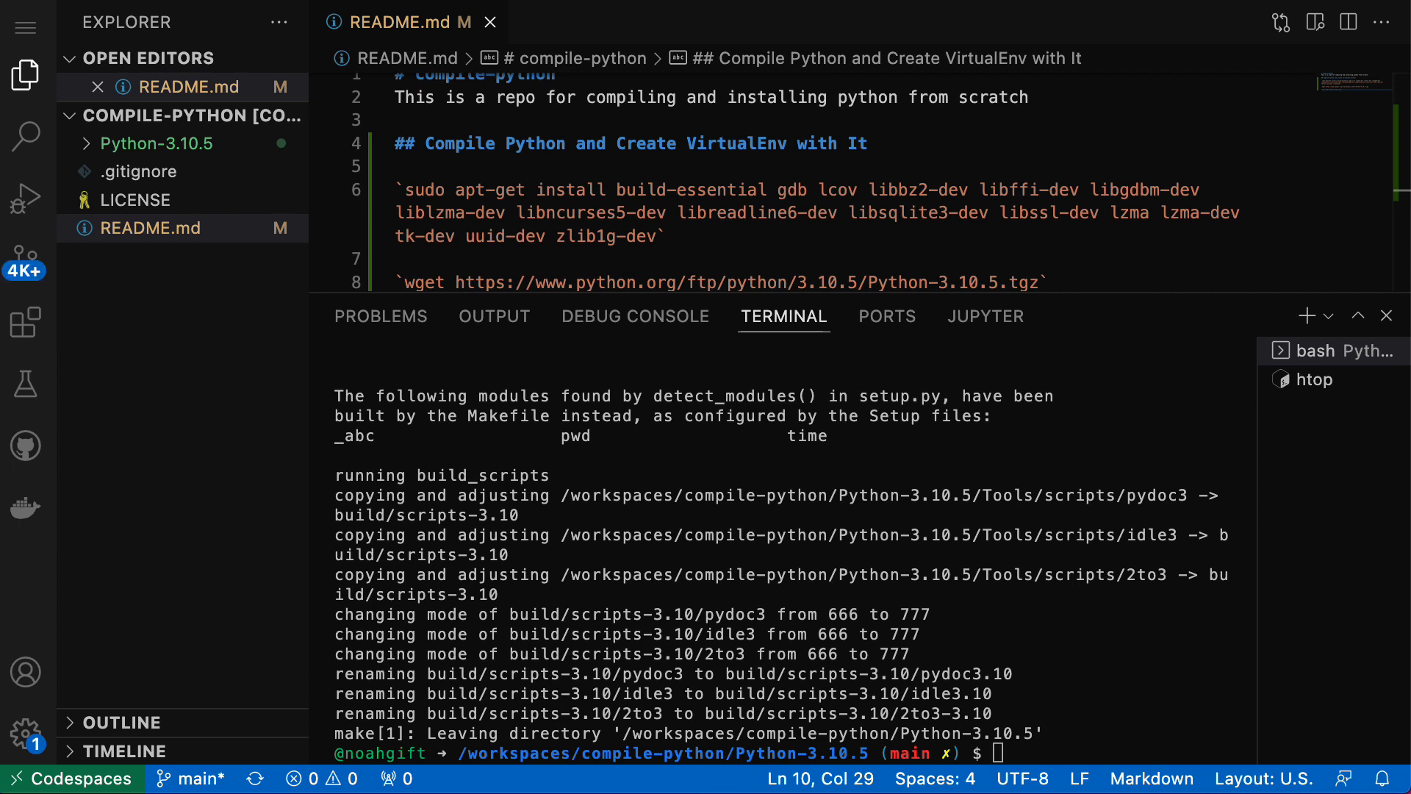
pyautogui.moveTo(1138, 682)
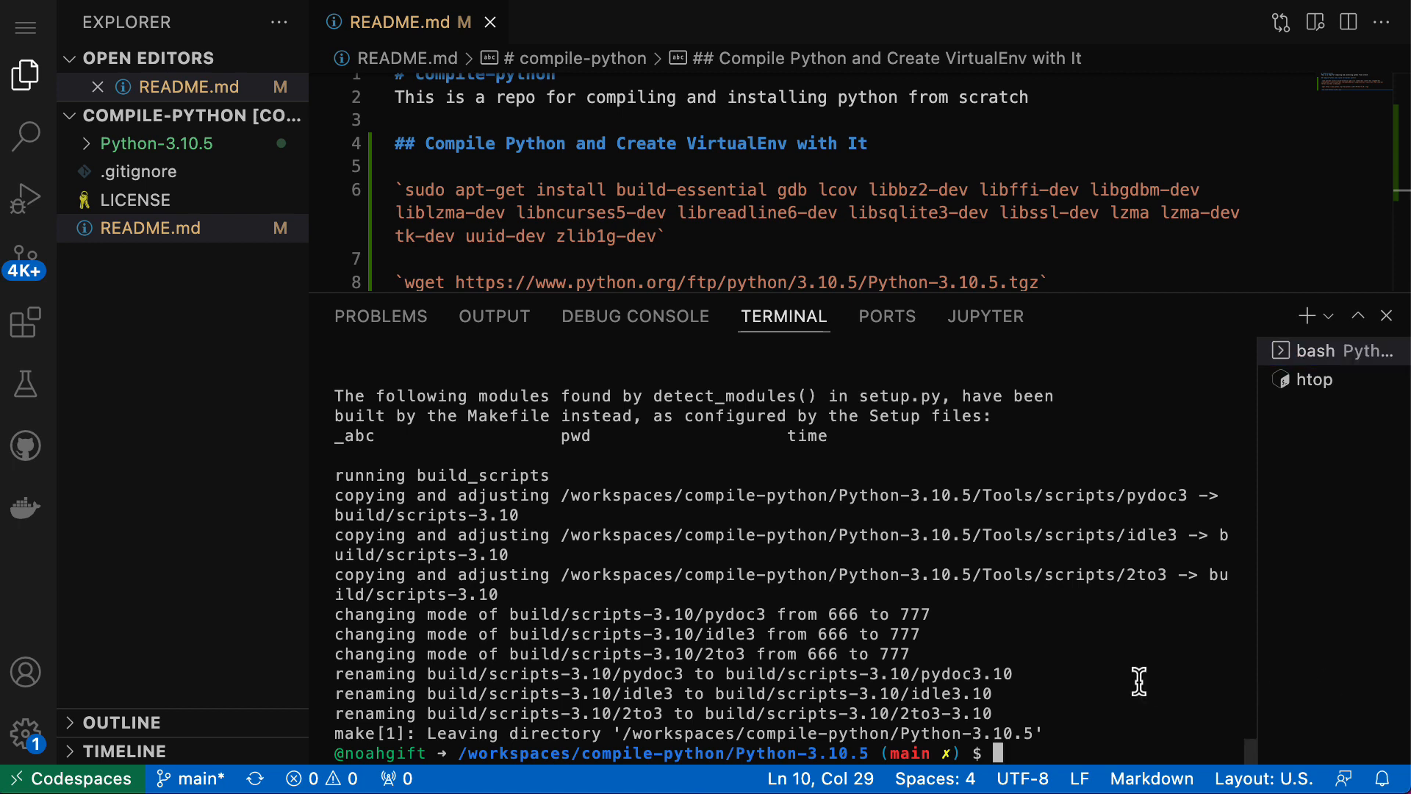
pyautogui.moveTo(1106, 653)
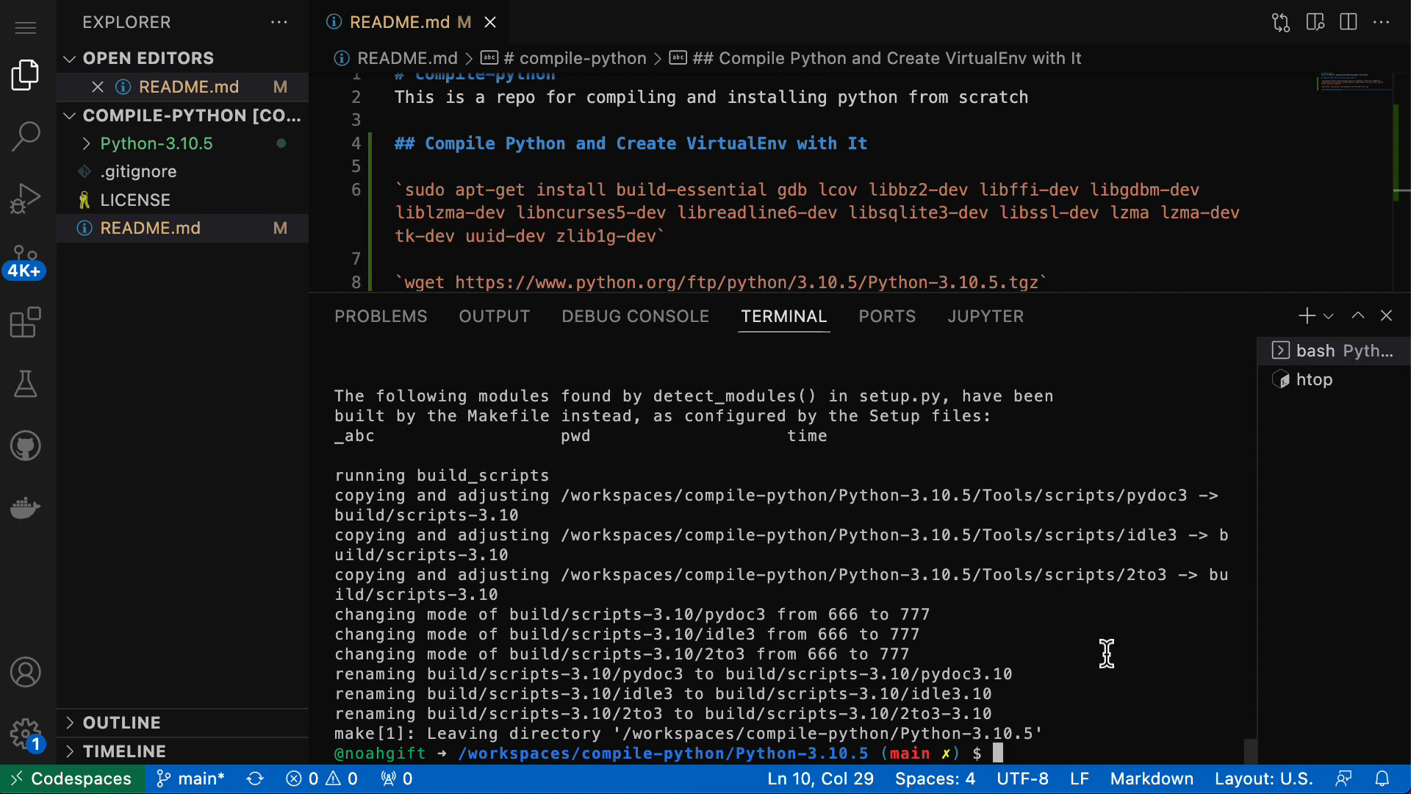
# - Install Python 3.10.5 with make altinstall, rerunning it as sudo after the permission error
pyautogui.write('make altinstall')
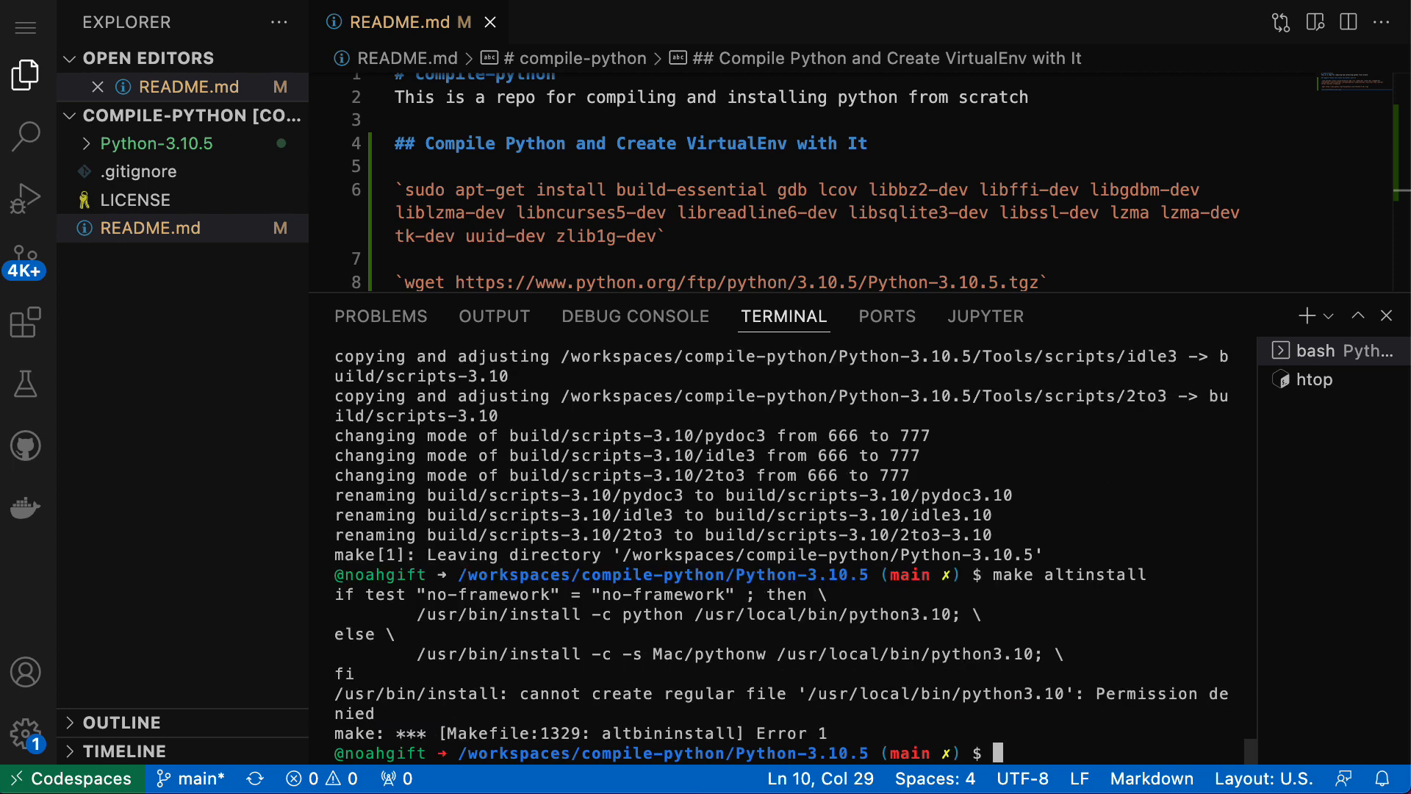
pyautogui.write('su')
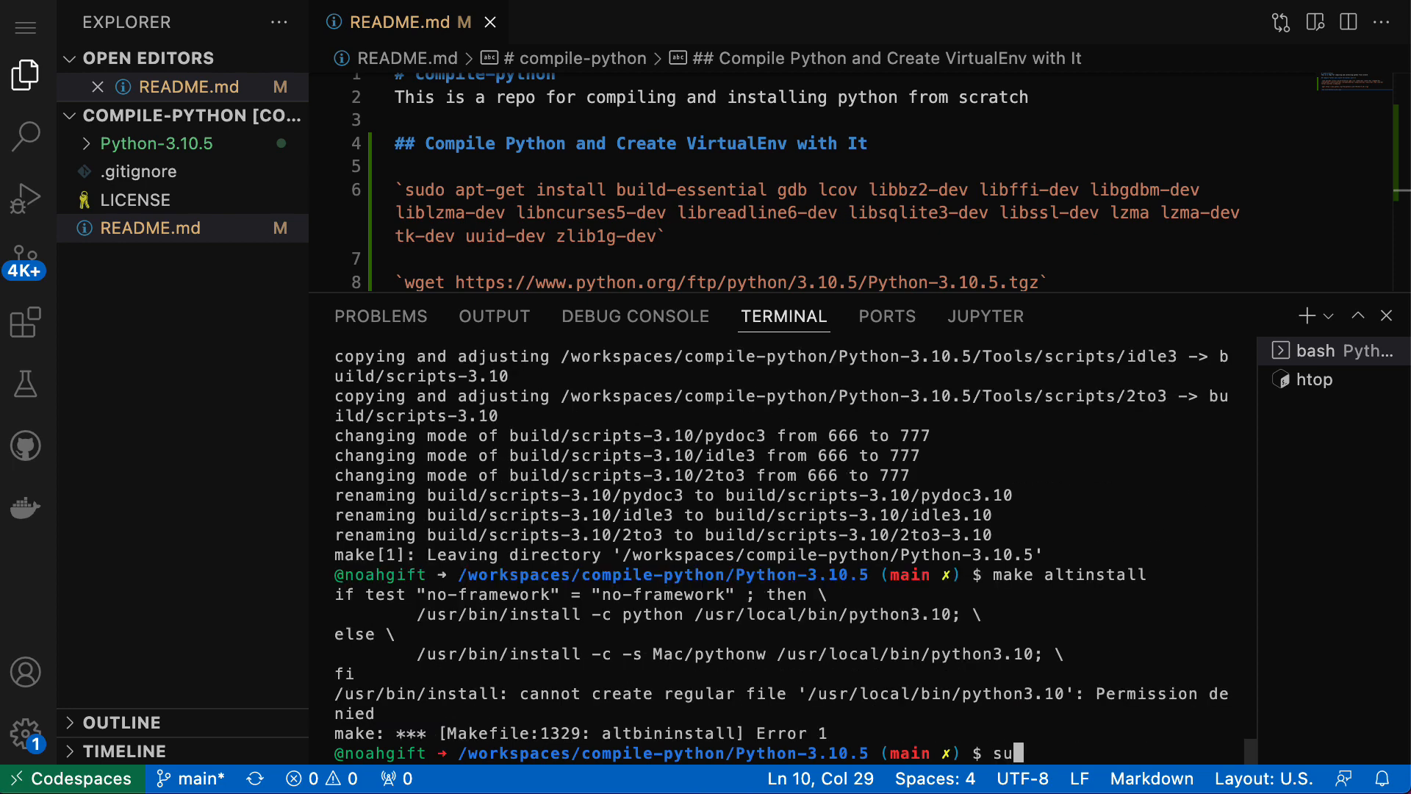
pyautogui.write('do')
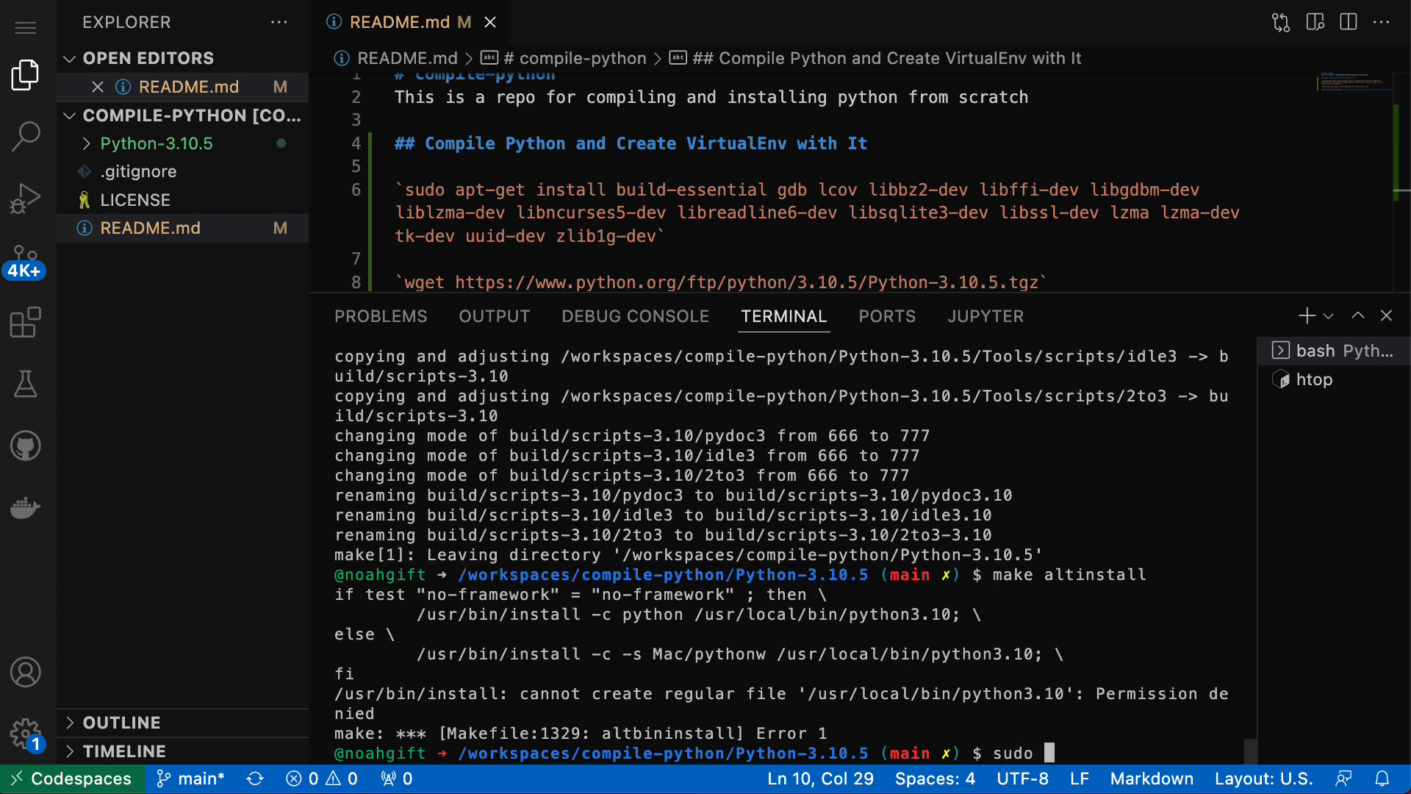
pyautogui.write('make')
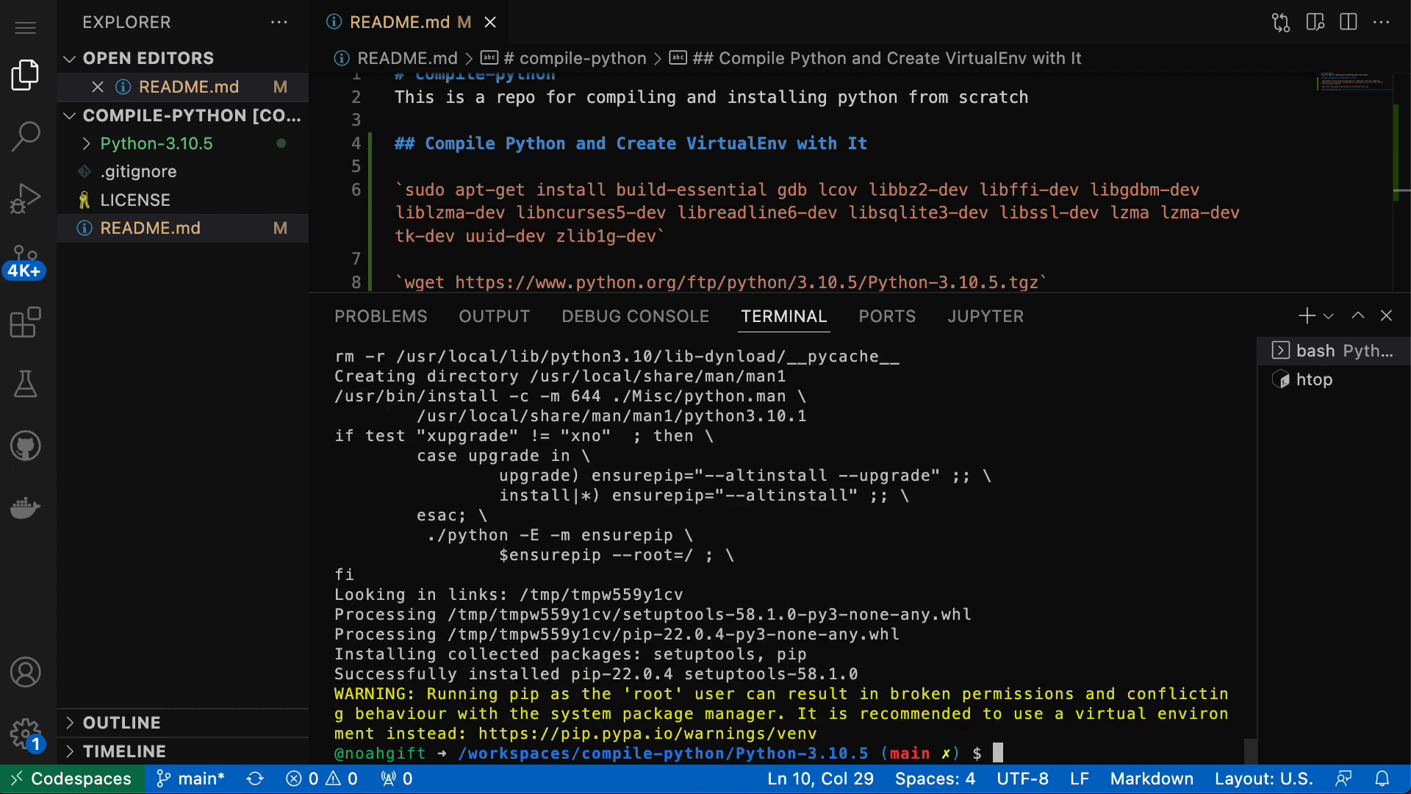
pyautogui.moveTo(857, 674); pyautogui.dragTo(1226, 674)
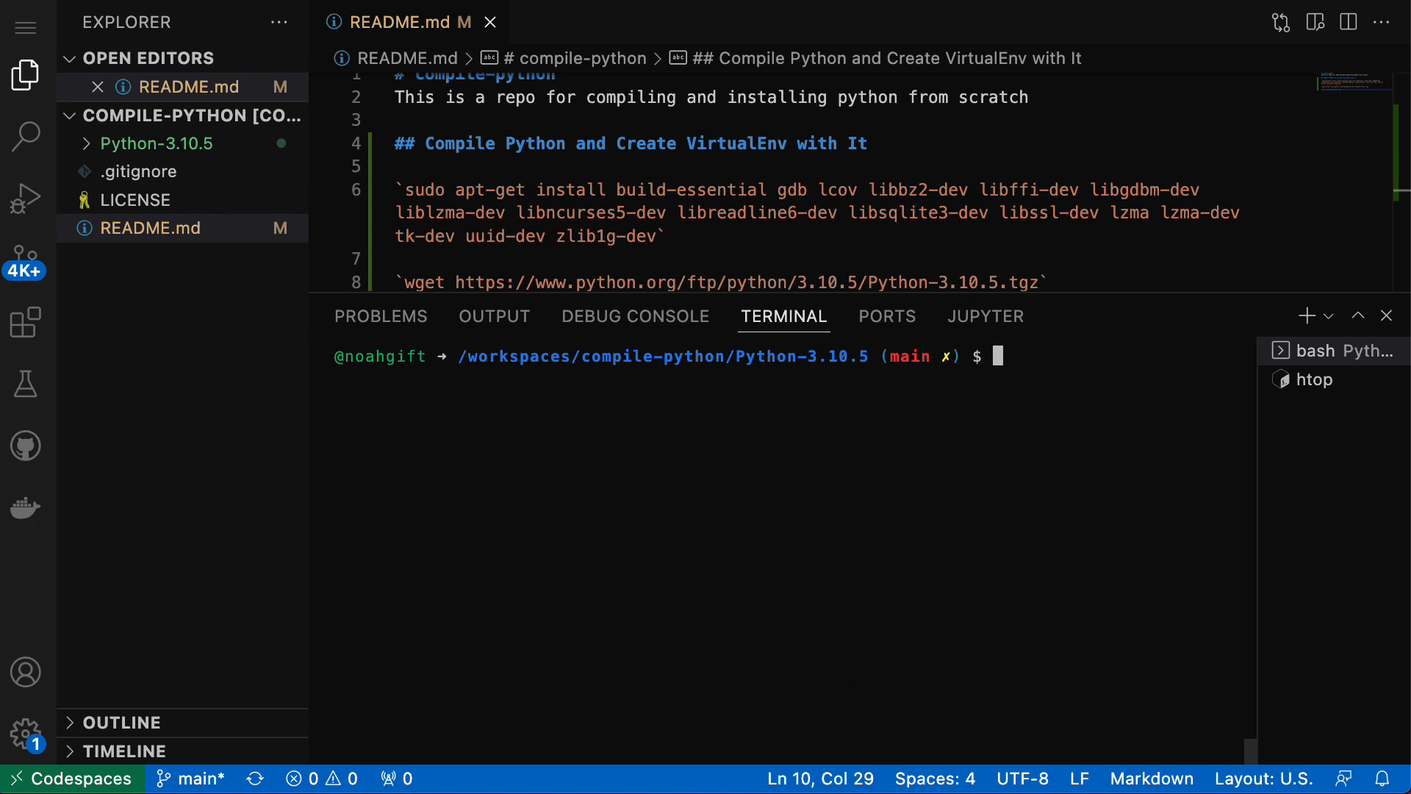
# - Check that default python is 3.10.4, exit it, and move up one directory
pyautogui.write('python')
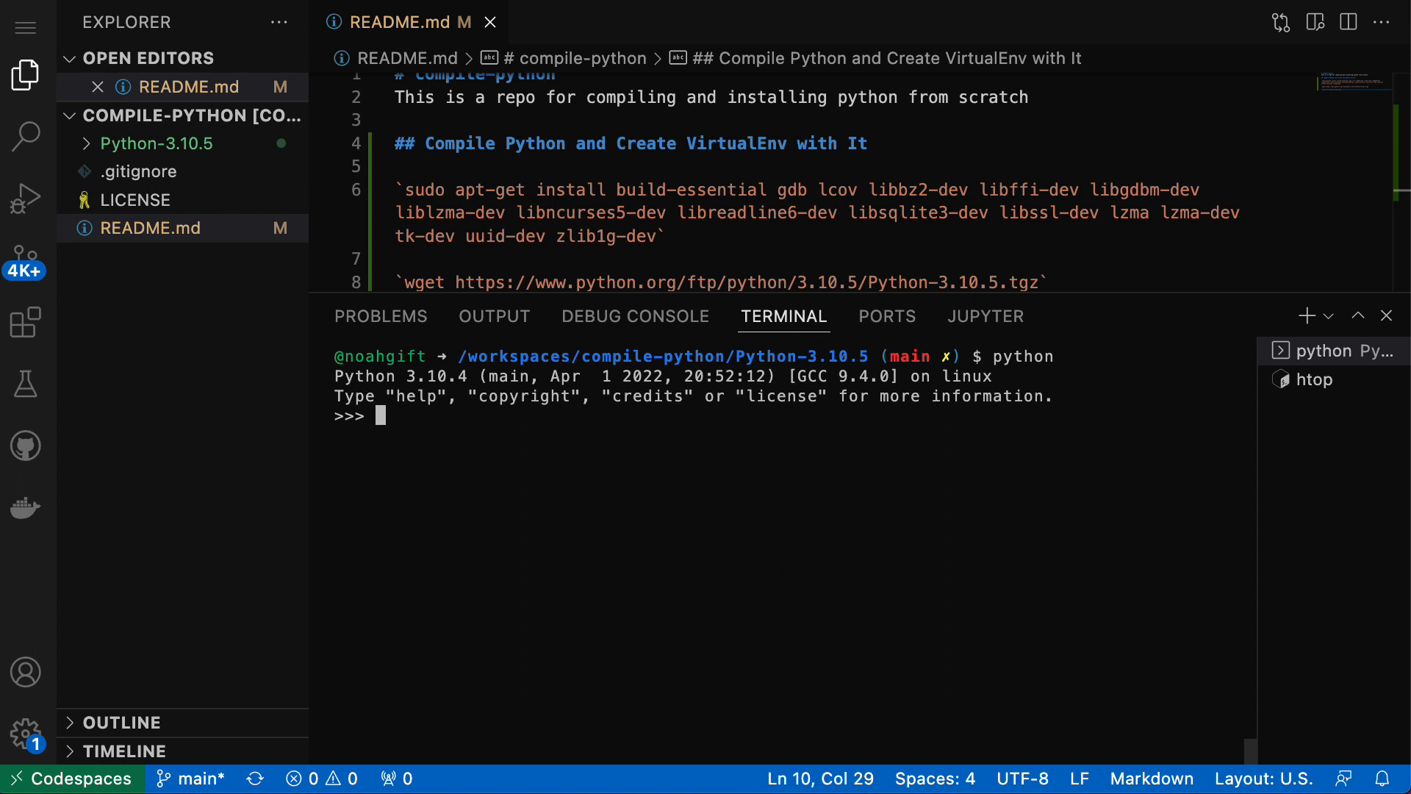
pyautogui.write('exit(')
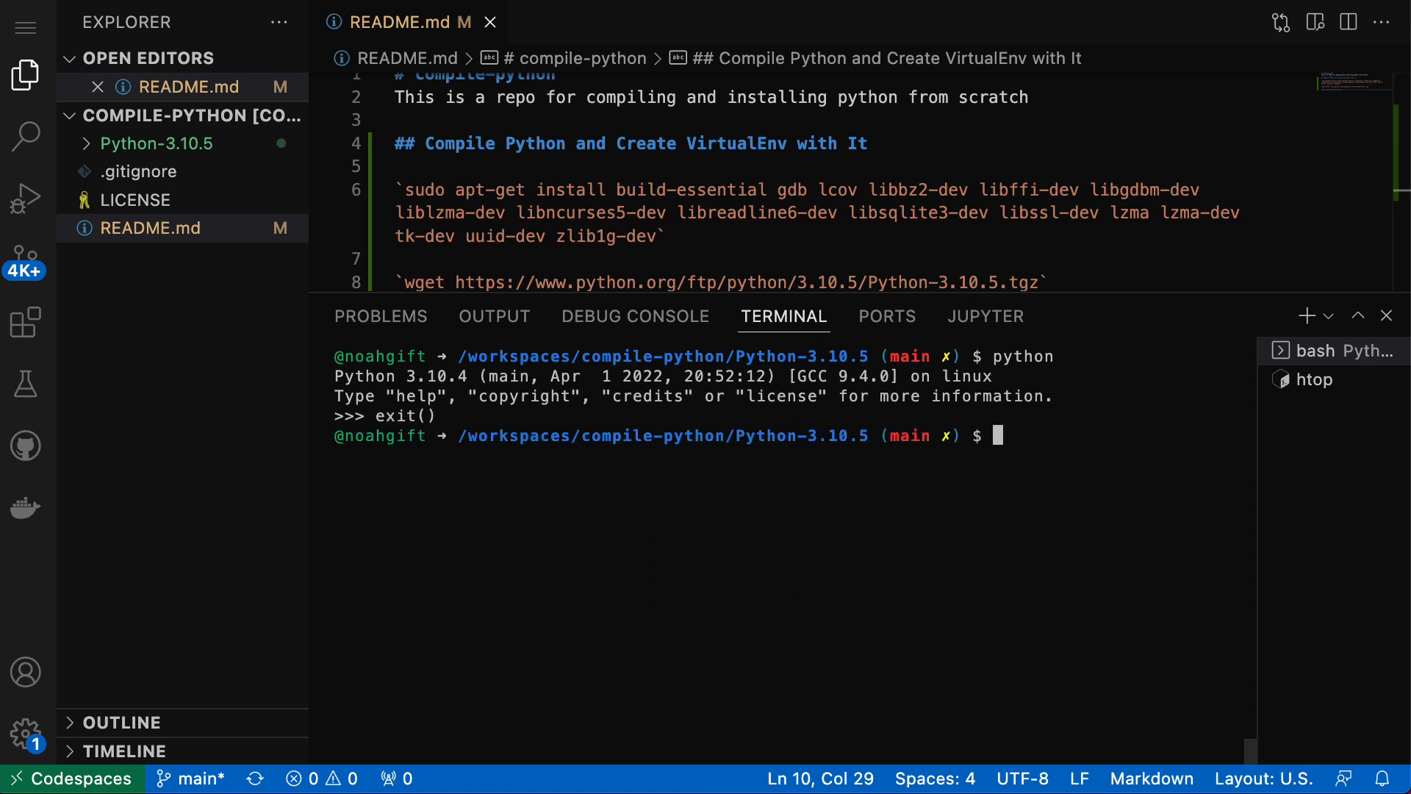
pyautogui.write('cd ..')
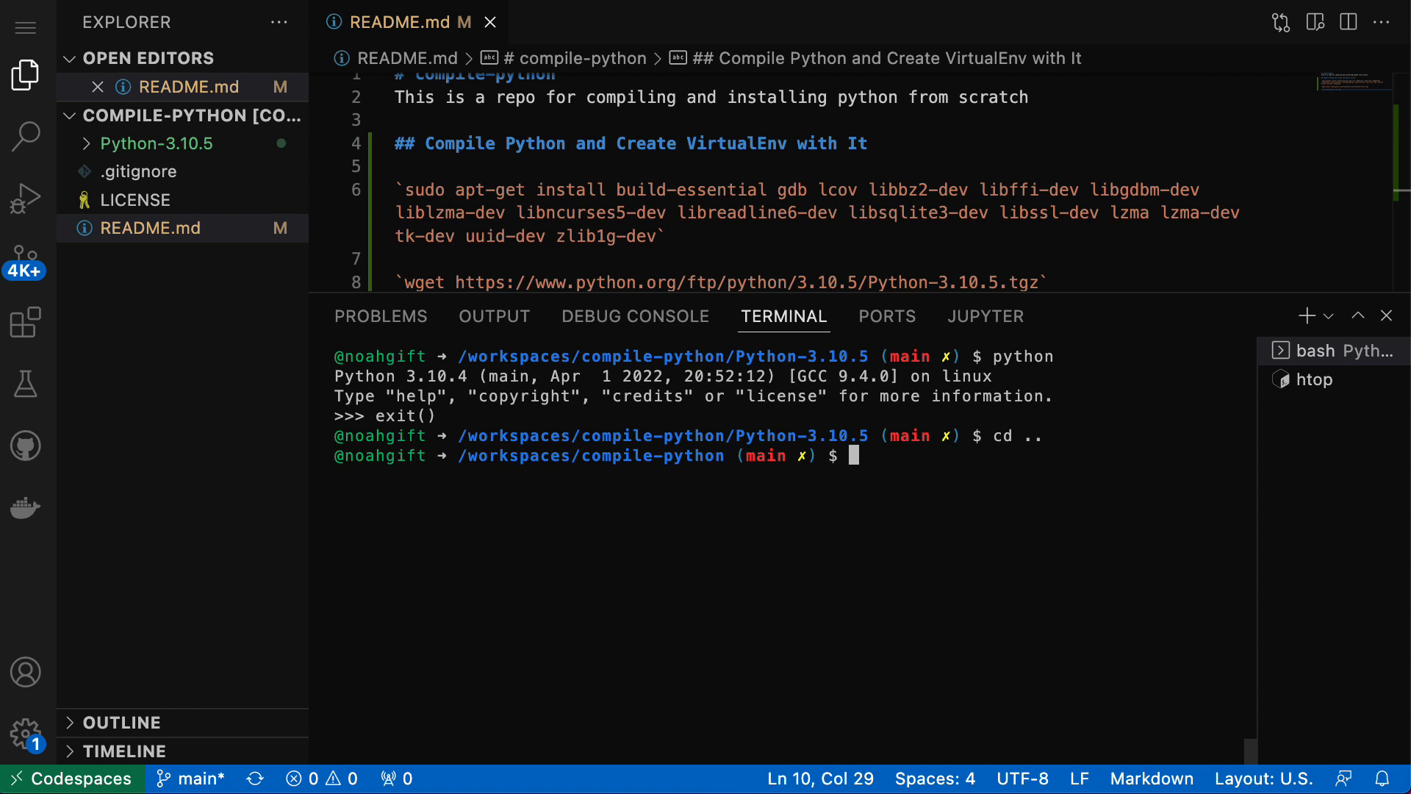
# - Run /usr/local/bin/python3.10 to confirm 3.10.5, exit, and select its path
pyautogui.write('/usrl')
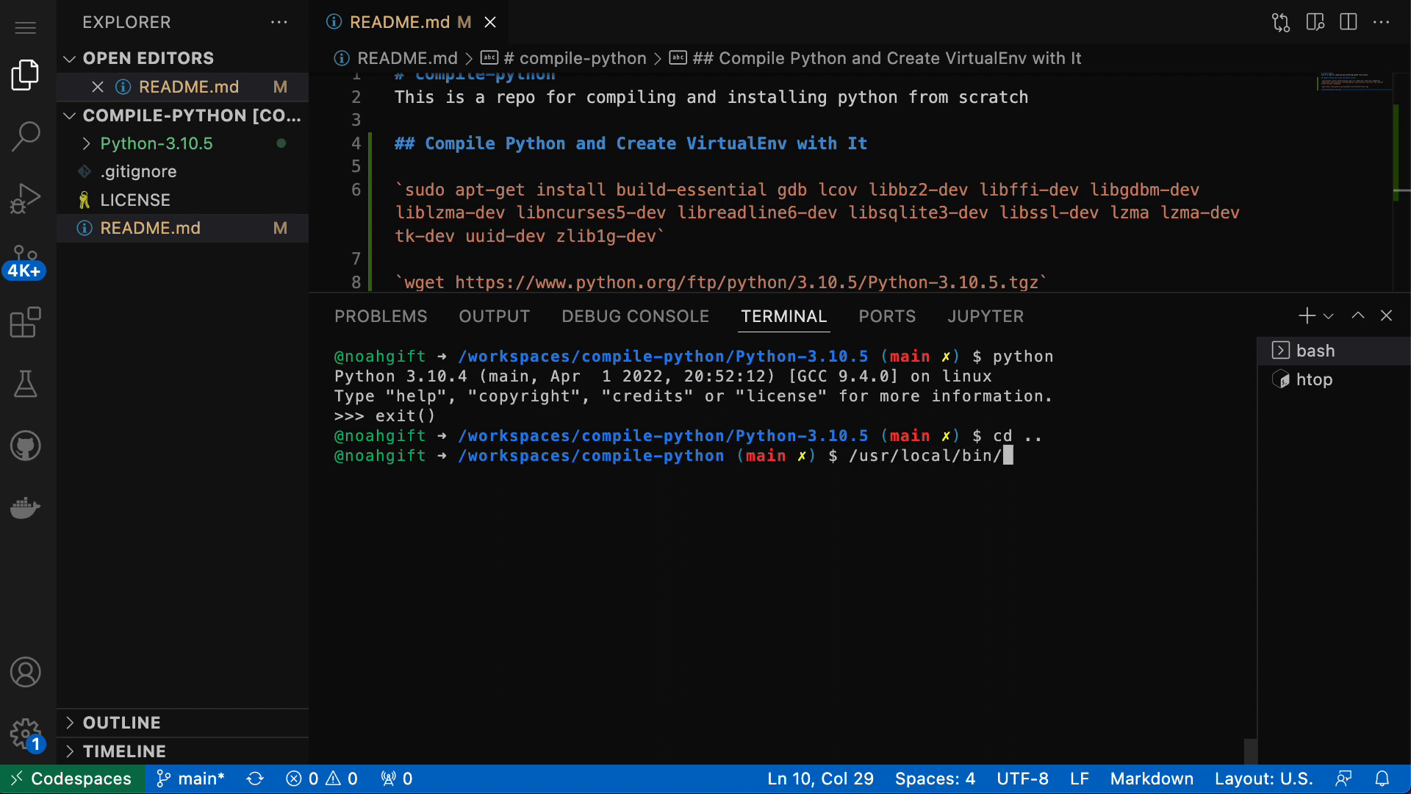
pyautogui.write('python3.10')
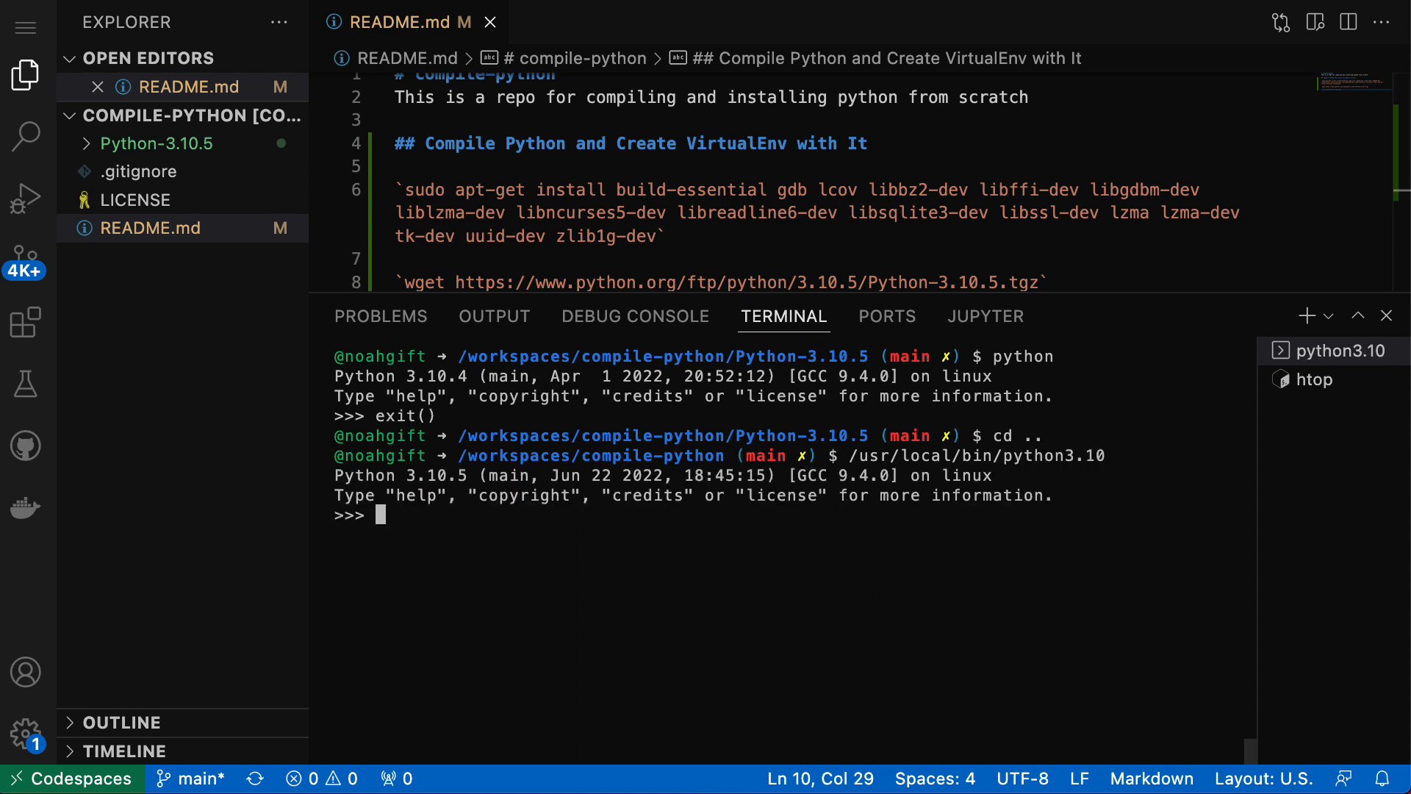
pyautogui.write('exit()')
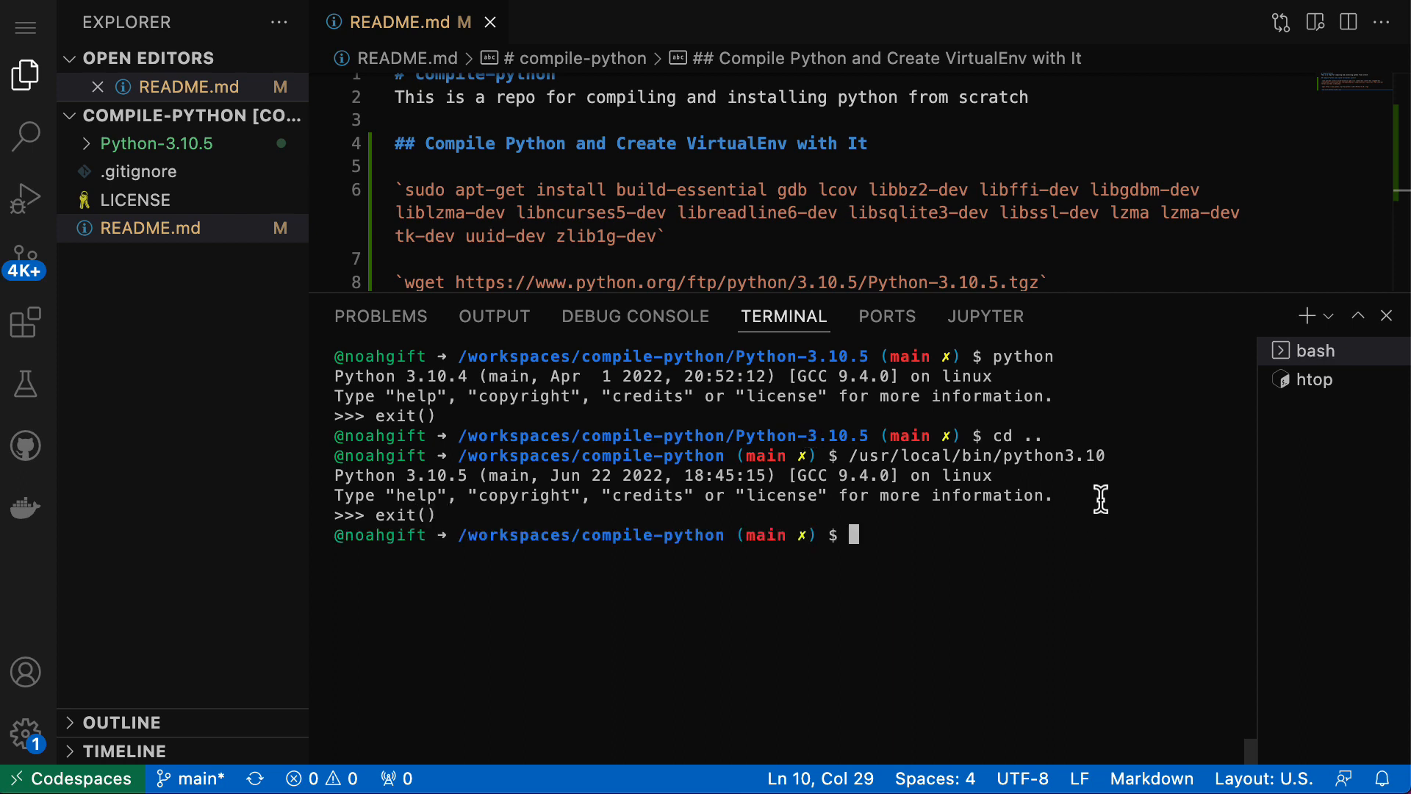
pyautogui.doubleClick(977, 454)
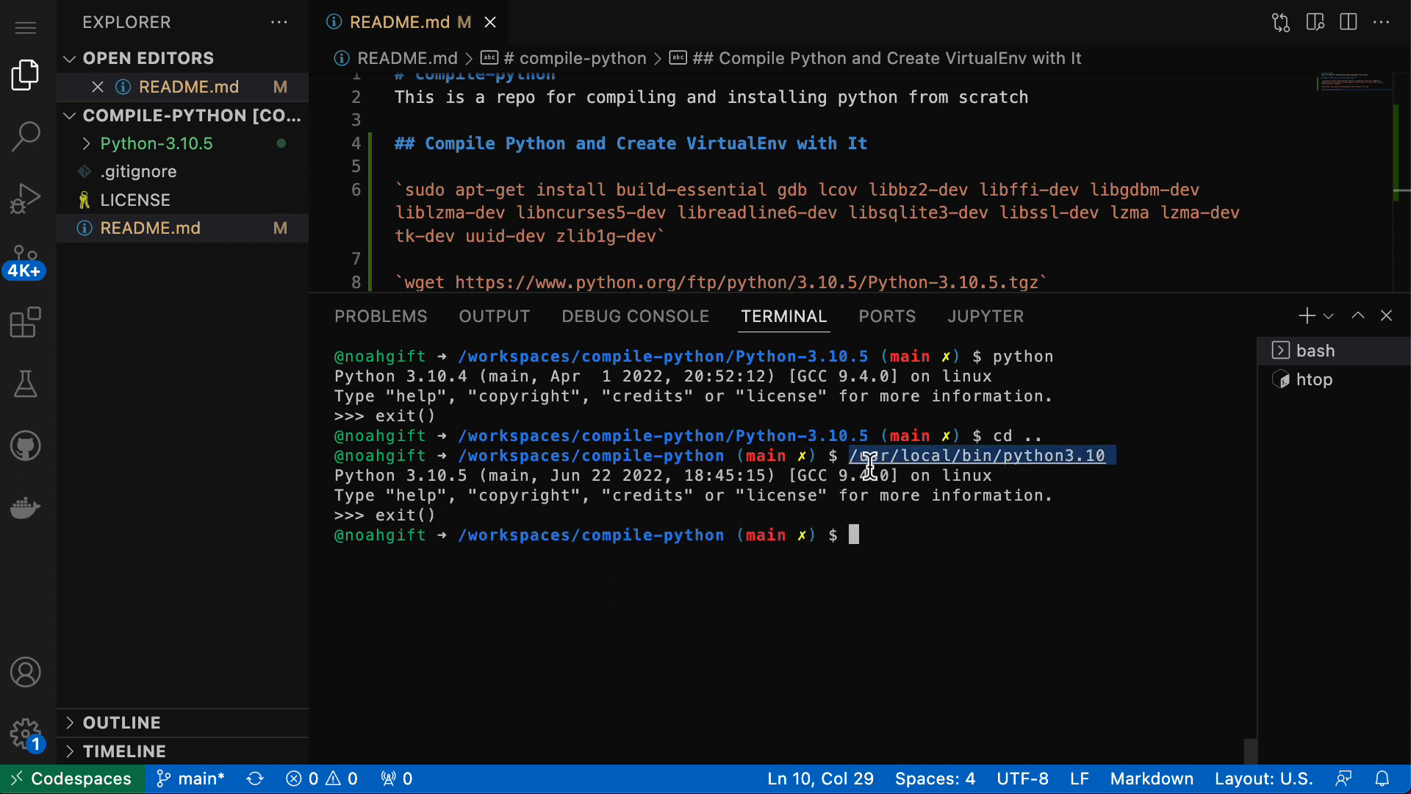
pyautogui.moveTo(943, 529)
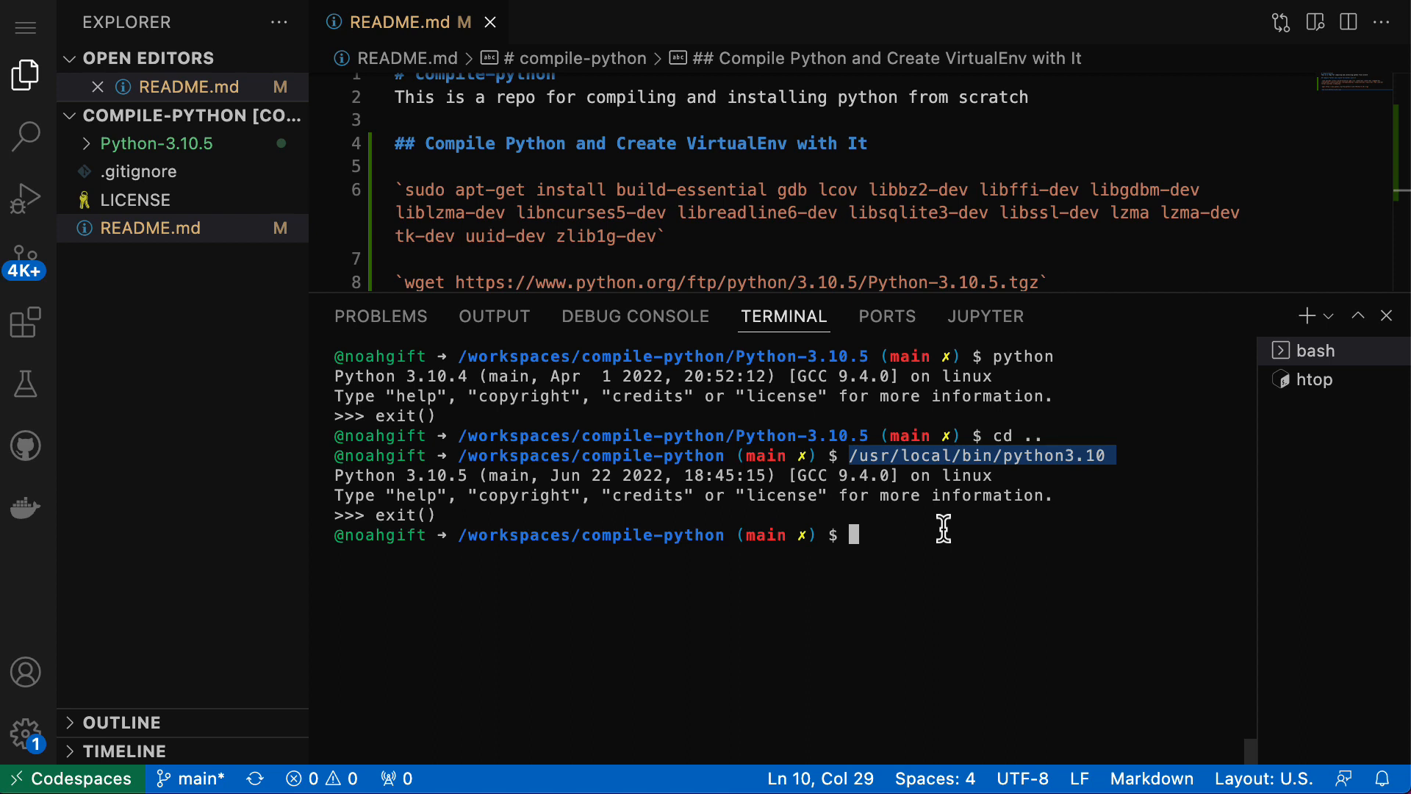
# - Append '#new python' and alias python="/usr/local/bin/python3.10" to ~/.bashrc, then reload and clear
pyautogui.write('vim')
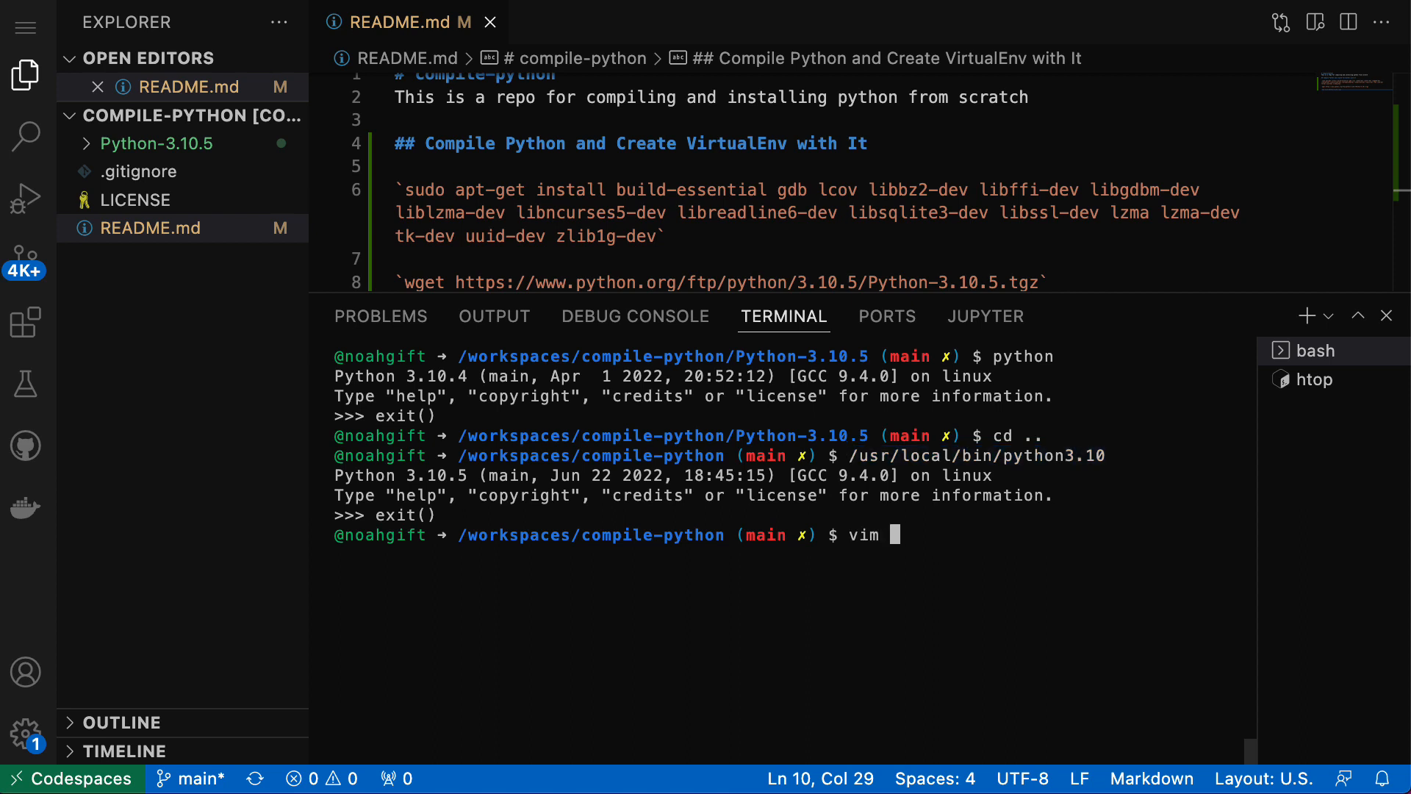
pyautogui.write('~/.bas')
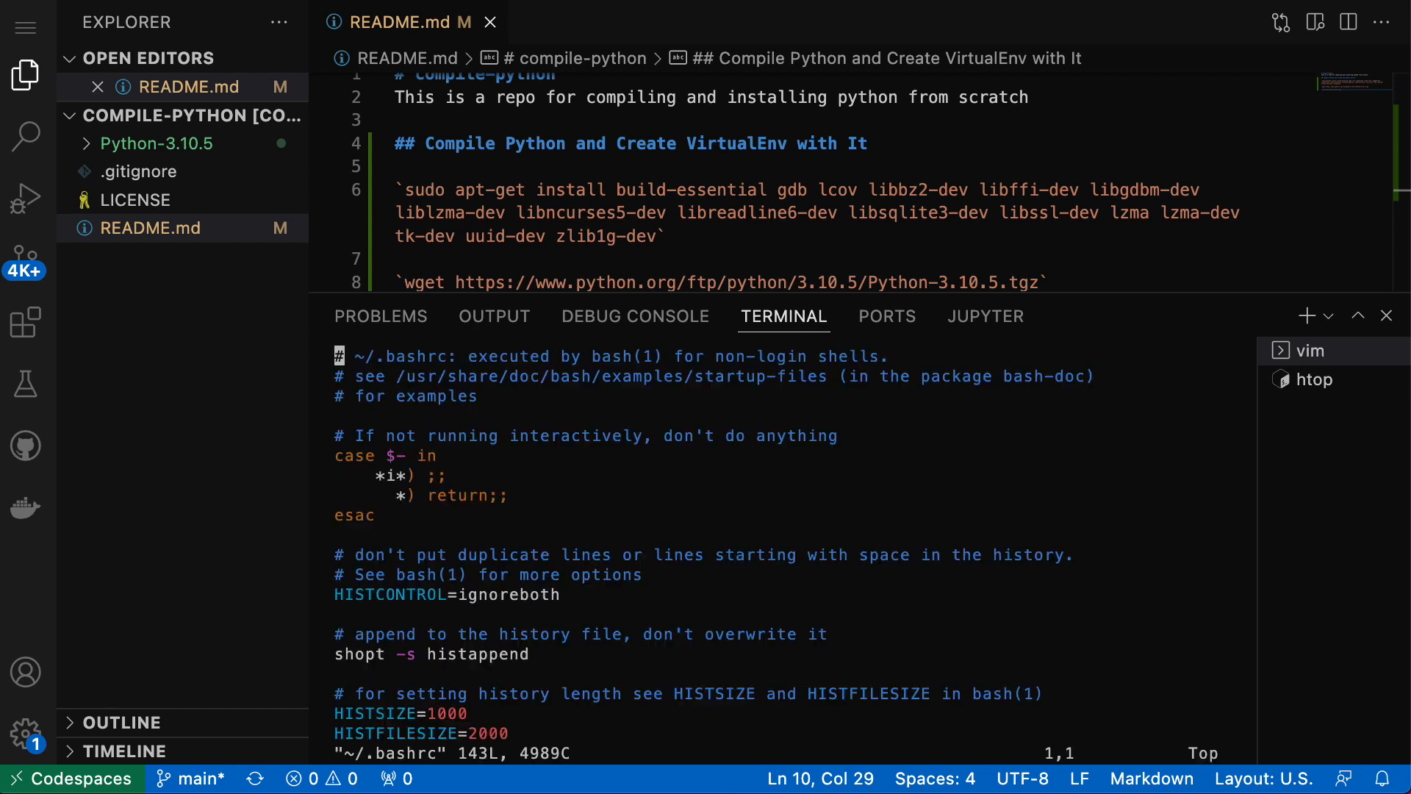
pyautogui.scroll(-3)
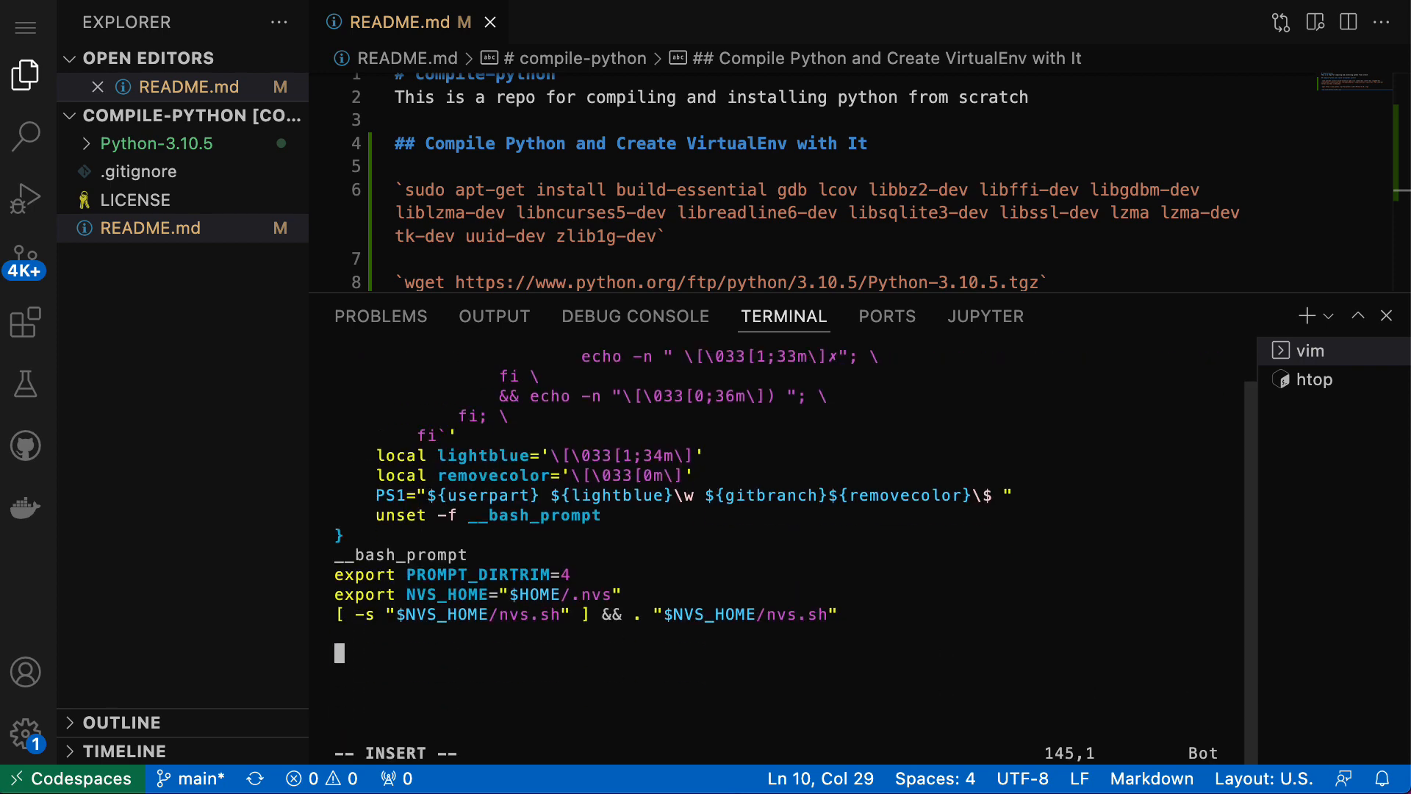
pyautogui.write('#ne')
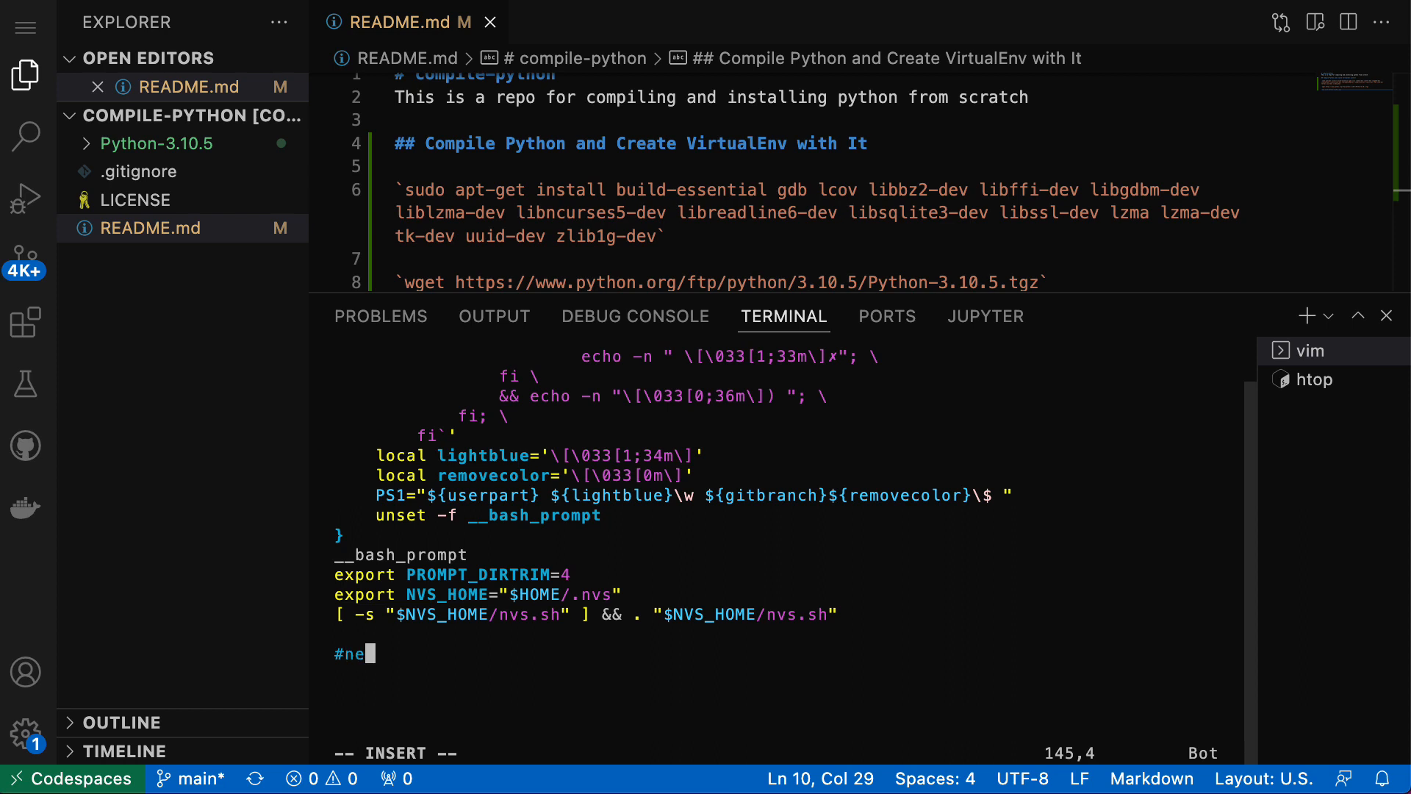
pyautogui.write('w python')
pyautogui.write('alias pyt')
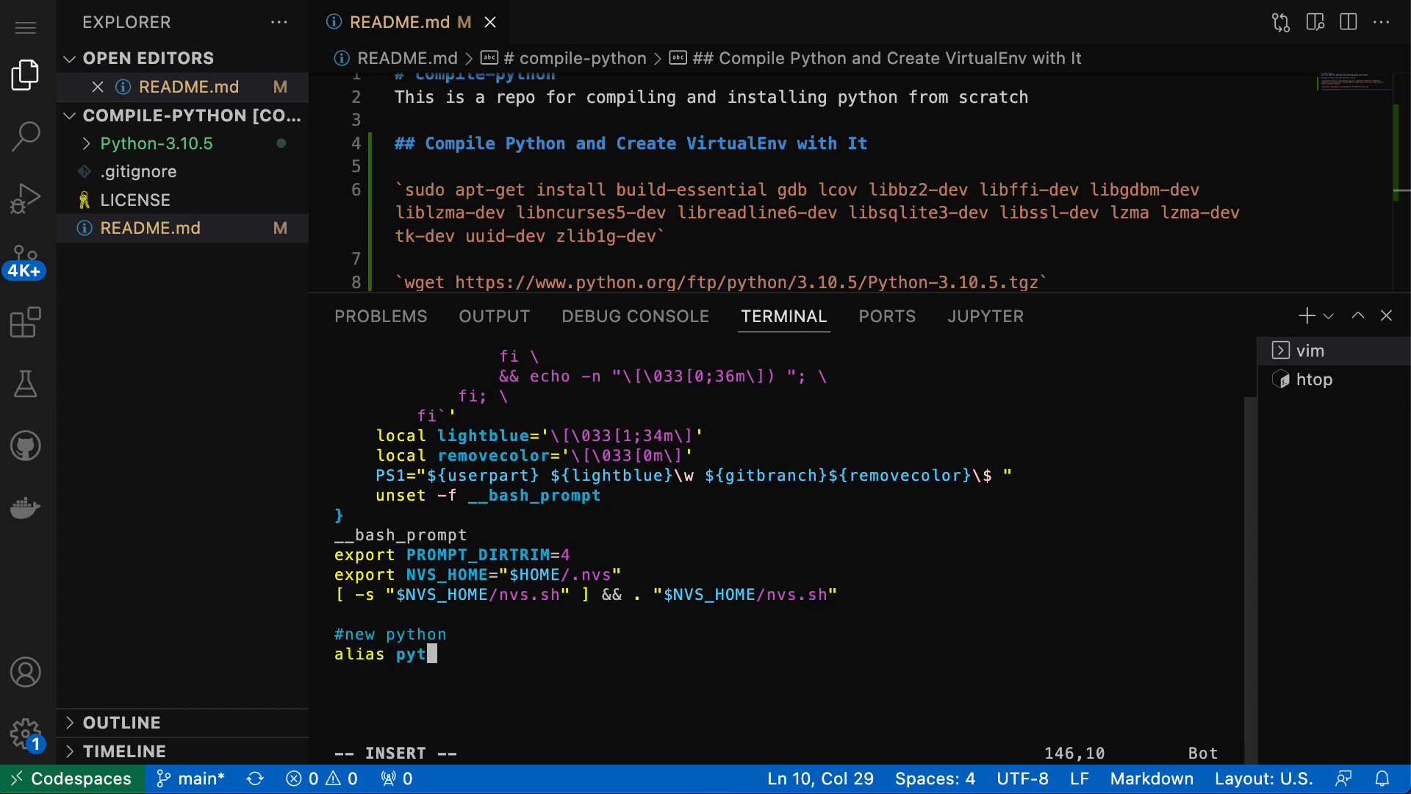
pyautogui.write('hon="')
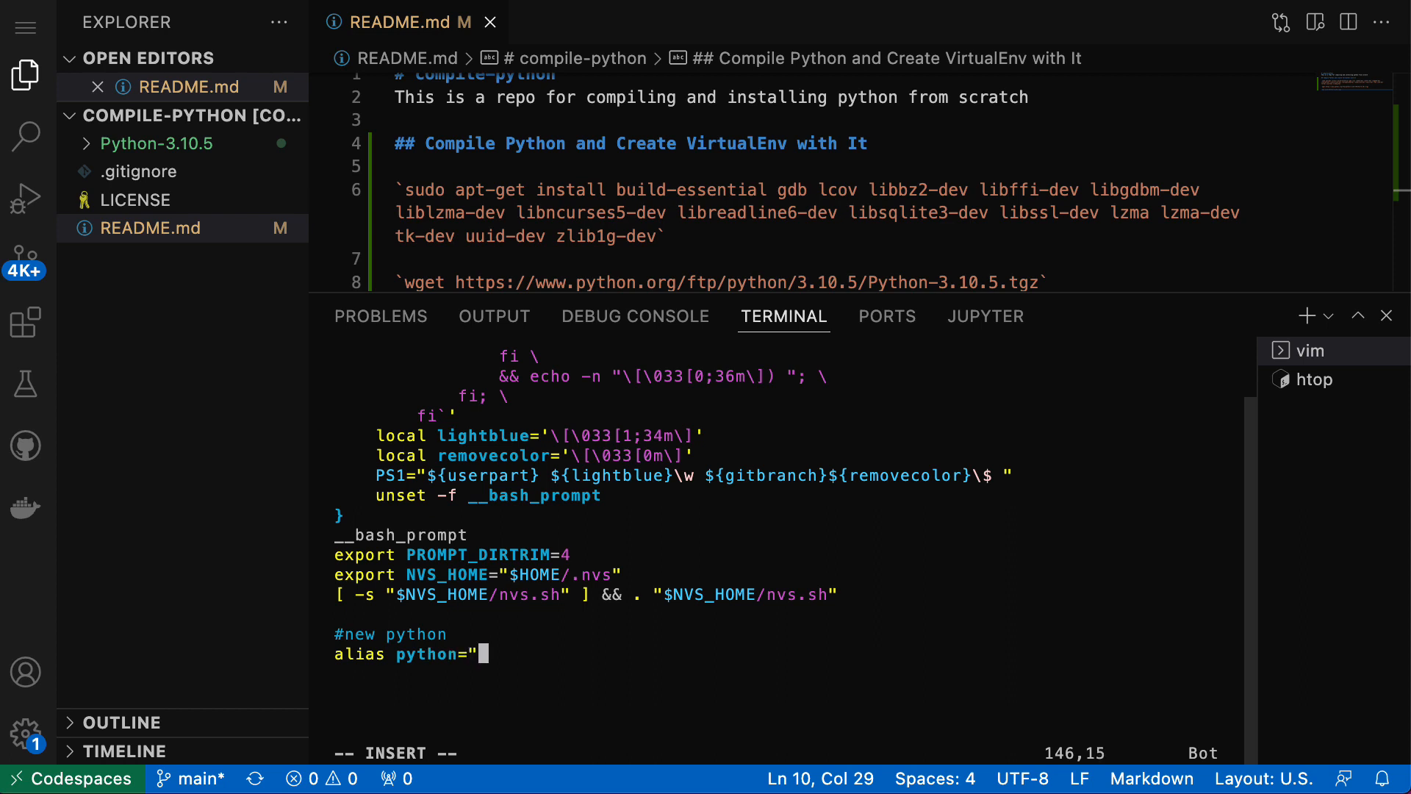
pyautogui.write('/usr/local/bin/python3.10"')
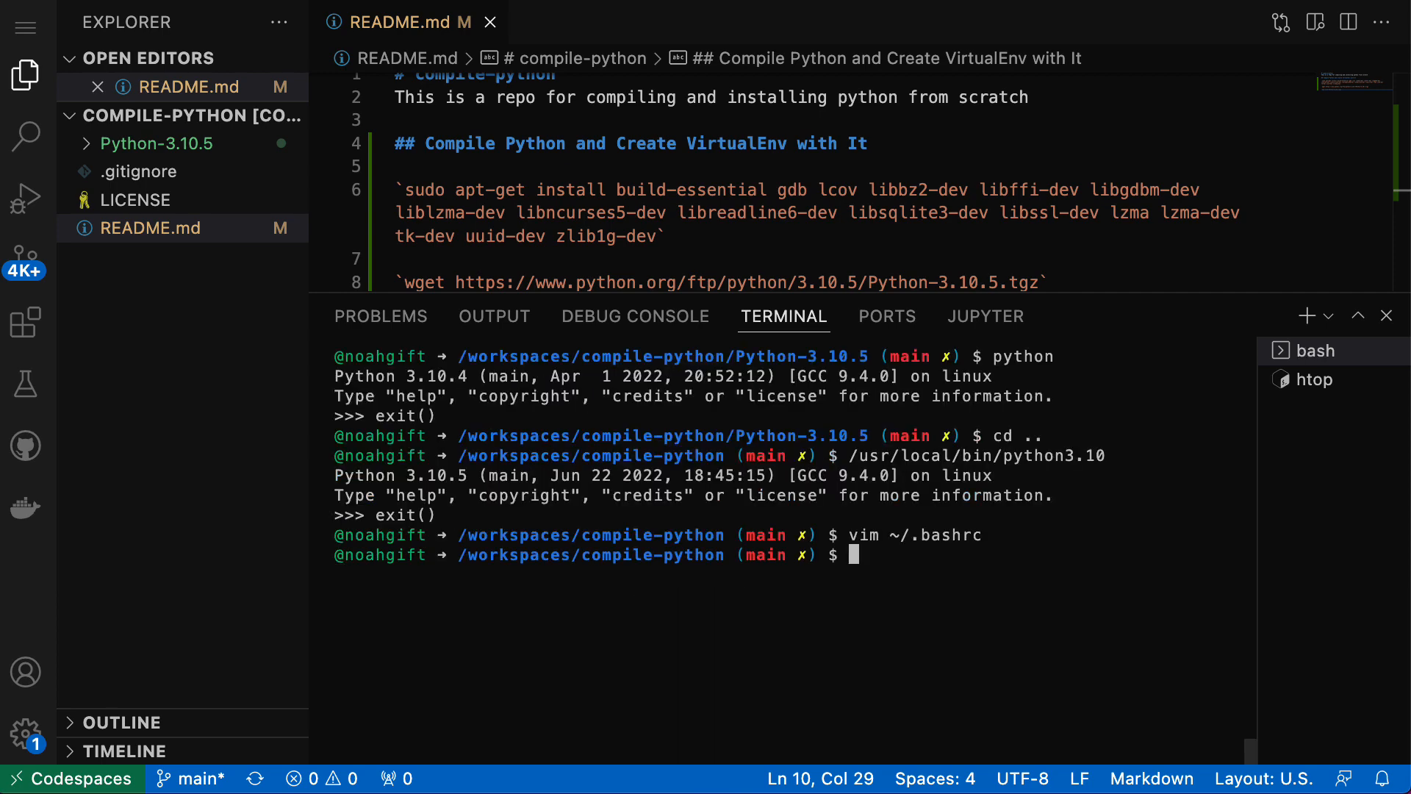
pyautogui.write('source ~/.')
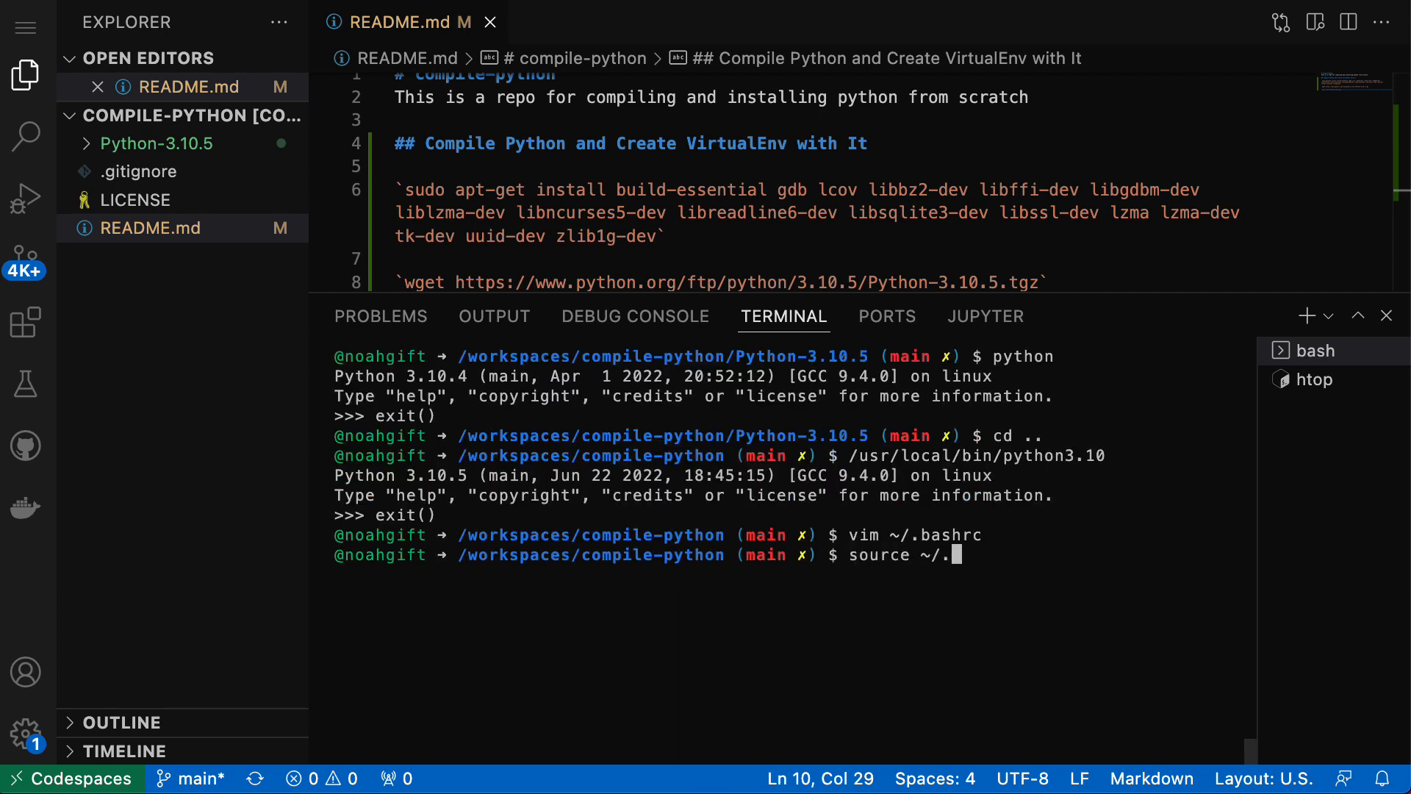
pyautogui.write('pyth')
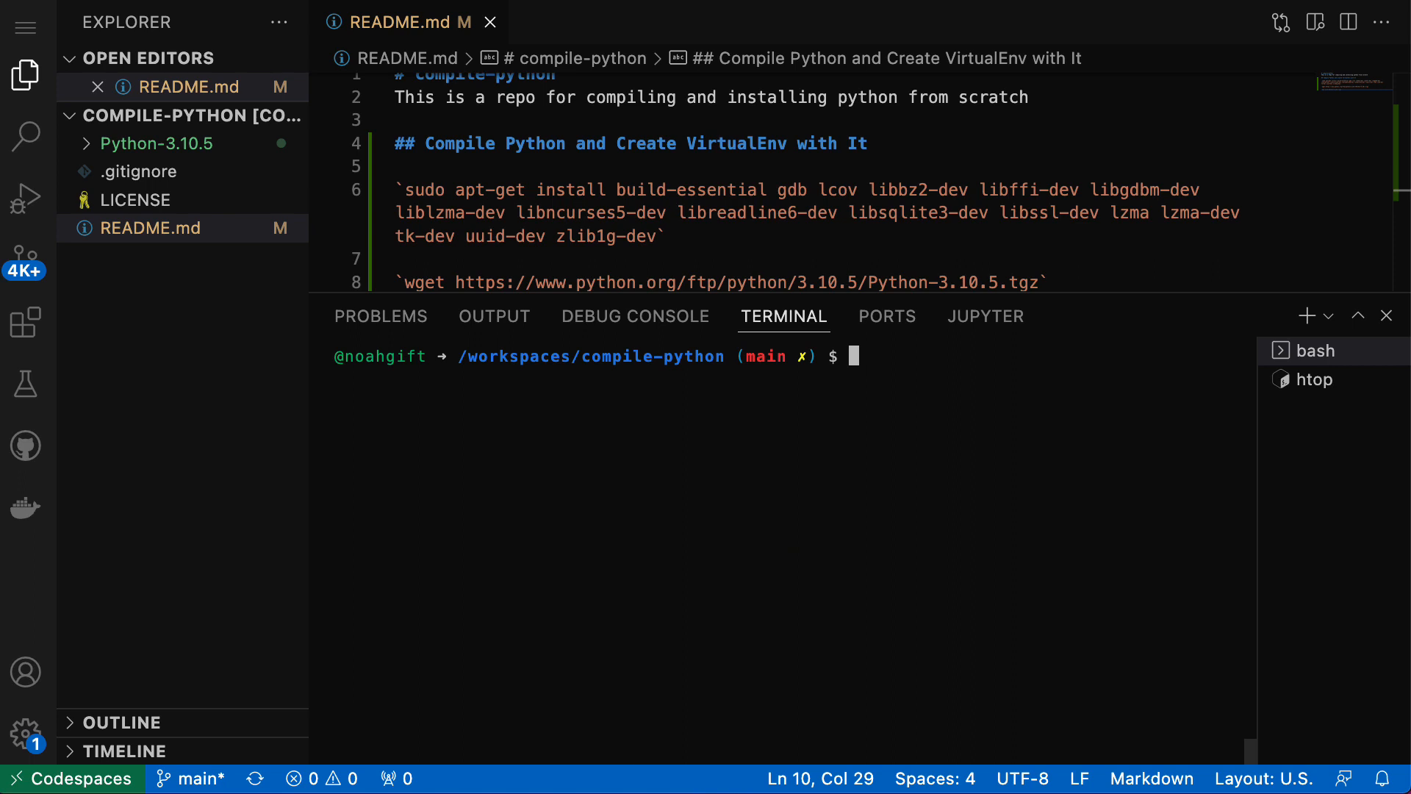
# - Create a virtual environment with python -m venv ~/.venv and reopen ~/.bashrc in vim
pyautogui.write('python -m venv')
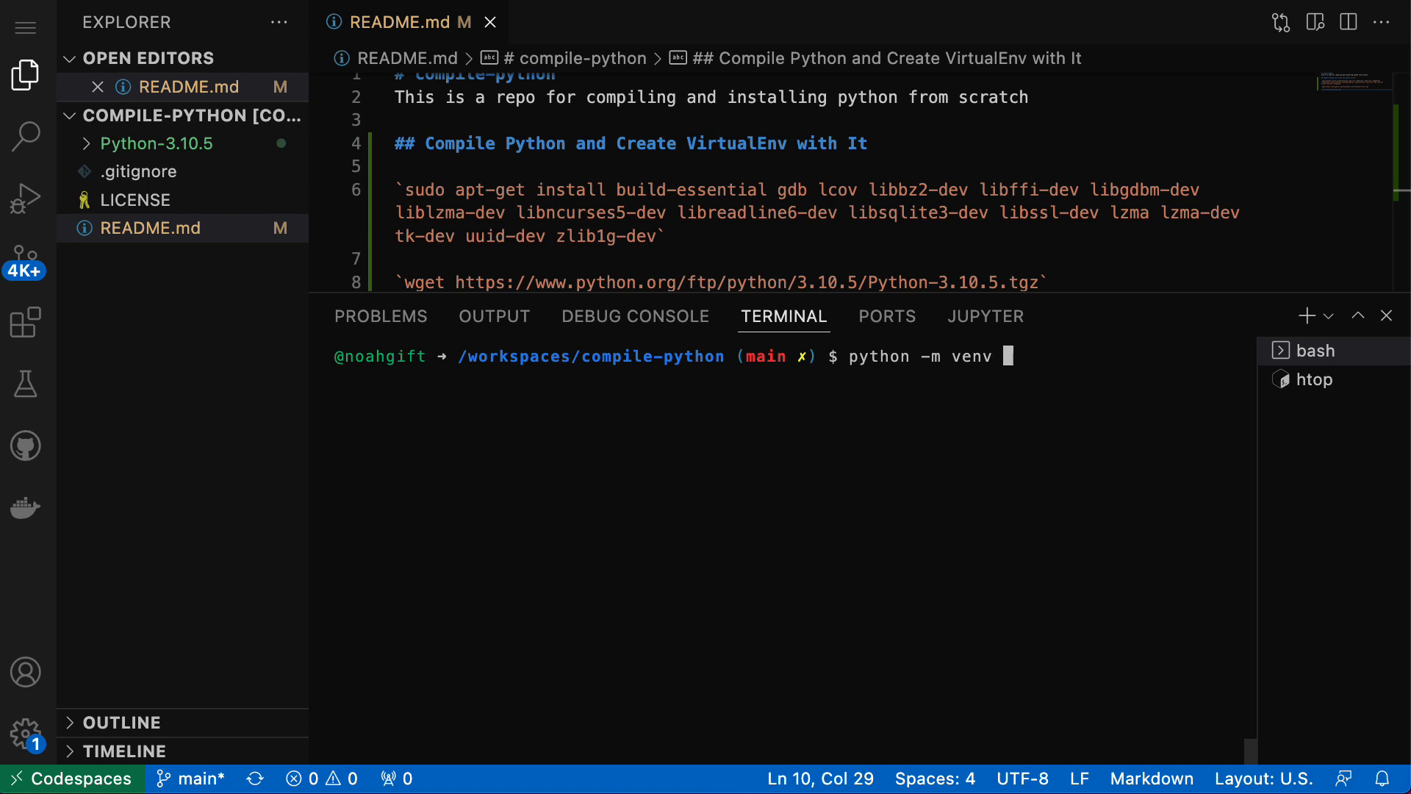
pyautogui.write('~/.venv')
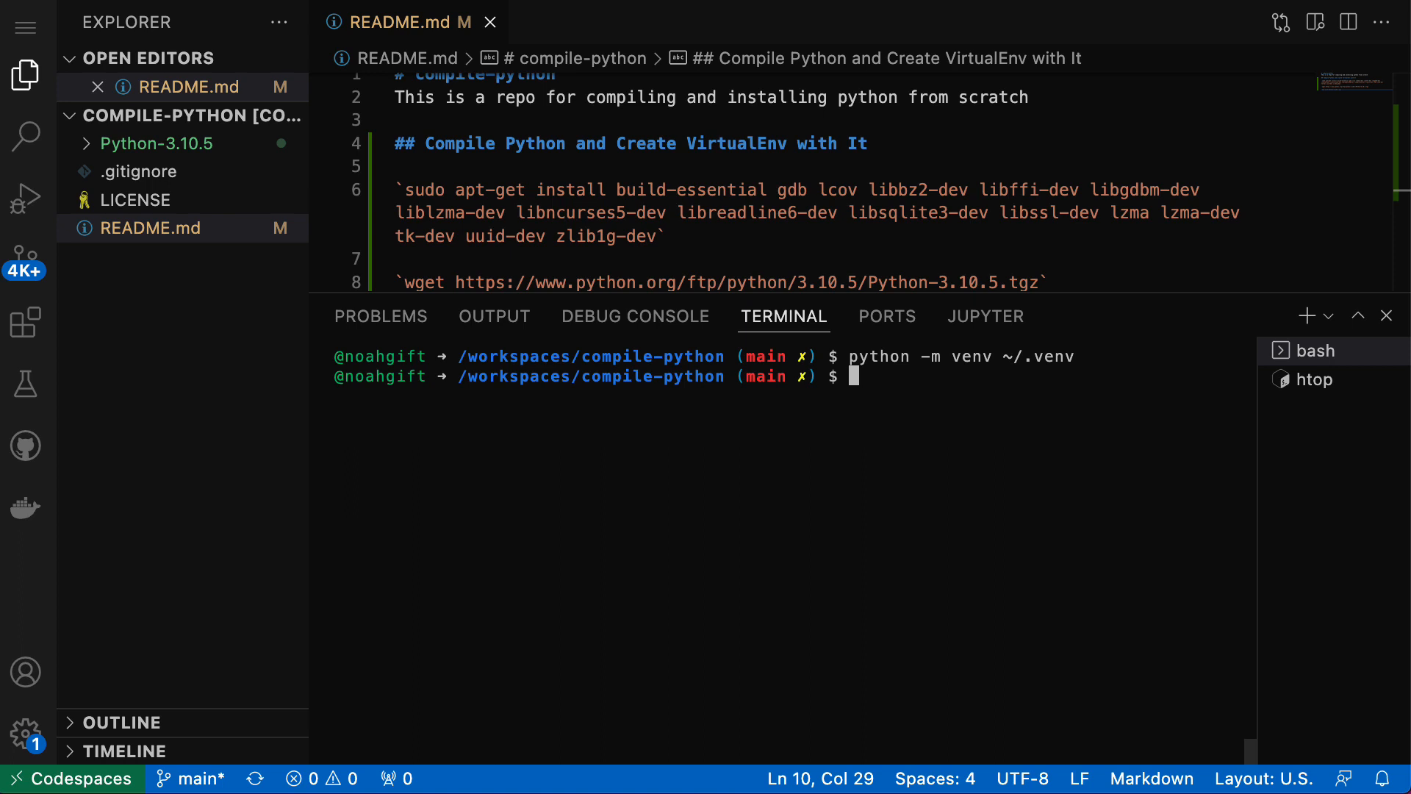
pyautogui.write('vim ~/.bashrc')
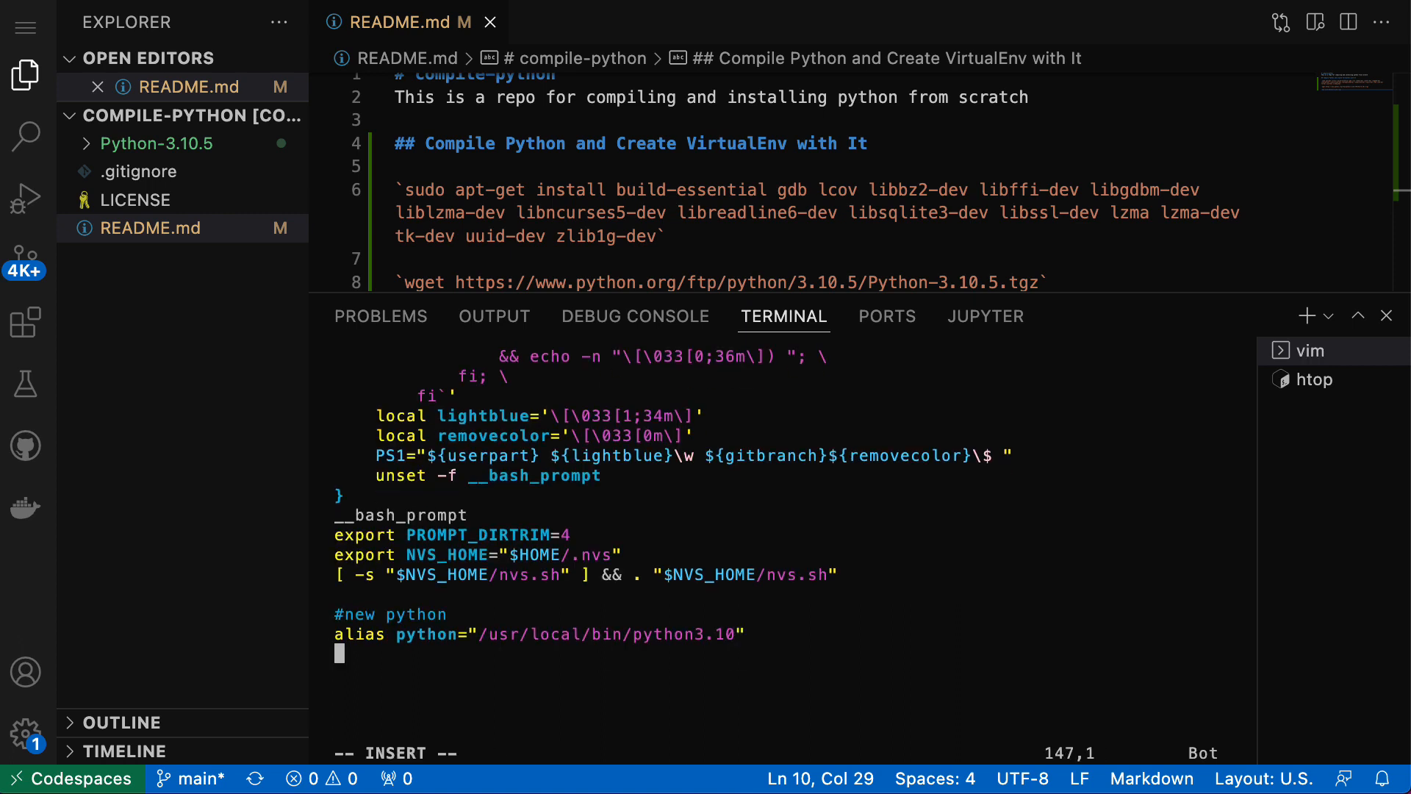
# - Append '#source venv' and 'source ~/.venv/bin/activate' to ~/.bashrc, save, and reload it
pyautogui.write('#source')
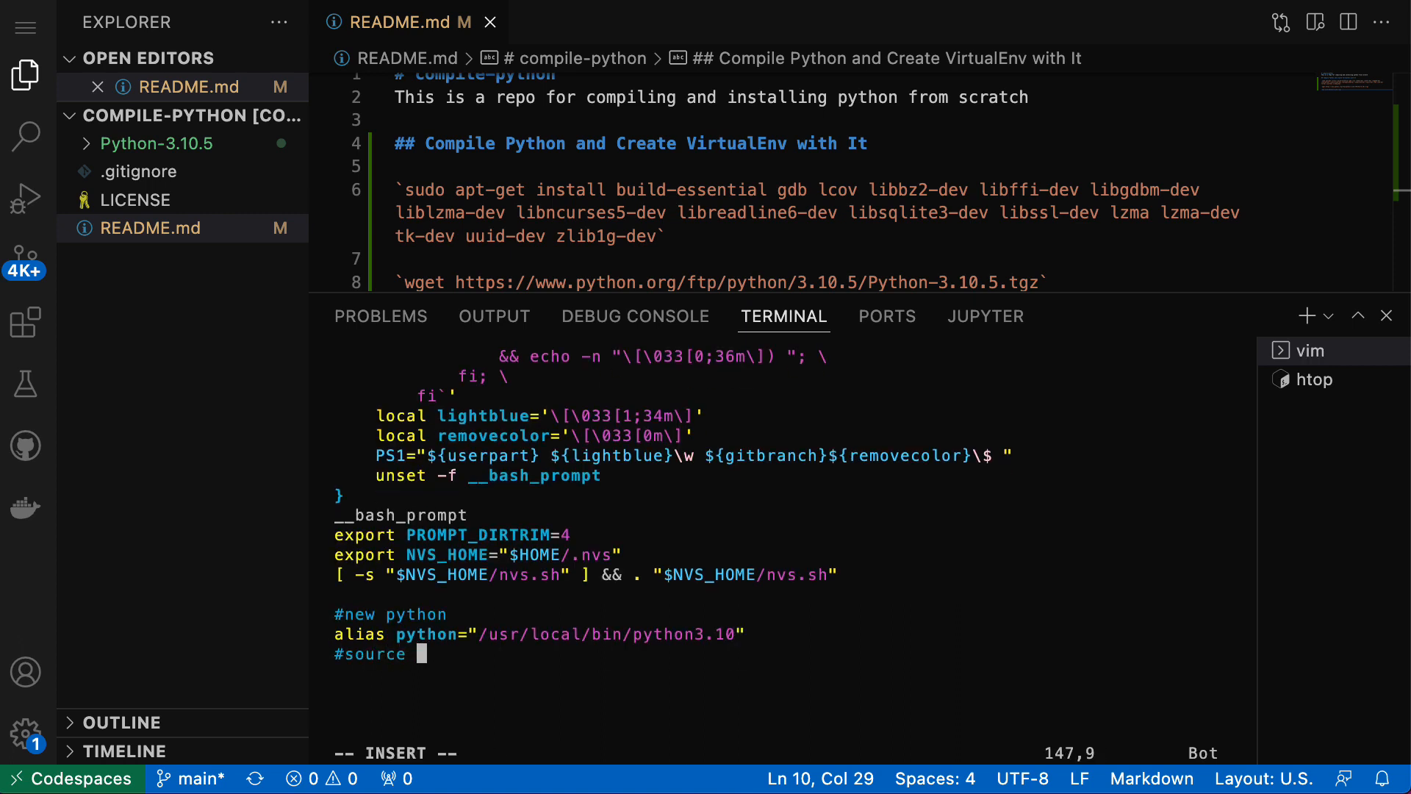
pyautogui.write('venv')
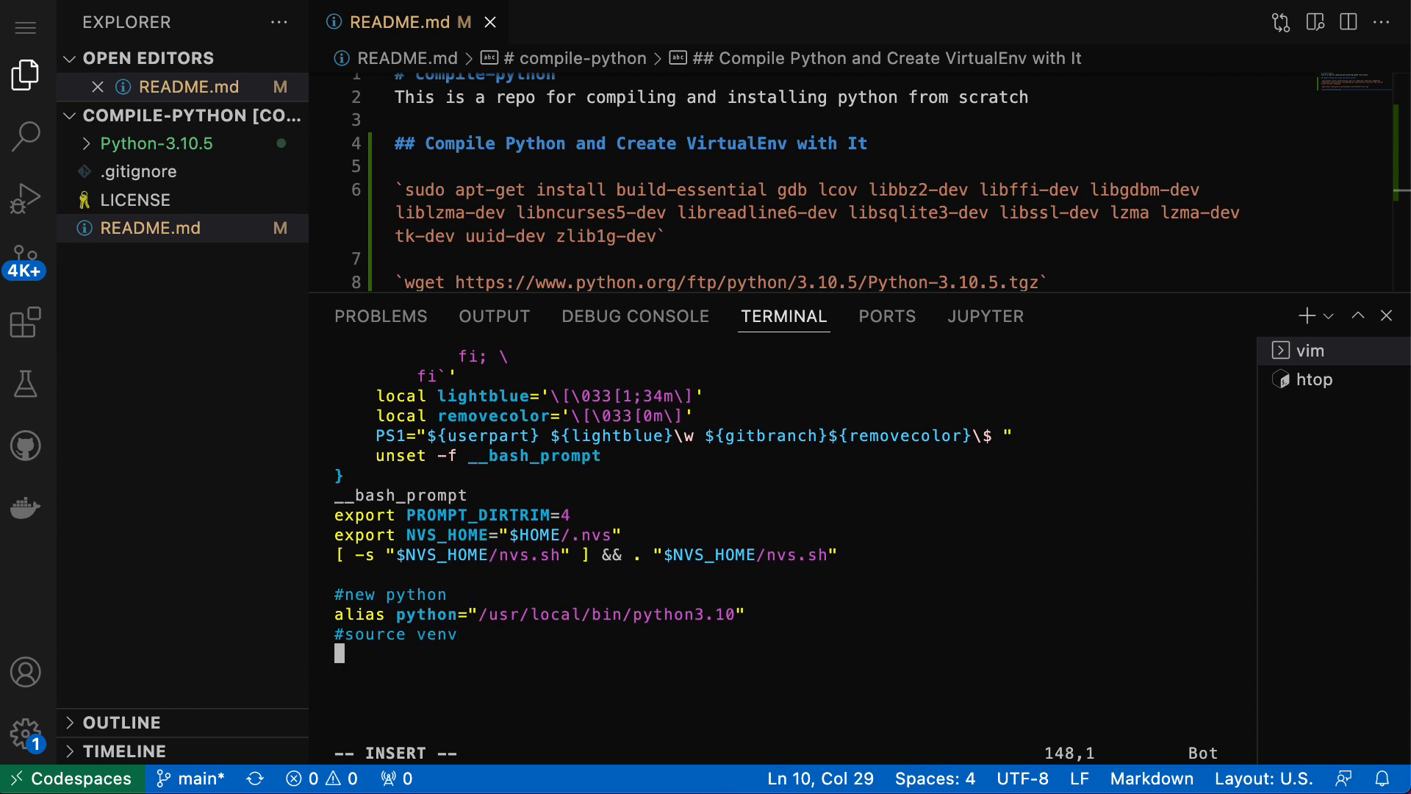
pyautogui.write('source ~')
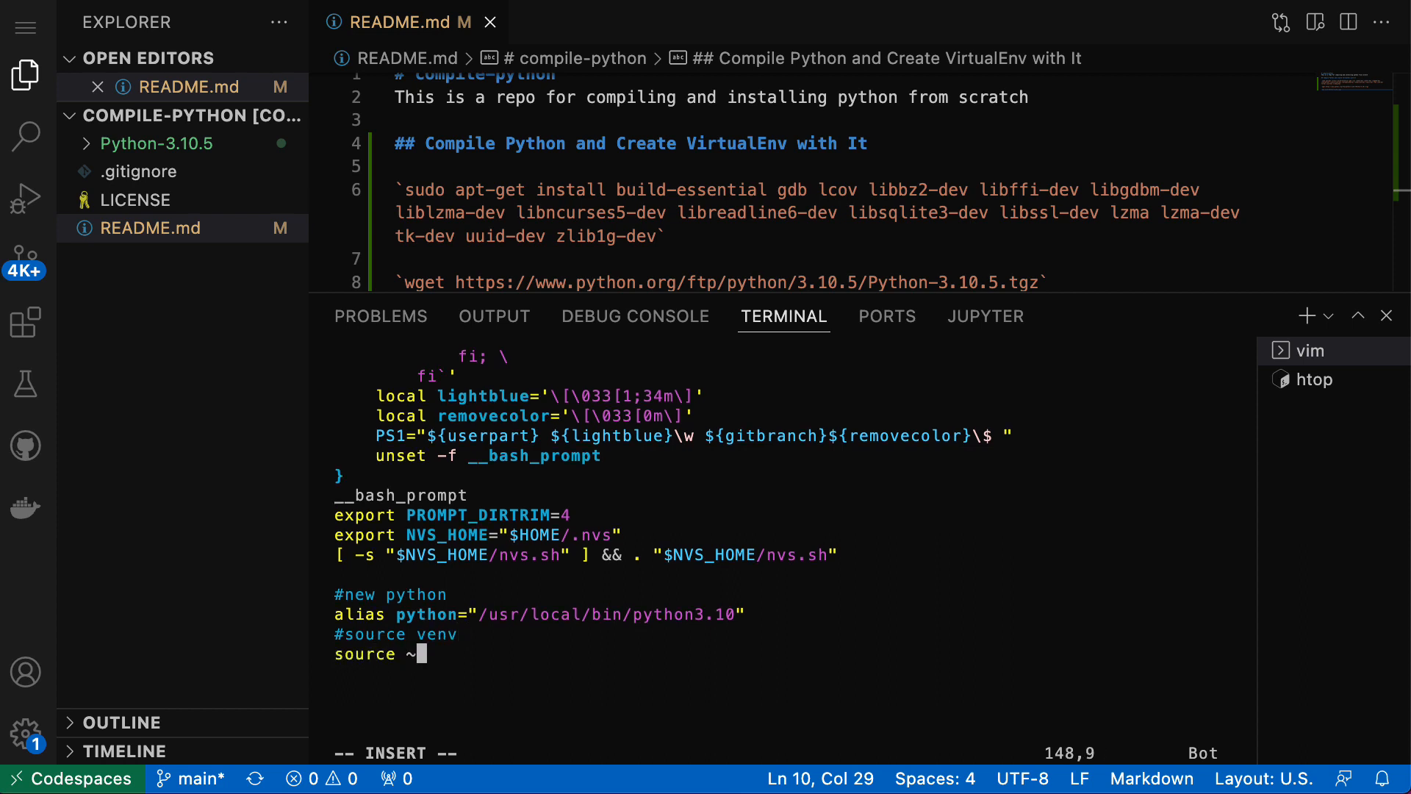
pyautogui.write('.venv/bin/')
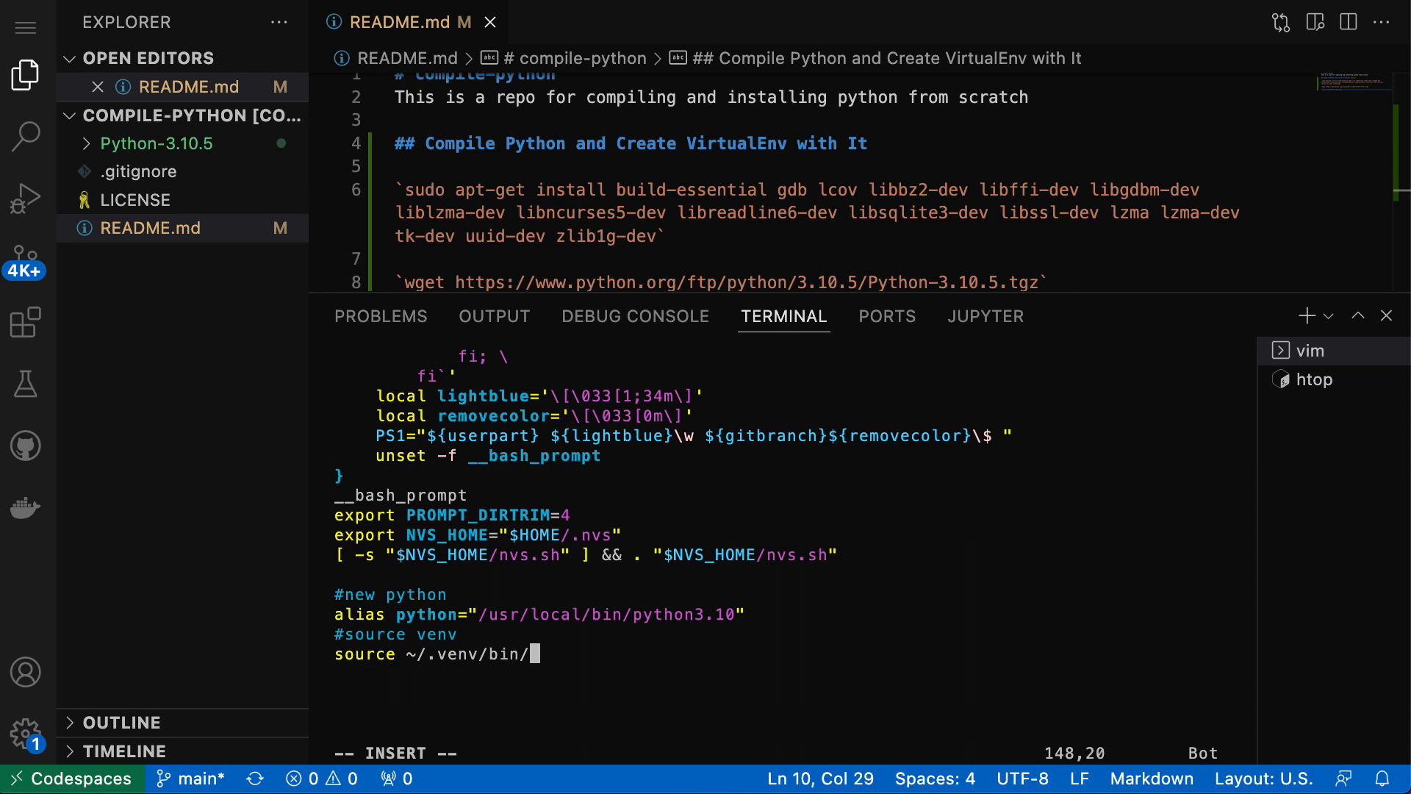
pyautogui.write('act')
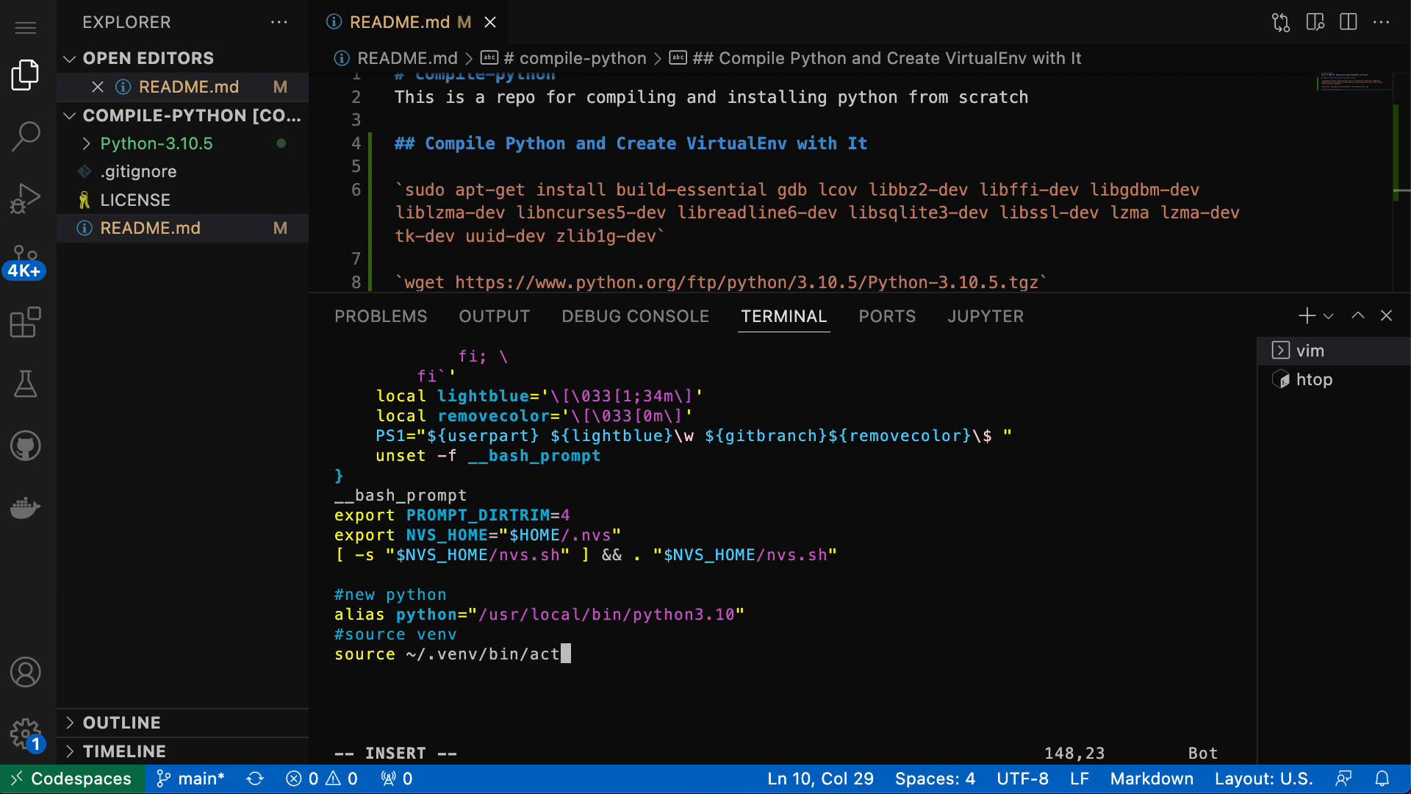
pyautogui.write('ivate')
pyautogui.write('source ~/.bashrc')
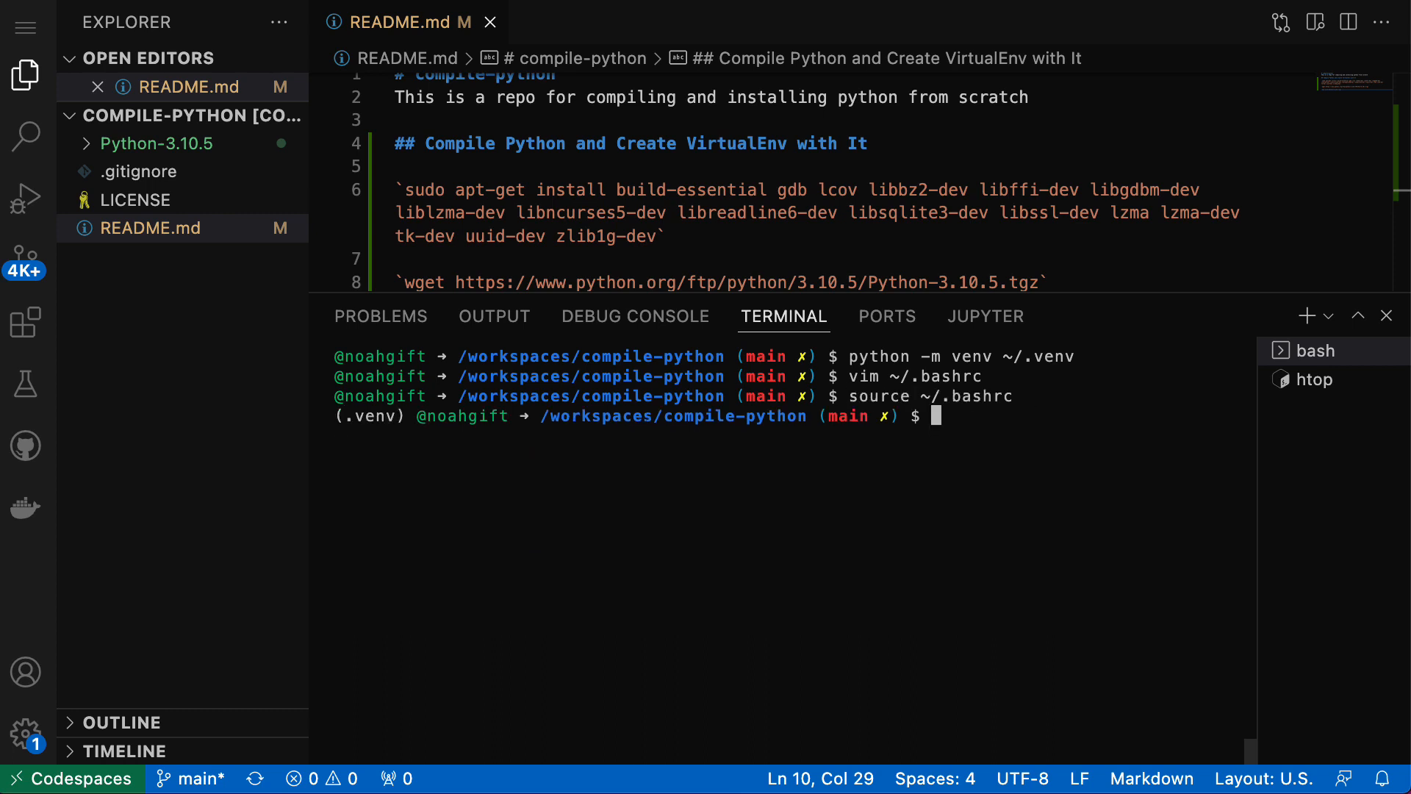
# - Verify python resolves to /home/codespace/.venv/bin/python running Python 3.10.5, then exit
pyautogui.write('which')
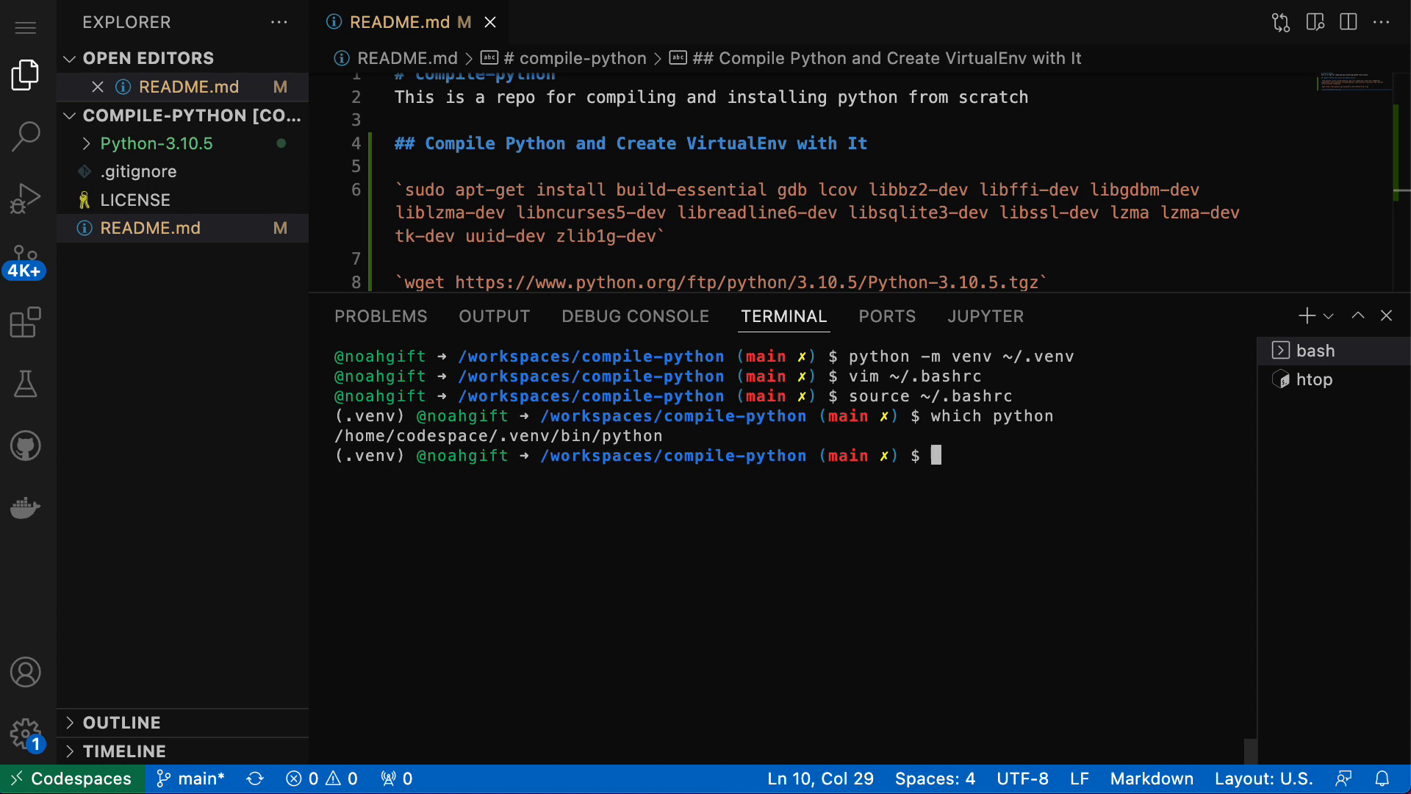
pyautogui.write('python')
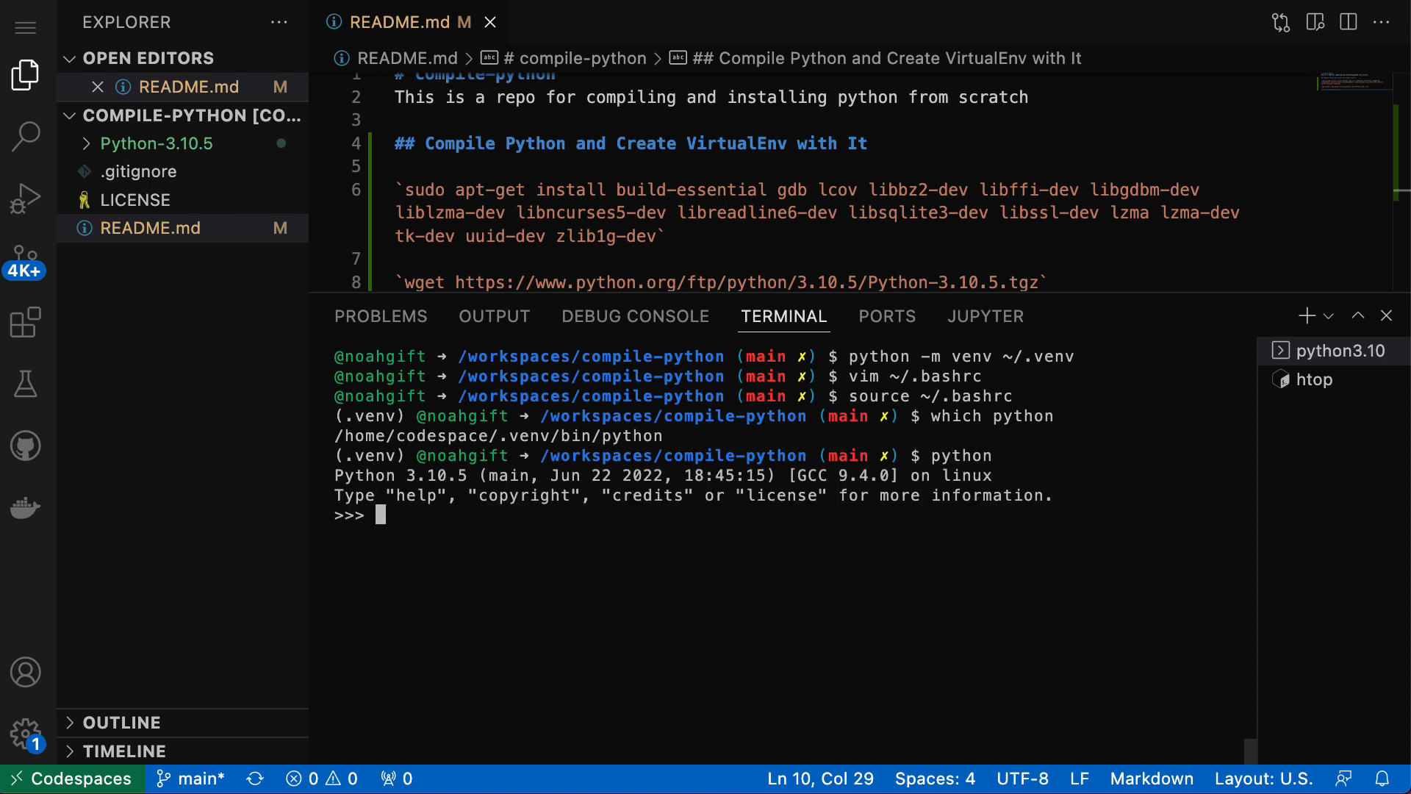
pyautogui.write('exit(')
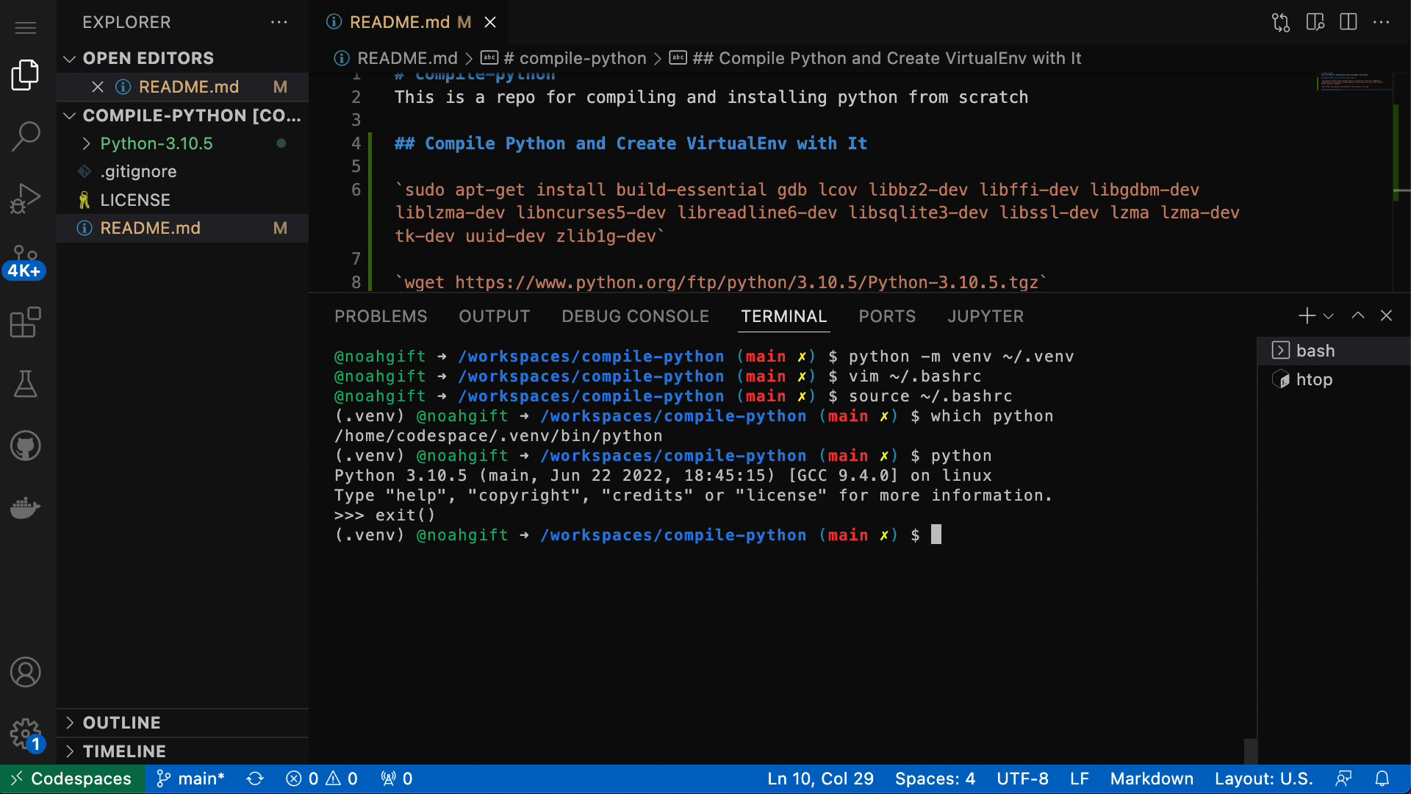
pyautogui.moveTo(646, 316)
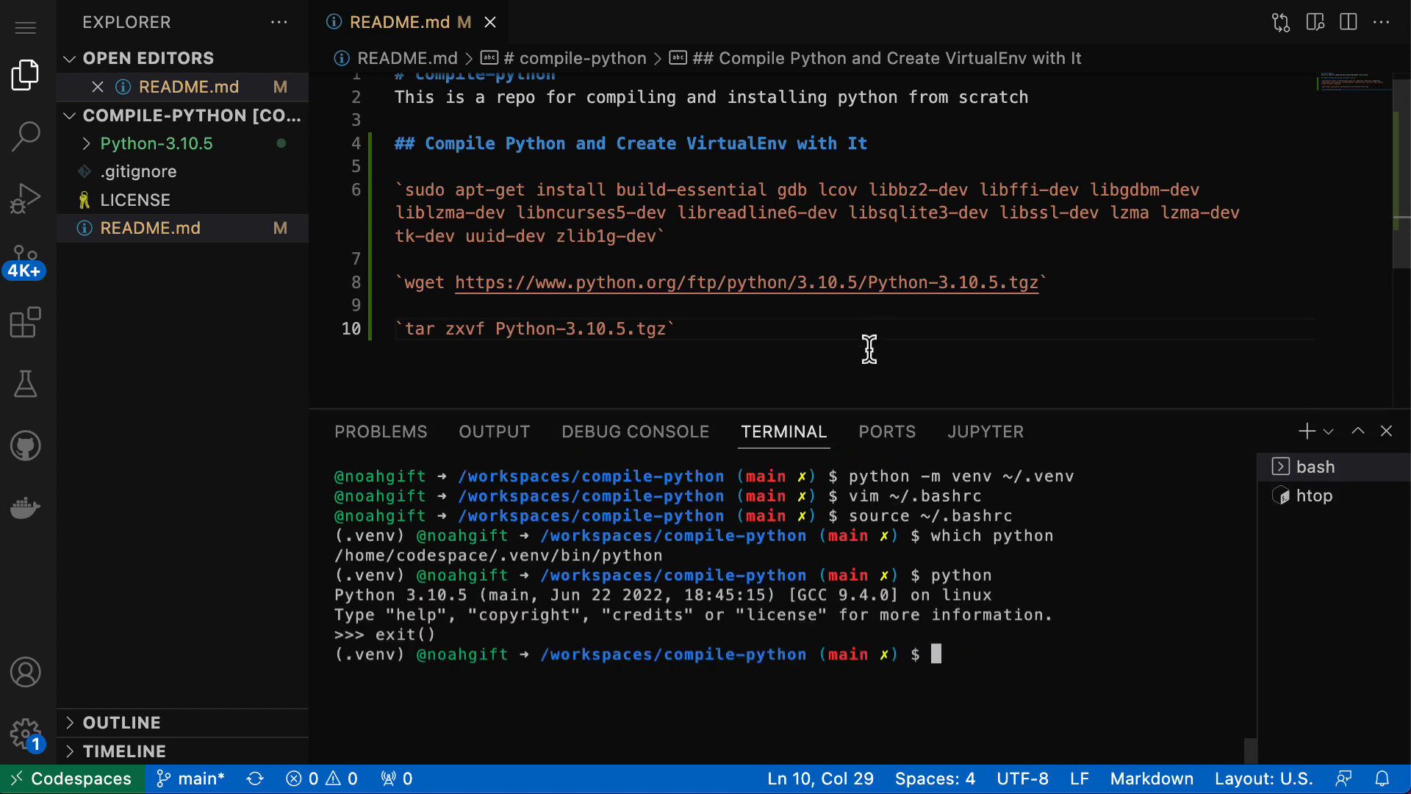
pyautogui.moveTo(874, 345)
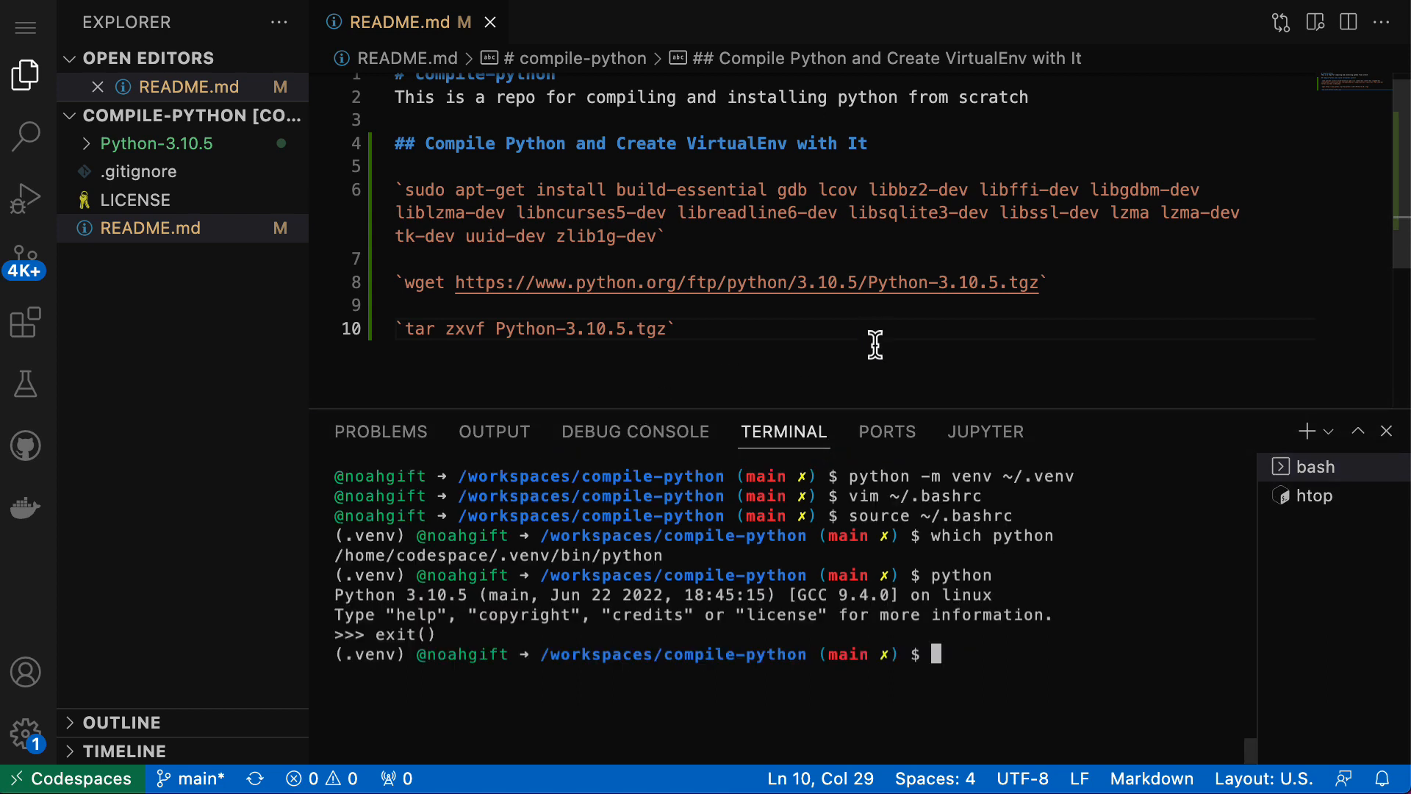
pyautogui.moveTo(1033, 677)
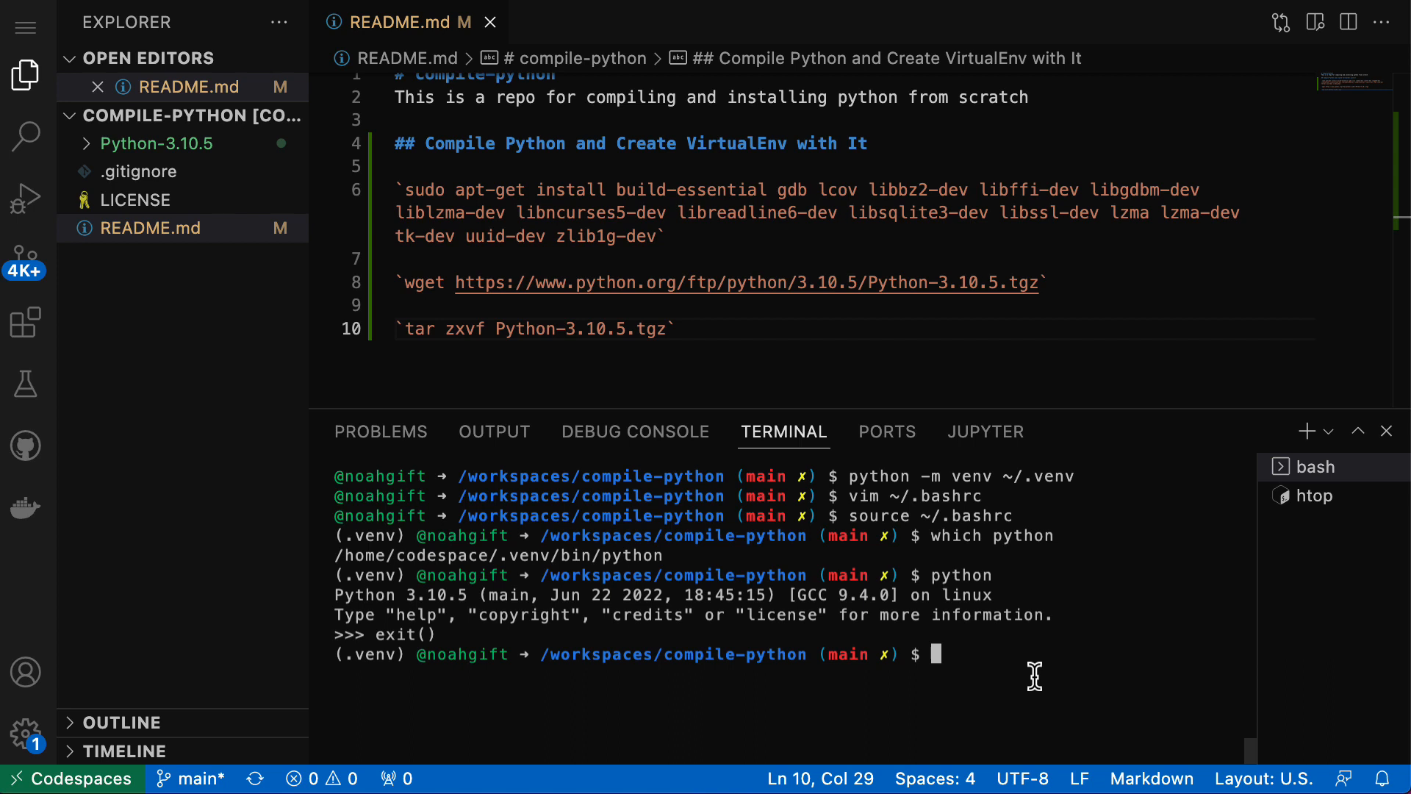
pyautogui.moveTo(1043, 662)
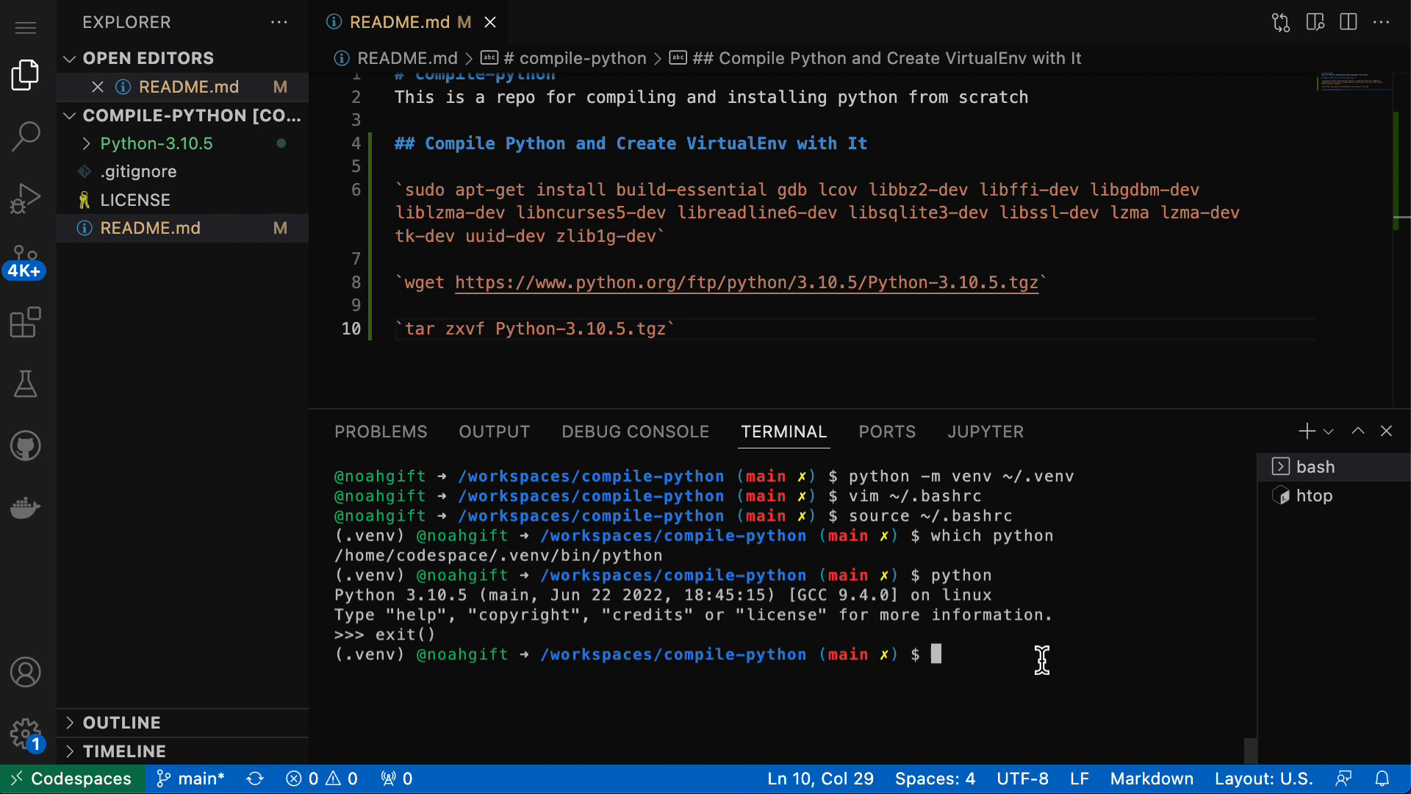
# - Create empty requirements.txt and Makefile with touch, dismissing the Leave site? warning
pyautogui.write('touch requirements.tx')
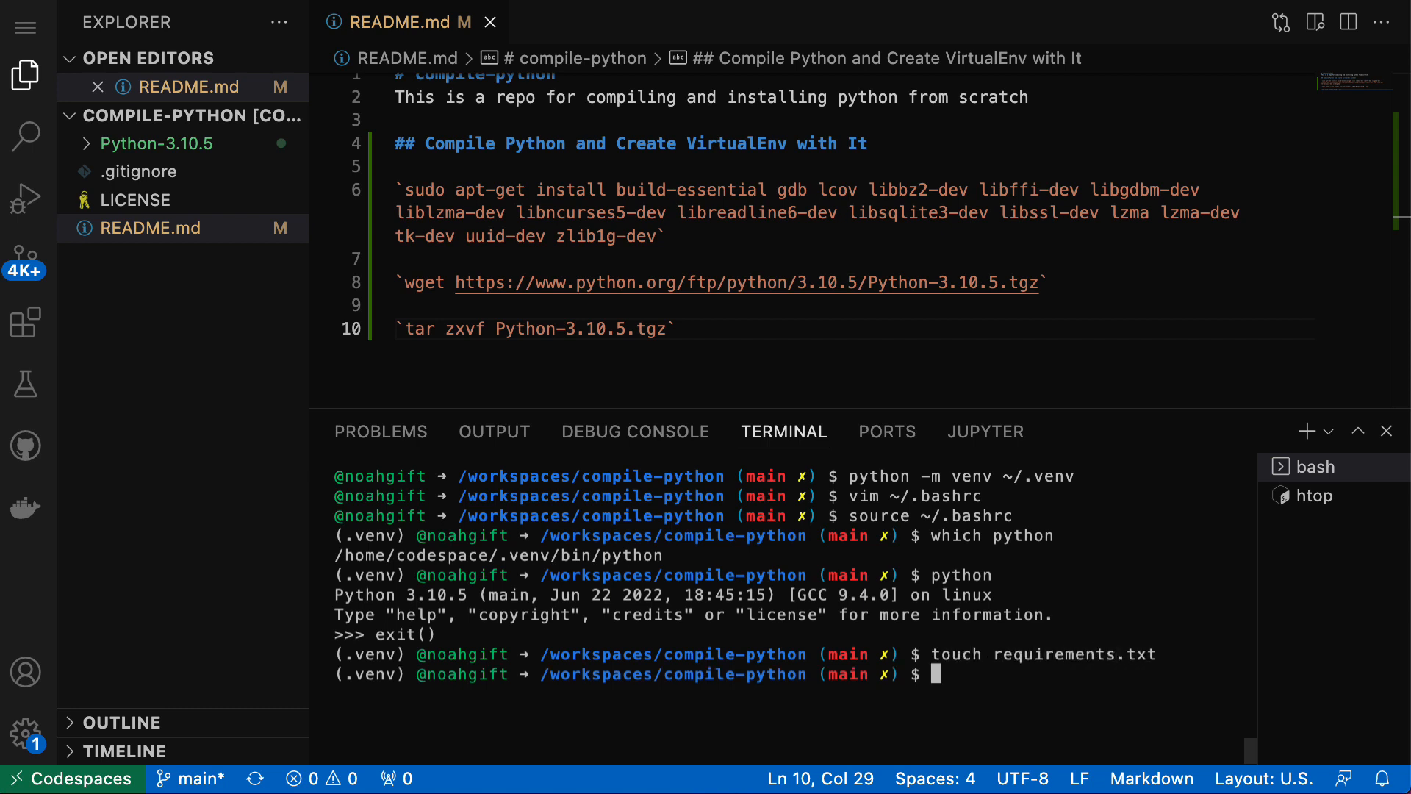
pyautogui.write('touch Makefile')
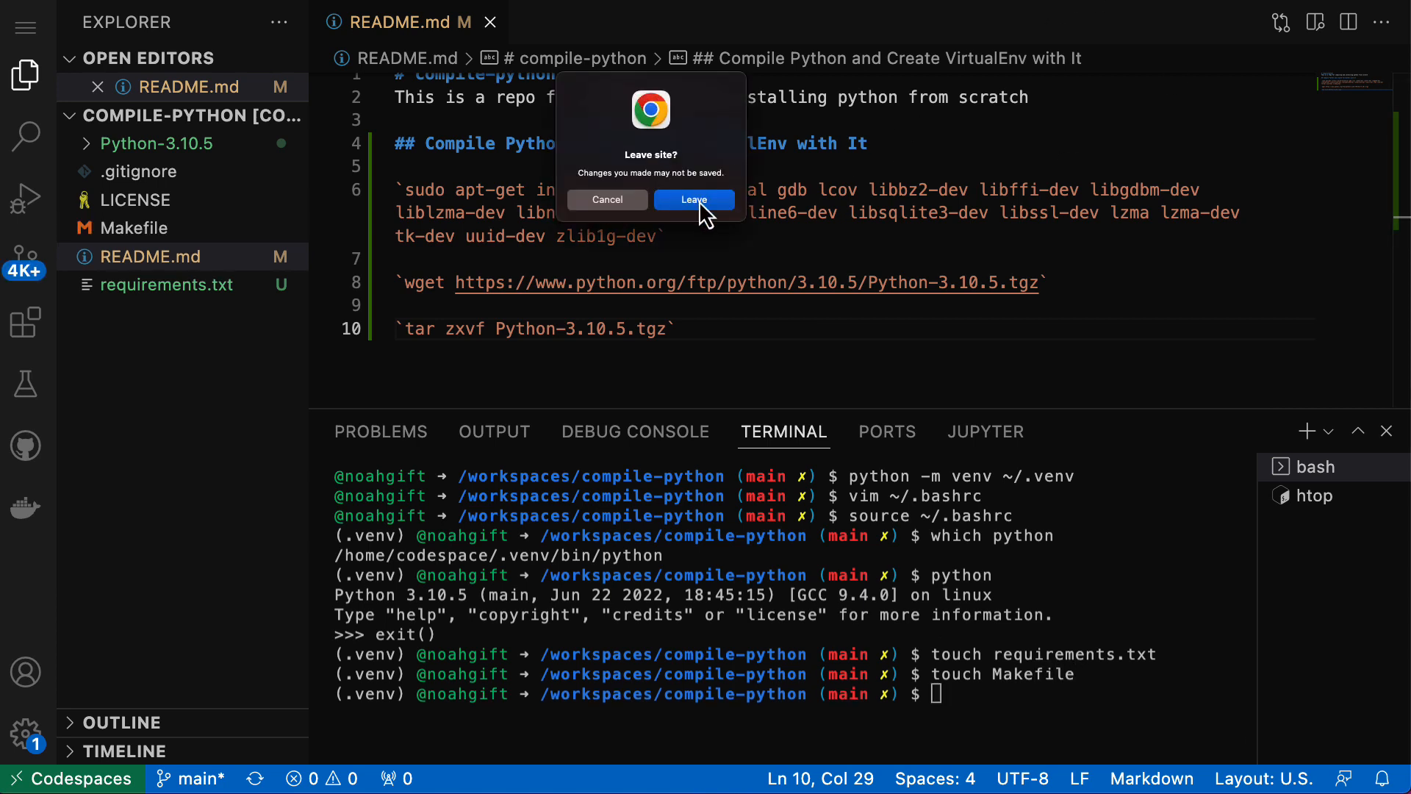
pyautogui.click(694, 199)
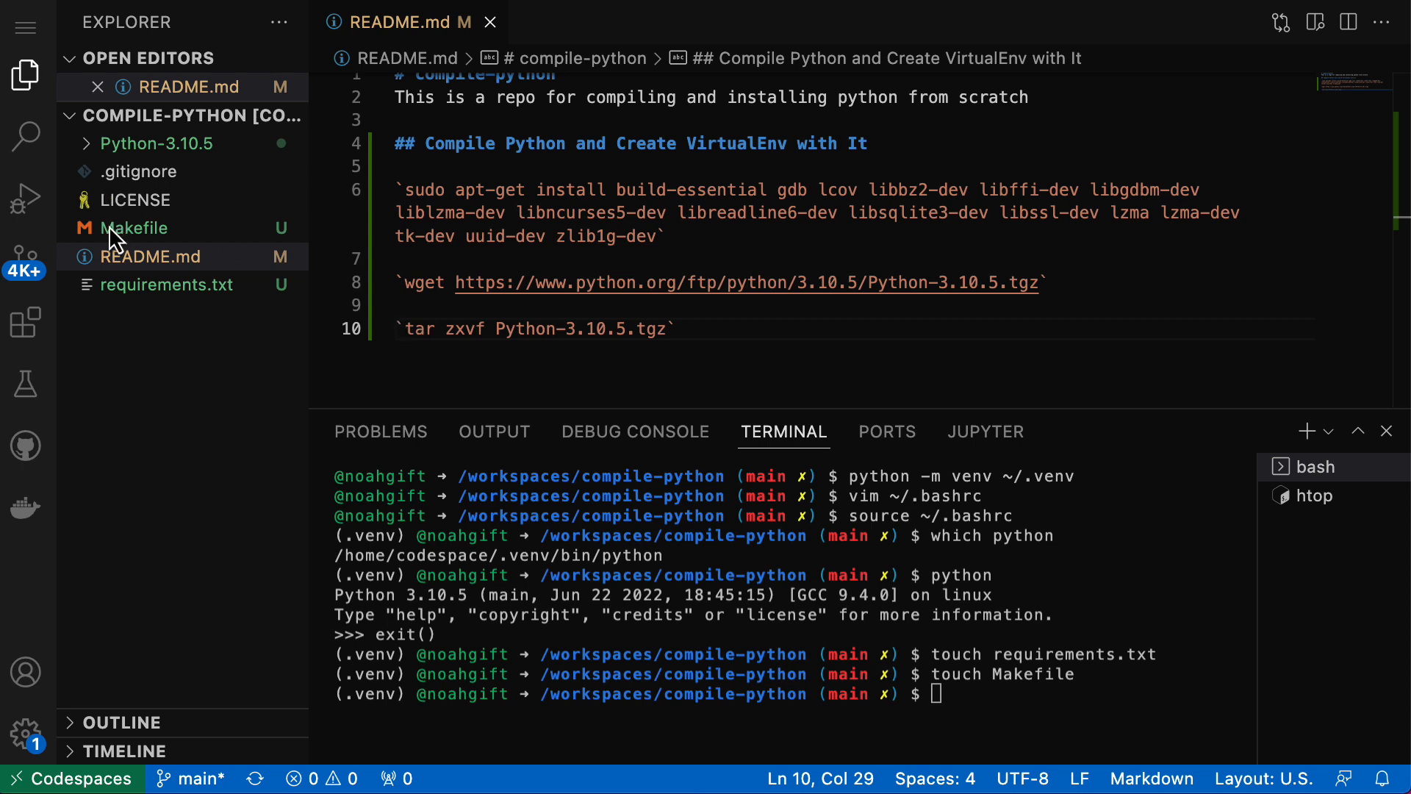
# - Add install, test, format, lint and all targets to the Makefile and install Makefile Tools
pyautogui.click(136, 228)
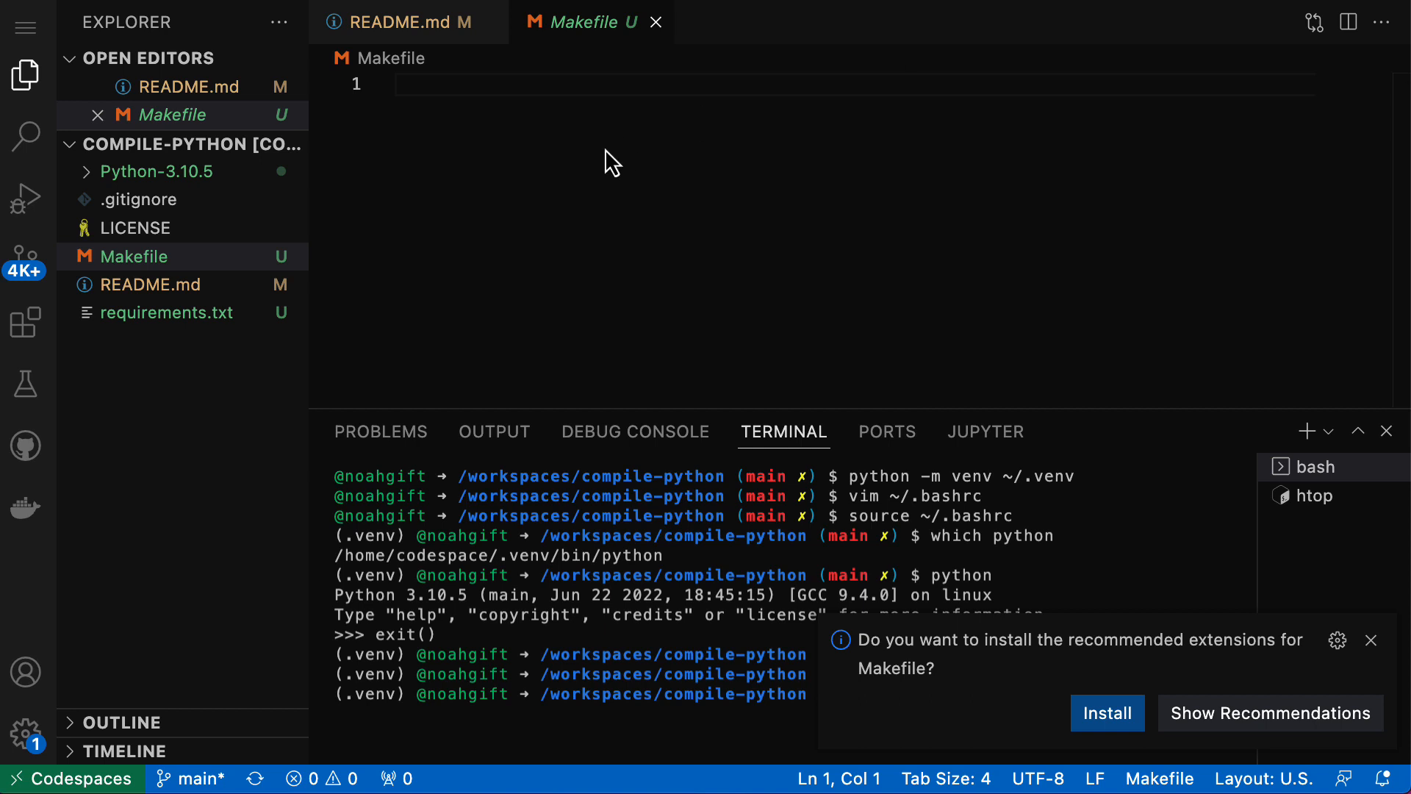
pyautogui.moveTo(448, 101)
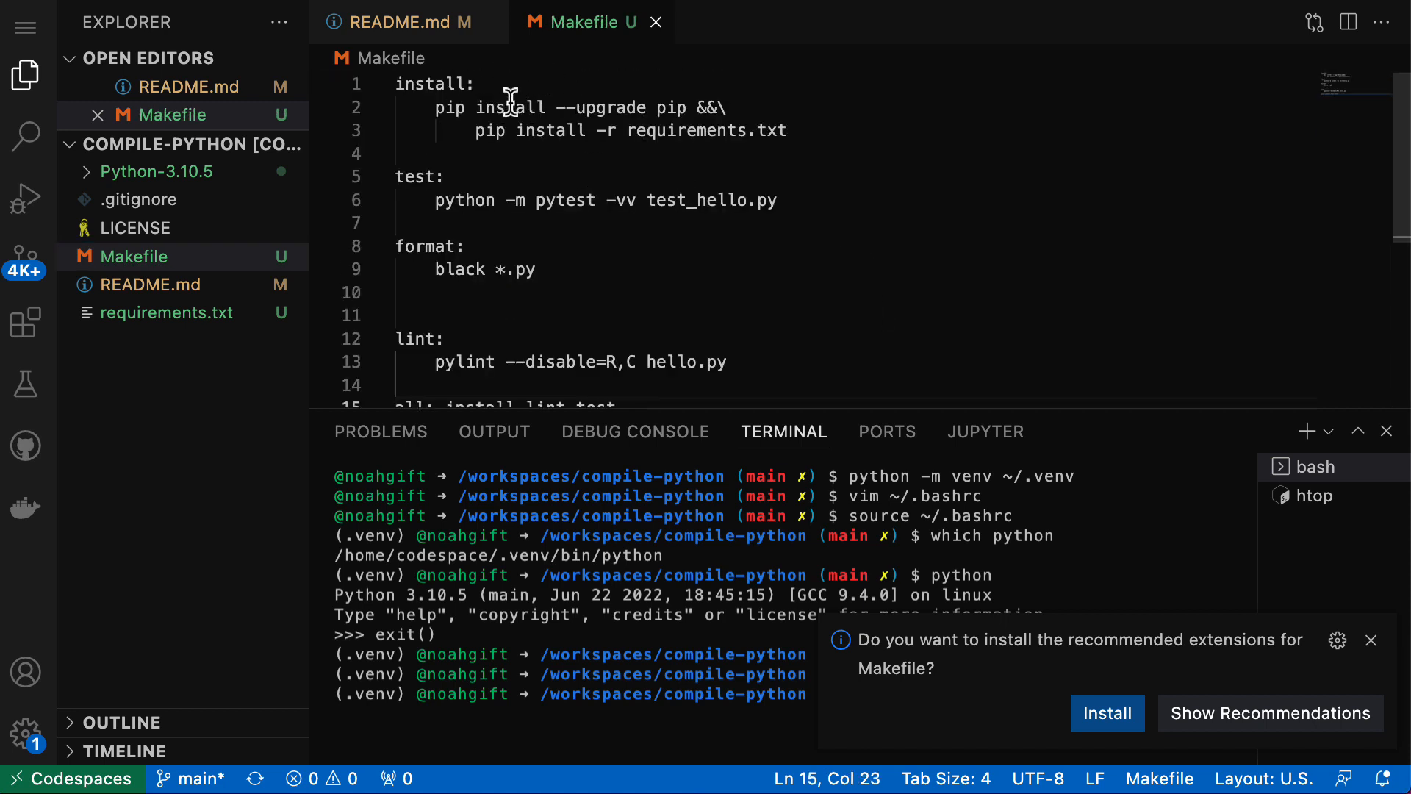
pyautogui.doubleClick(413, 176)
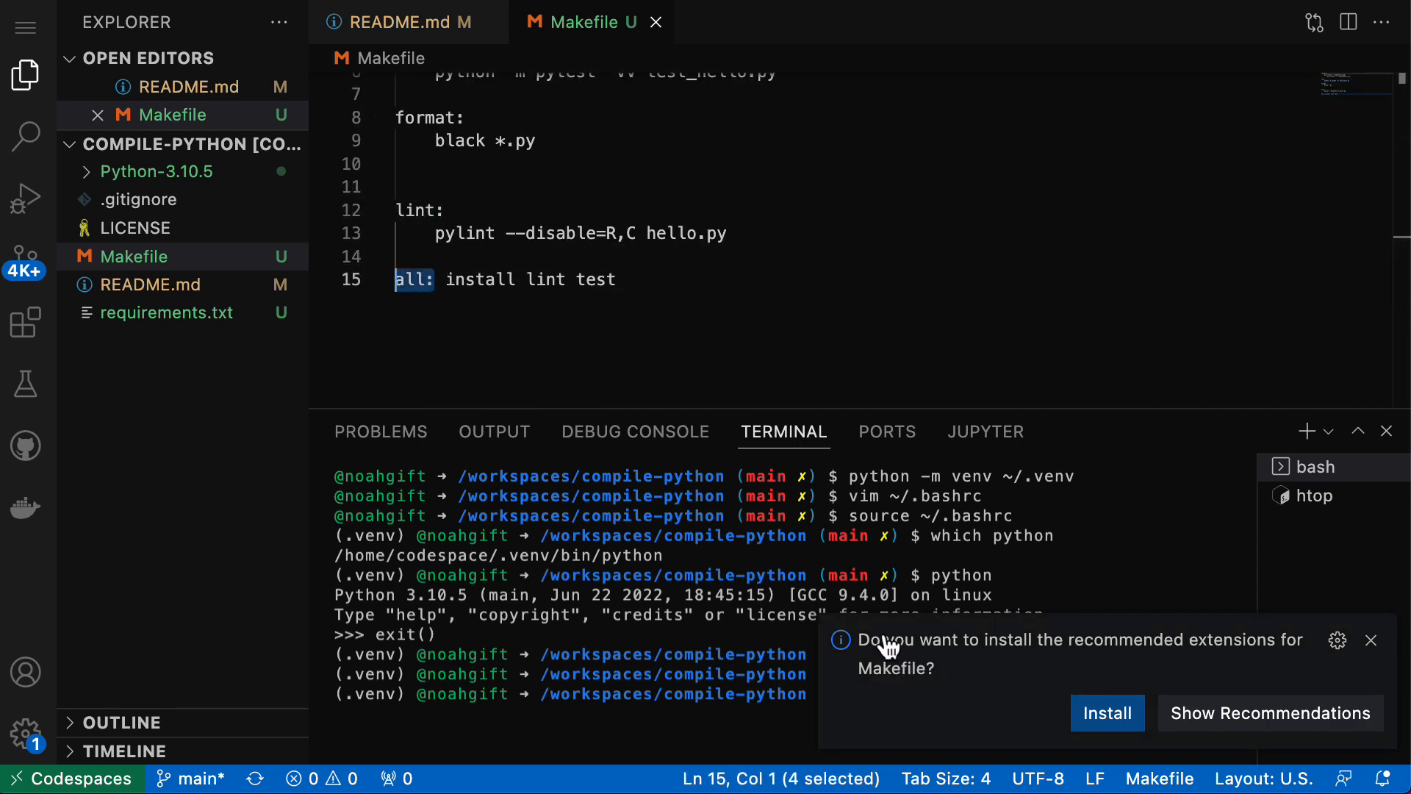
pyautogui.click(1107, 713)
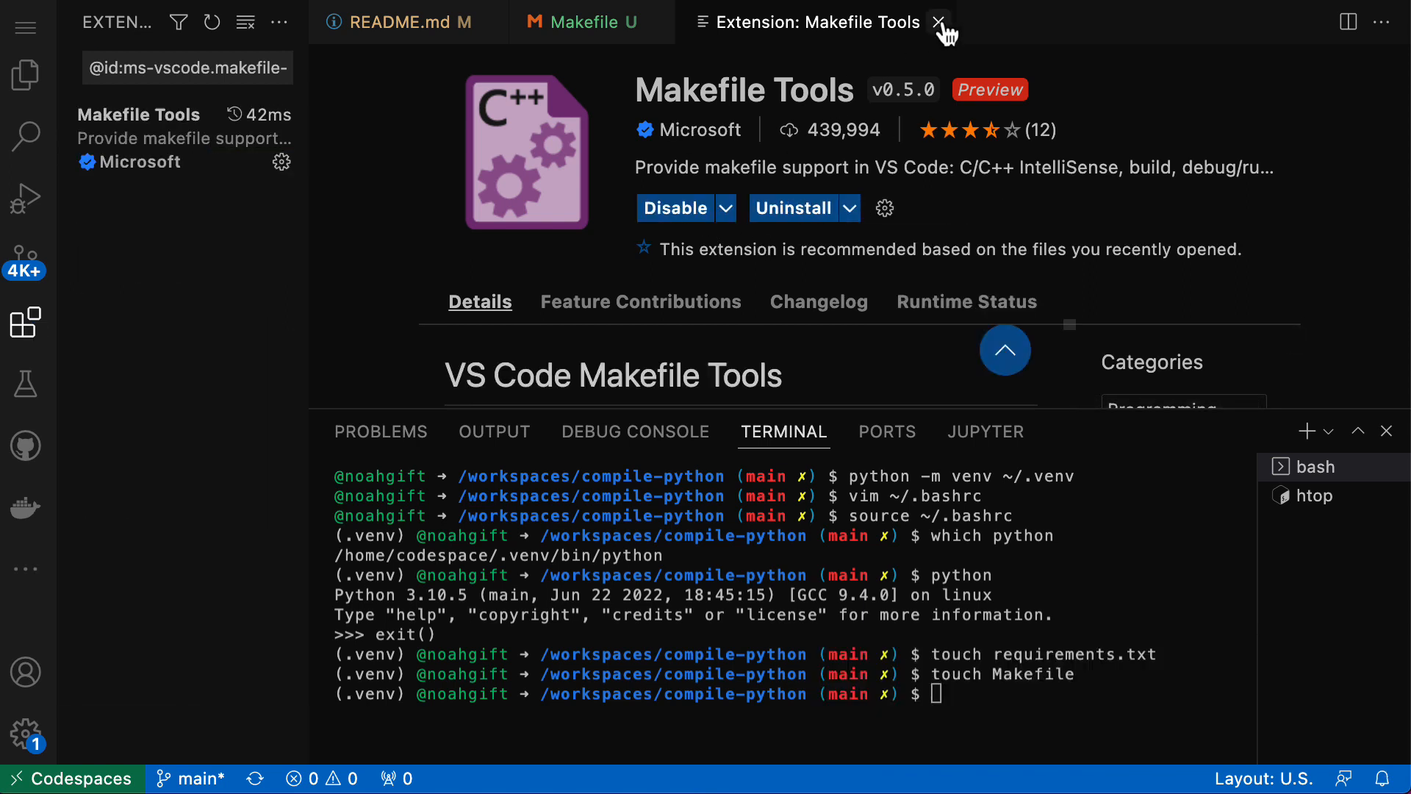
pyautogui.click(939, 21)
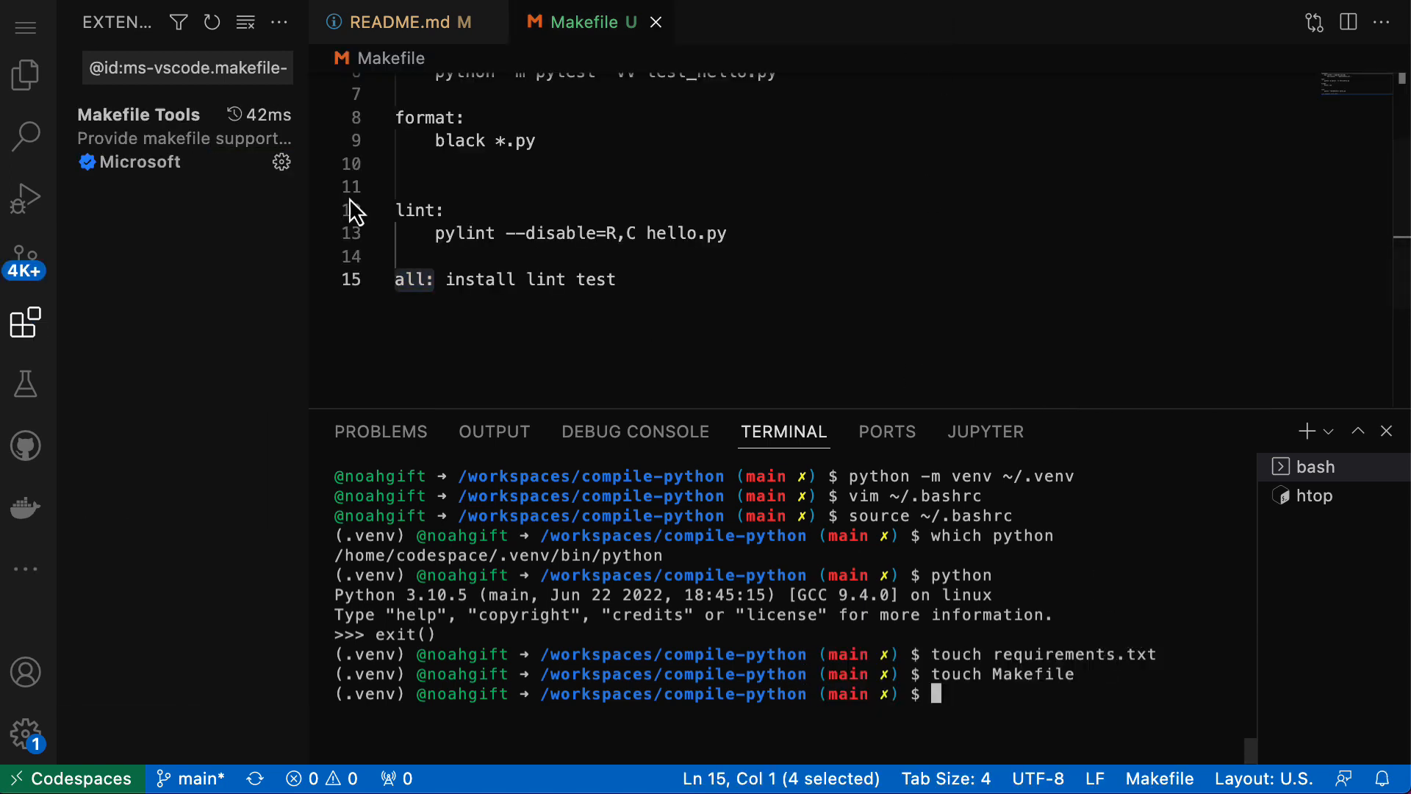
pyautogui.click(25, 76)
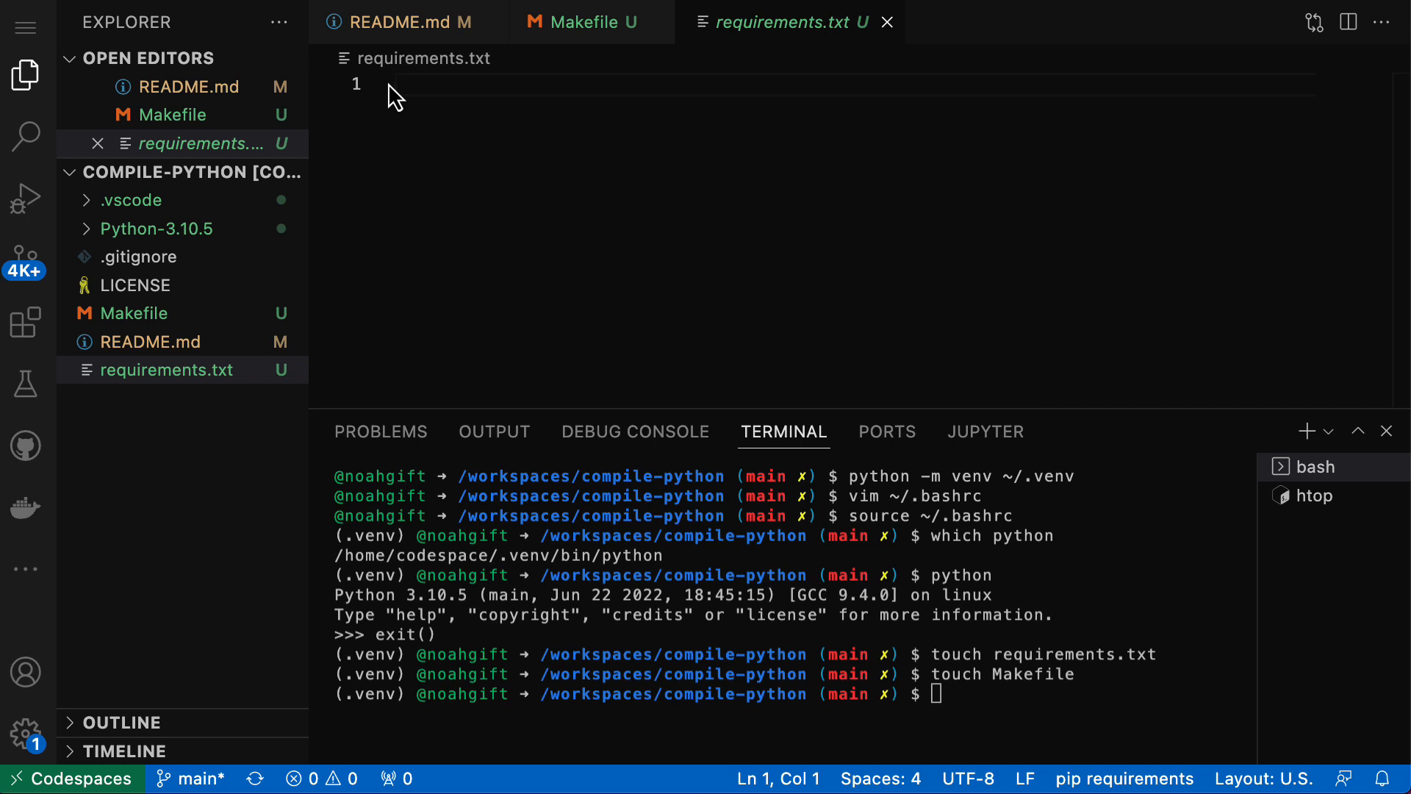
# - Add ludwig to requirements.txt and begin typing make install in the cleared terminal
pyautogui.write('ludwi')
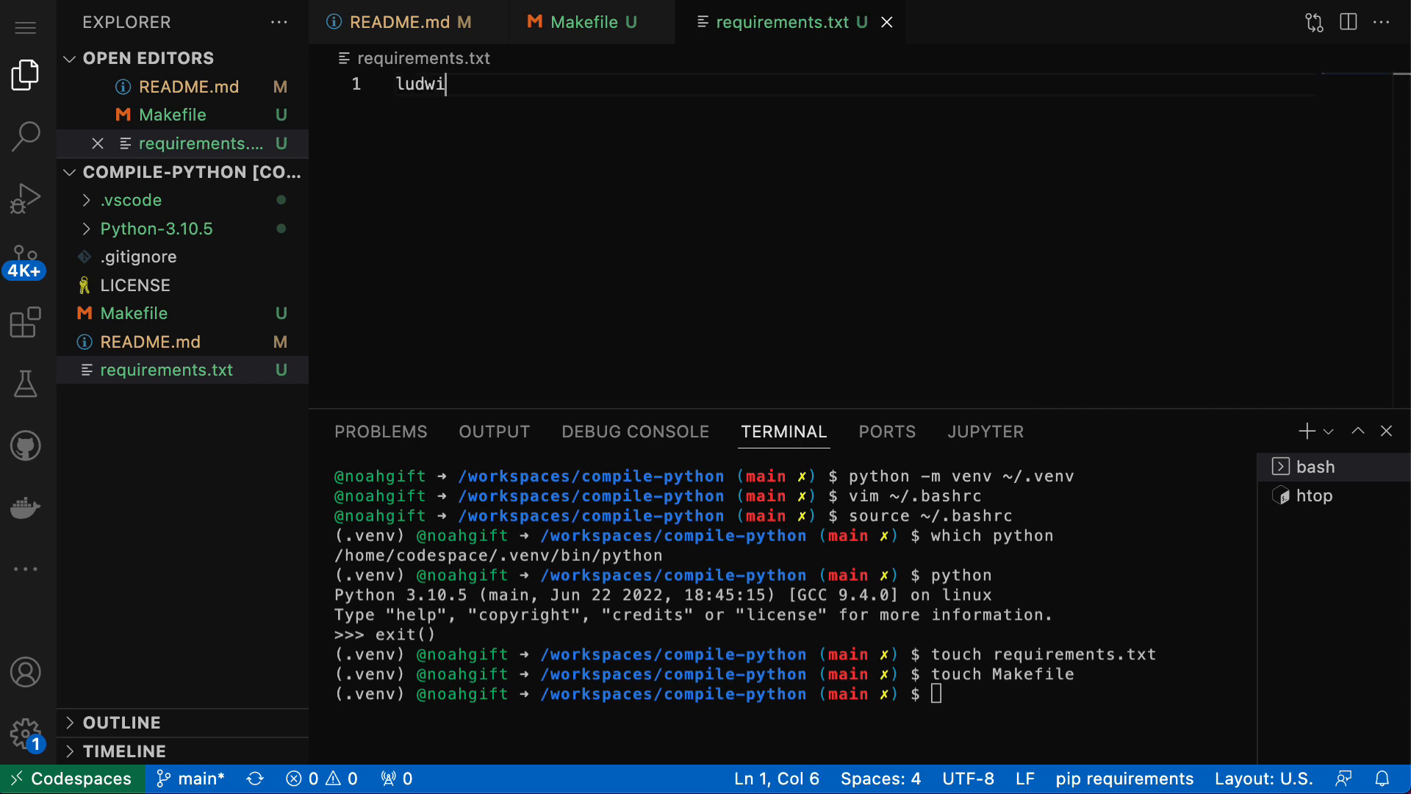
pyautogui.write('g')
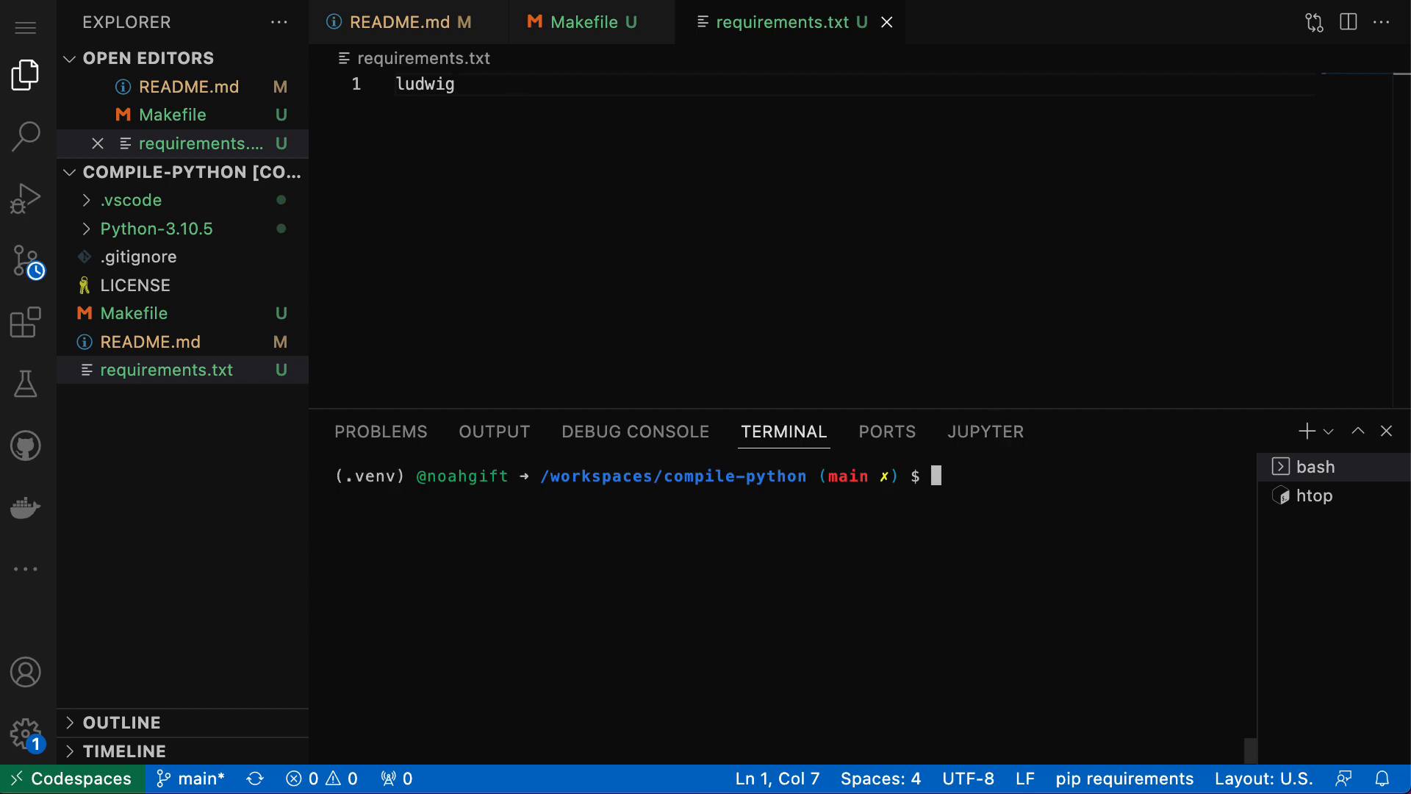
pyautogui.write('make insta')
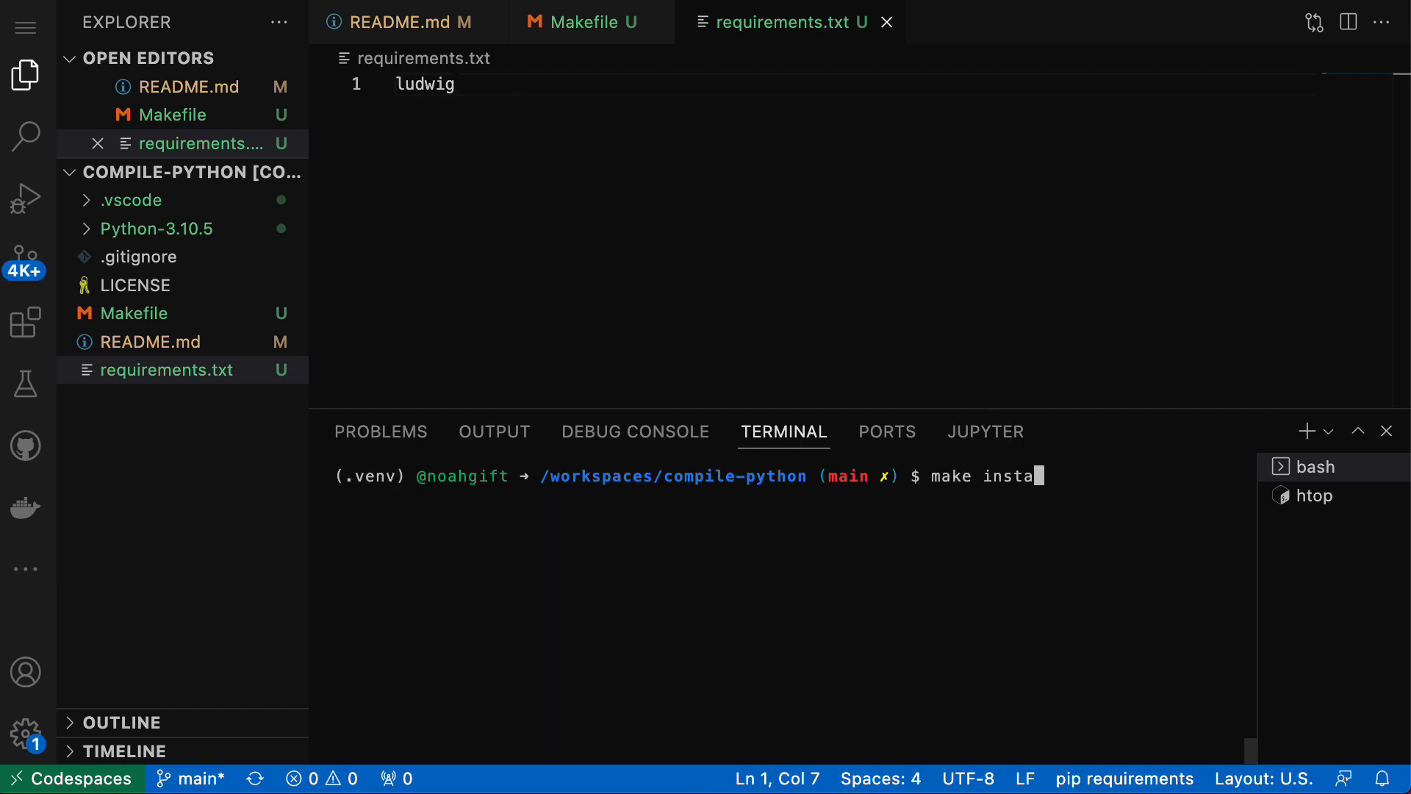
# - Run make install to download Ludwig's dependencies, then show the Extensions list
pyautogui.press('Enter')
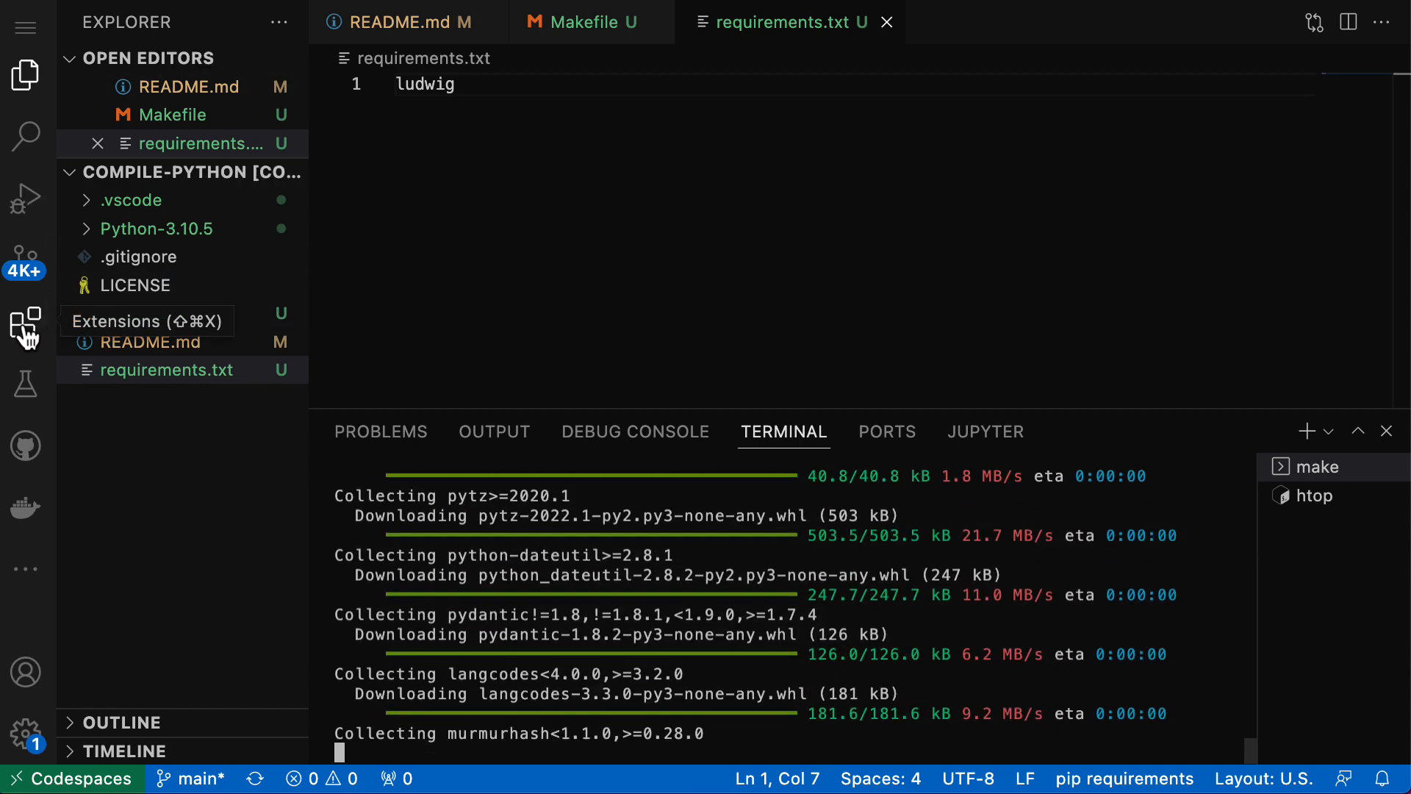
pyautogui.click(25, 326)
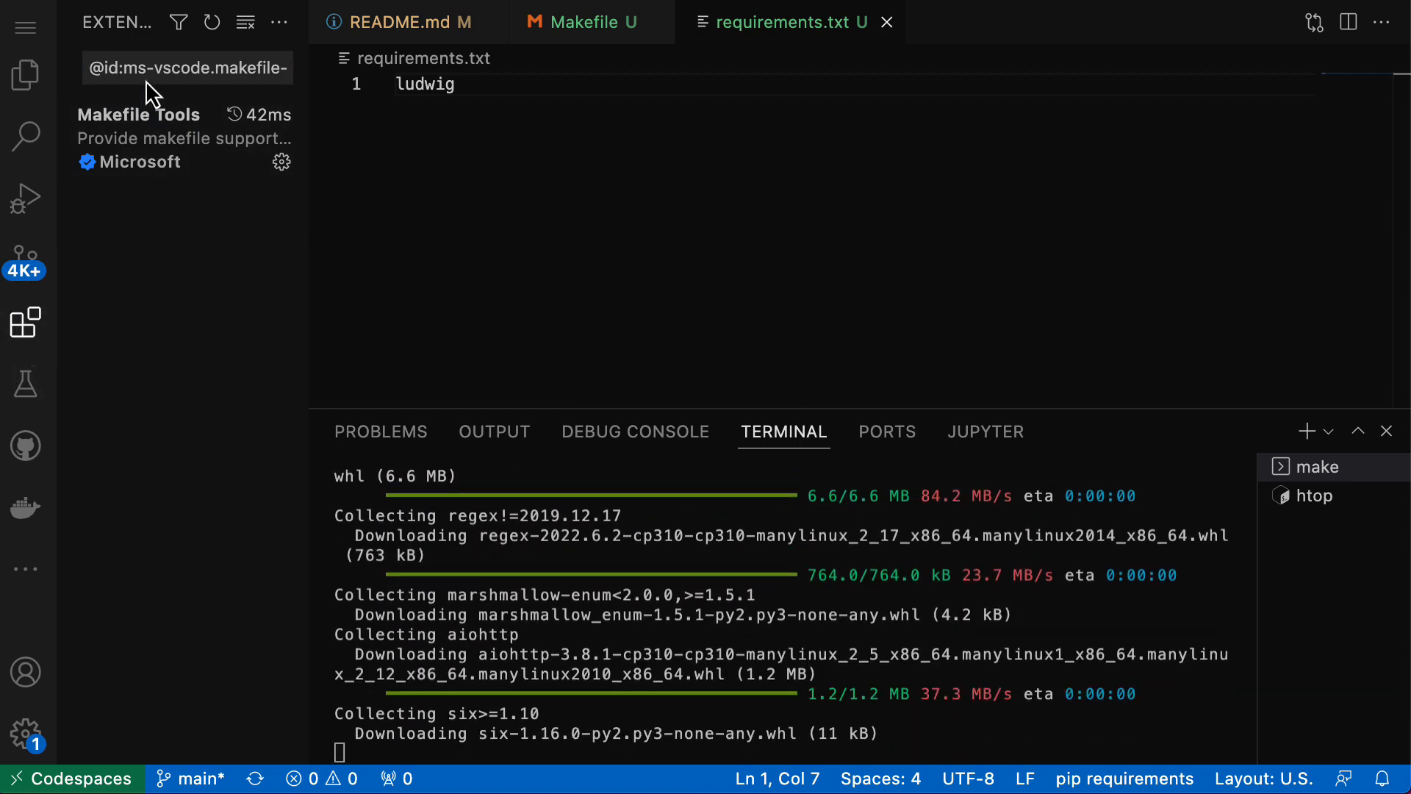
# - Search the extensions for copilot and install GitHub Copilot
pyautogui.click(187, 68)
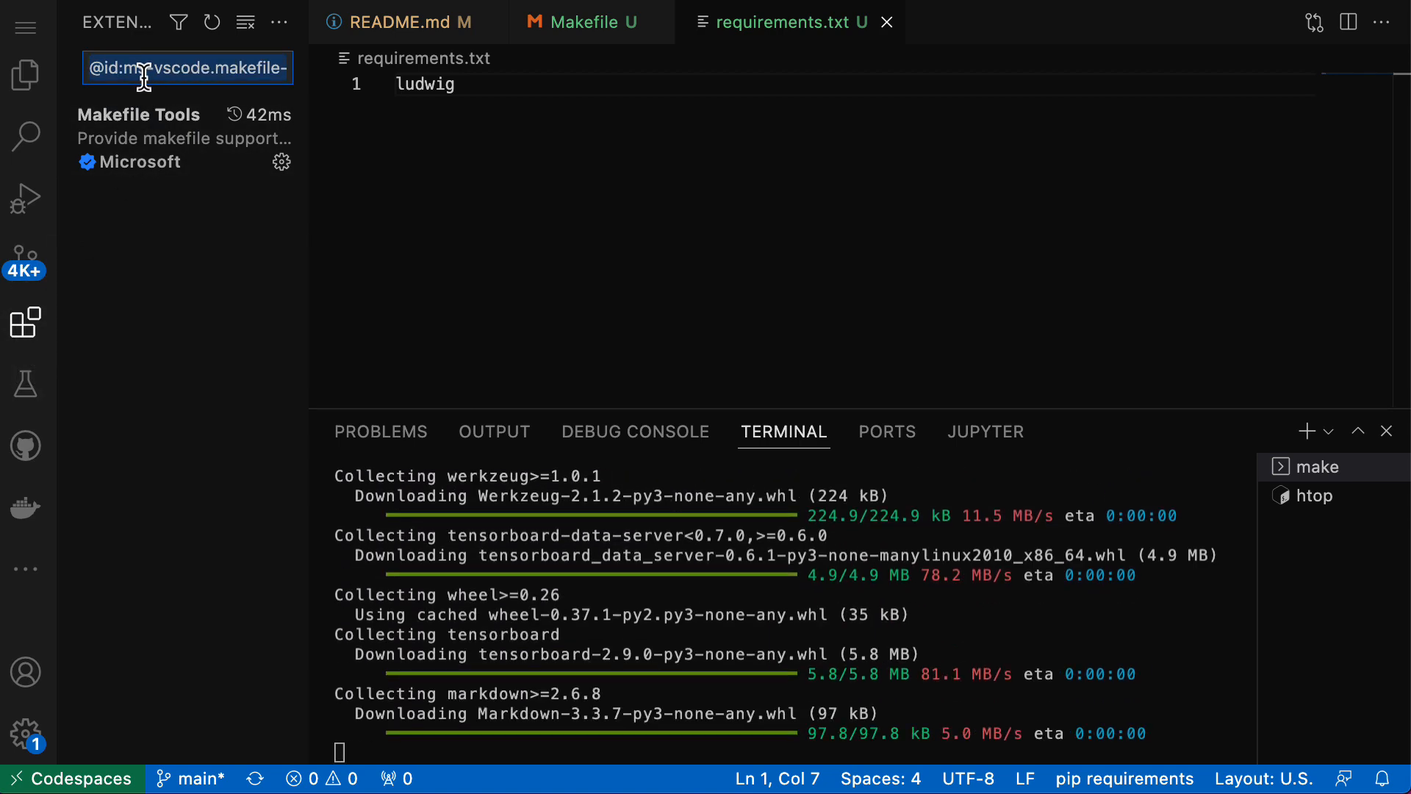
pyautogui.write('copilot')
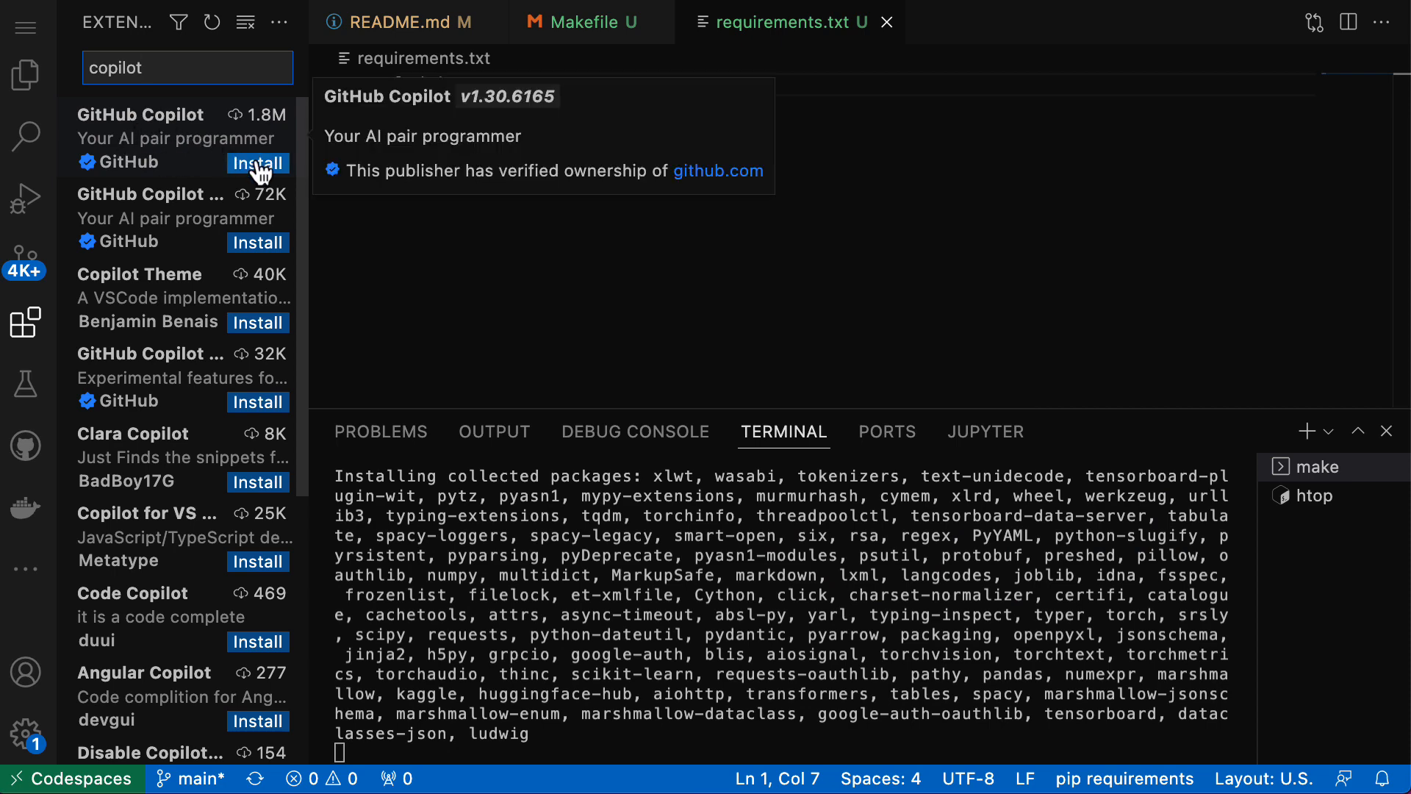
pyautogui.click(140, 115)
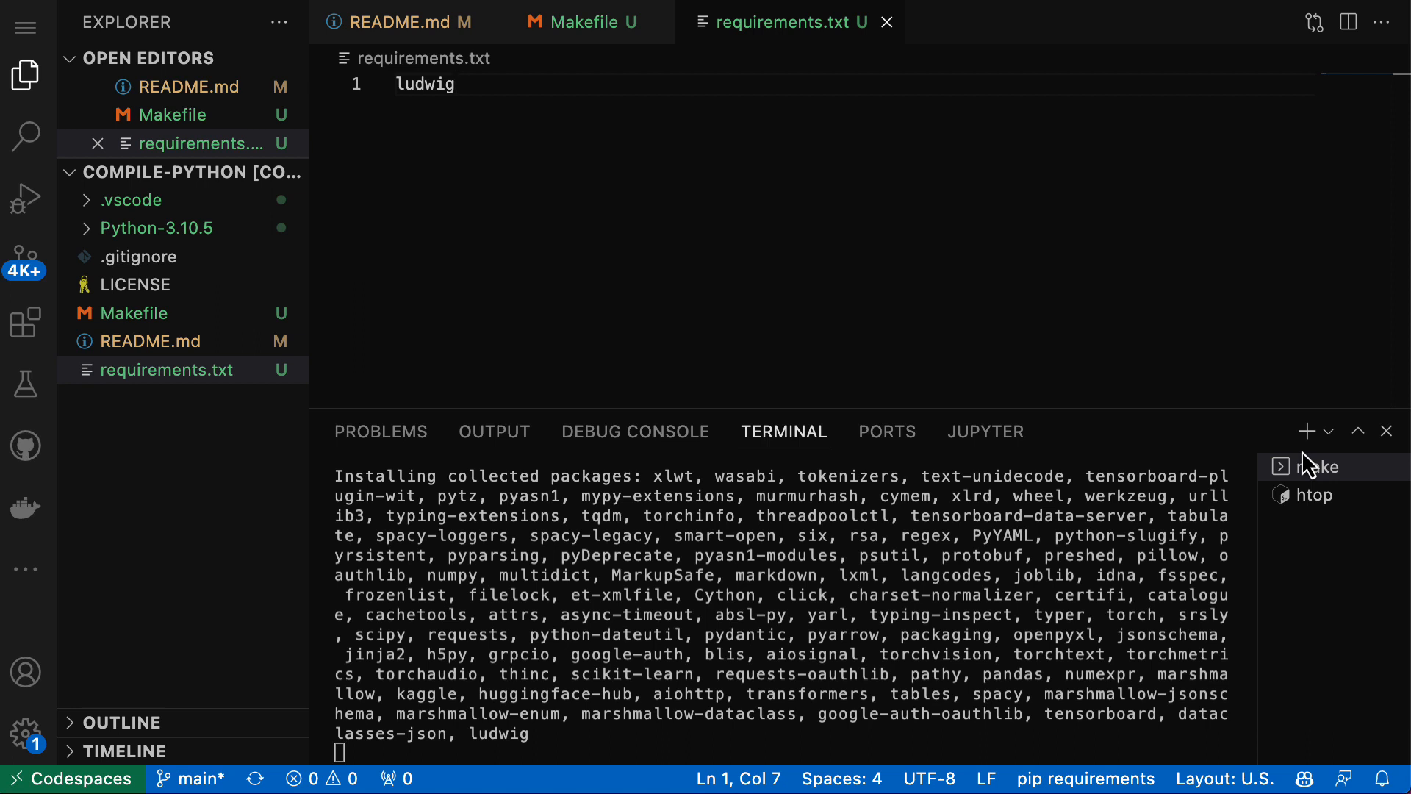
pyautogui.moveTo(205, 416)
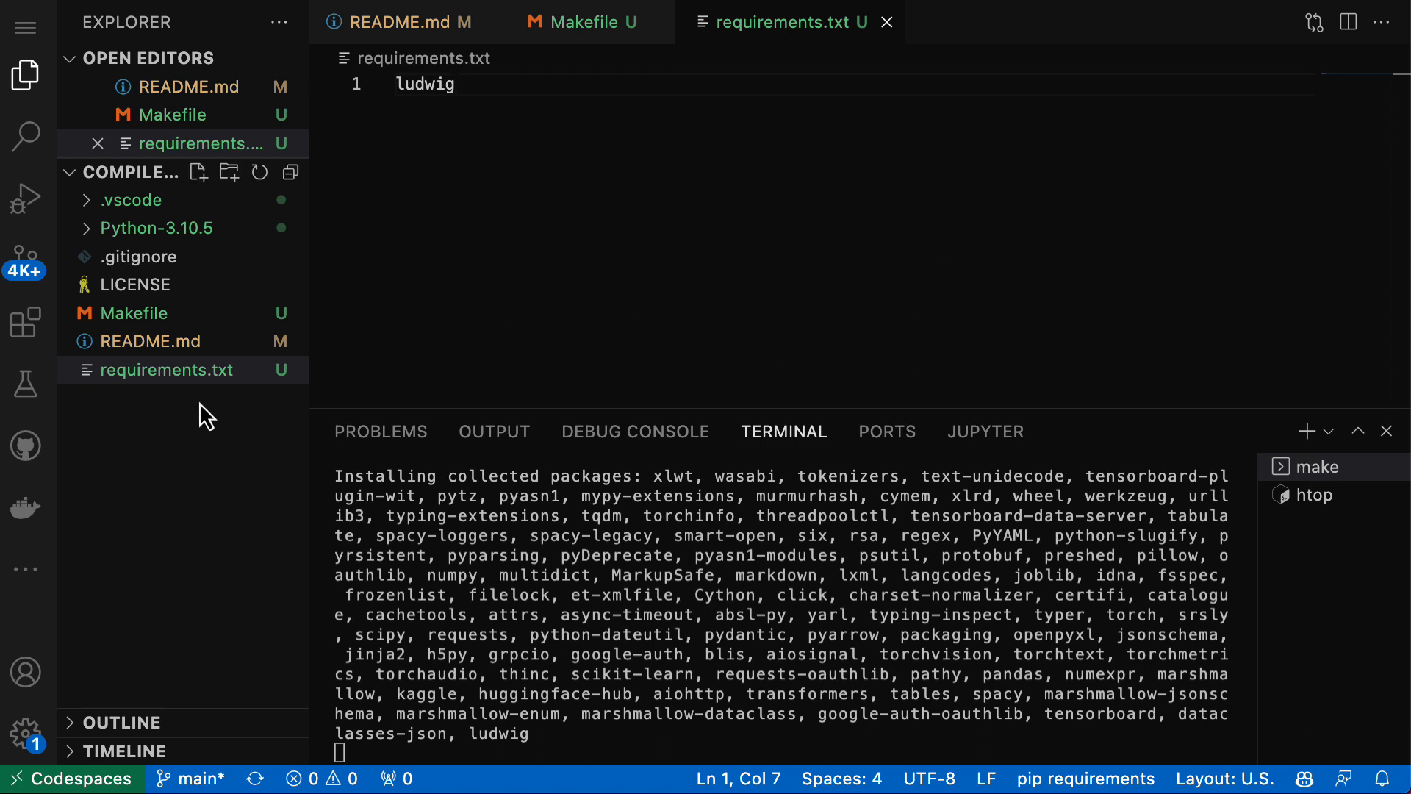
pyautogui.moveTo(869, 354)
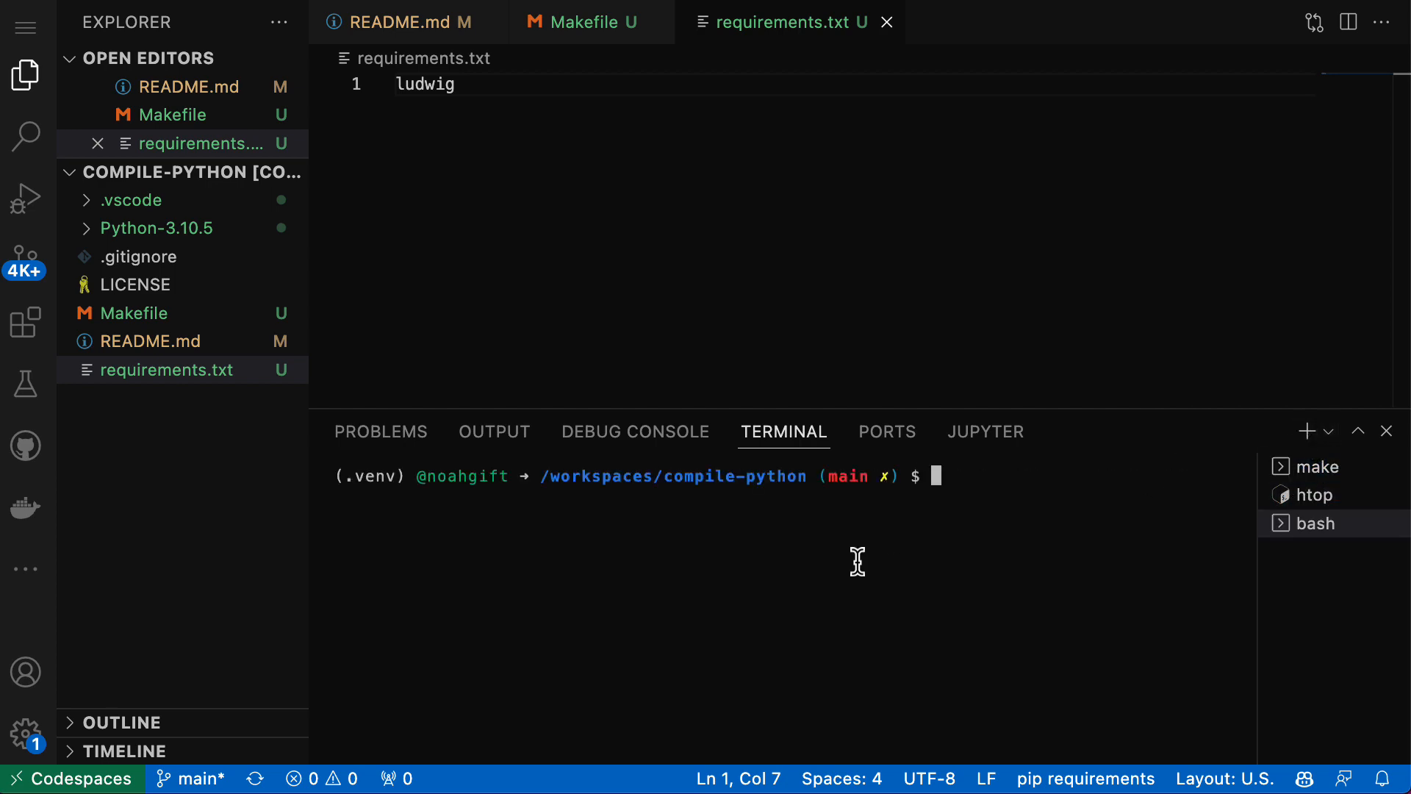
# - Stage README.md, cancel git add *, and delete the Python-3.10.5 folder with rm -rf
pyautogui.write('git')
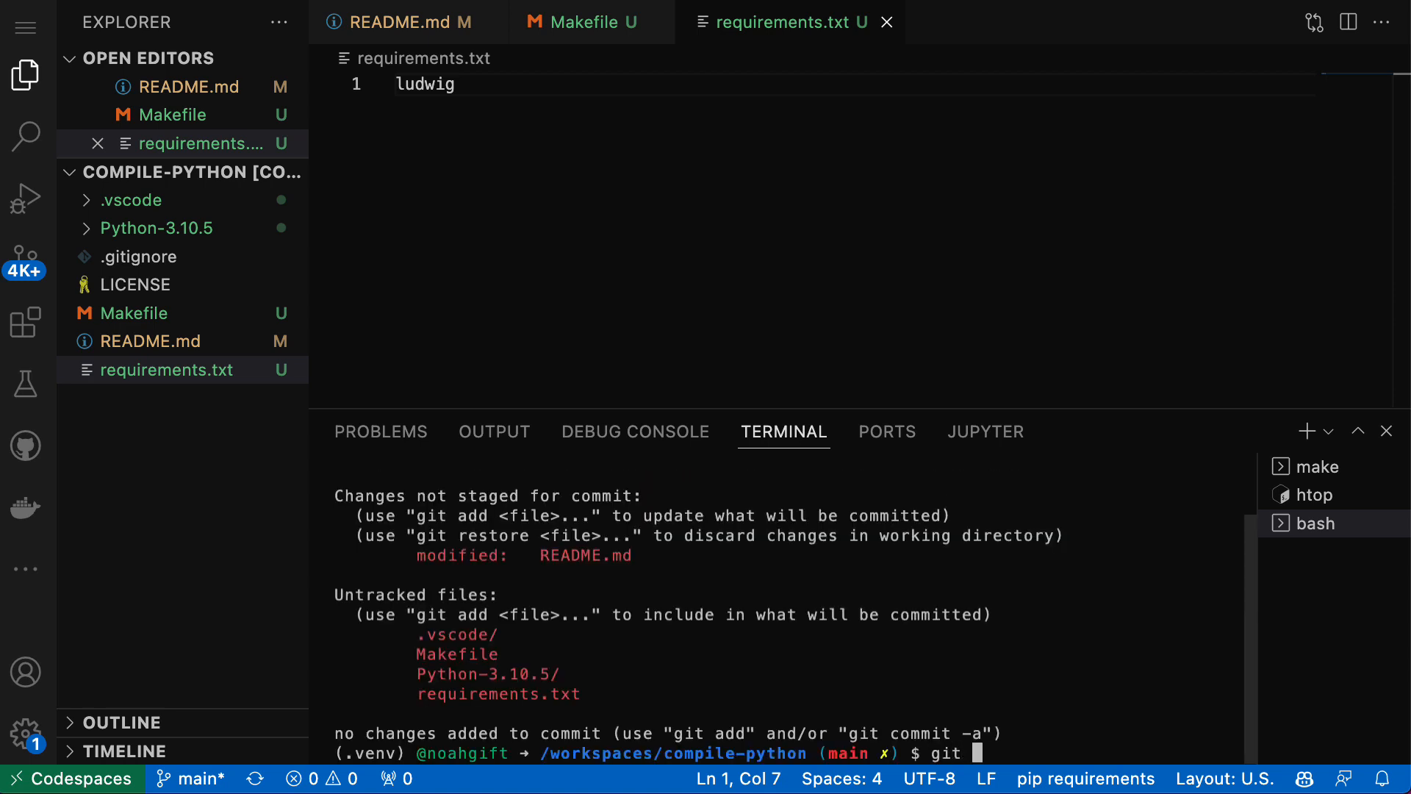
pyautogui.write('add Re')
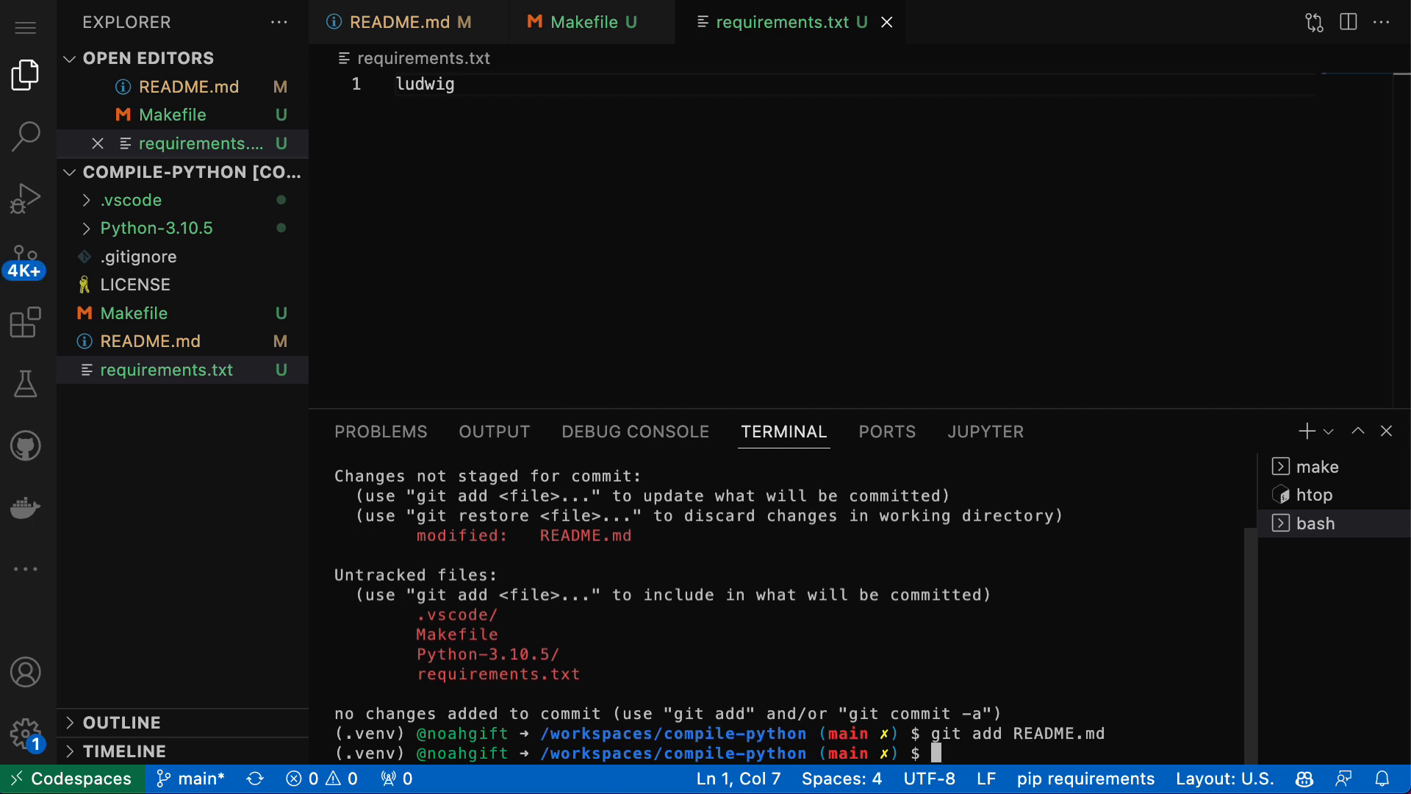
pyautogui.write('git add *')
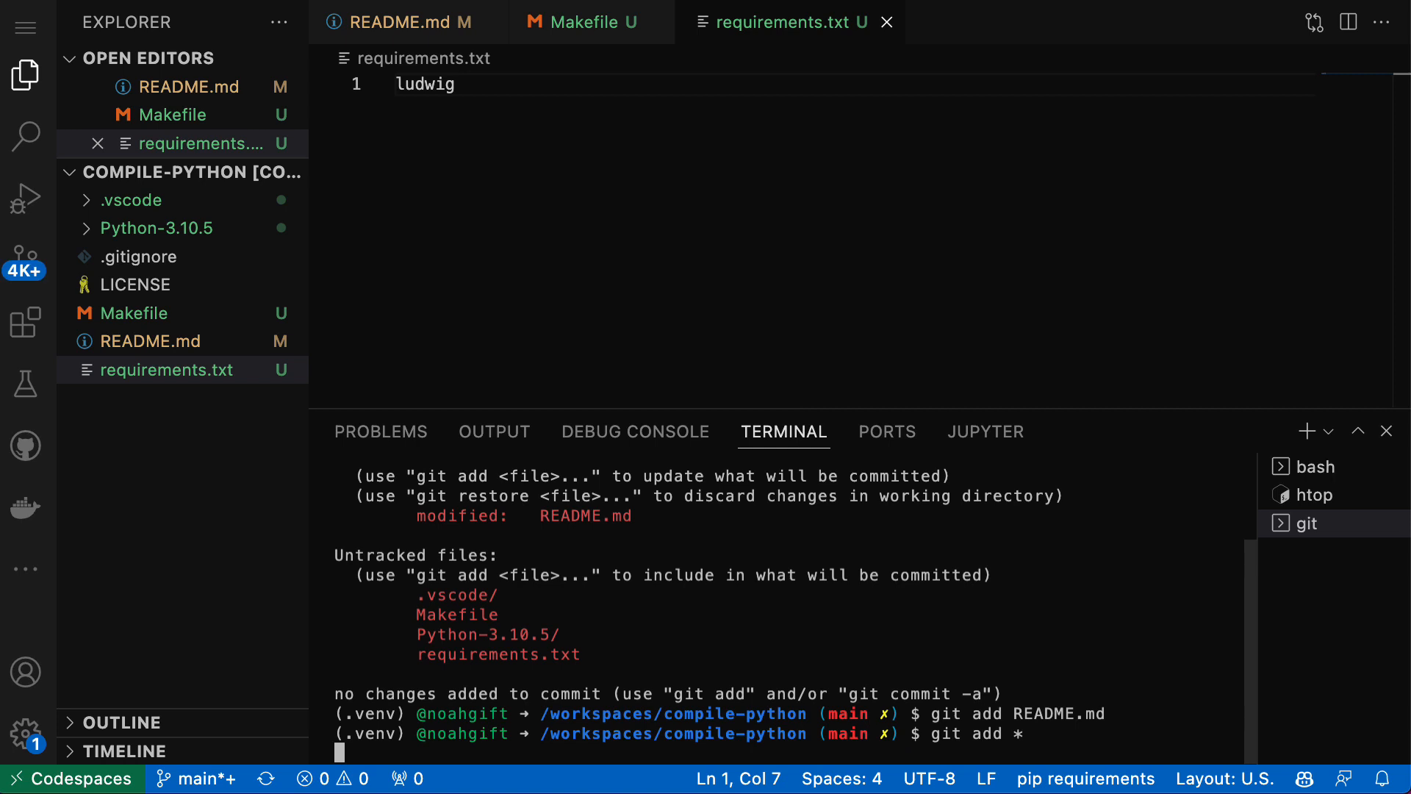
pyautogui.press('ctrl+c')
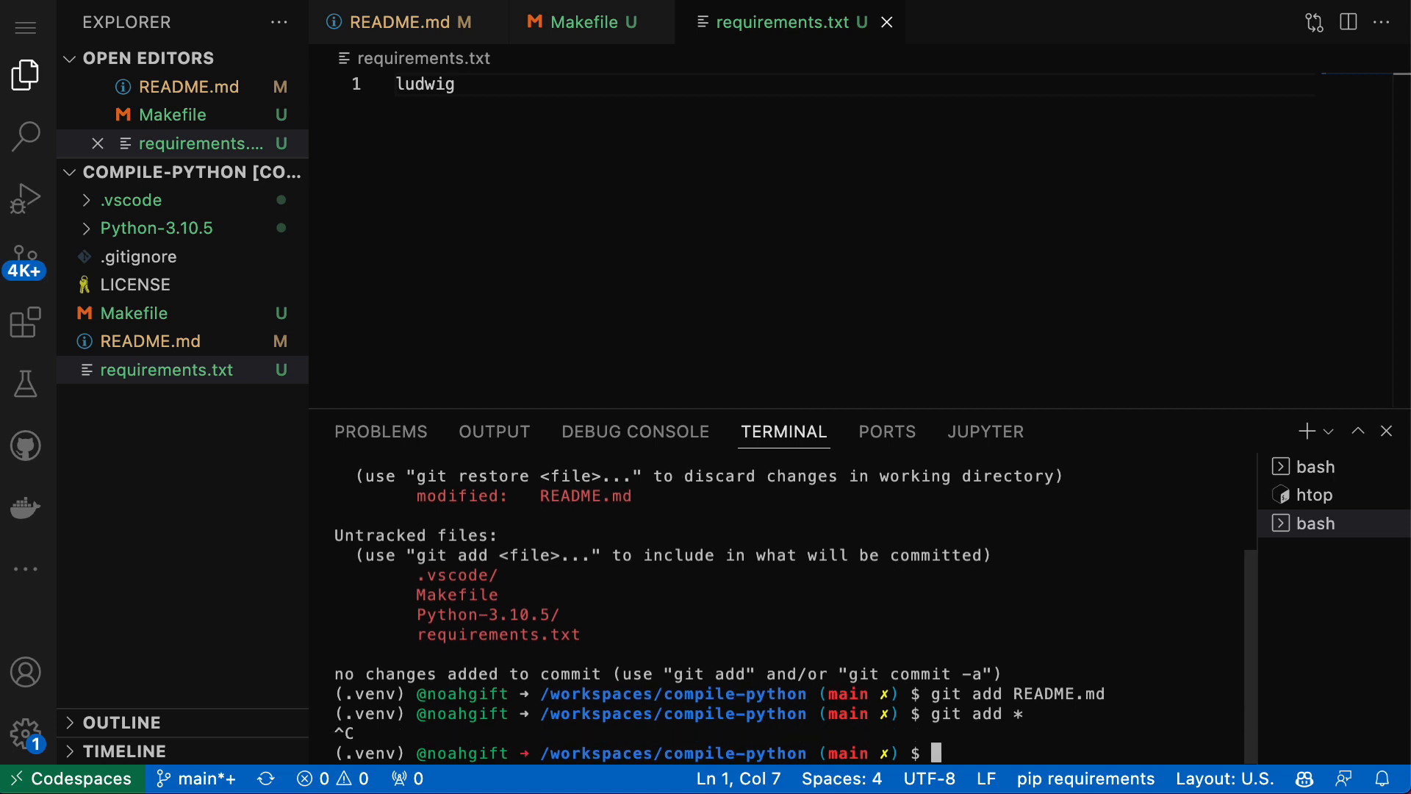
pyautogui.write('gi')
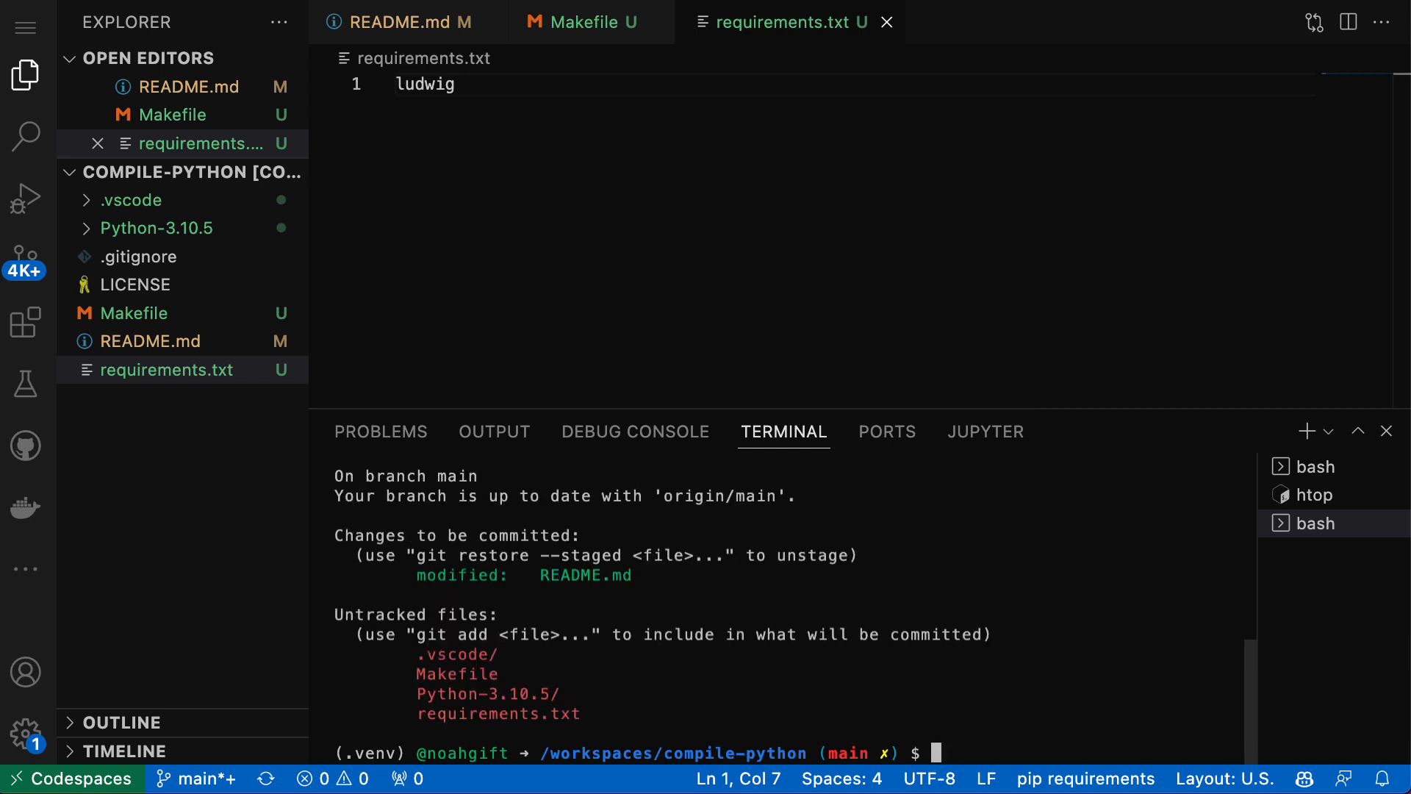
pyautogui.write('rm -rf Python-3.10.5/')
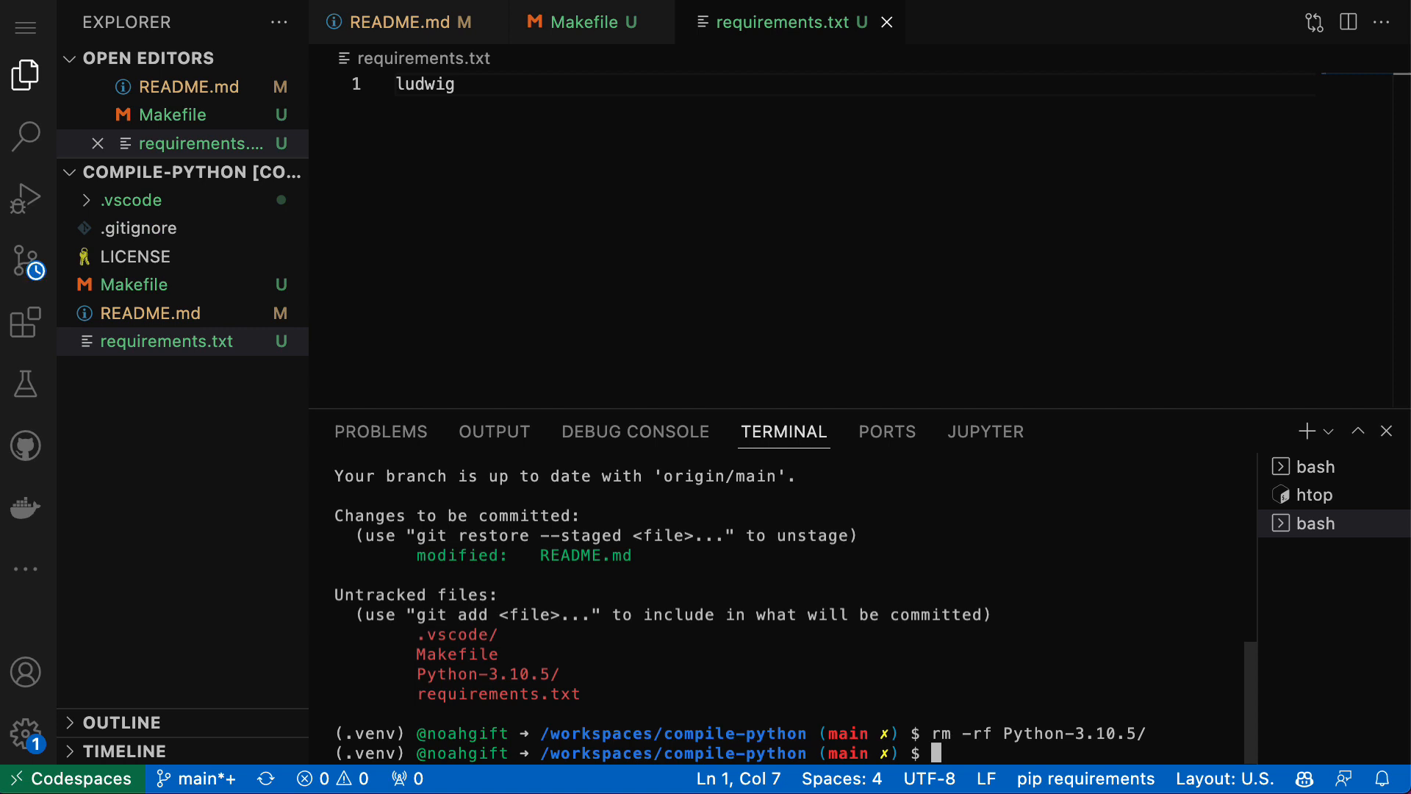
# - Edit .gitignore in vim, selecting the .vscode/ folder name from the output
pyautogui.write('vim')
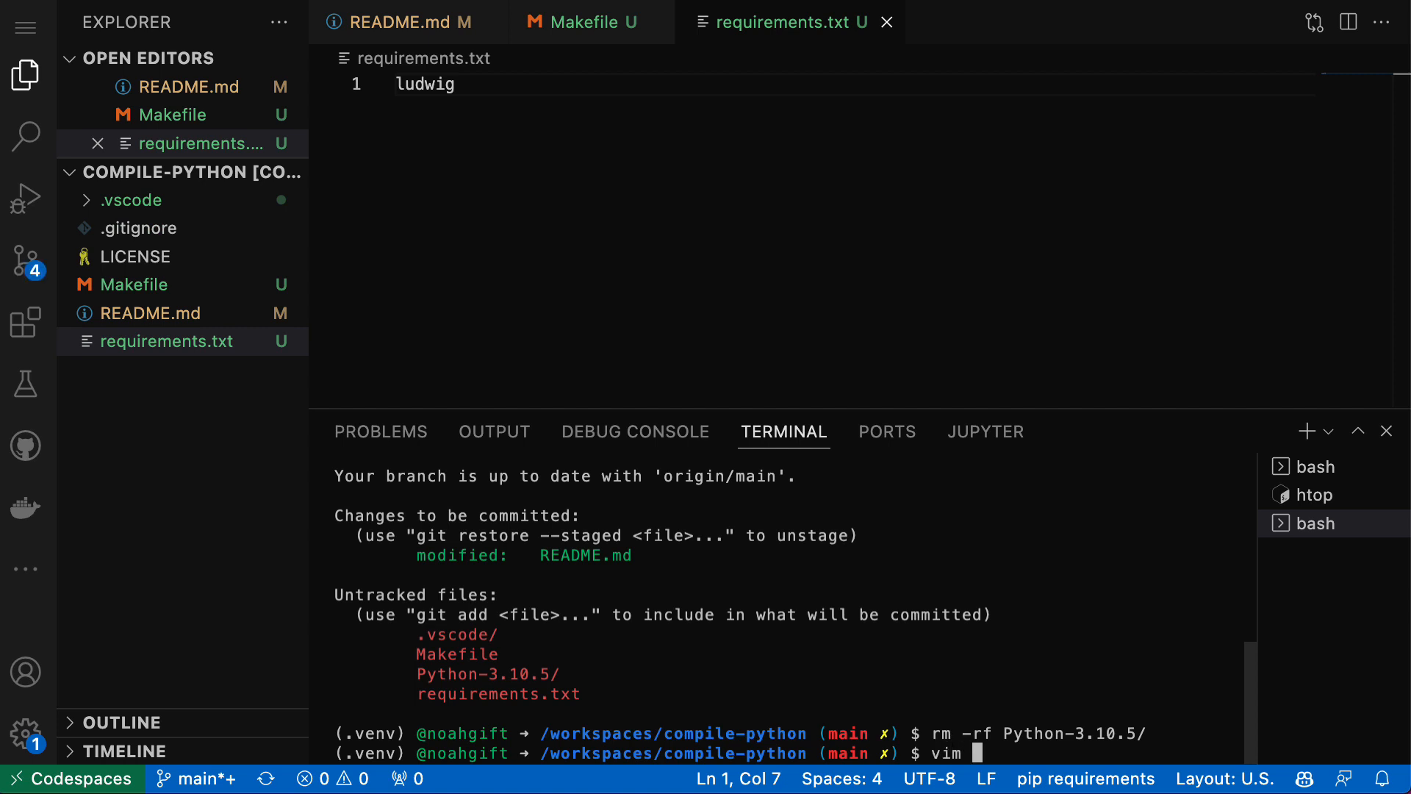
pyautogui.write('.giti')
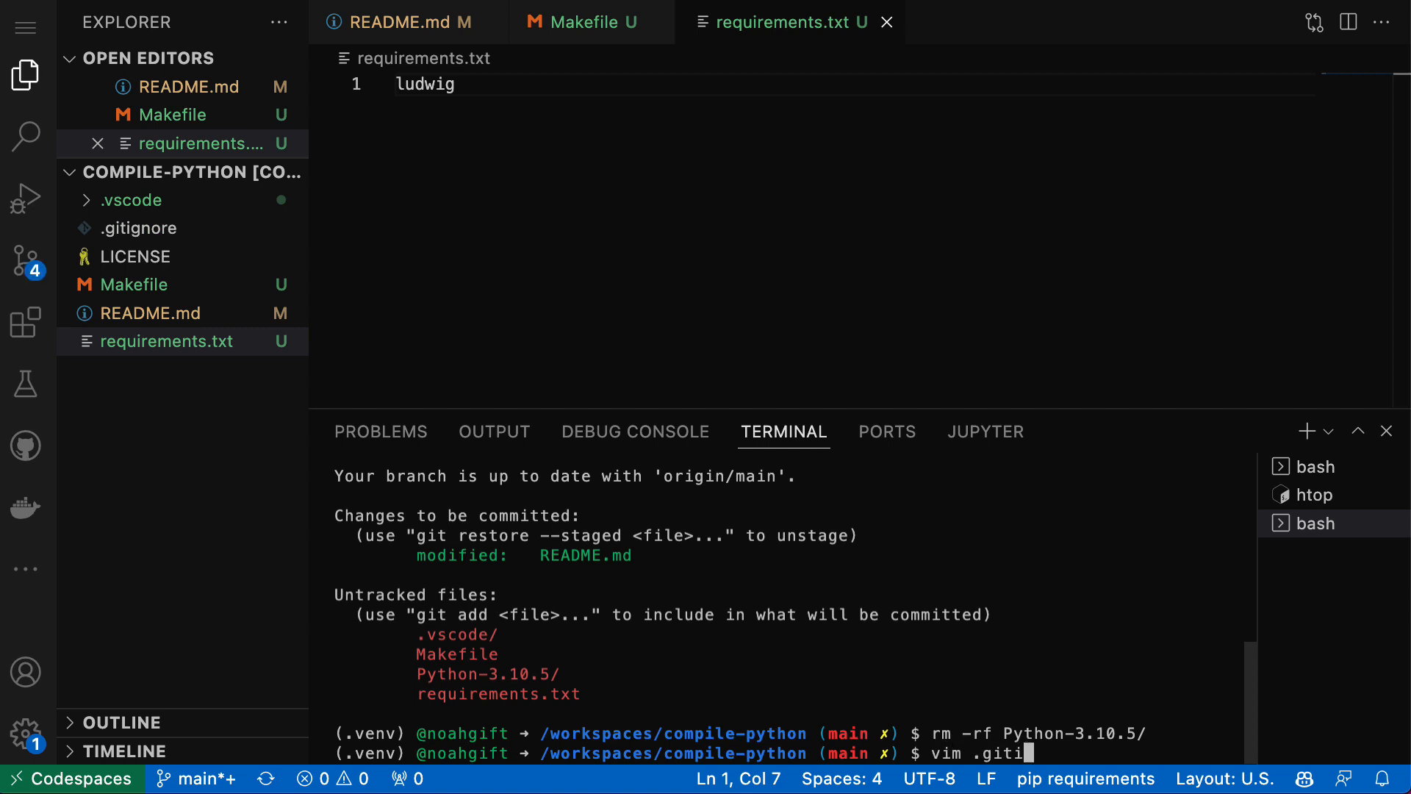
pyautogui.write('gnore')
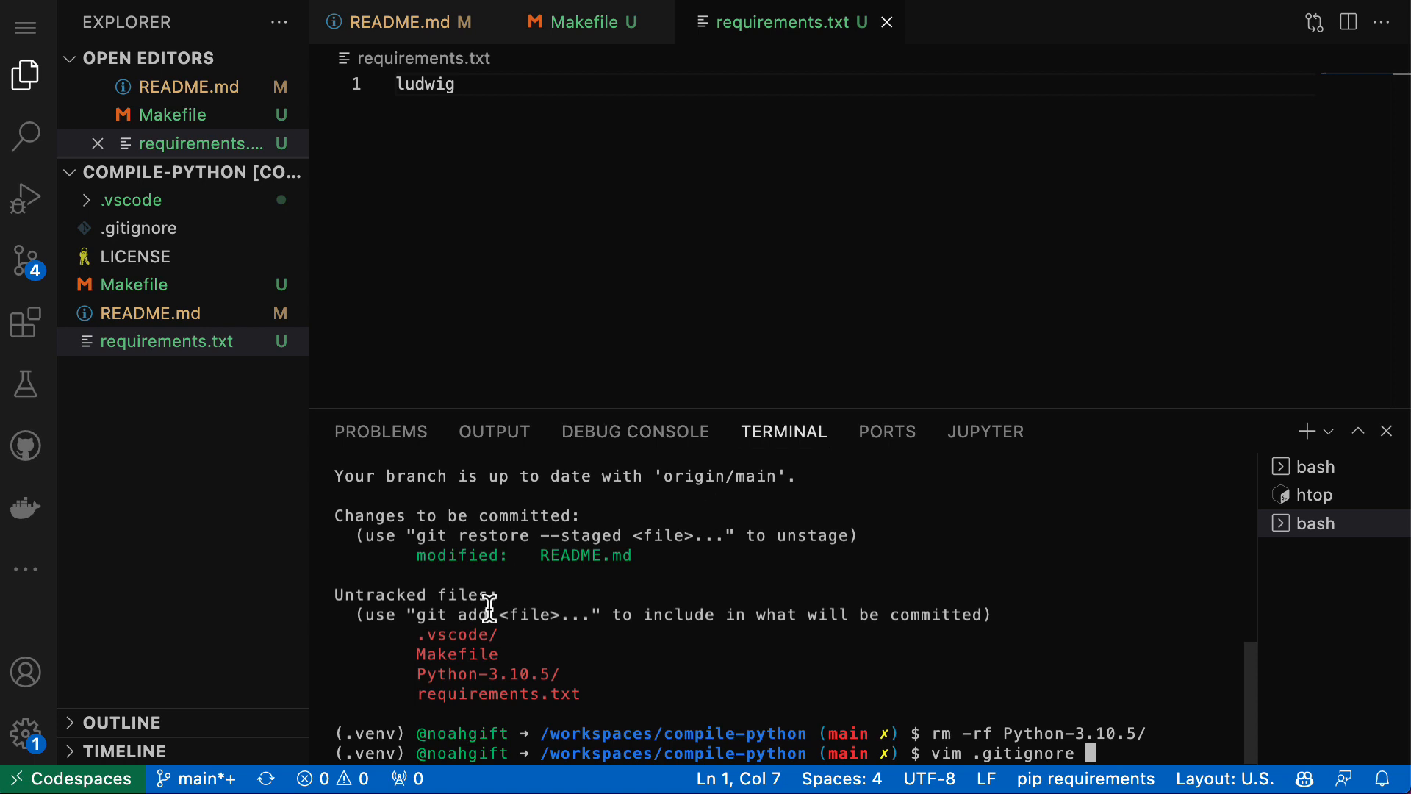
pyautogui.doubleClick(457, 633)
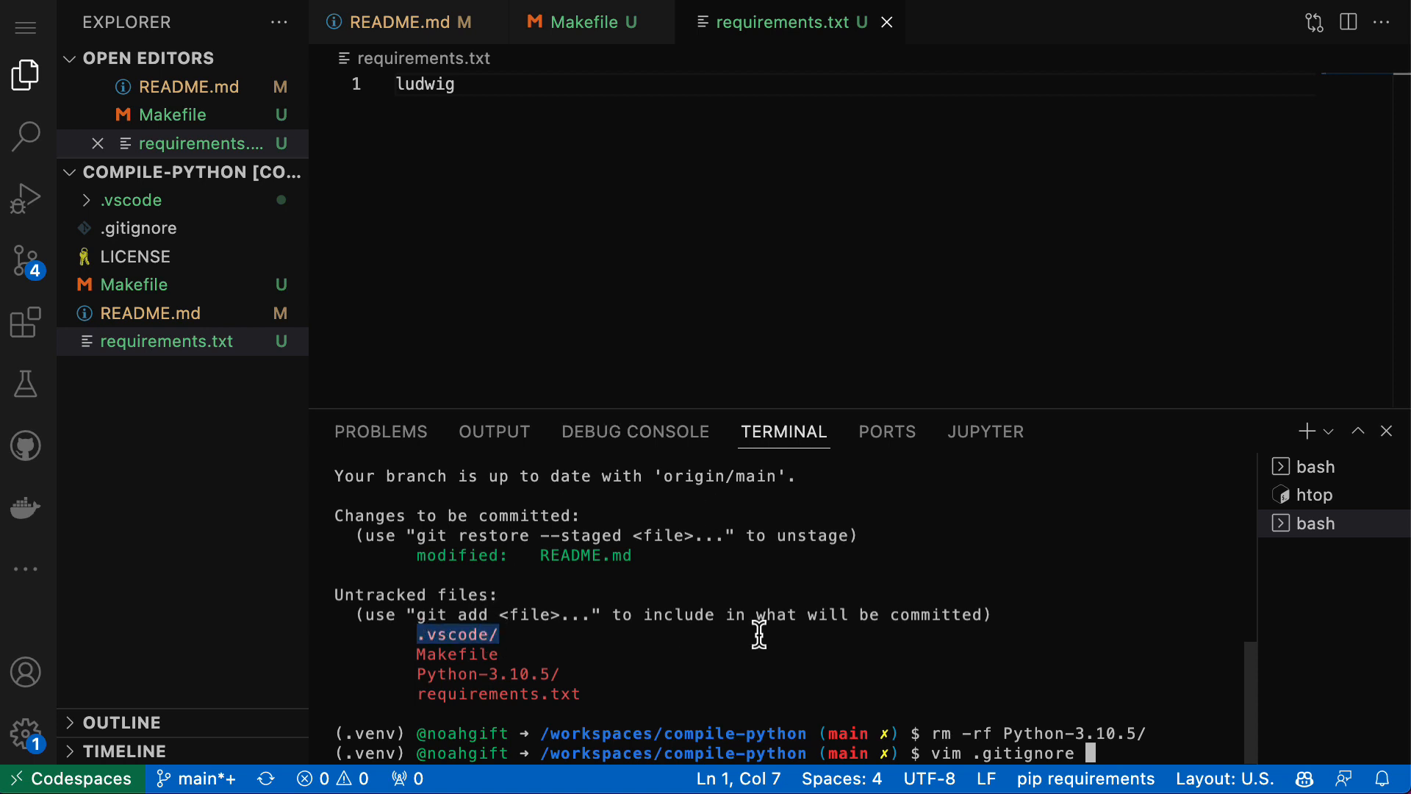
pyautogui.press('Enter')
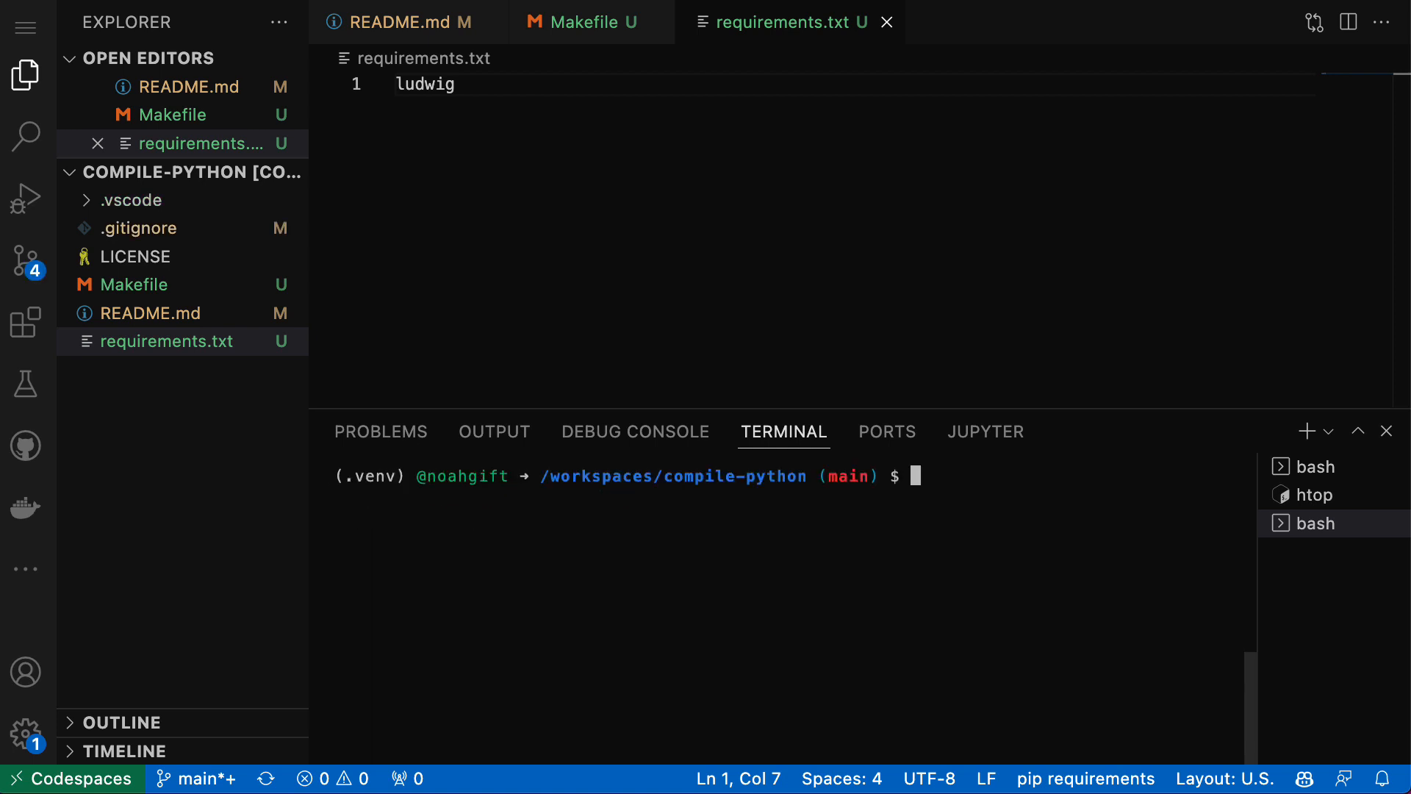
# - Check git status and commit the changes as "adding skeleton"
pyautogui.write('git status')
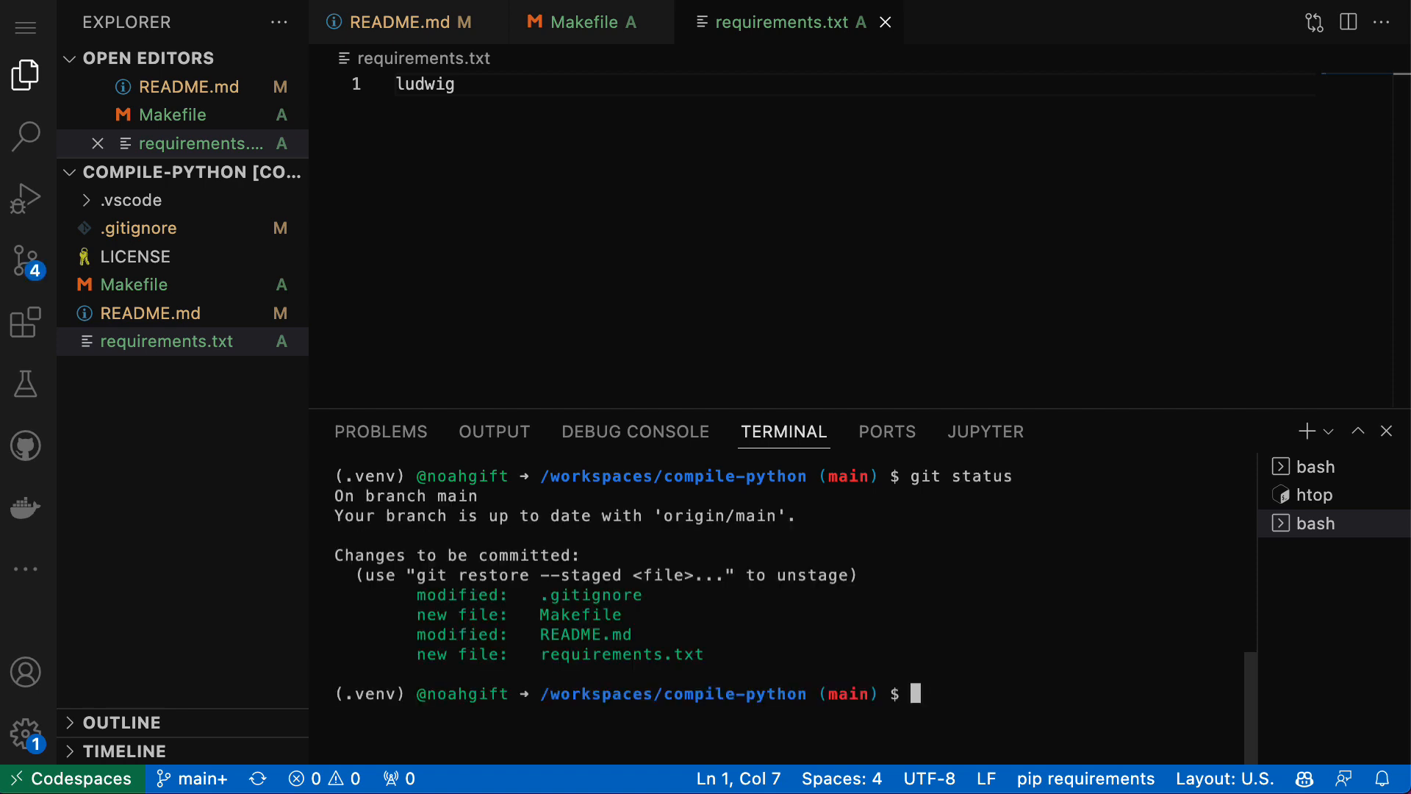
pyautogui.write('git commit -m "adding')
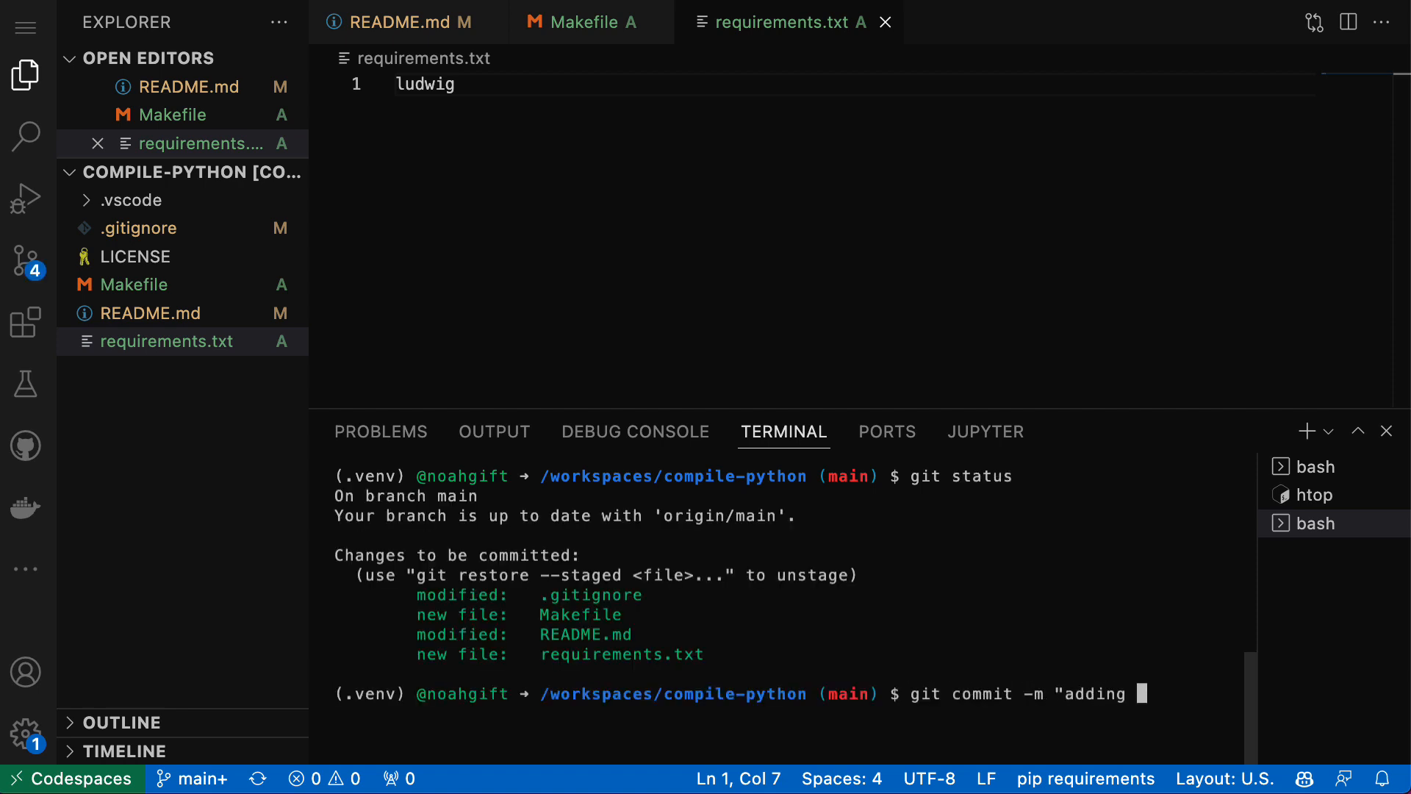
pyautogui.write('skeleton')
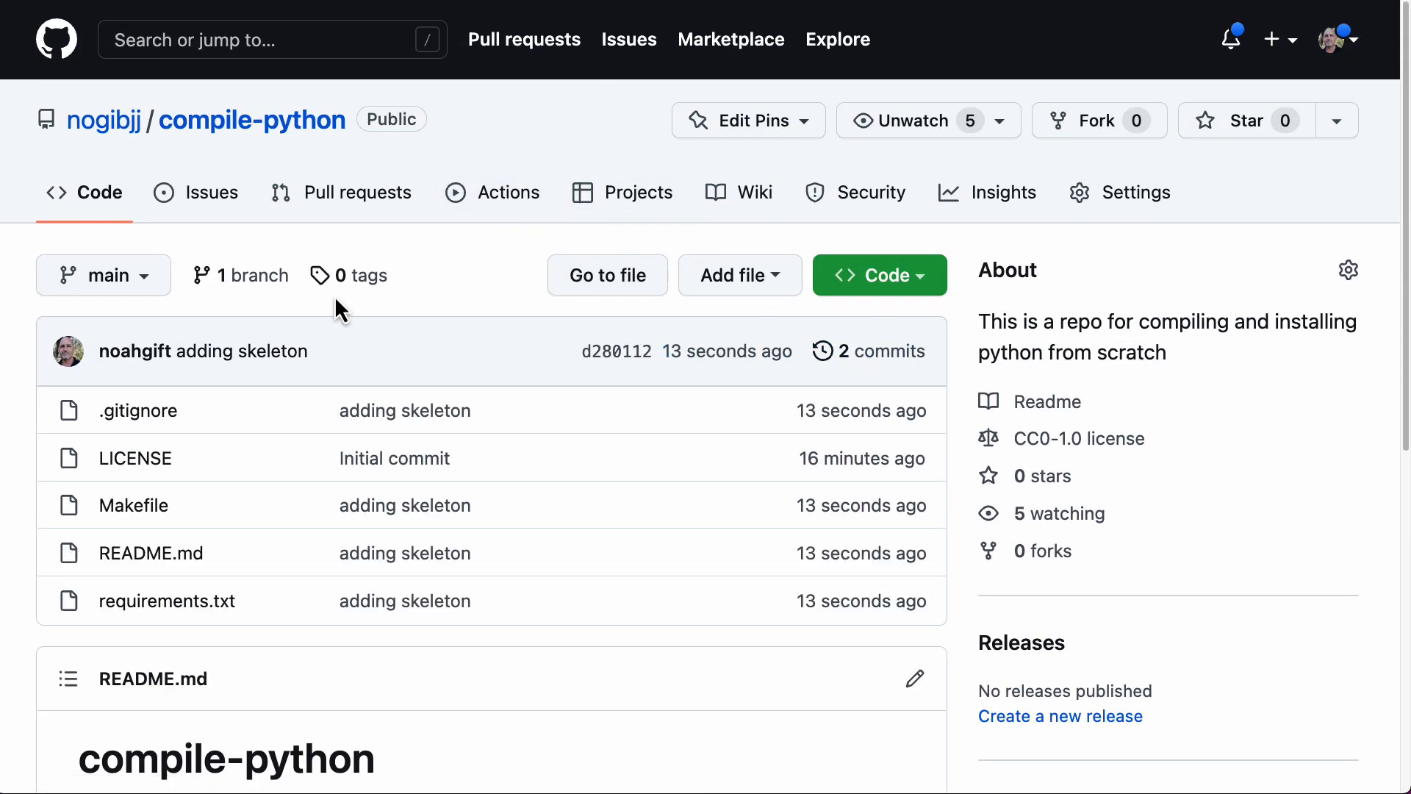
# - Start a new GitHub Actions workflow from a template in the editor
pyautogui.click(493, 192)
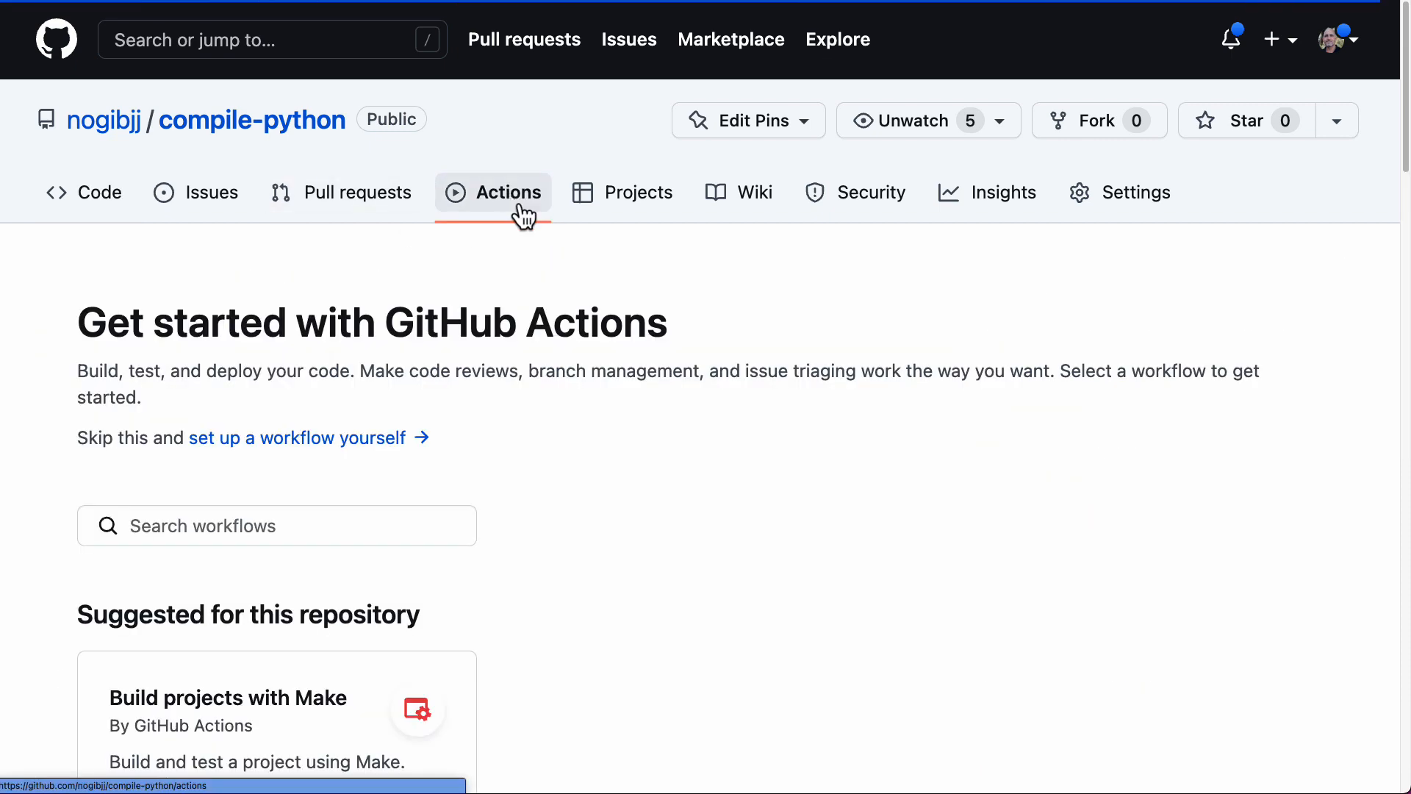
pyautogui.scroll(-3)
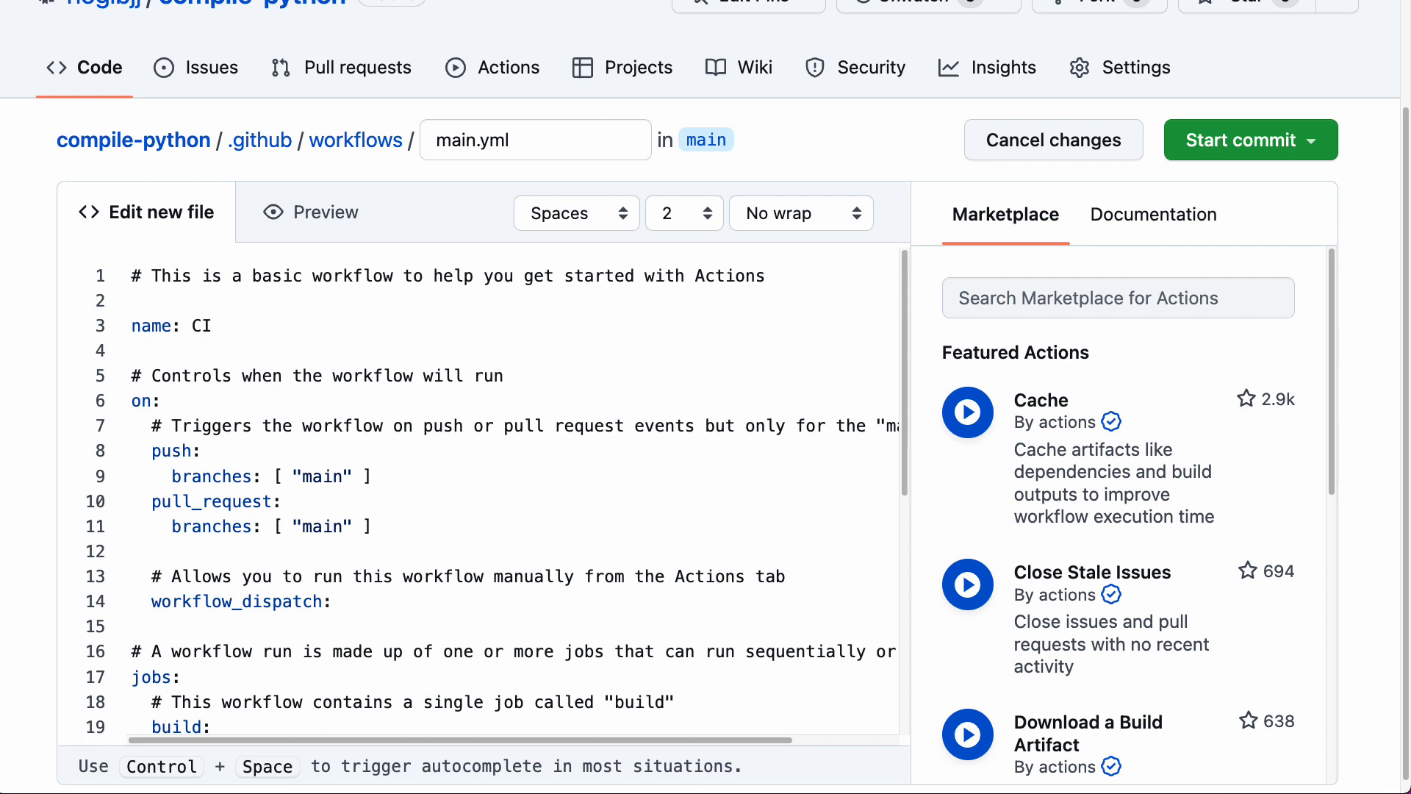
pyautogui.click(534, 140)
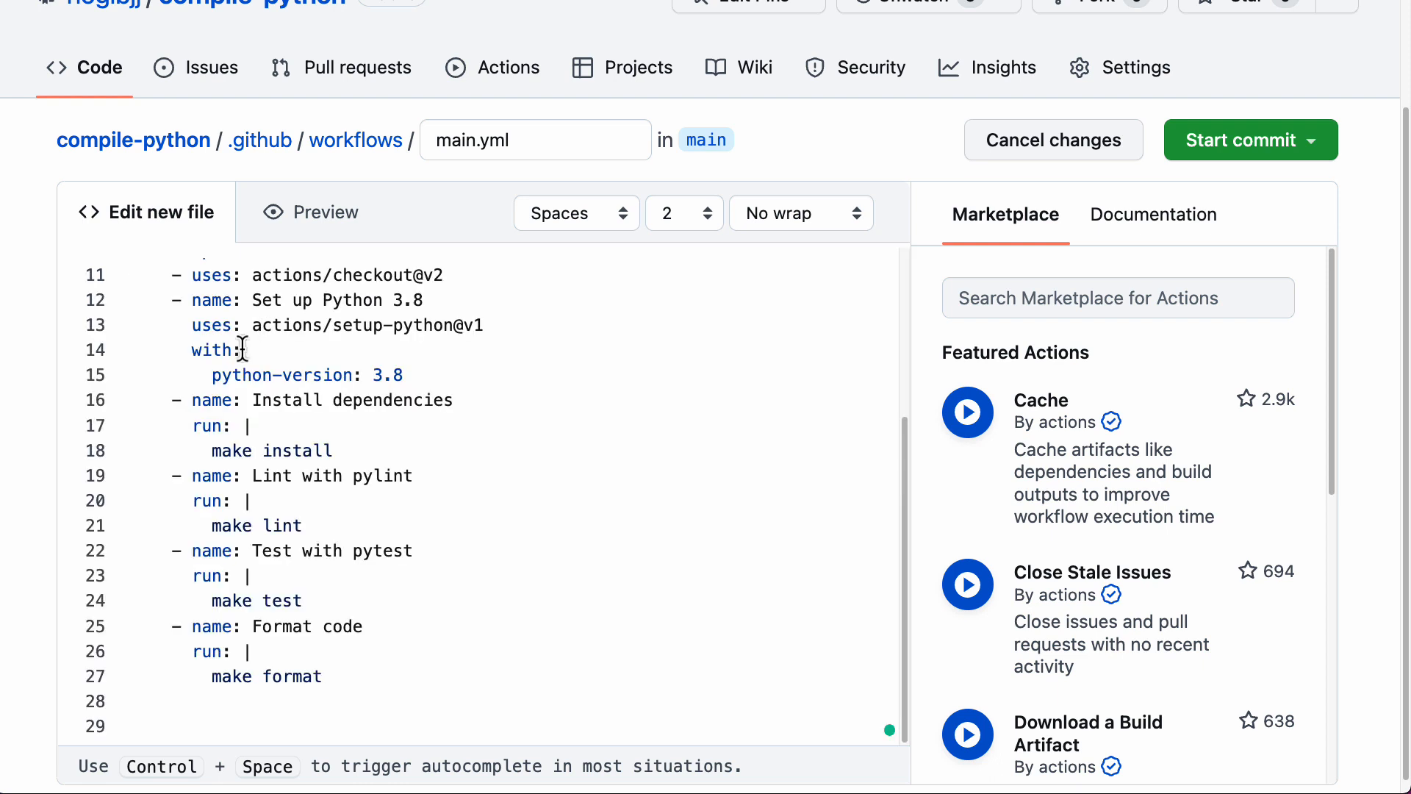
# - Remove the lint, test and format steps, change Python 3.8 to 3.10, and start the commit
pyautogui.moveTo(243, 349); pyautogui.dragTo(321, 676)
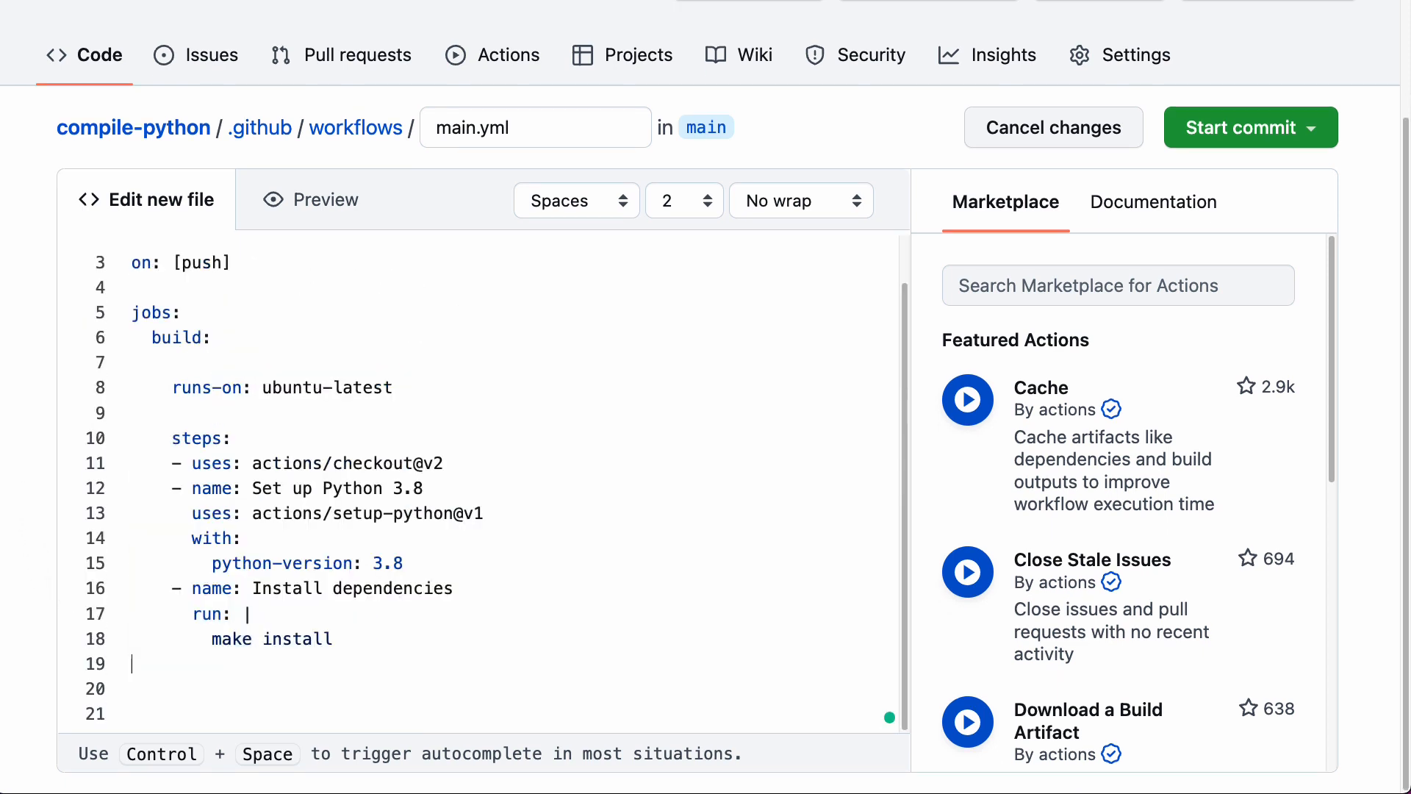
pyautogui.doubleClick(329, 387)
pyautogui.write('10')
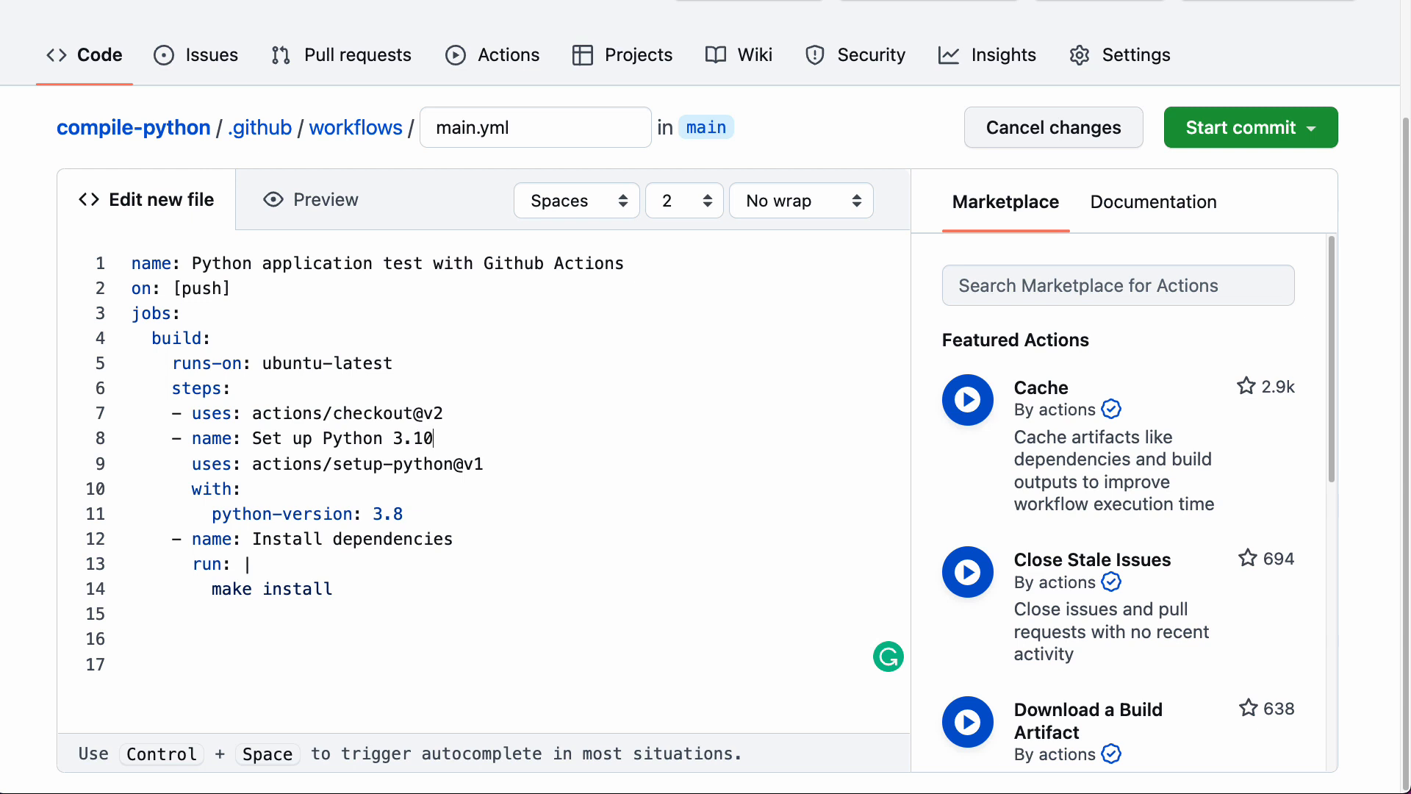
pyautogui.press('Backspace')
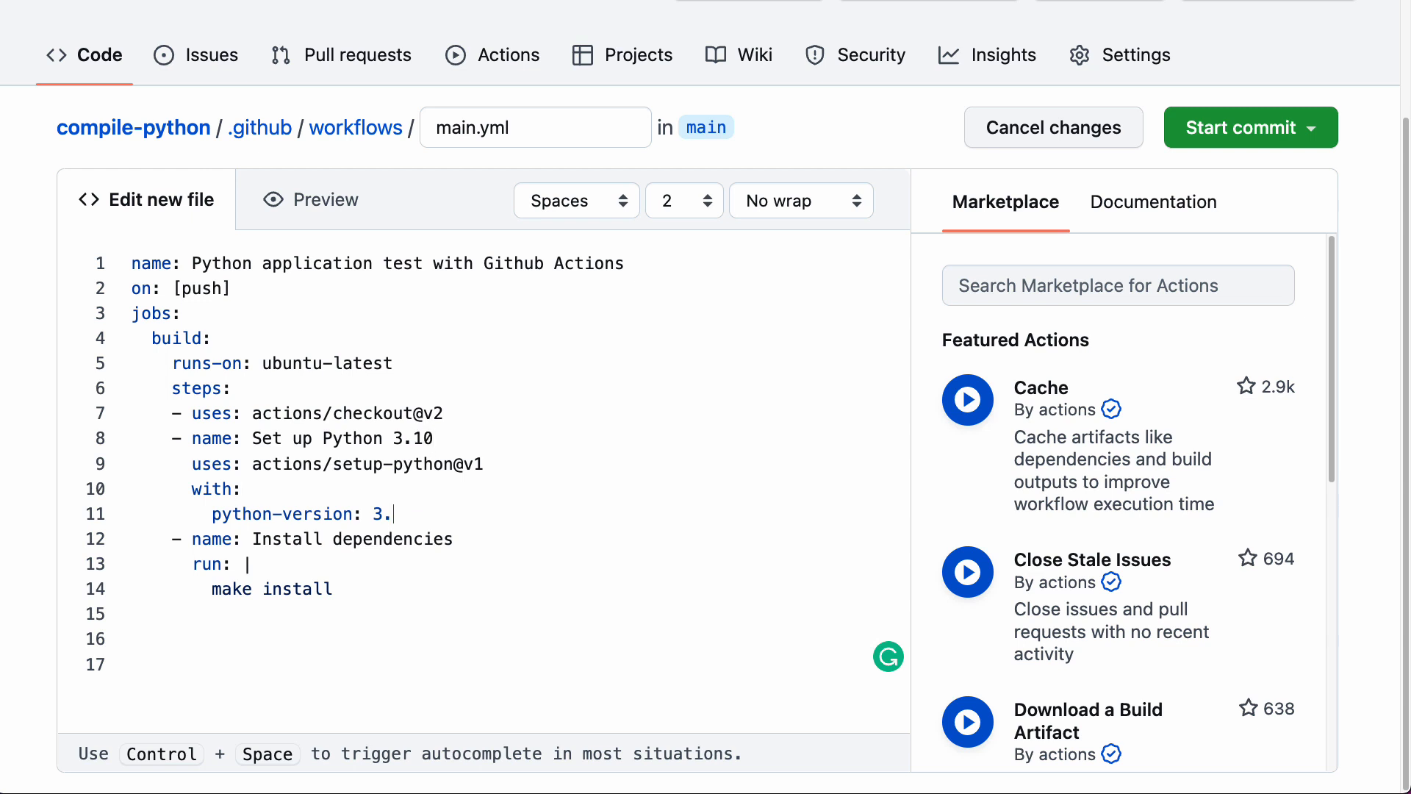
pyautogui.write('10')
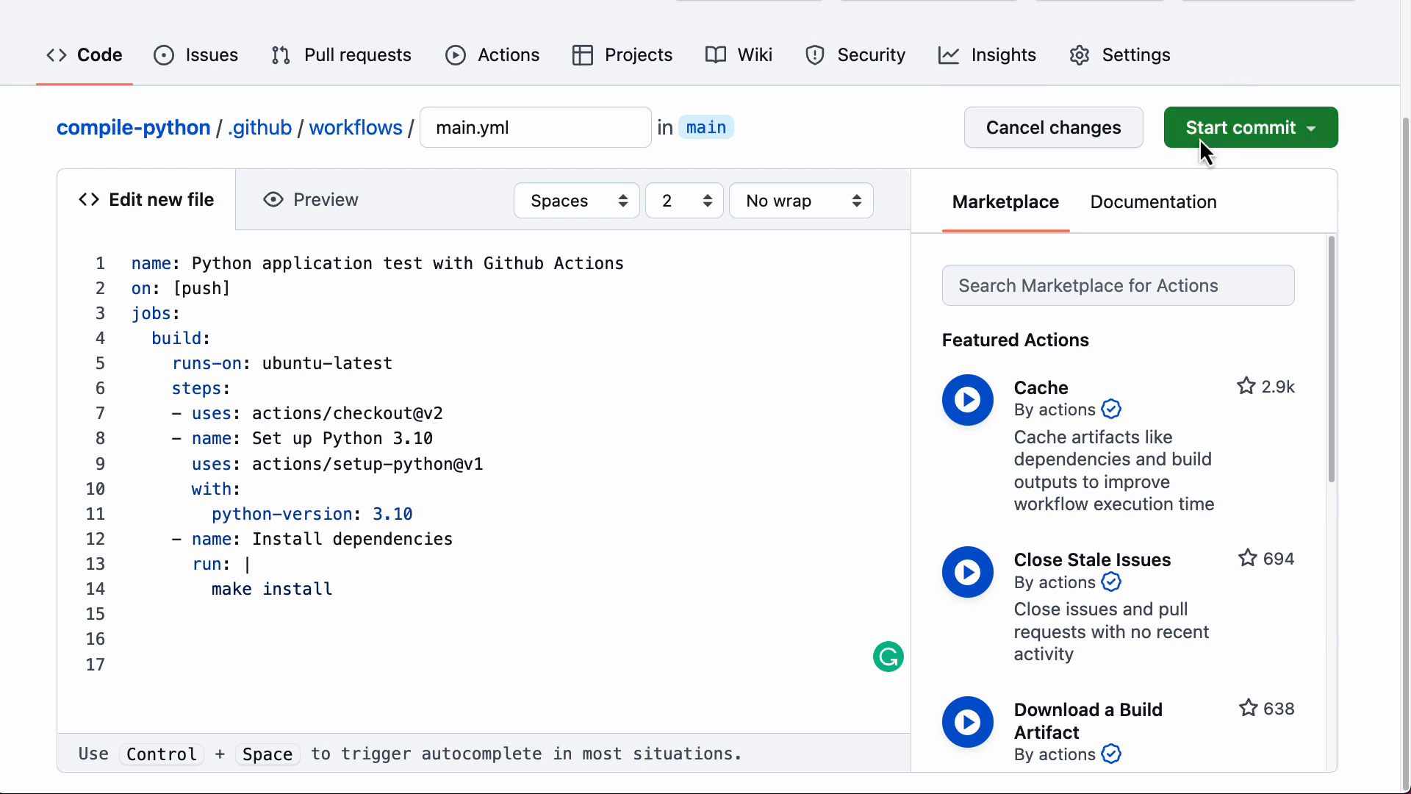
pyautogui.click(1237, 127)
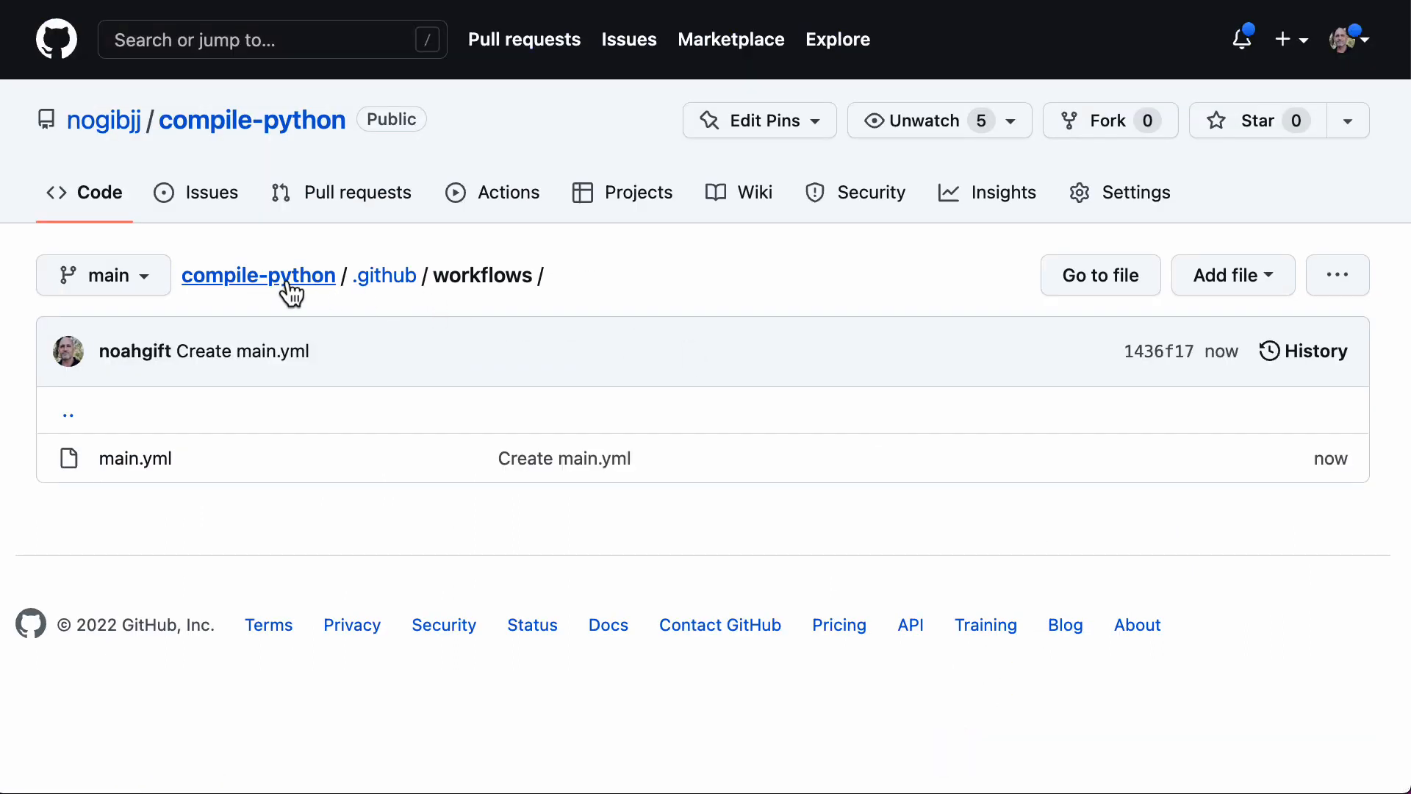
# - Open the Create main.yml run and inspect the build job's failed Python 3.10 setup step
pyautogui.click(493, 192)
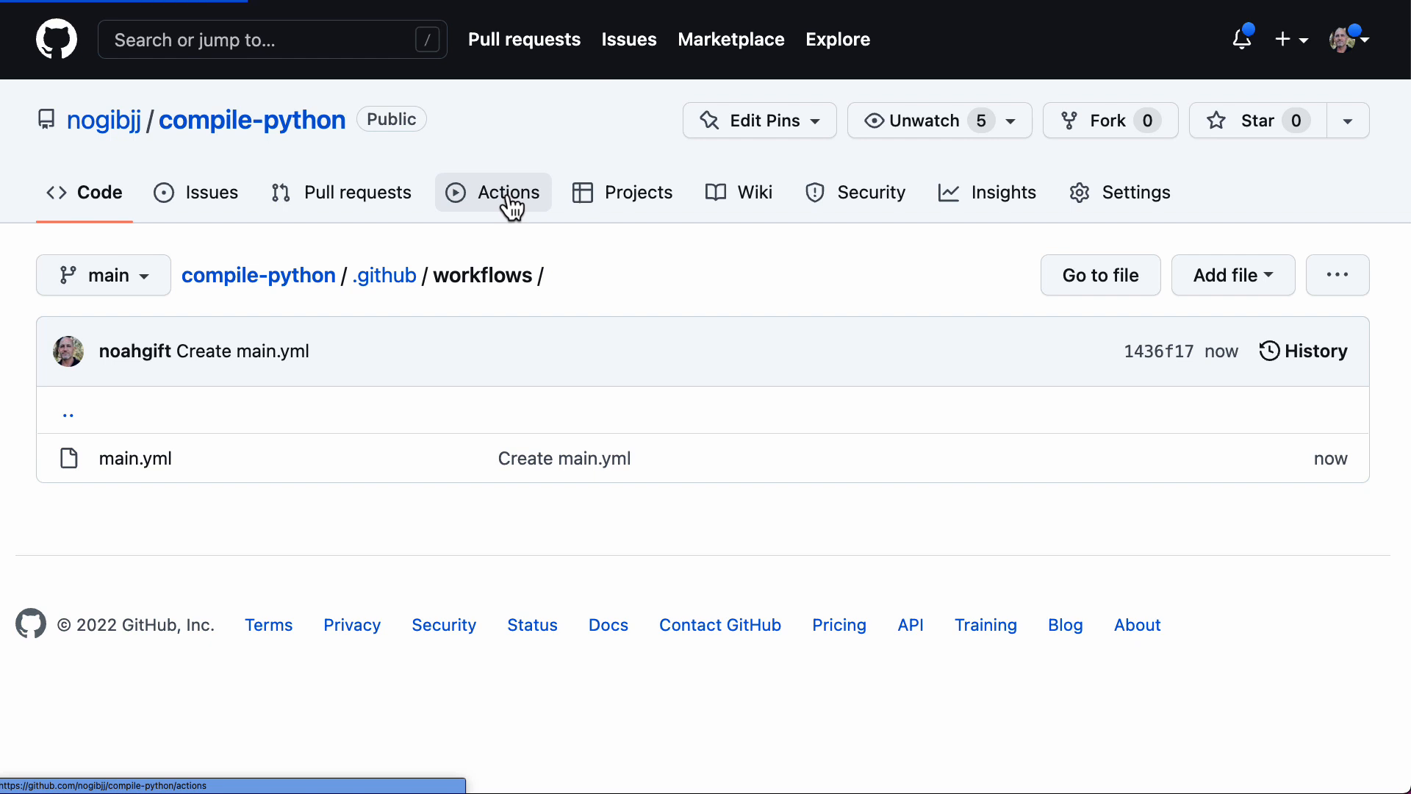
pyautogui.click(493, 192)
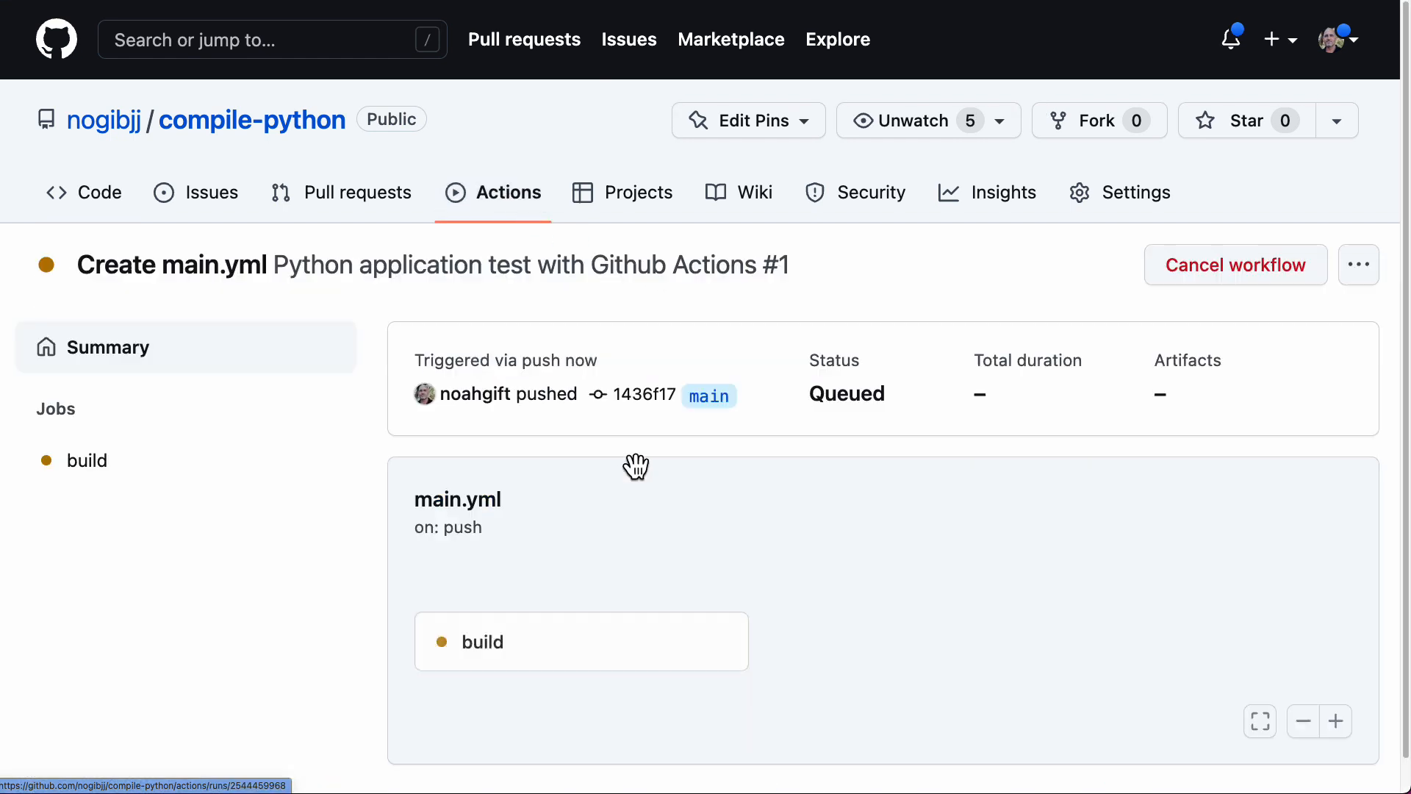
pyautogui.click(87, 460)
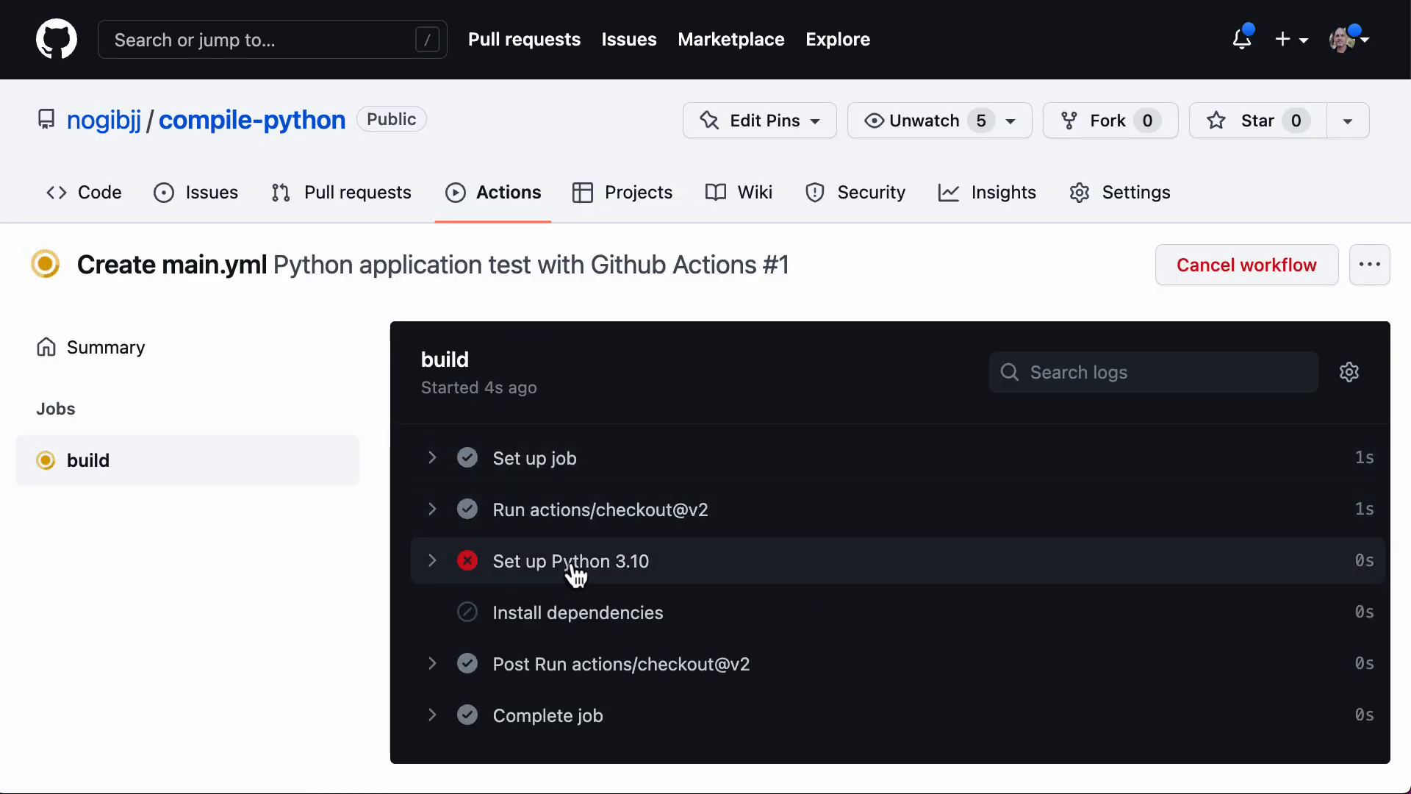
pyautogui.click(570, 561)
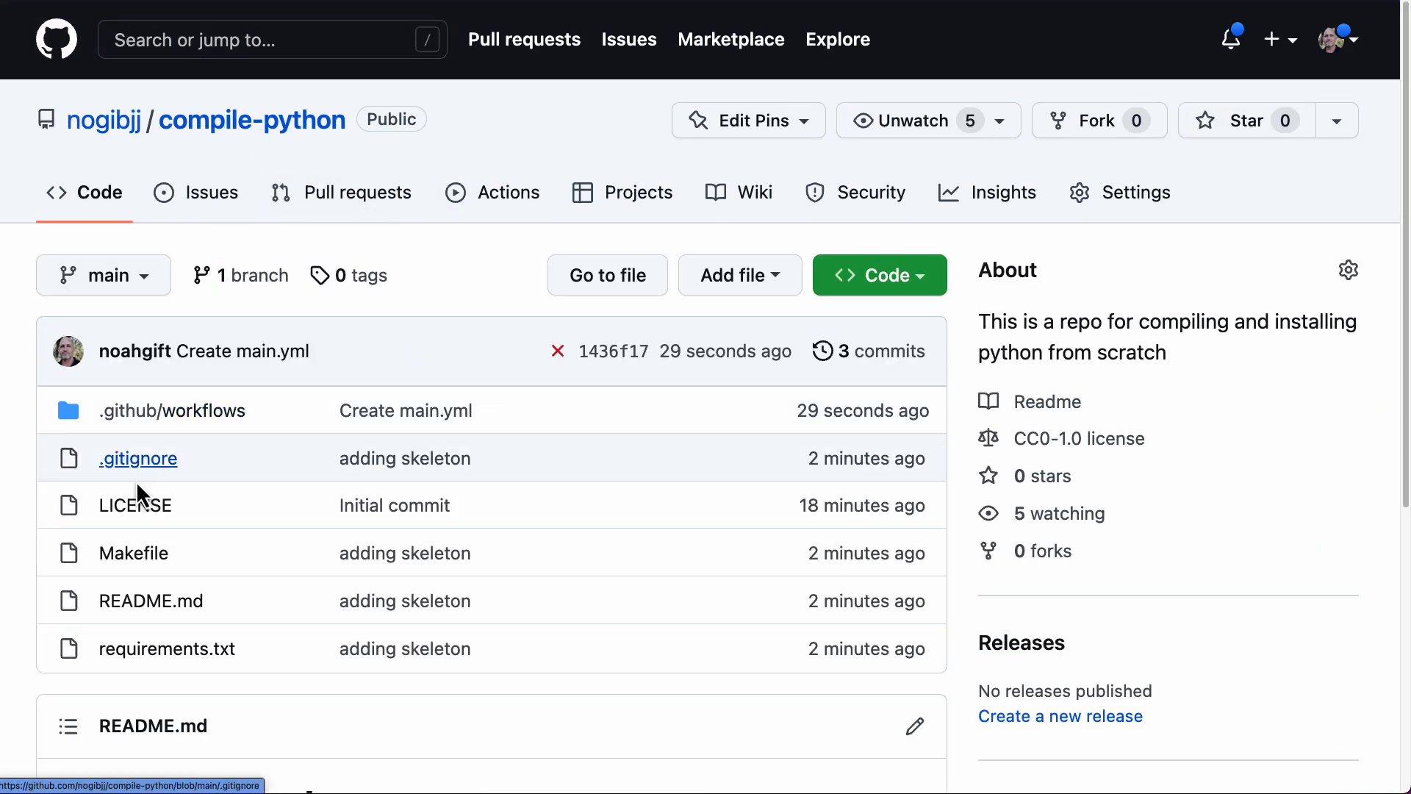
# - Edit main.yml to use python-version 3.9.13 and commit the update to main
pyautogui.click(172, 409)
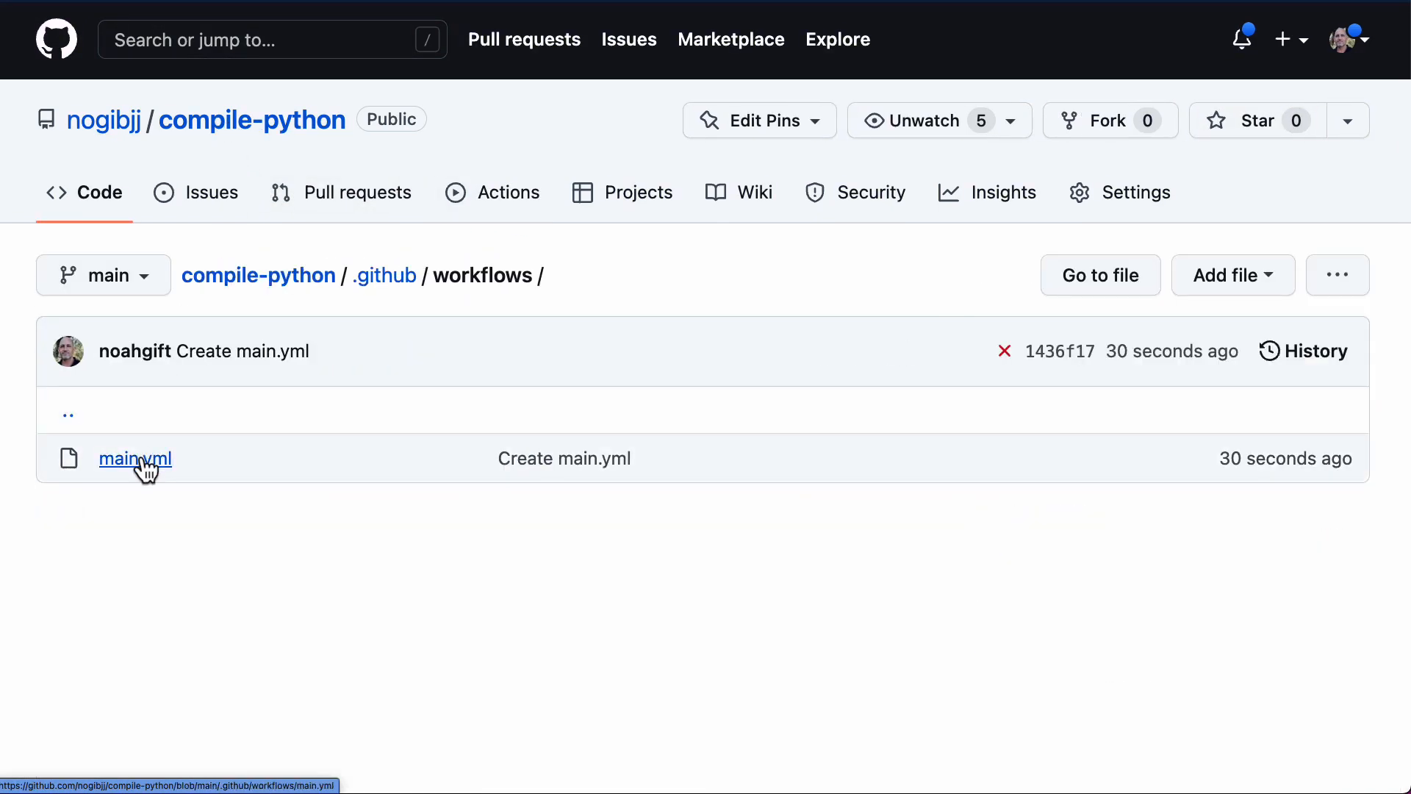
pyautogui.click(135, 458)
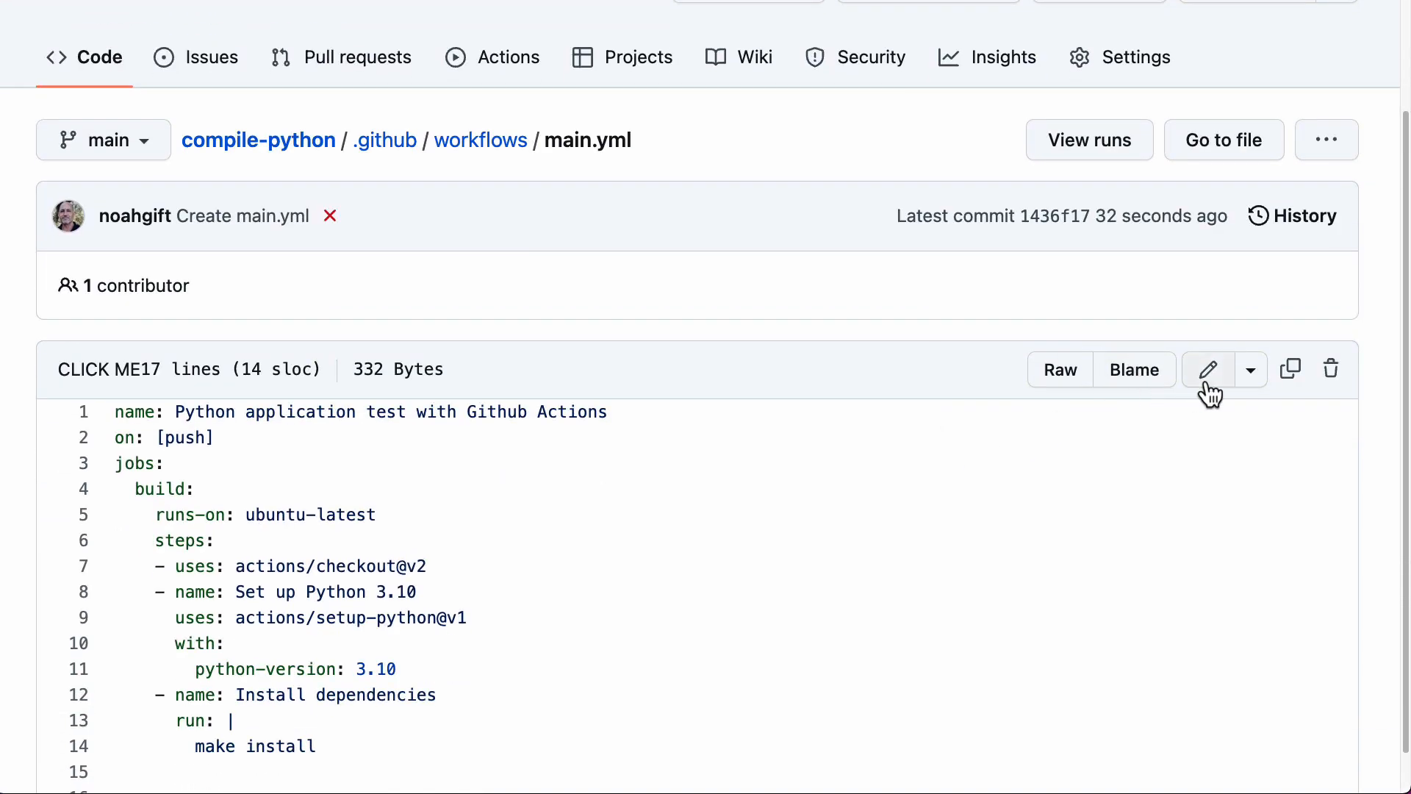
pyautogui.click(1207, 369)
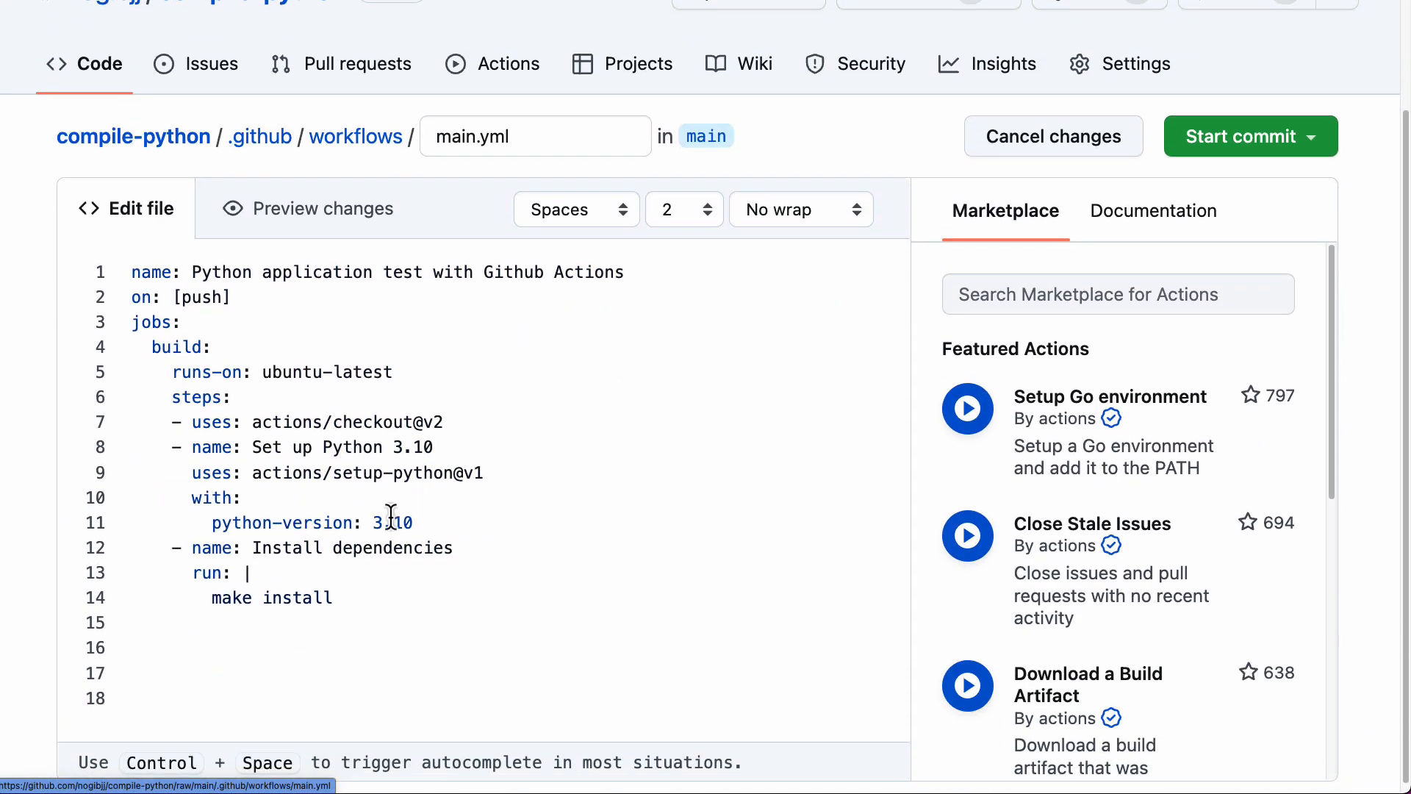
pyautogui.write('.9.13')
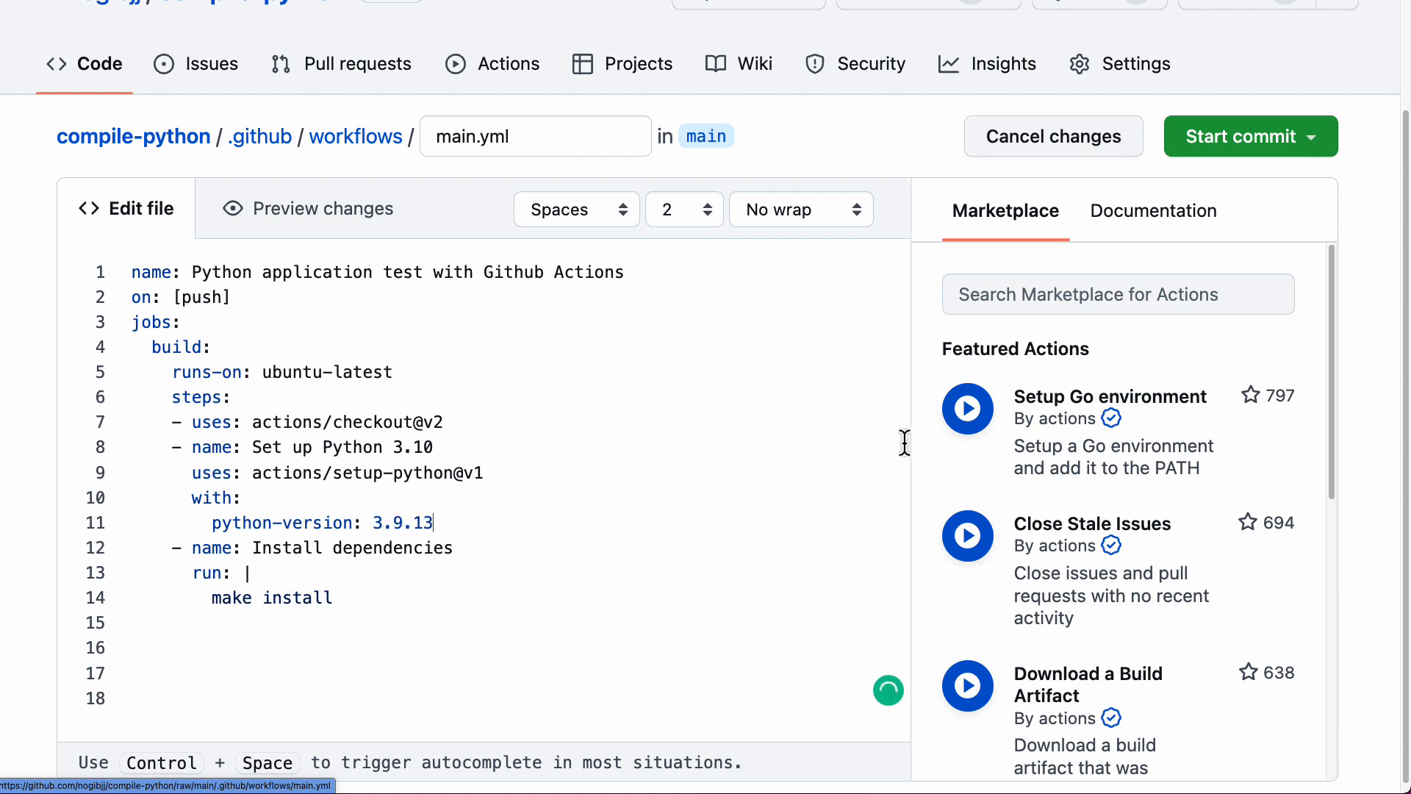
pyautogui.moveTo(917, 450)
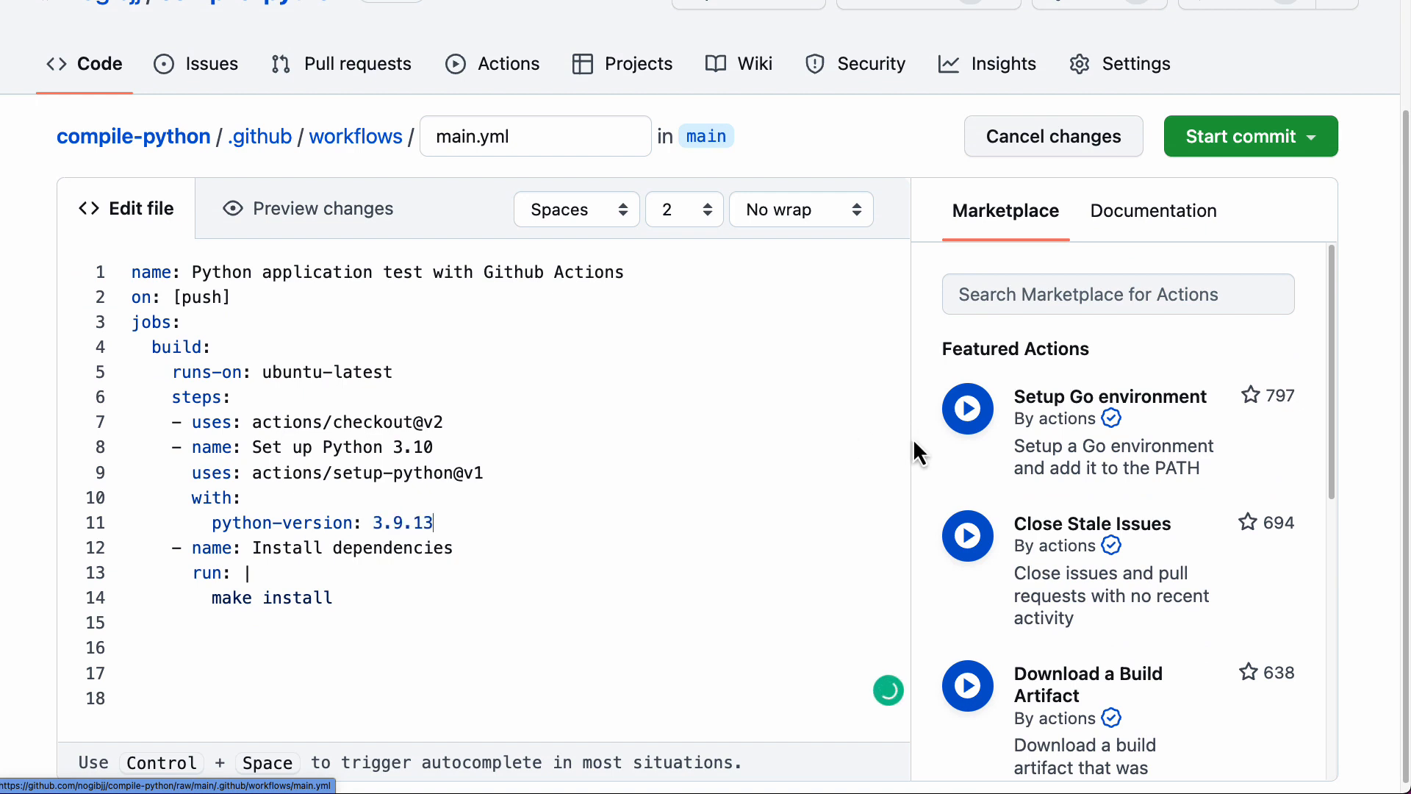
pyautogui.click(1239, 136)
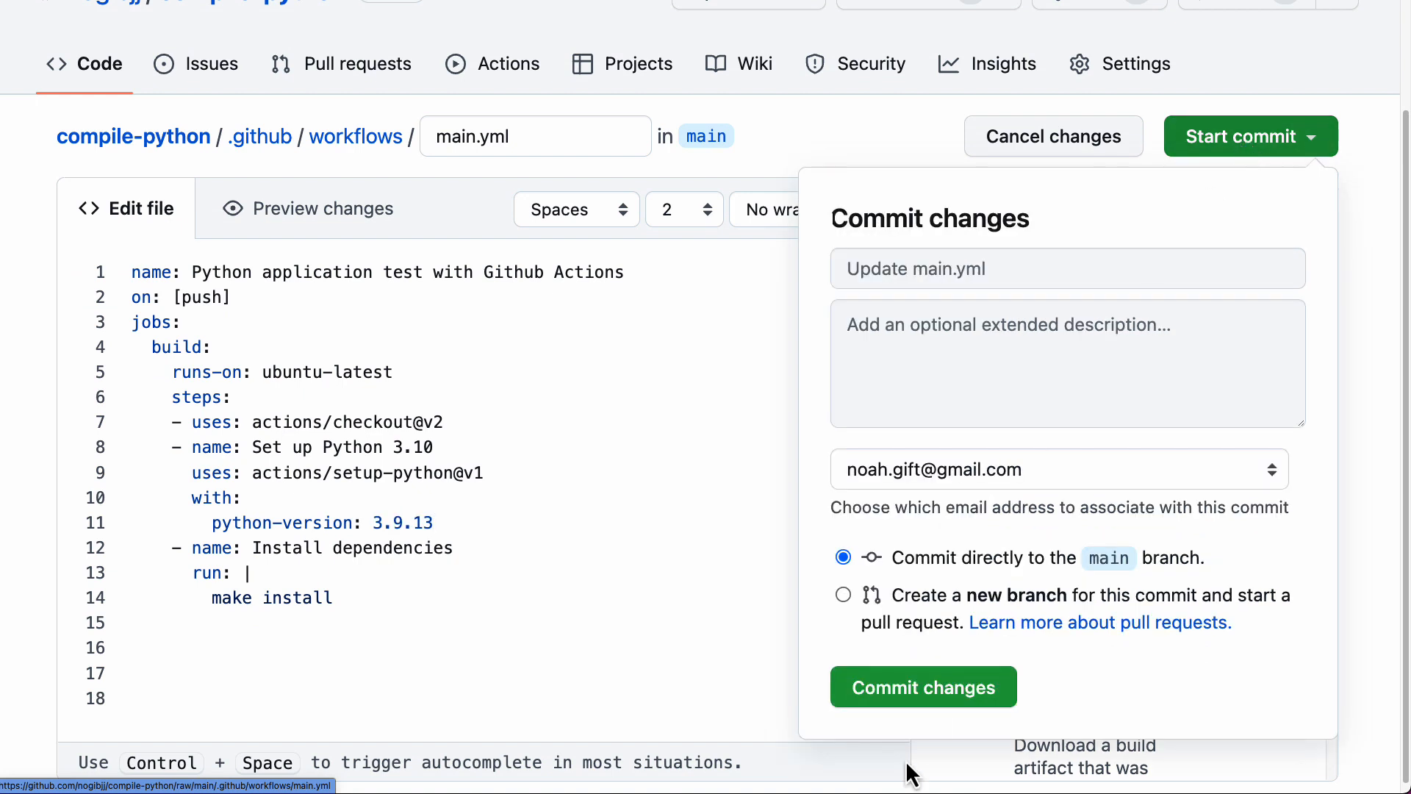
pyautogui.click(922, 685)
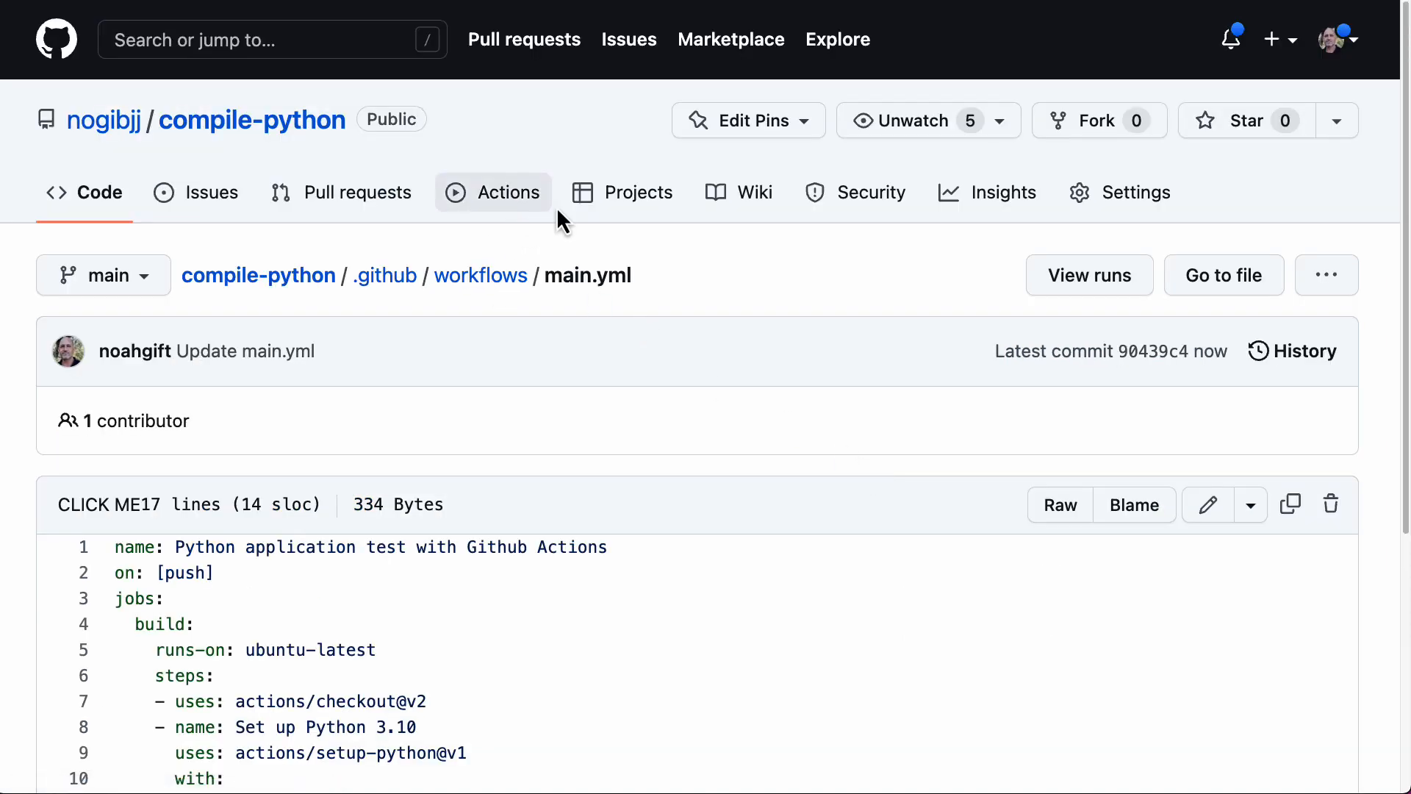
# - View the new Update main.yml workflow run, then return to Codespaces
pyautogui.click(494, 192)
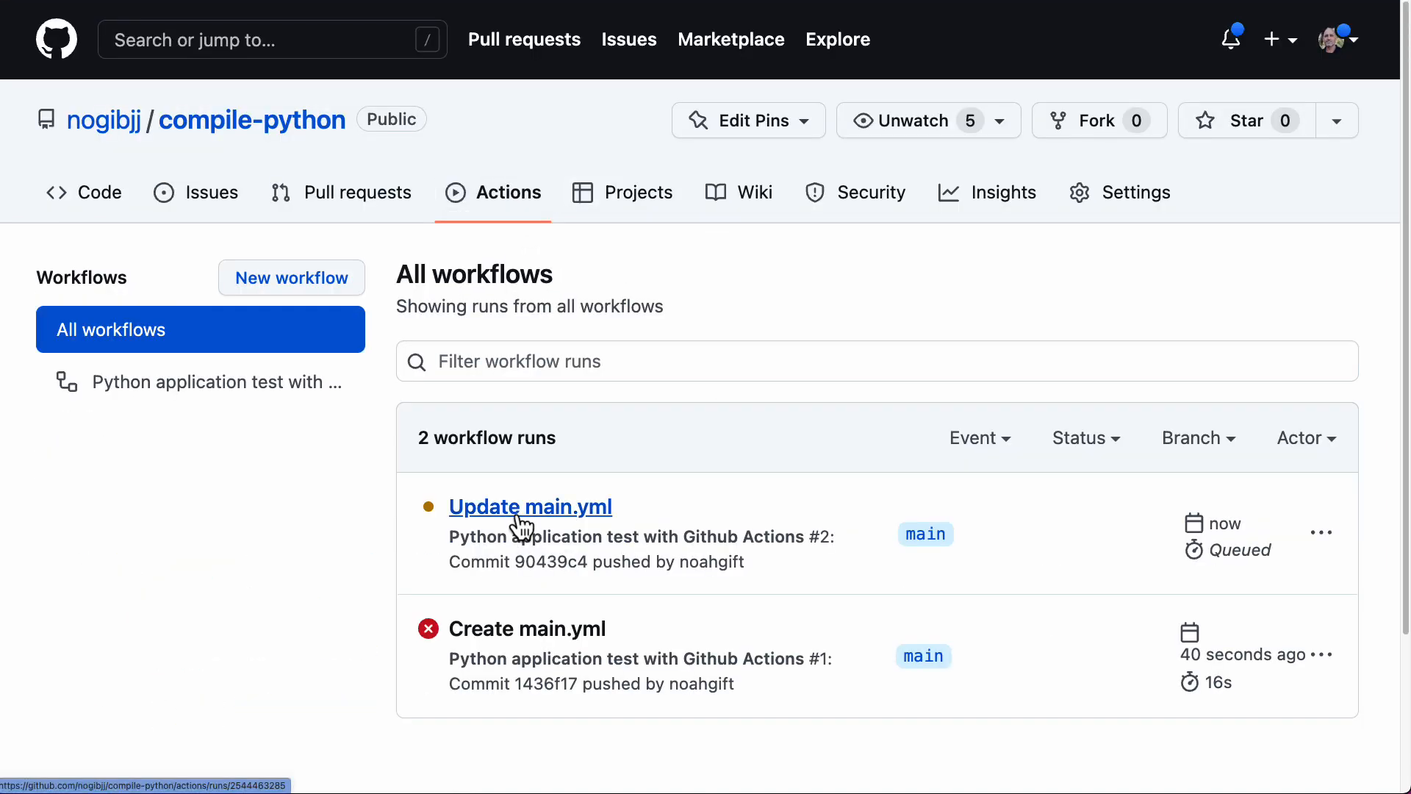
pyautogui.click(530, 506)
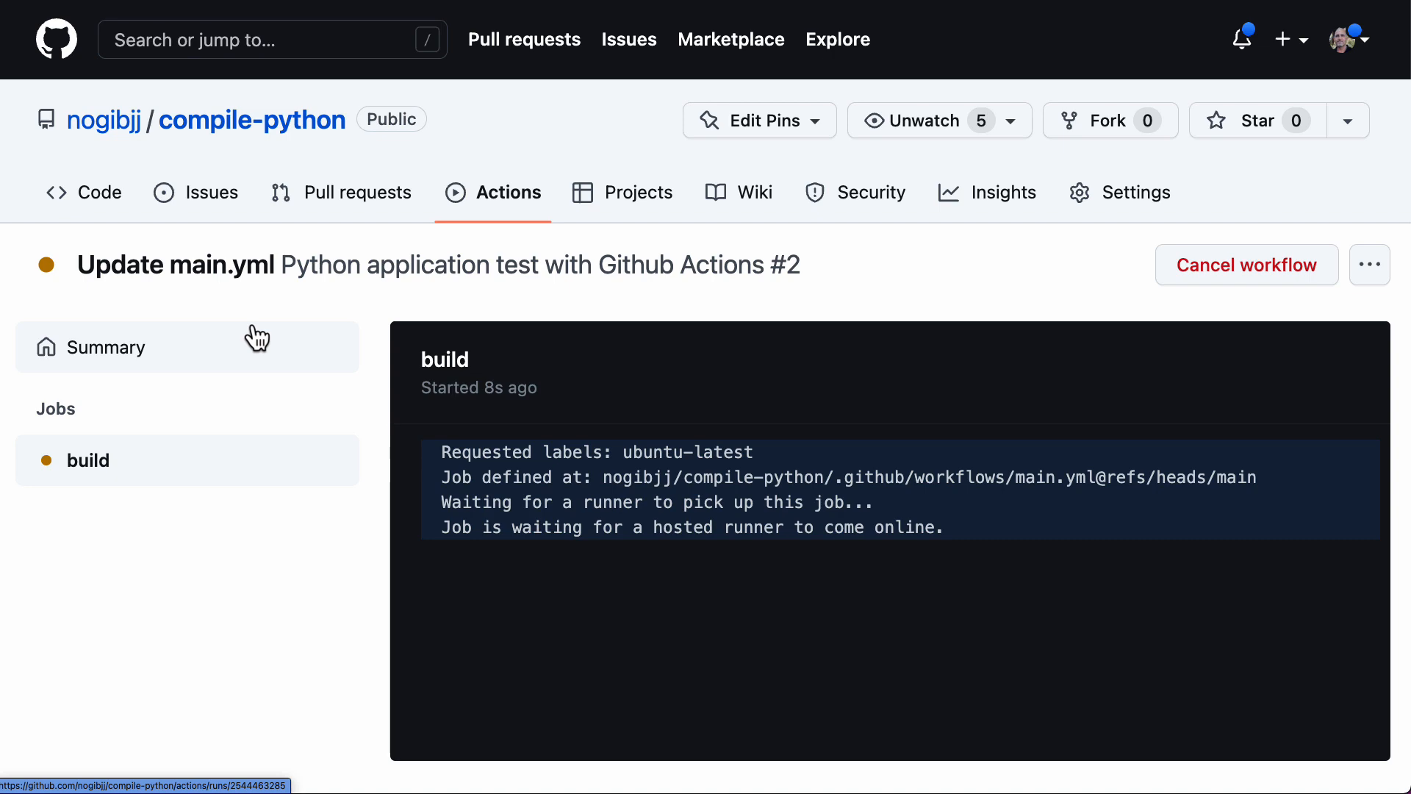
pyautogui.moveTo(250, 169)
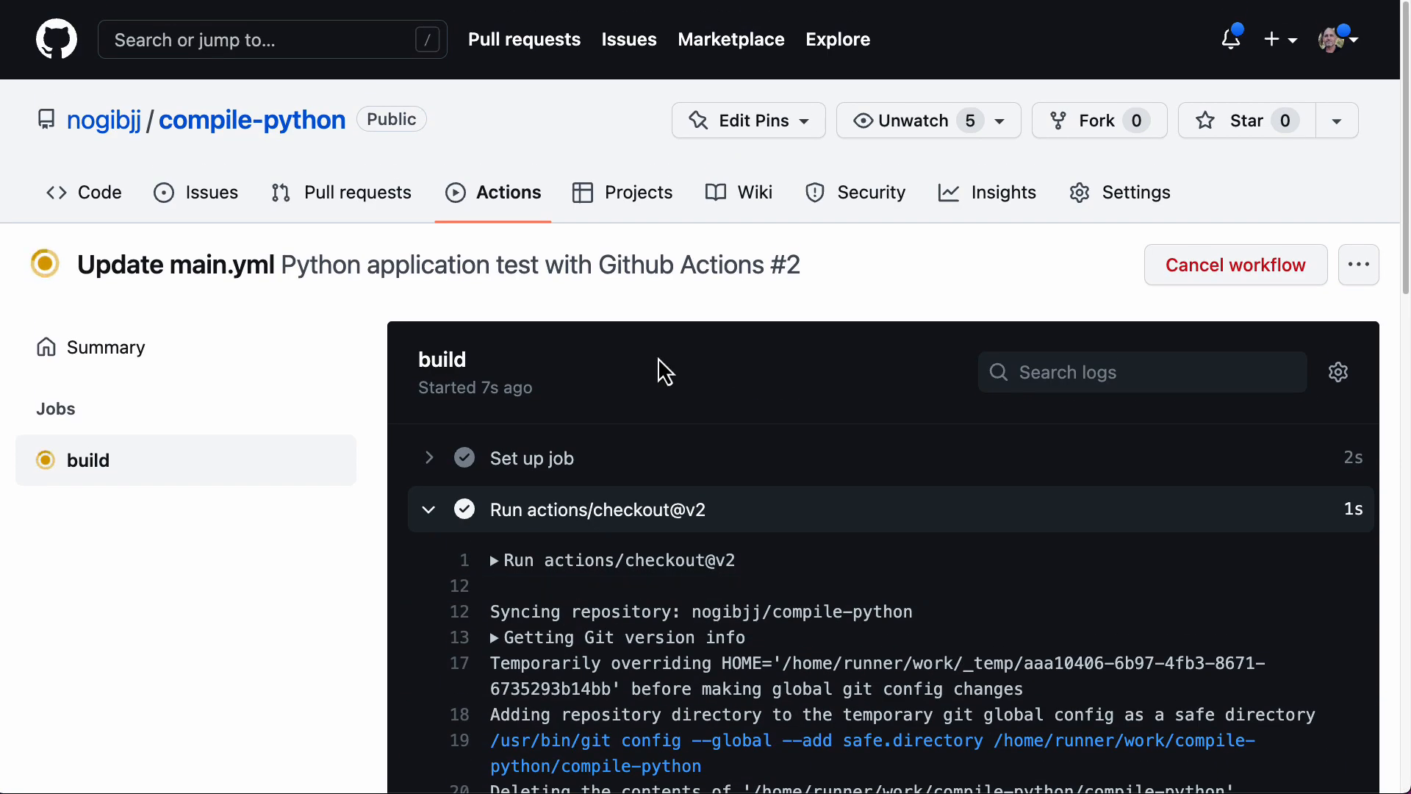
pyautogui.click(84, 192)
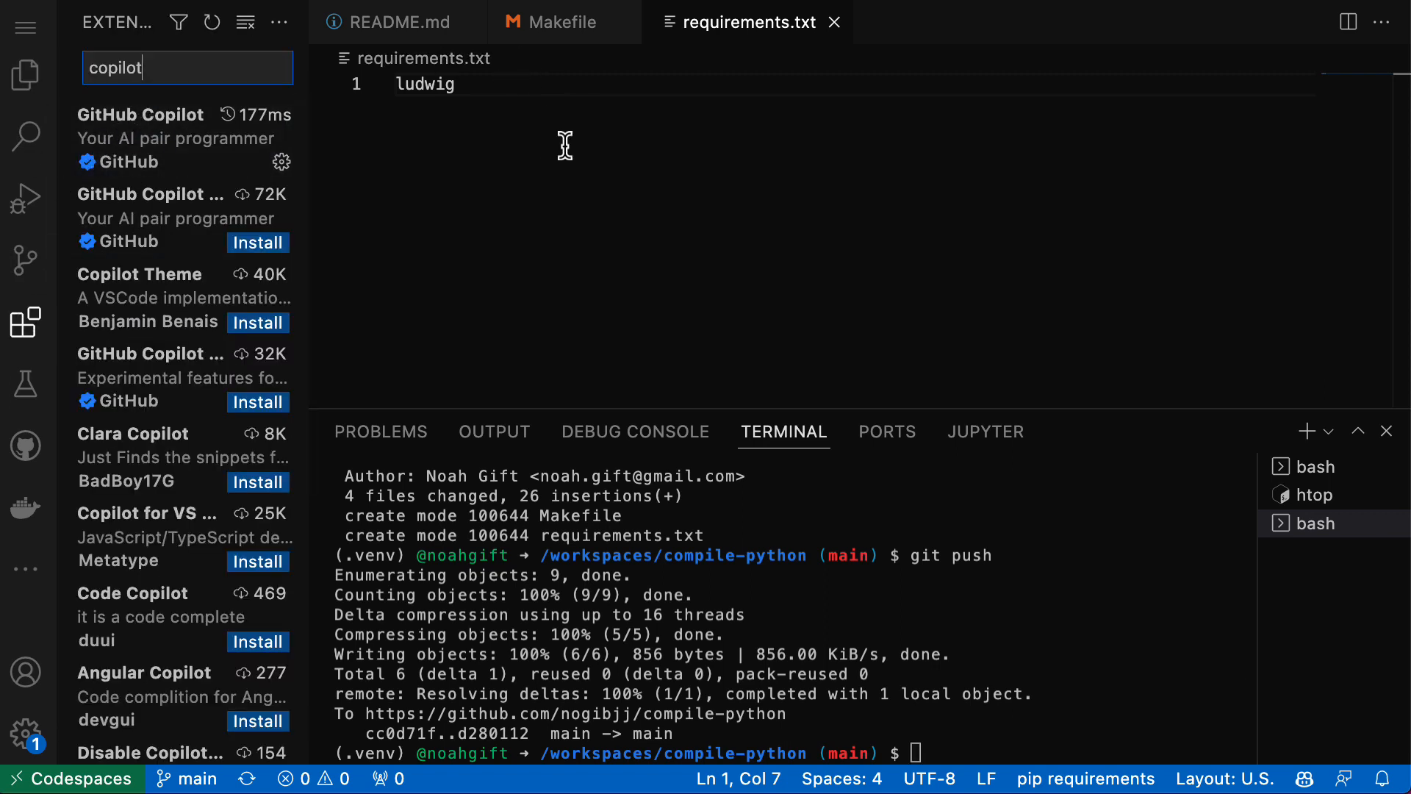
# - Create hello.py with touch and write import ludwig followed by a ludwig line
pyautogui.click(25, 75)
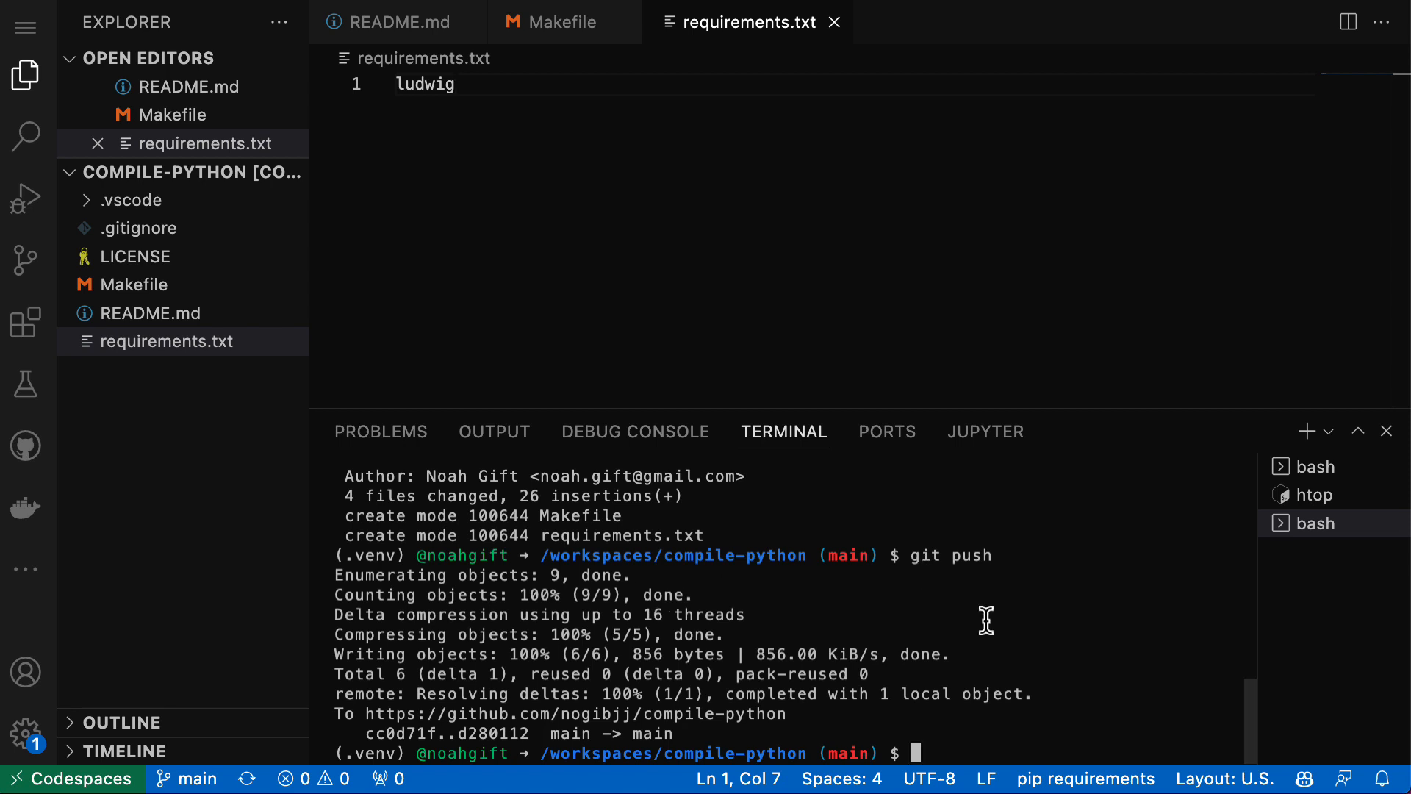
pyautogui.write('touch hello')
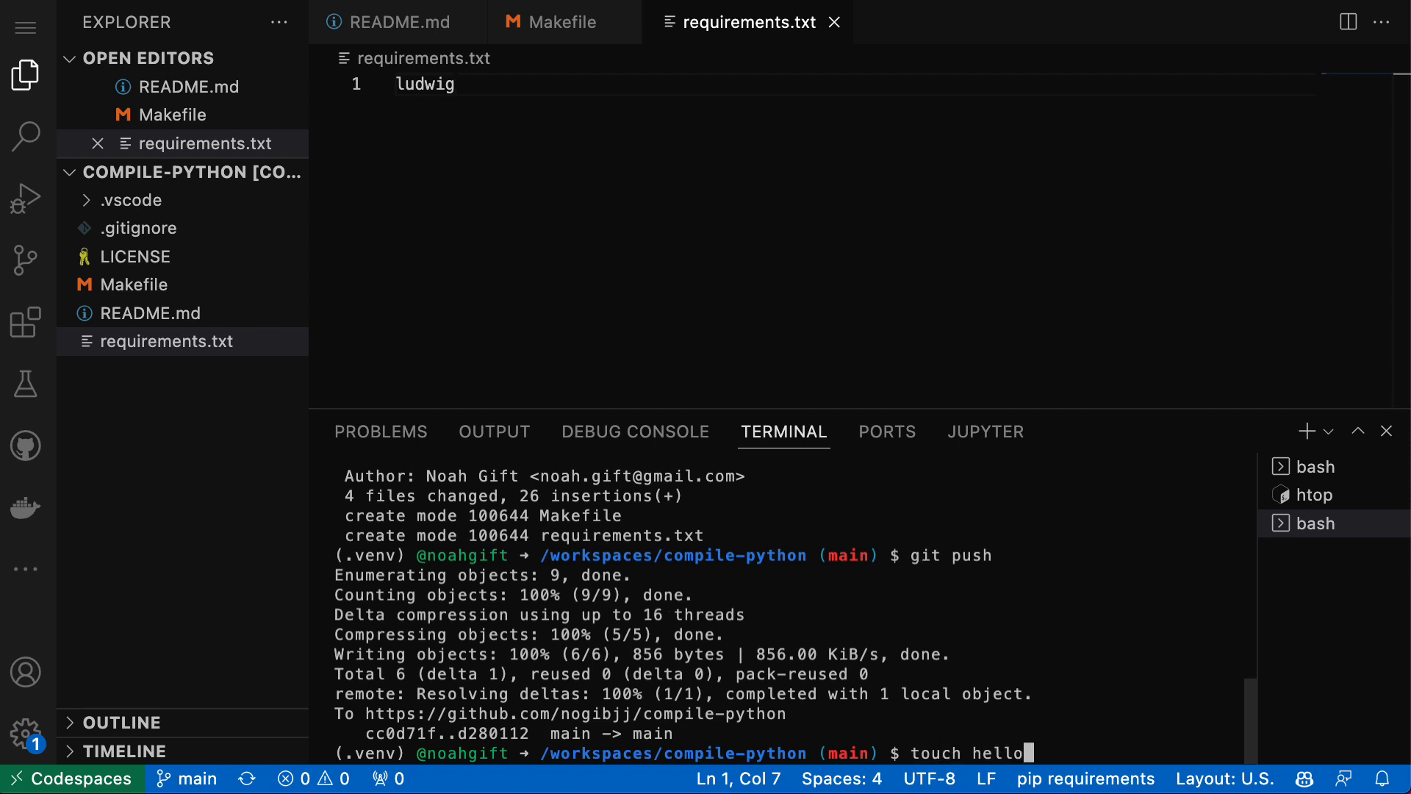
pyautogui.press('Enter')
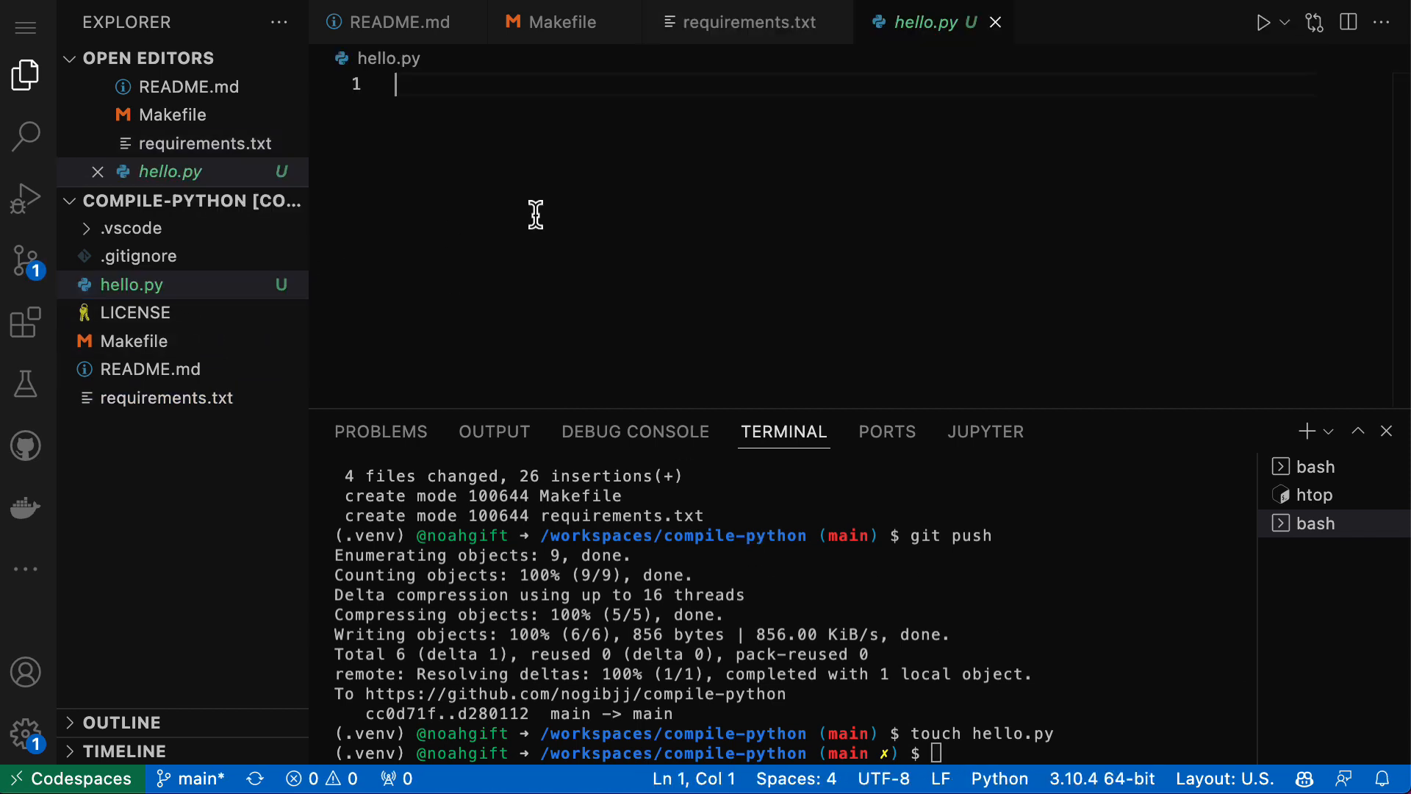
pyautogui.write('import')
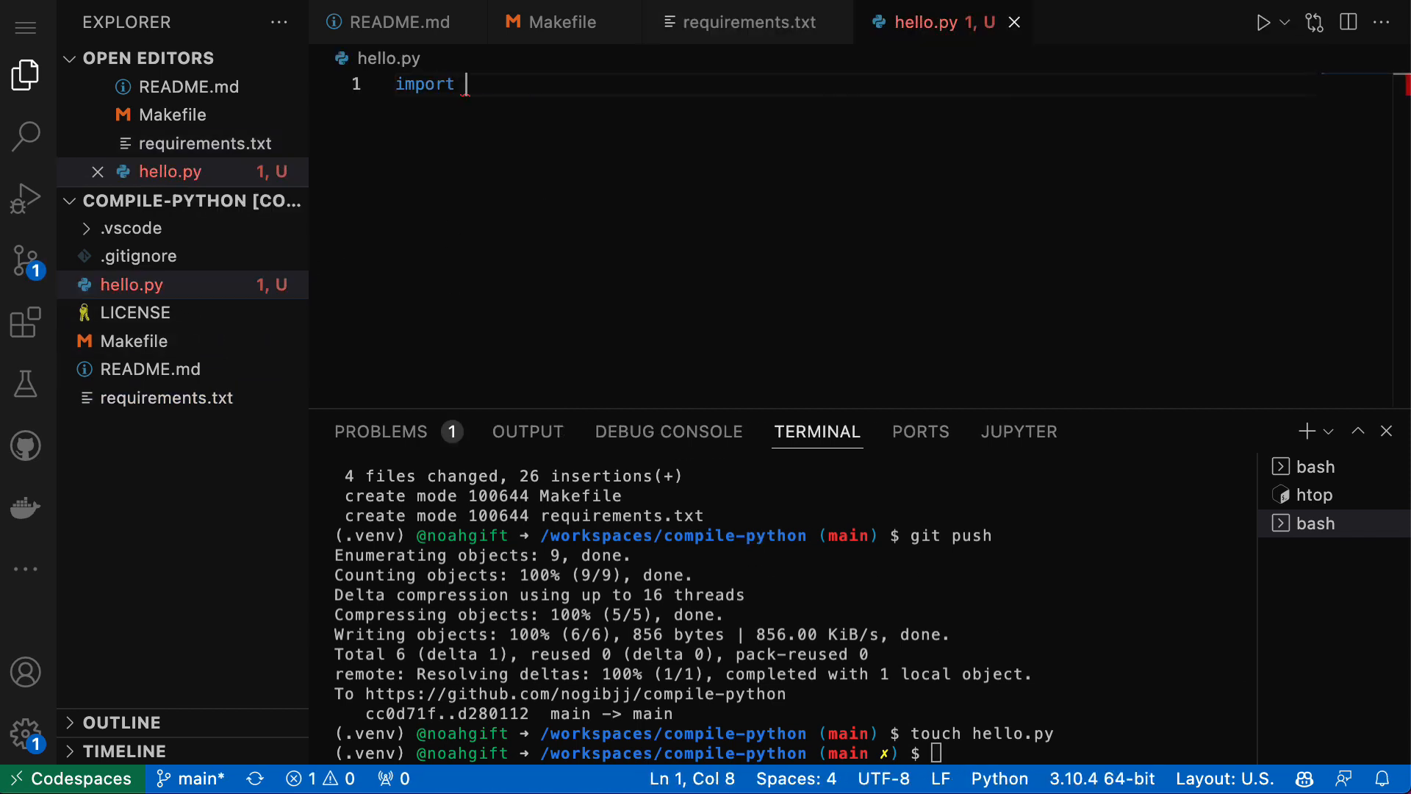
pyautogui.write('ludwig')
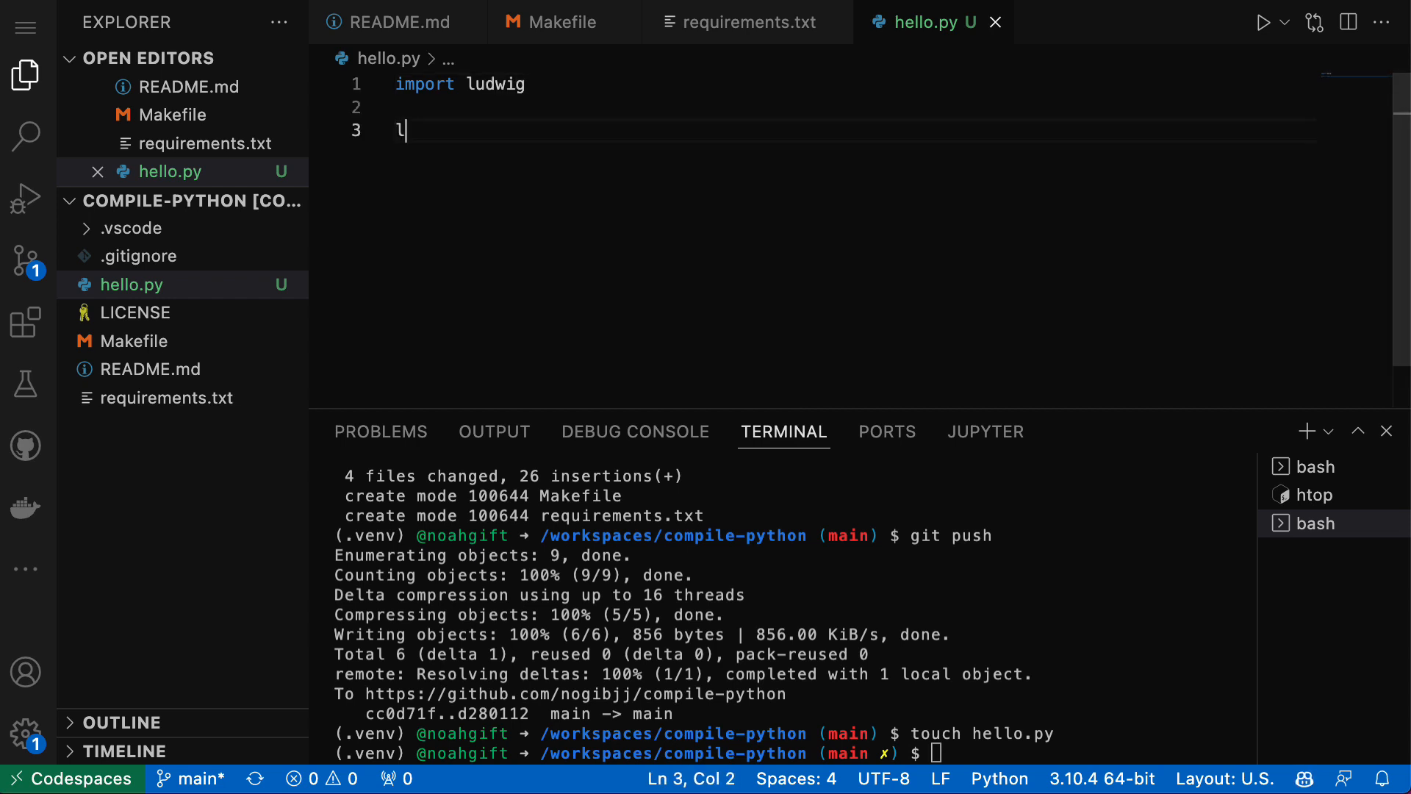
pyautogui.write('udwig')
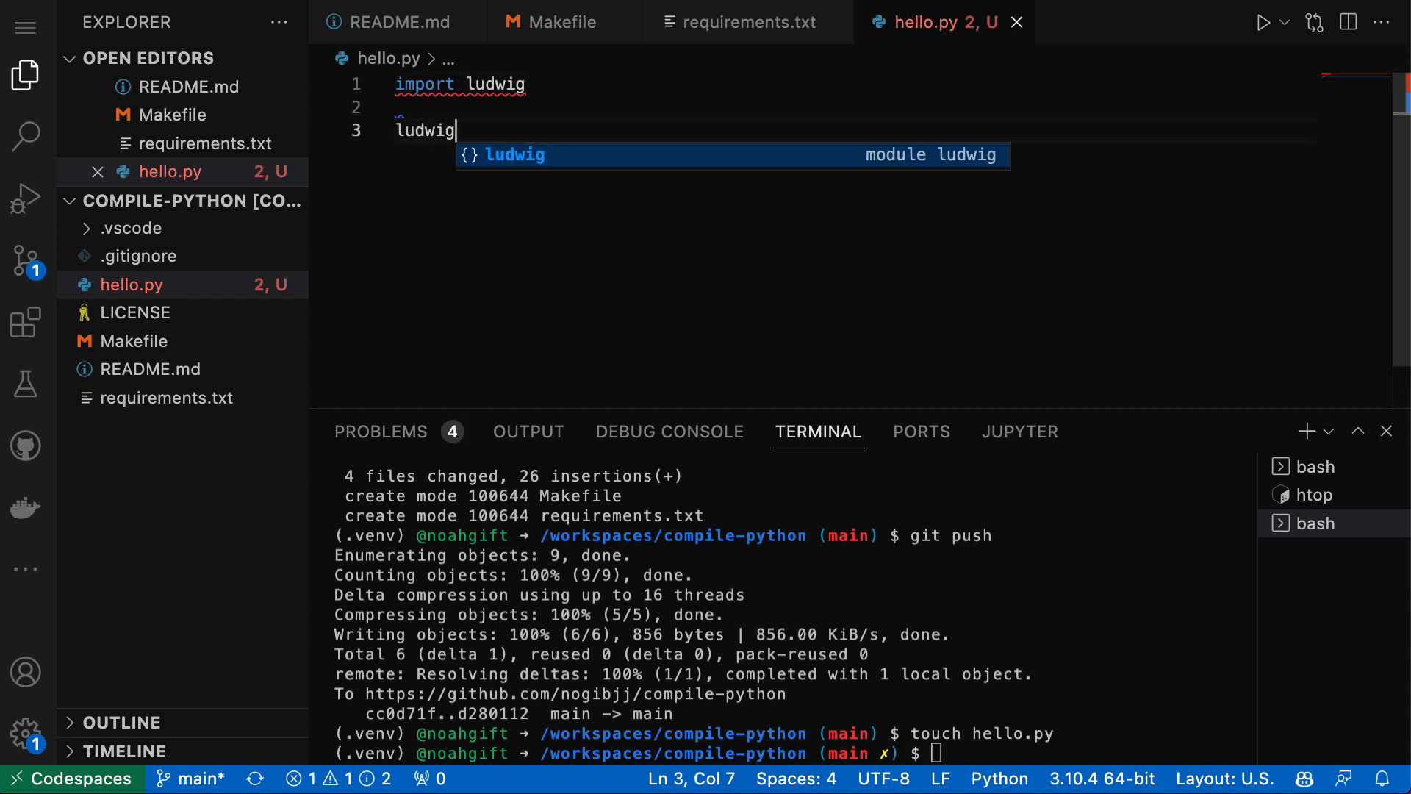